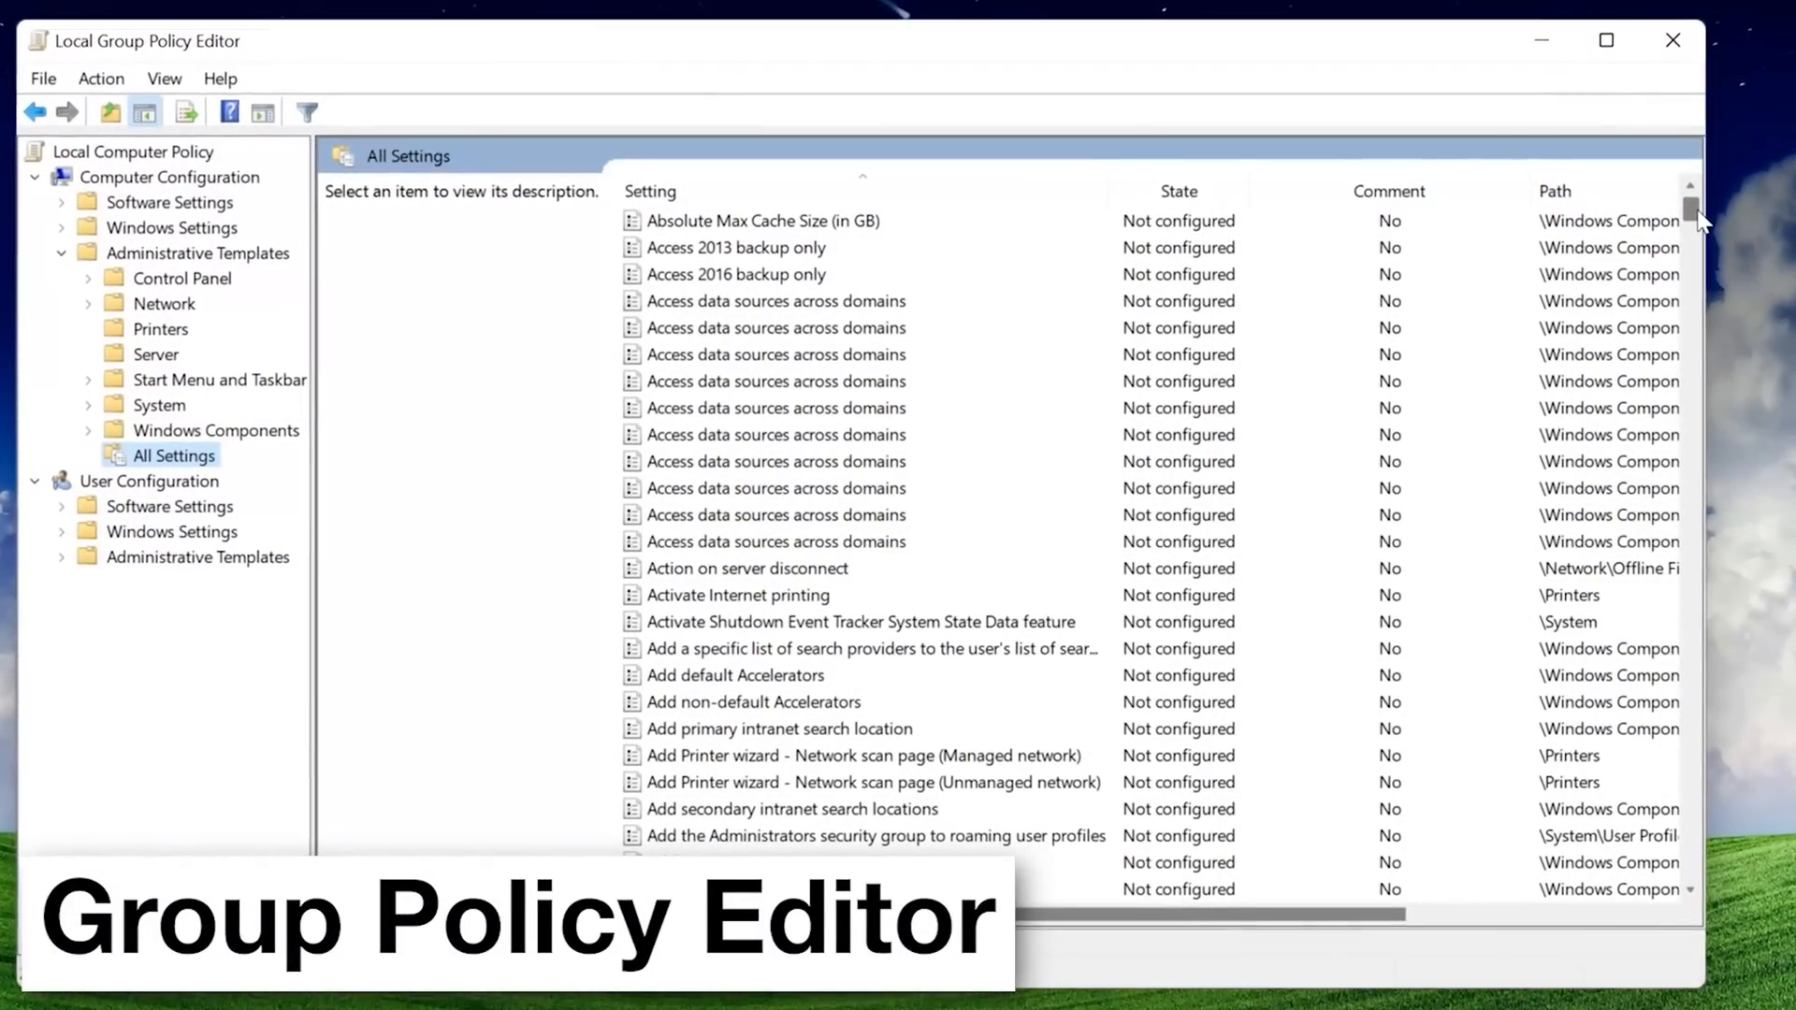
- Scroll down the All Settings list to reach the Do not allow Digital Locker to run policy
scroll("down", 3)
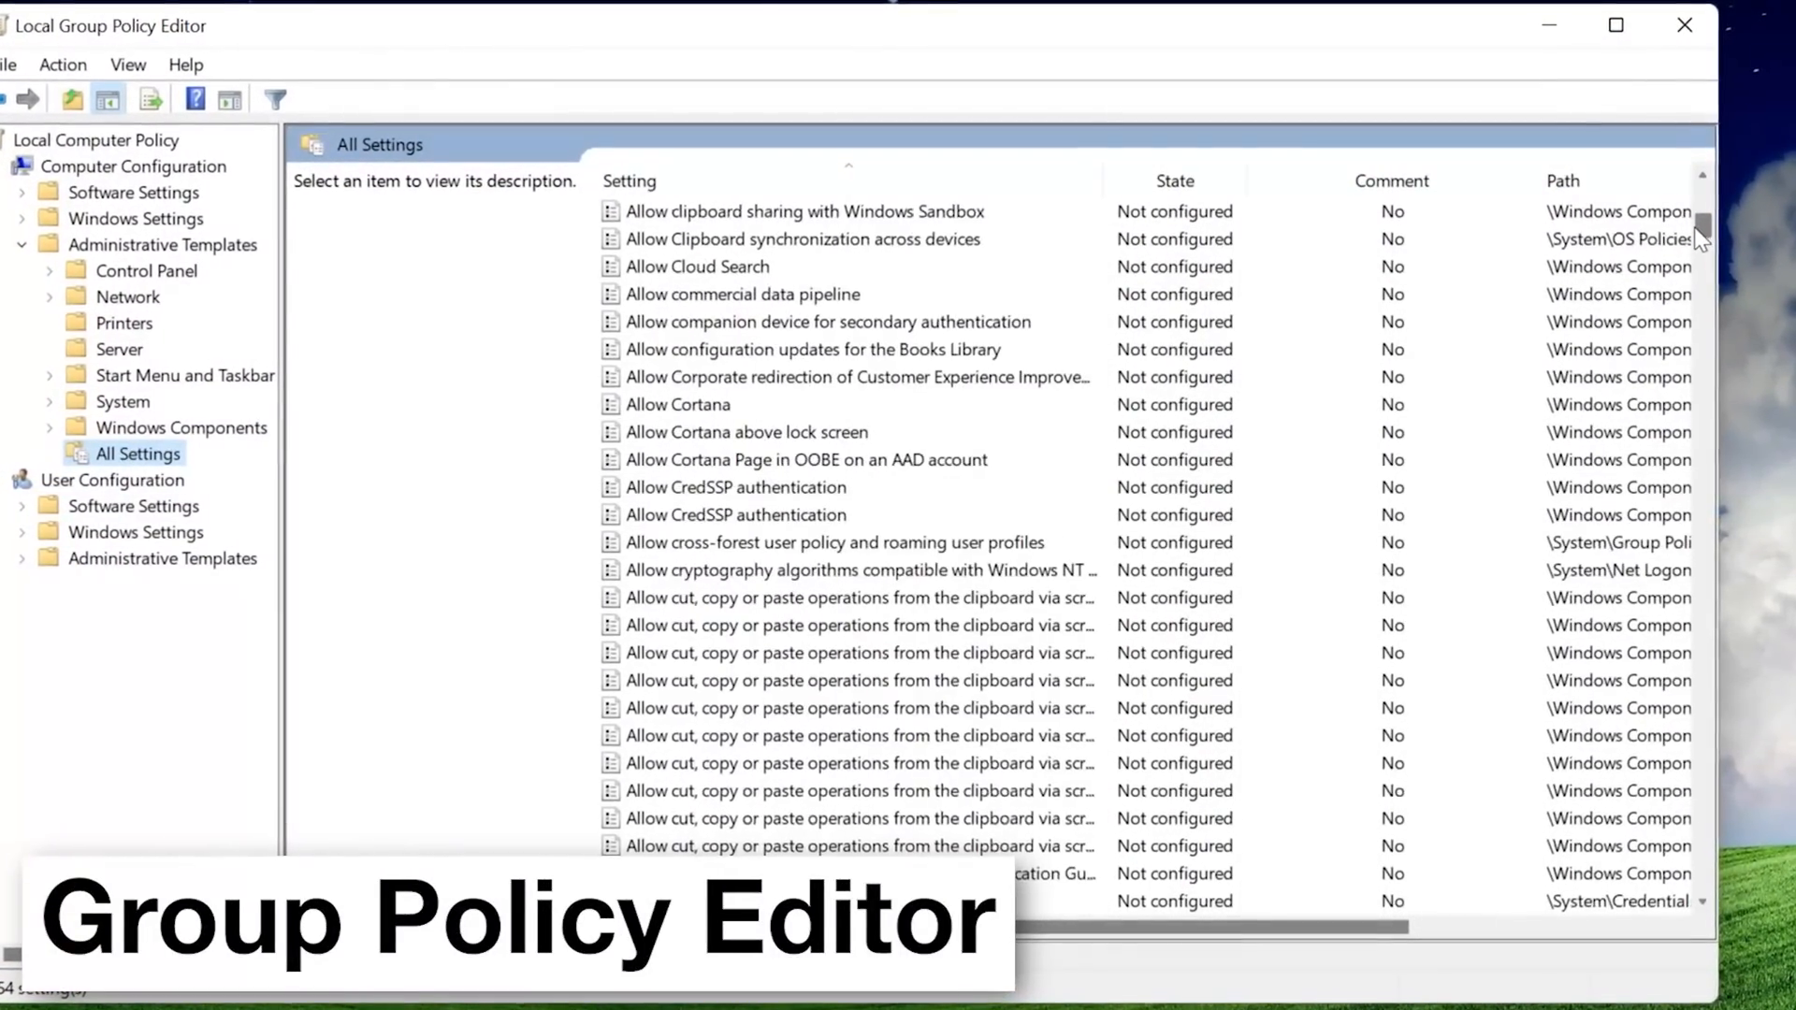
scroll("down", 3)
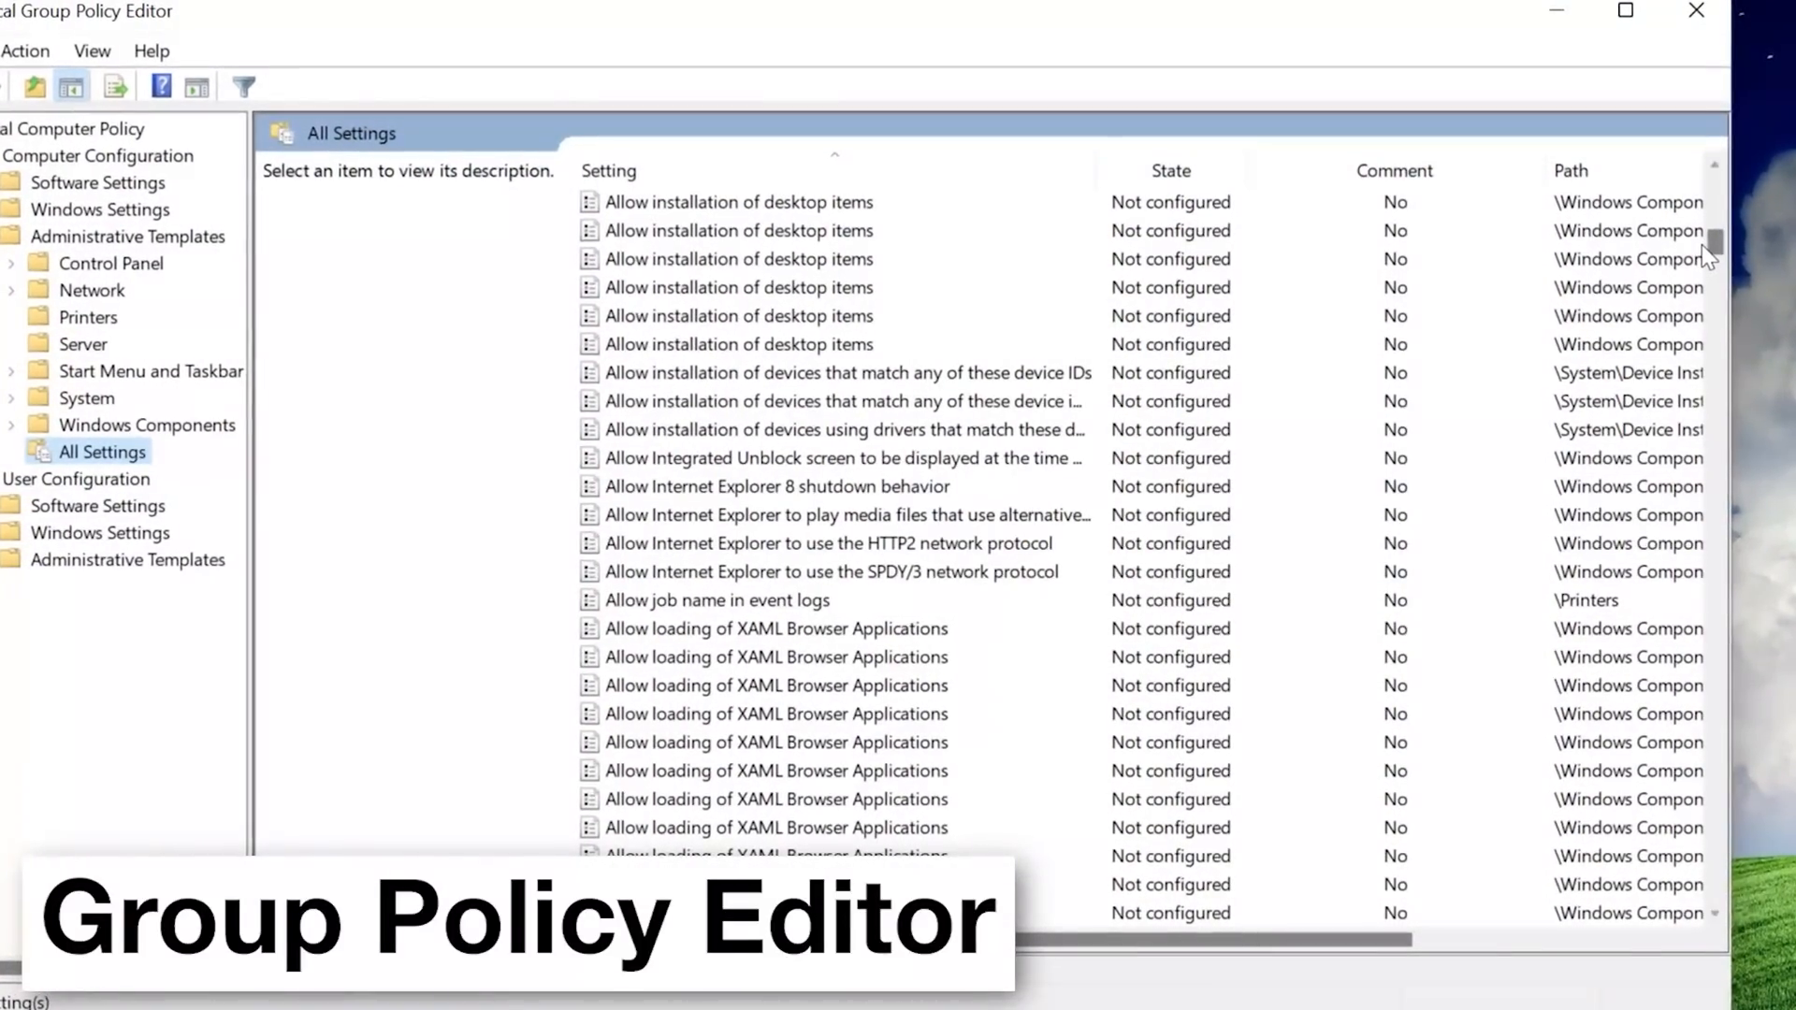
scroll("down", 3)
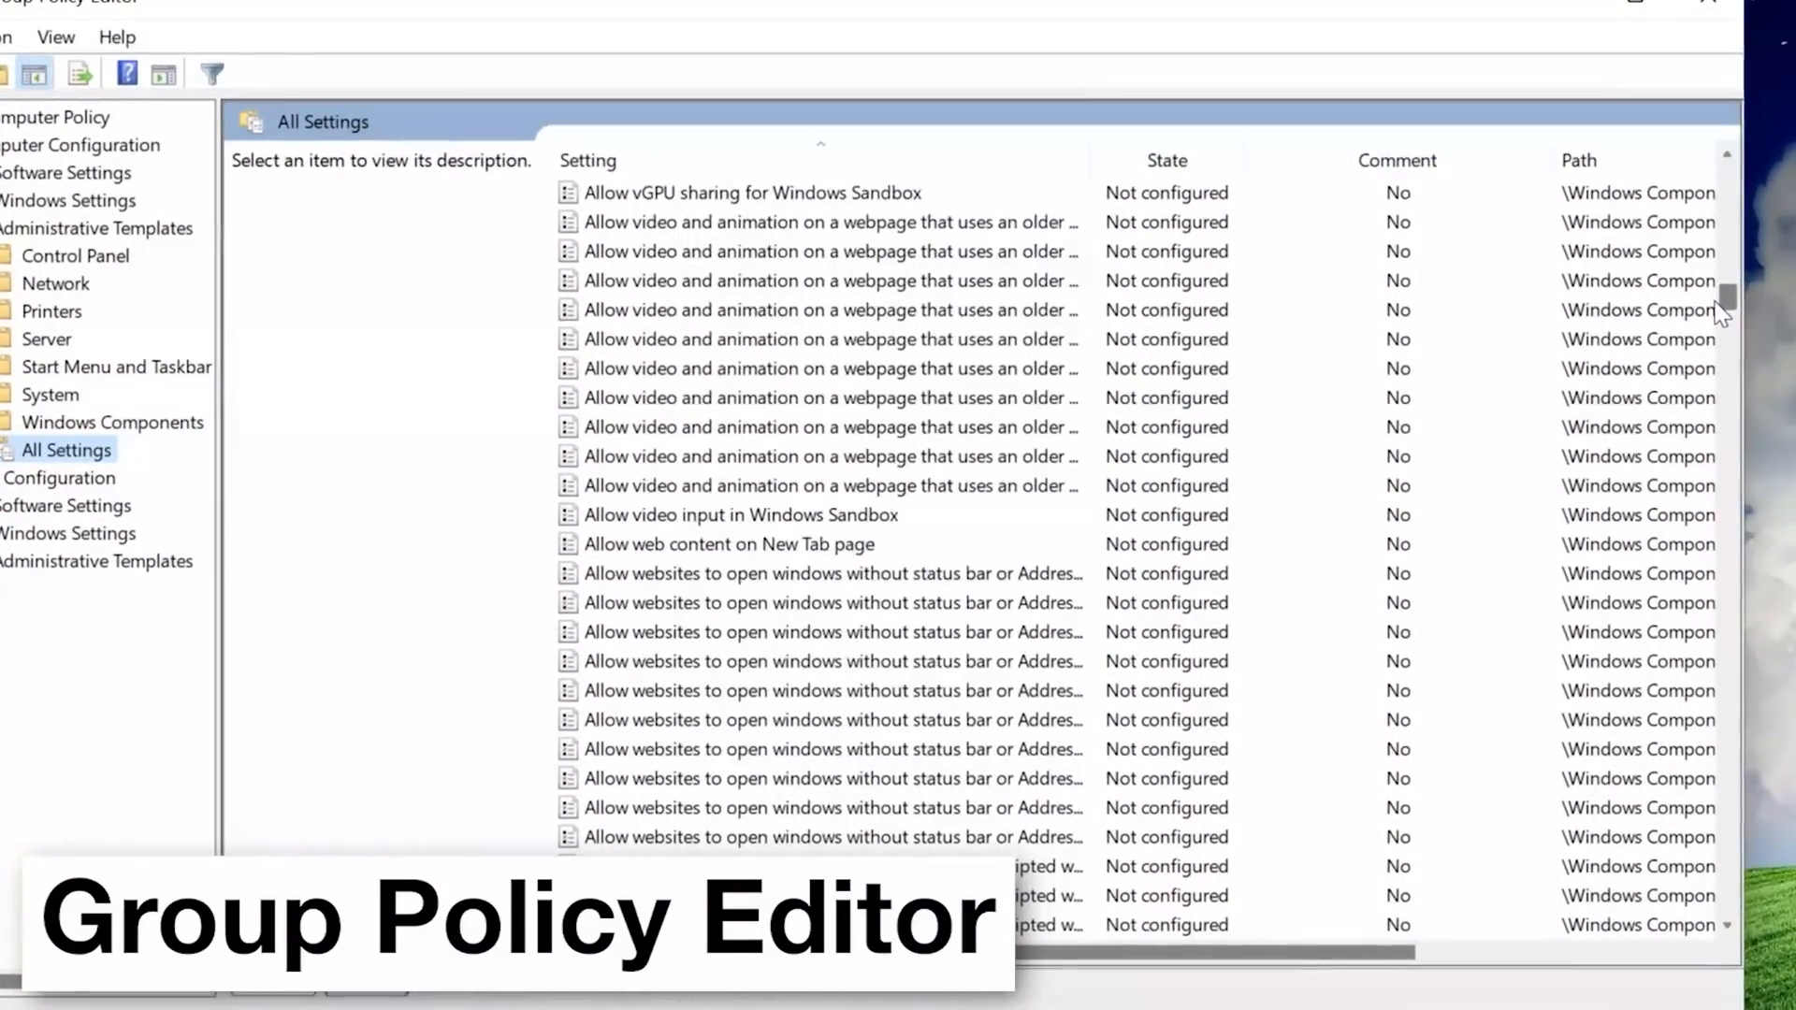
scroll("down", 3)
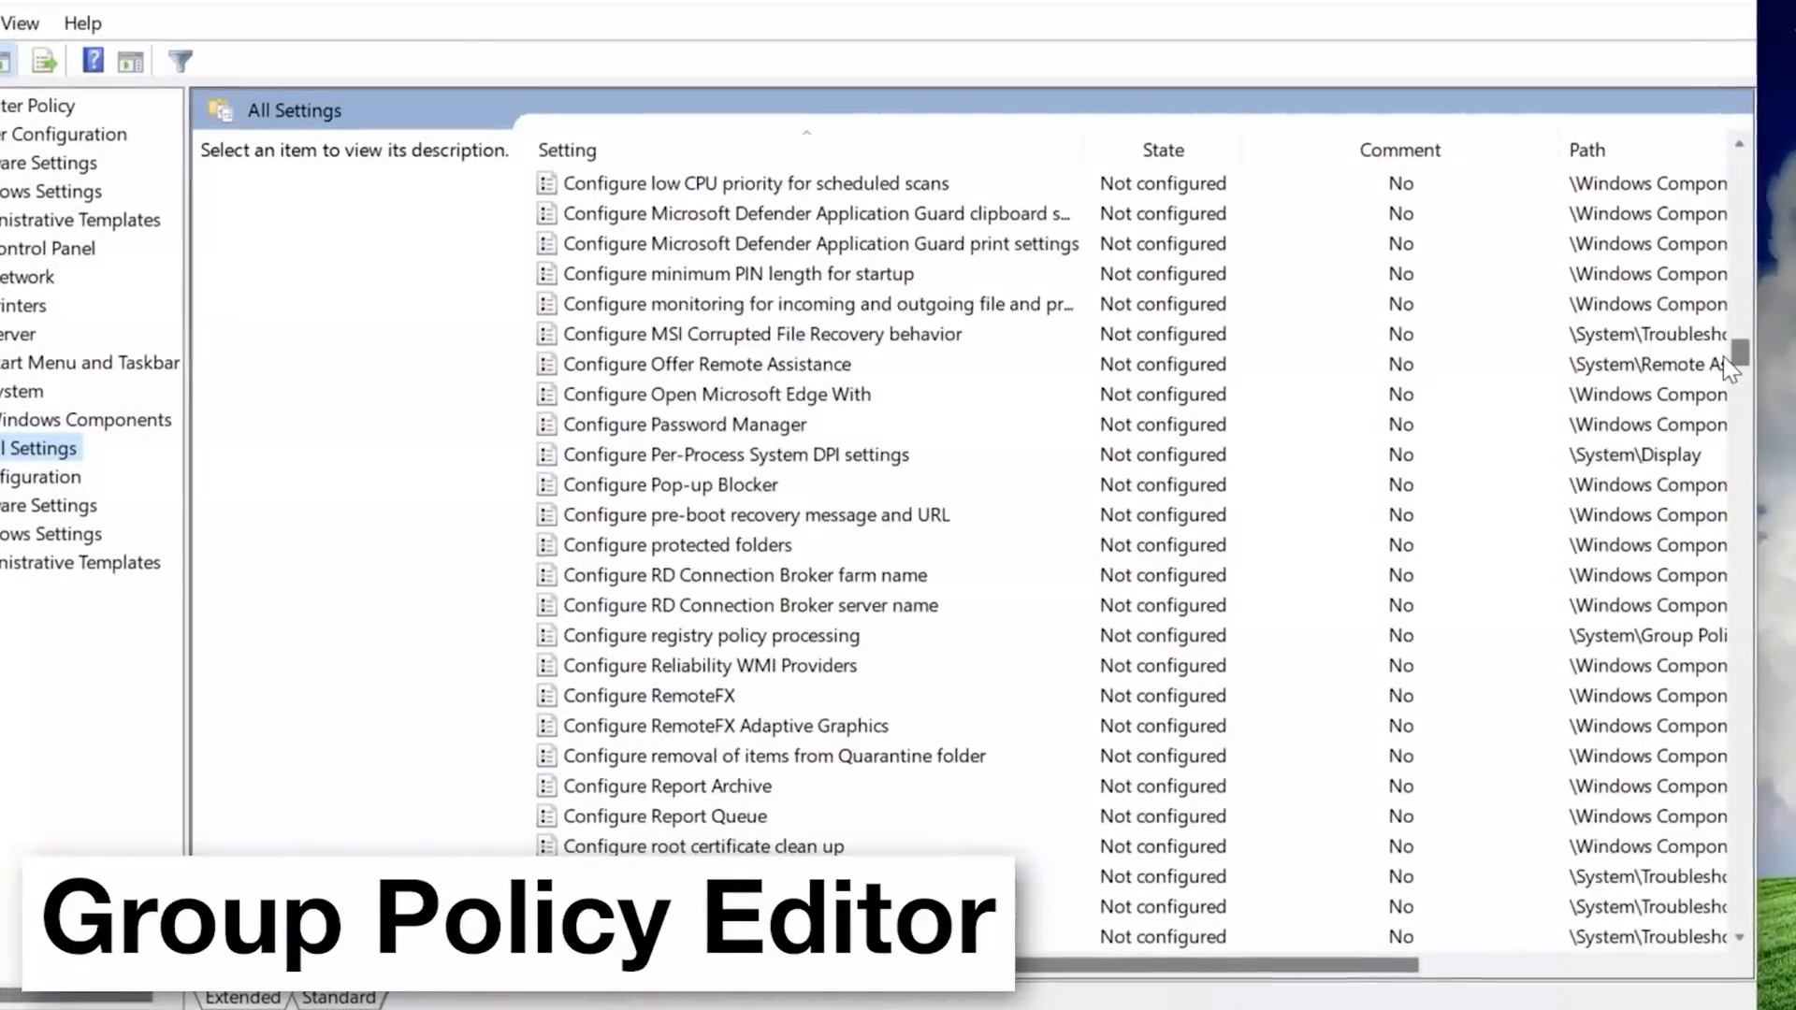
scroll("down", 3)
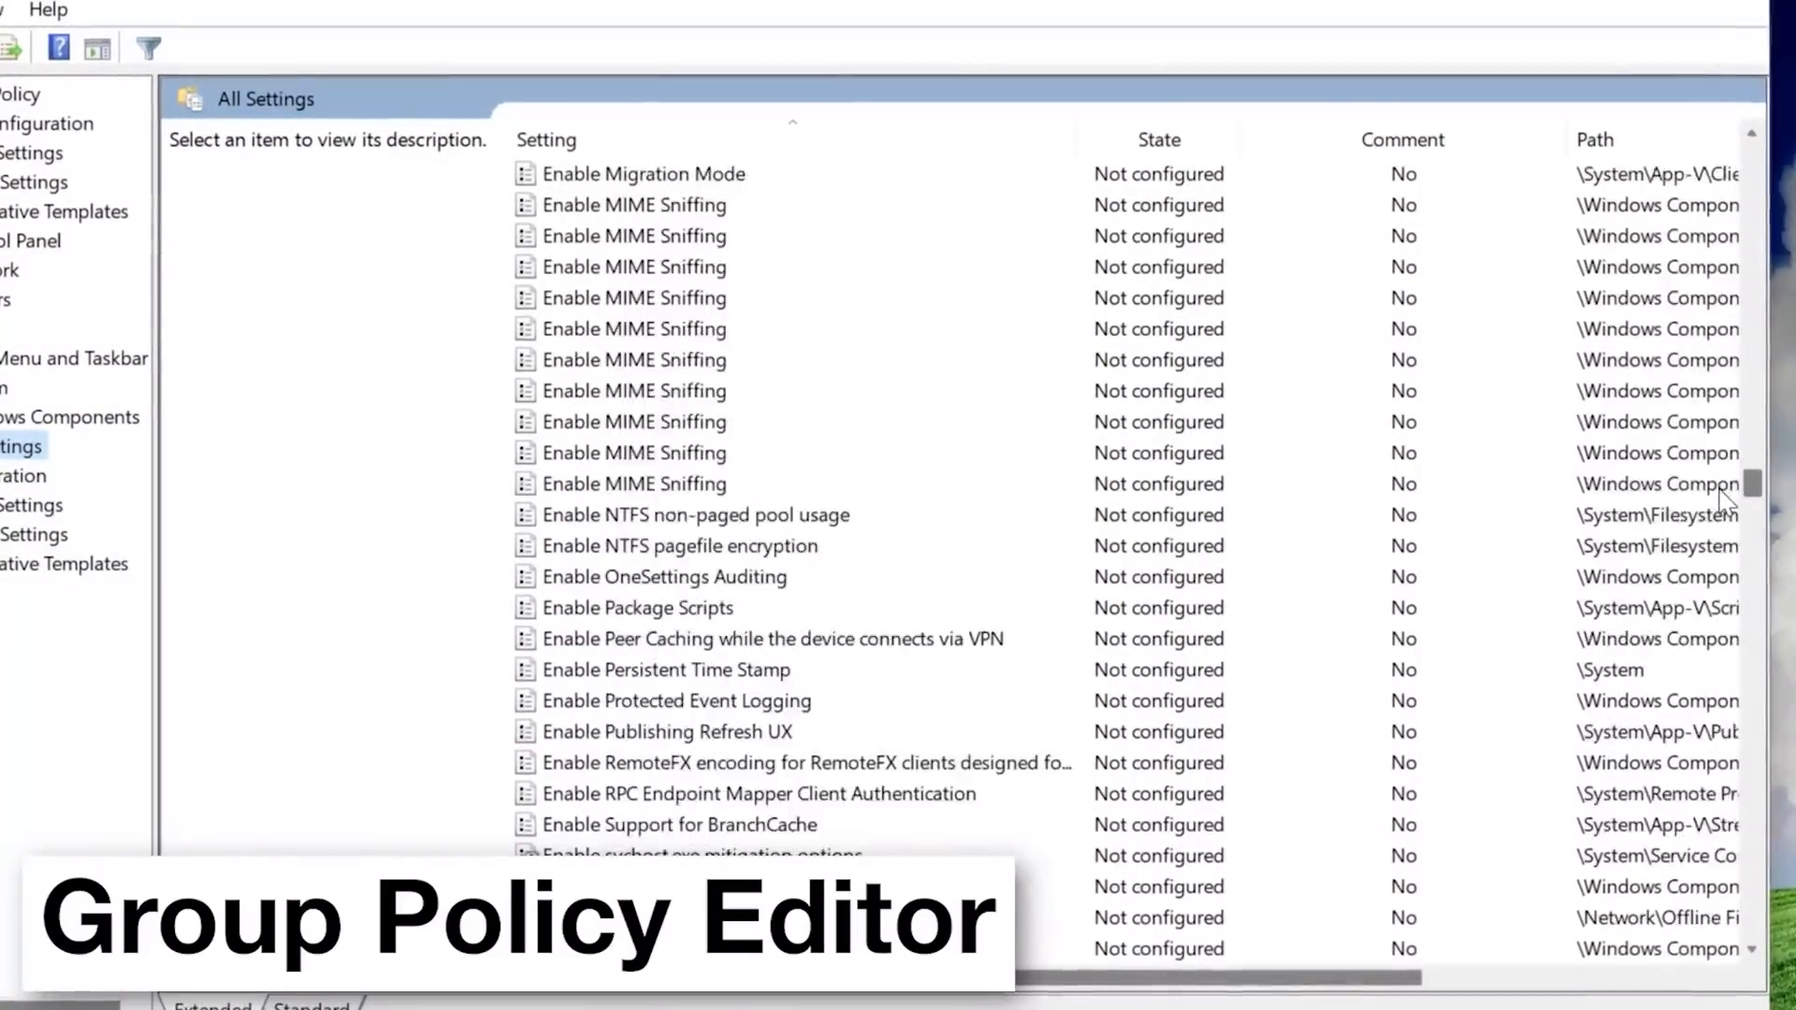
scroll("down", 3)
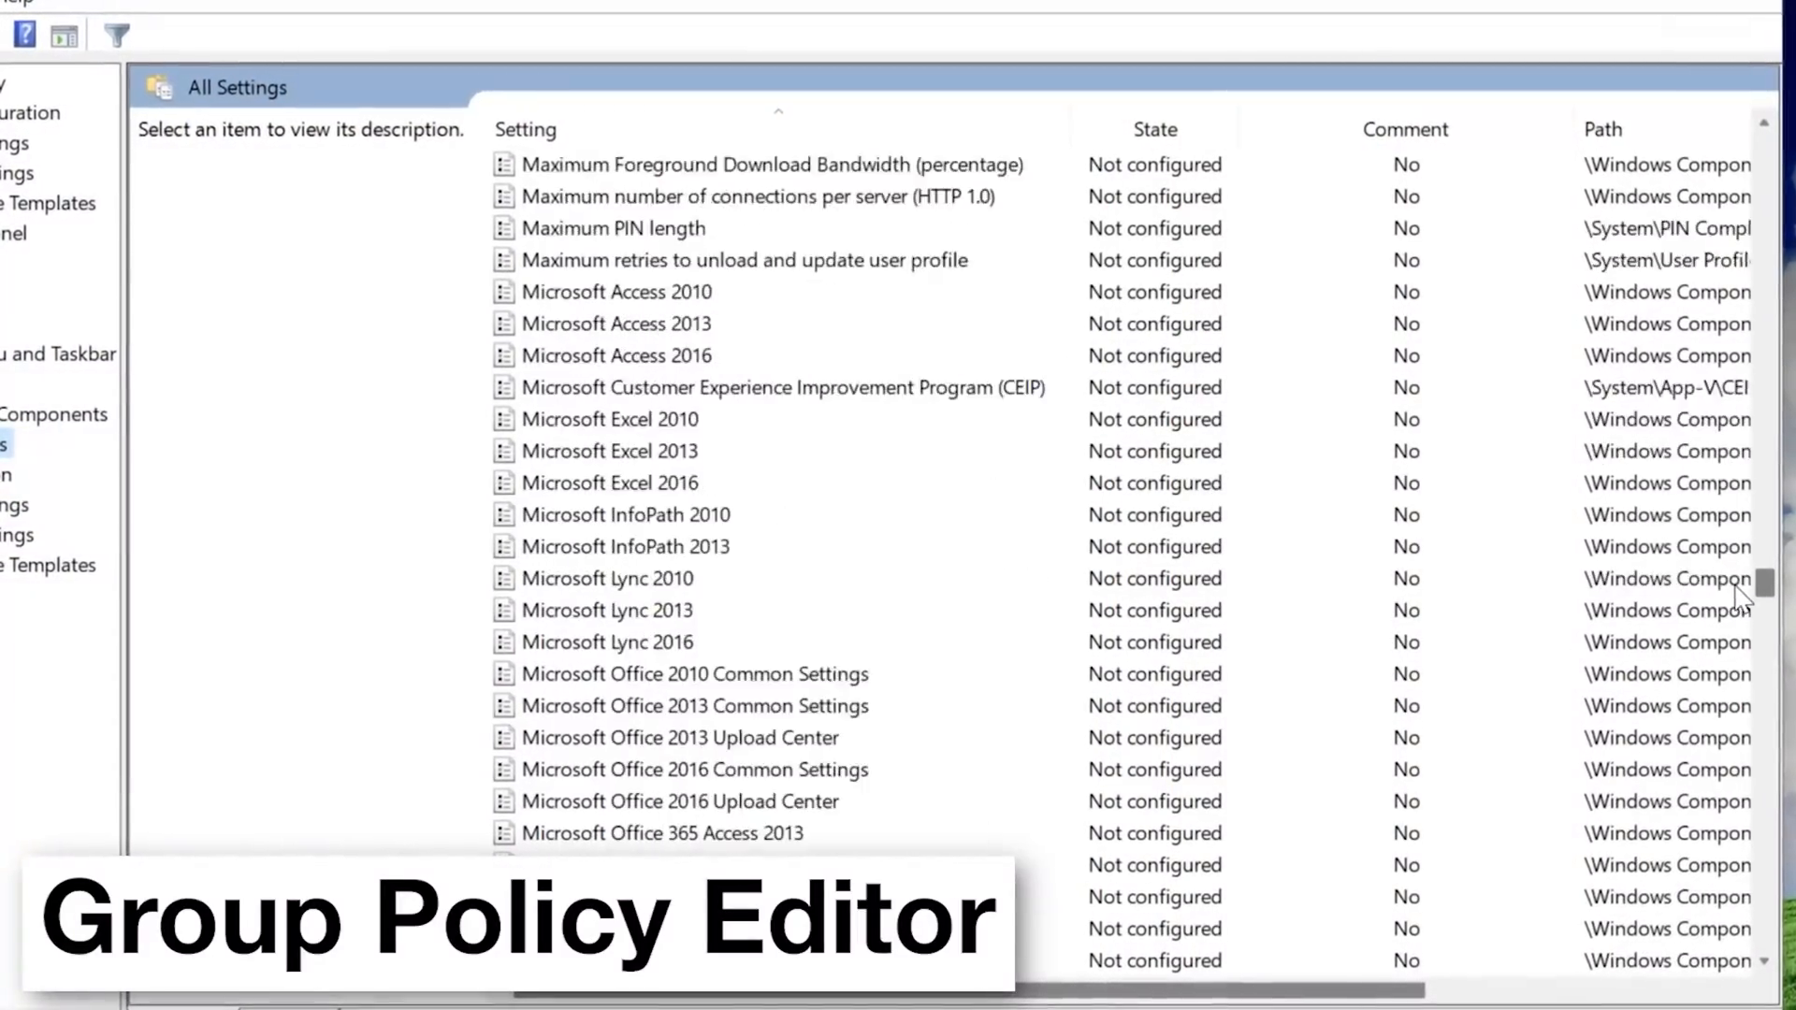
scroll("down", 3)
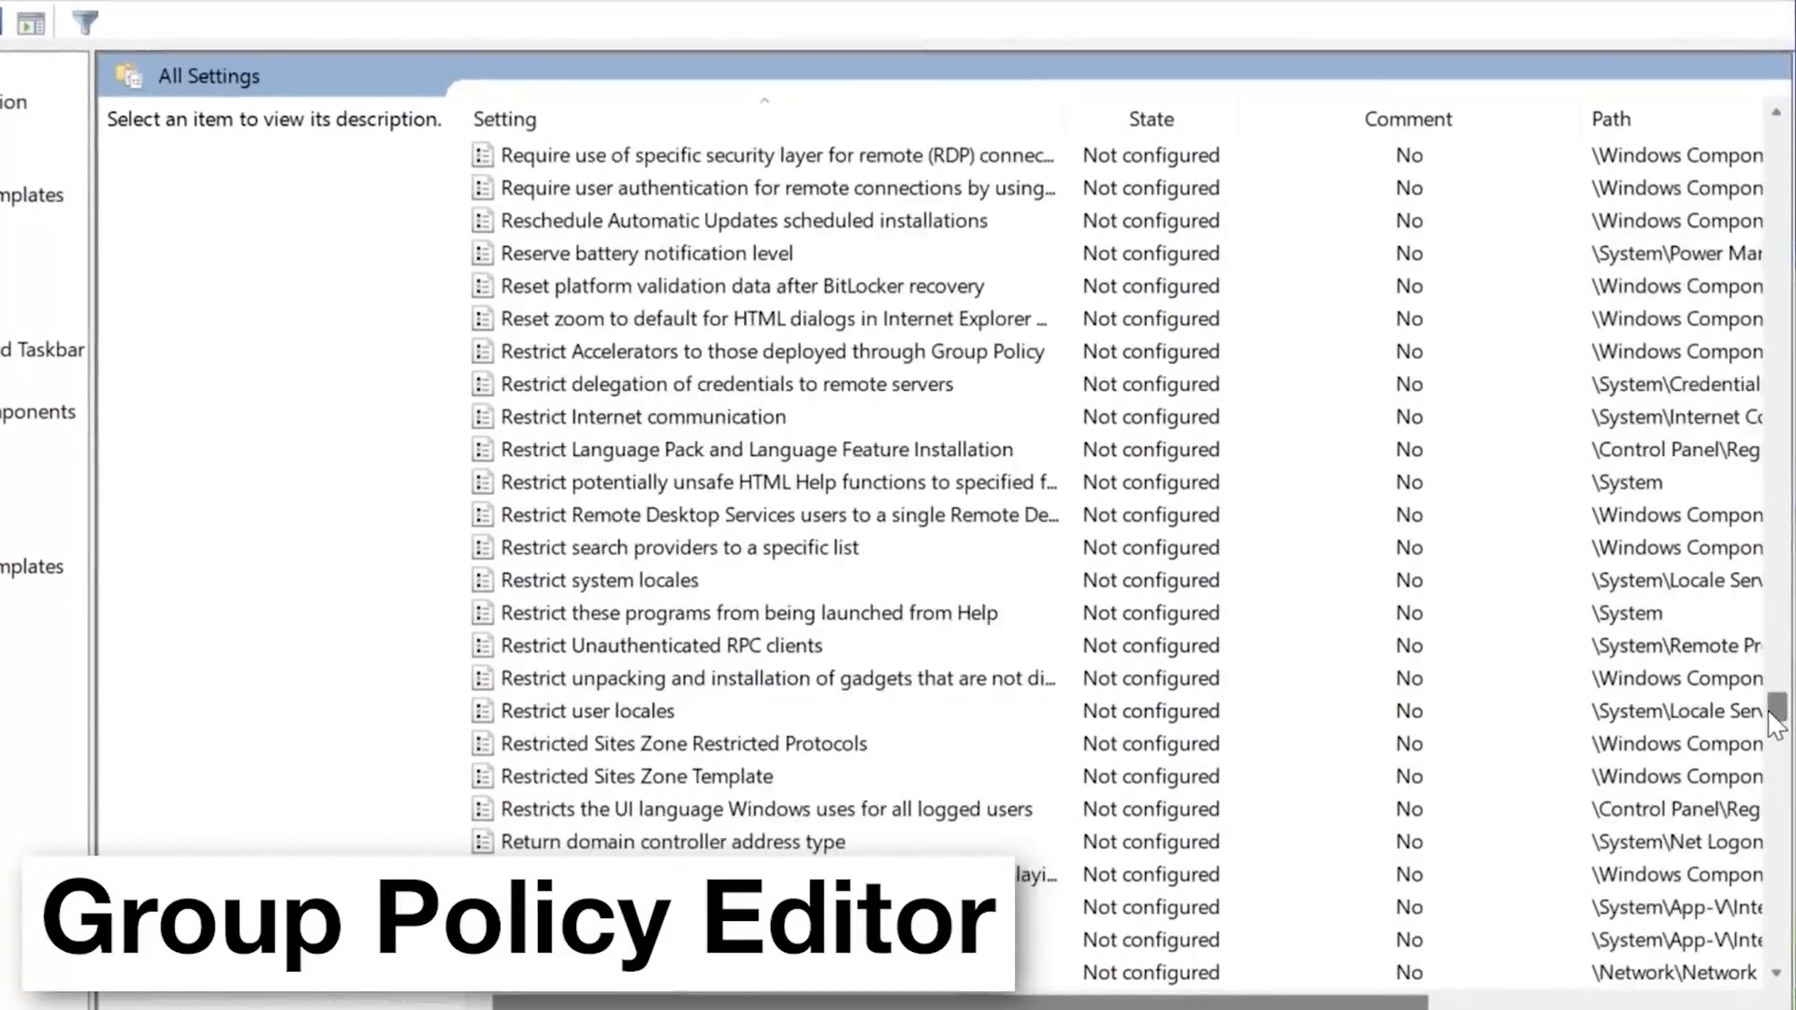
scroll("down", 3)
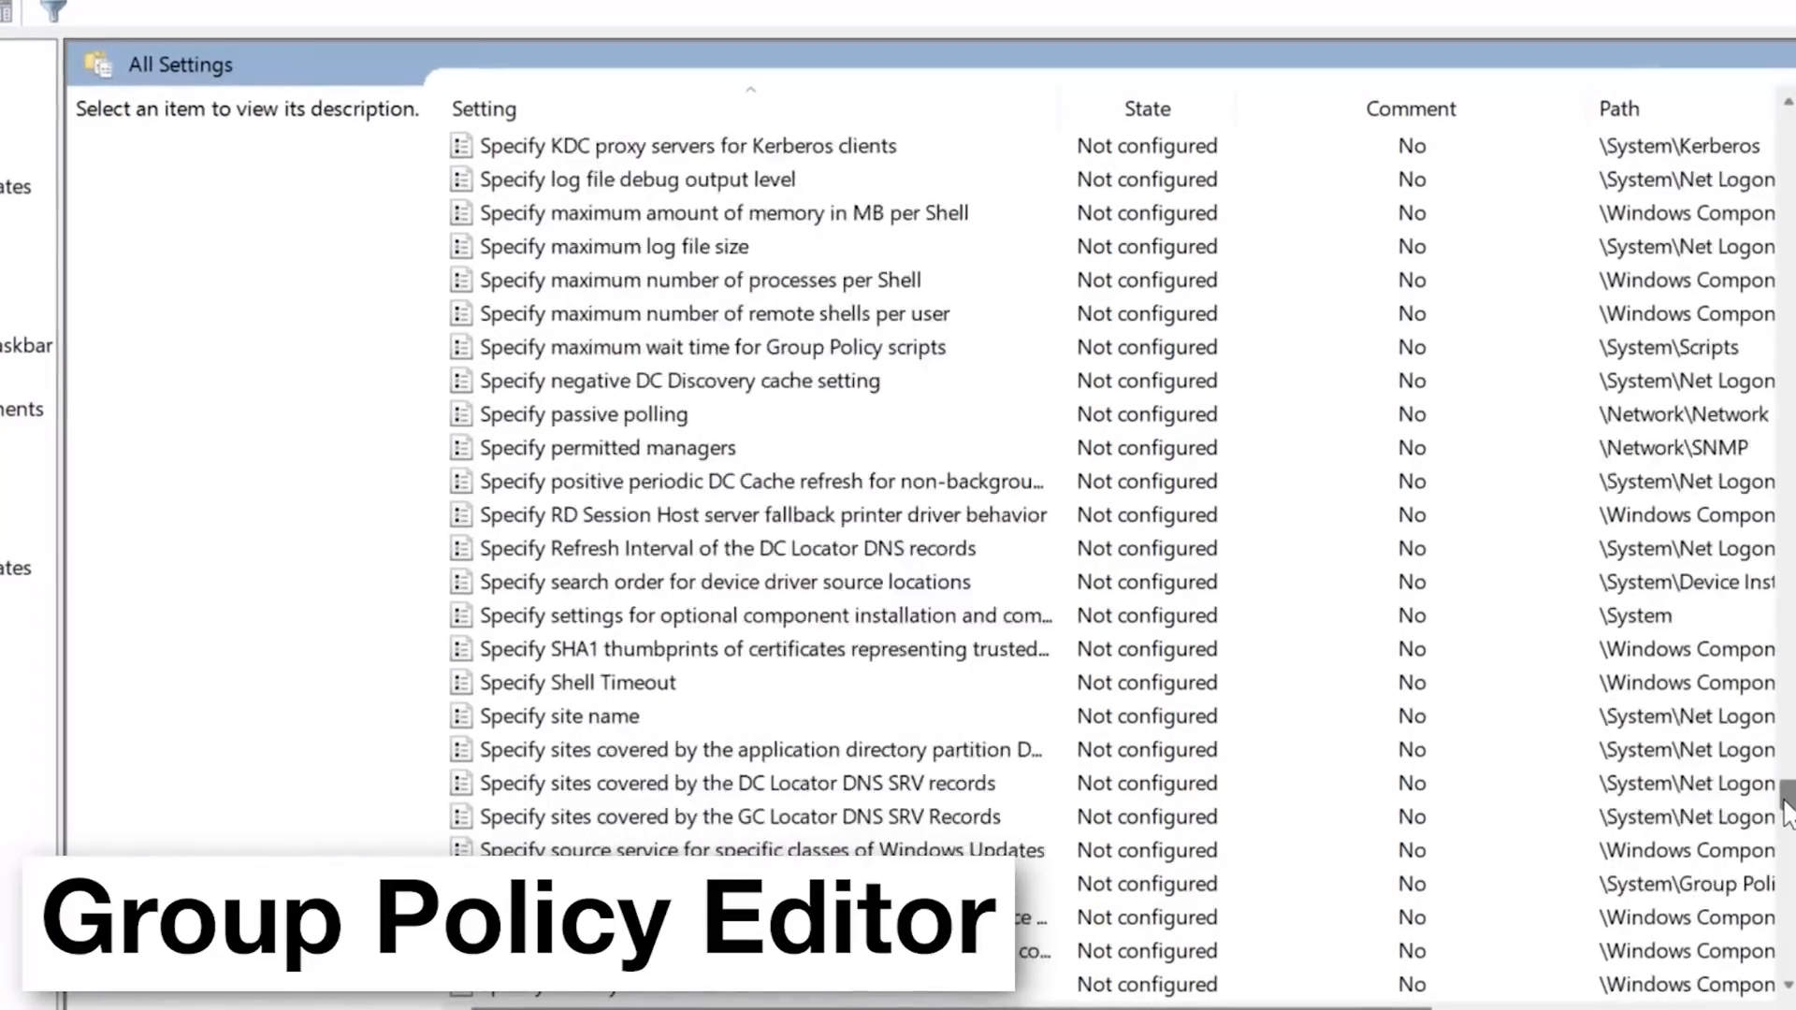
scroll("down", 3)
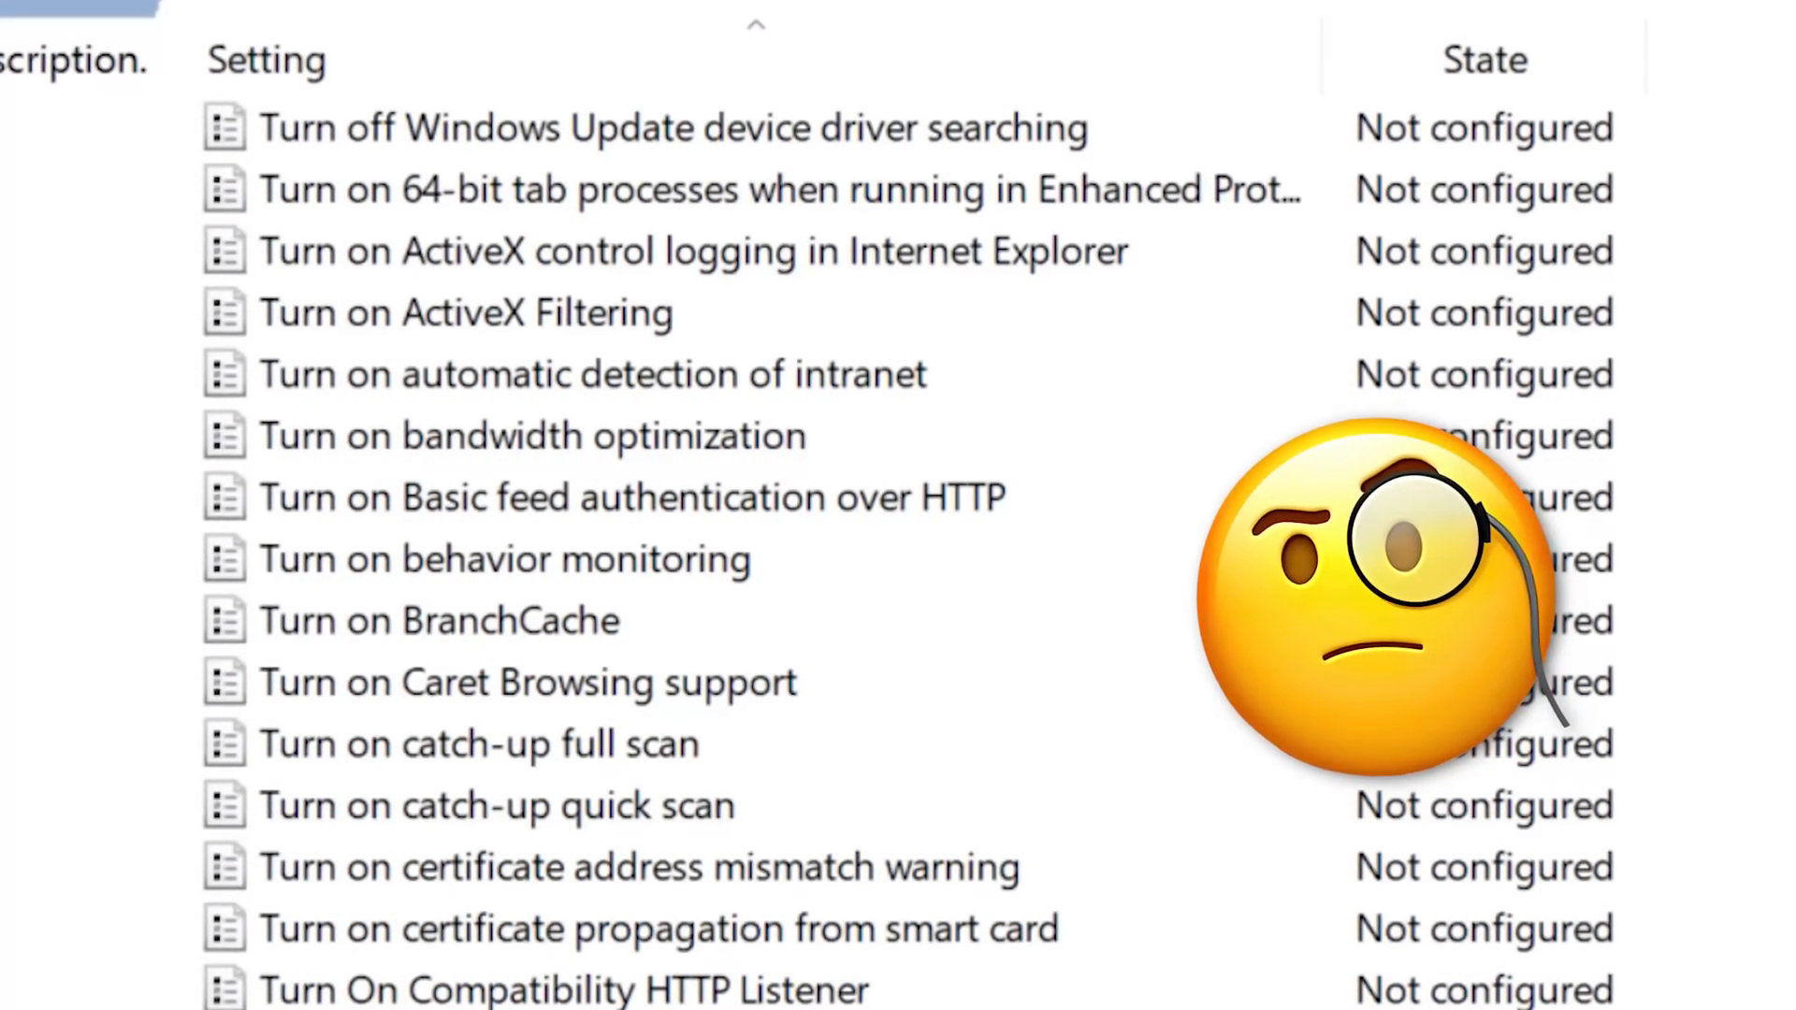
scroll("down", 3)
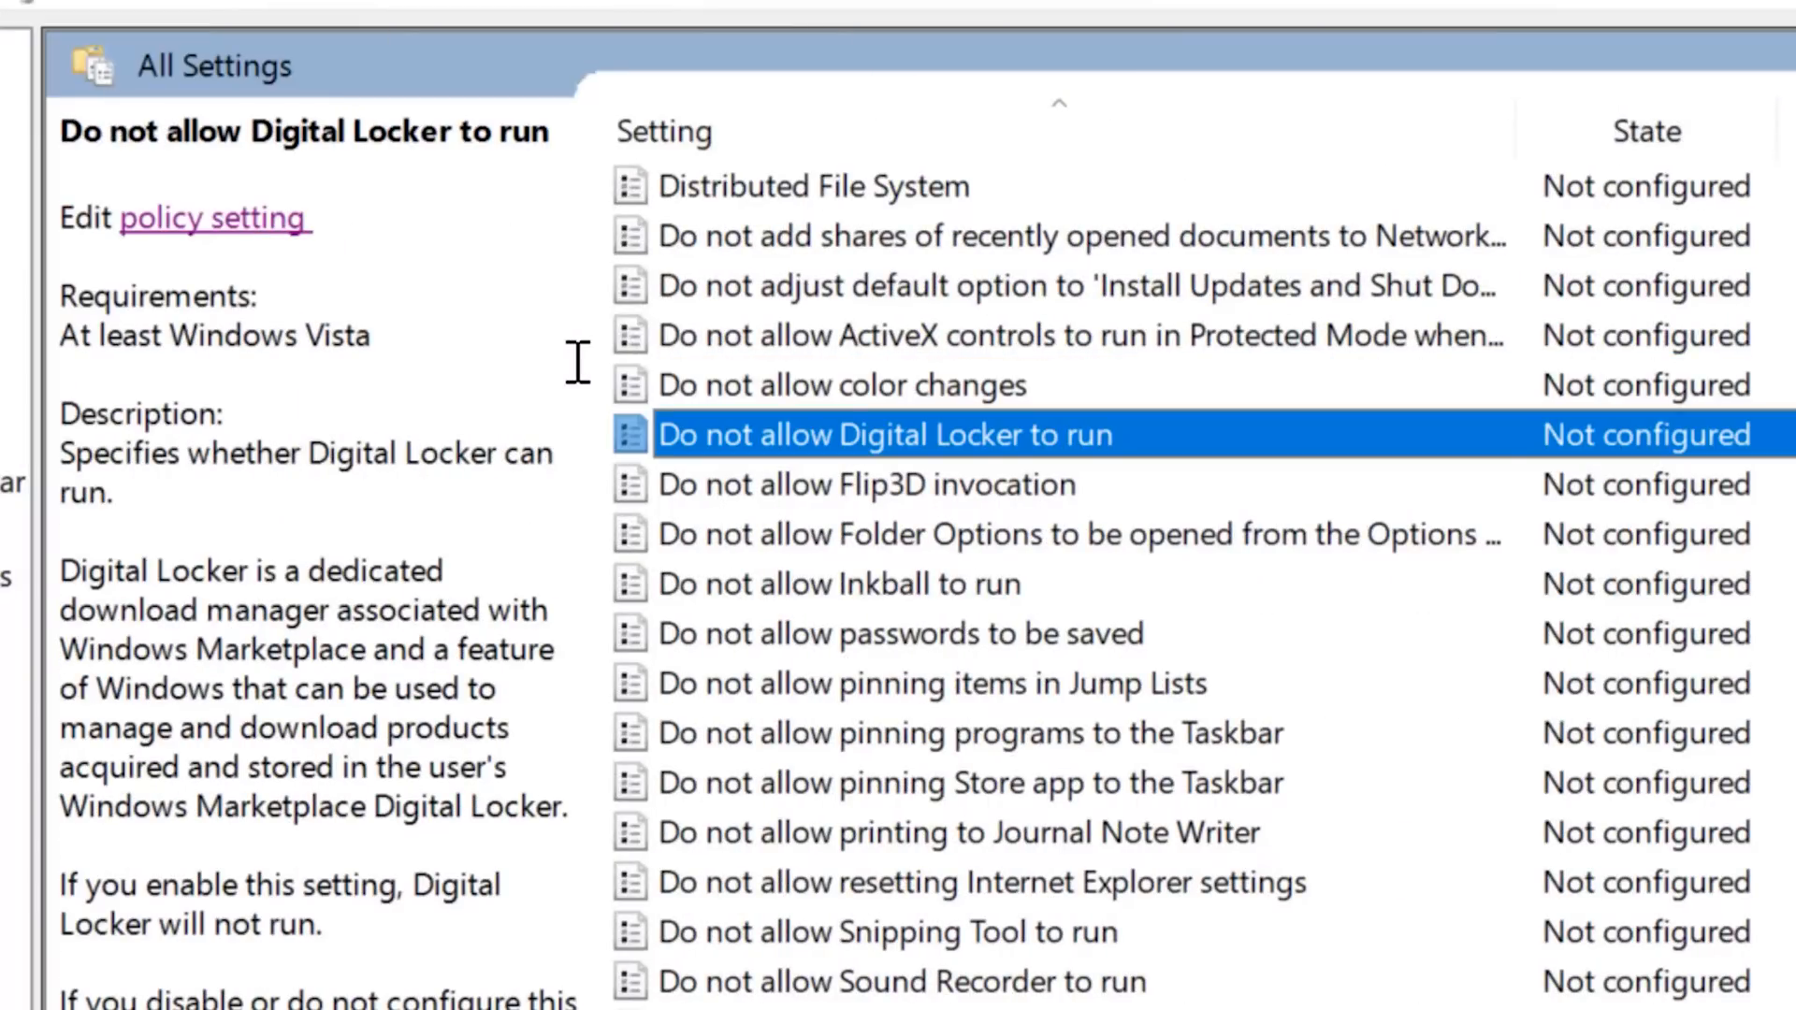
left_click(870, 484)
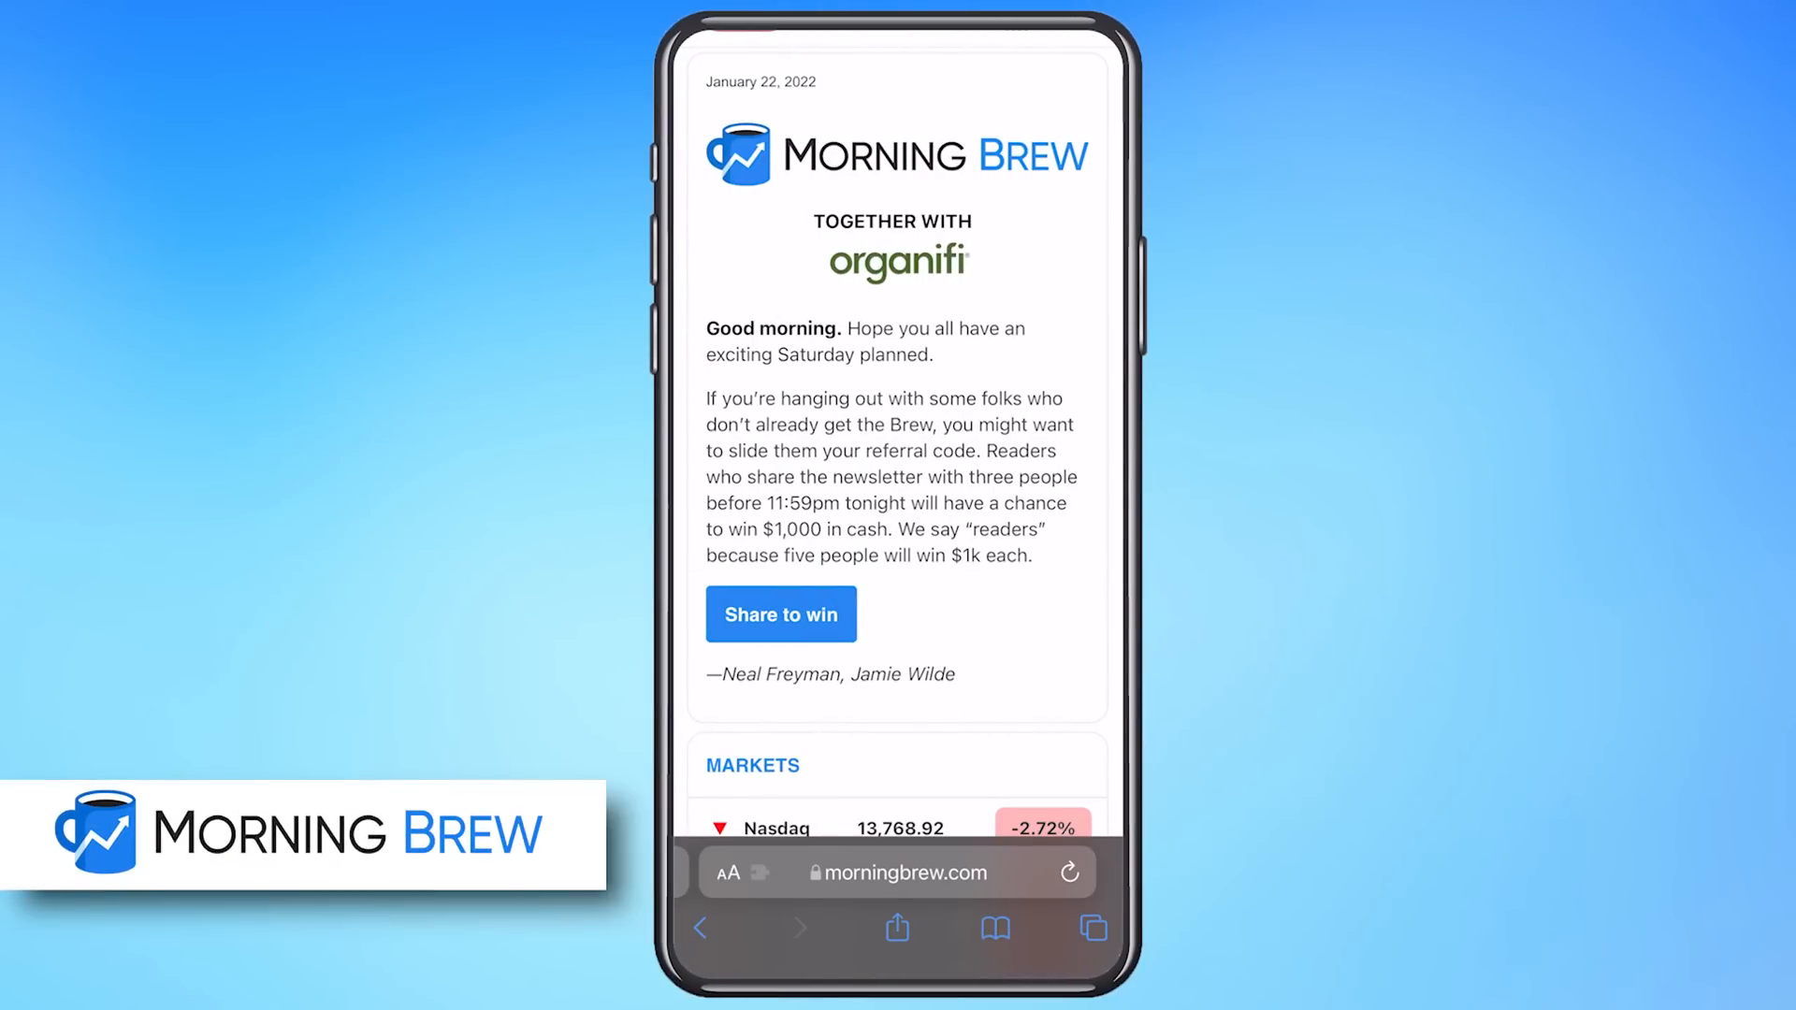
- Scroll the newsletter past the markets table down to the Crypto and SPACs sections
scroll("down", 3)
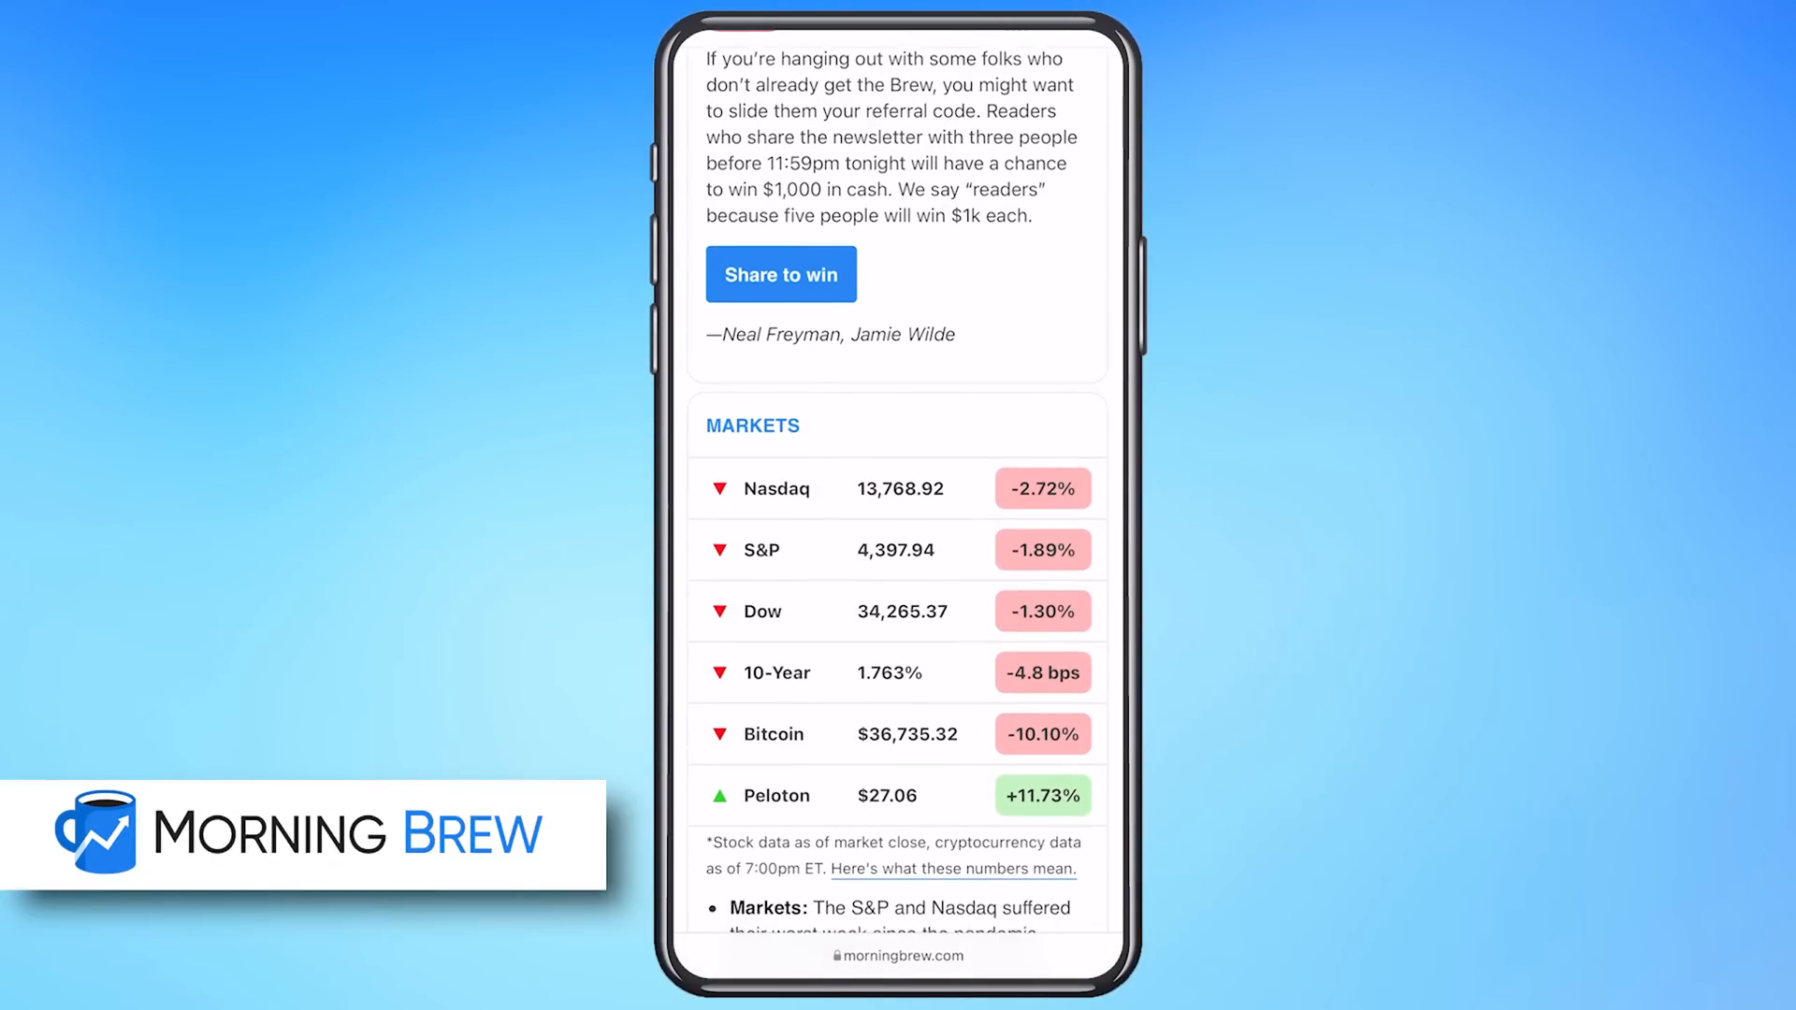
scroll("down", 3)
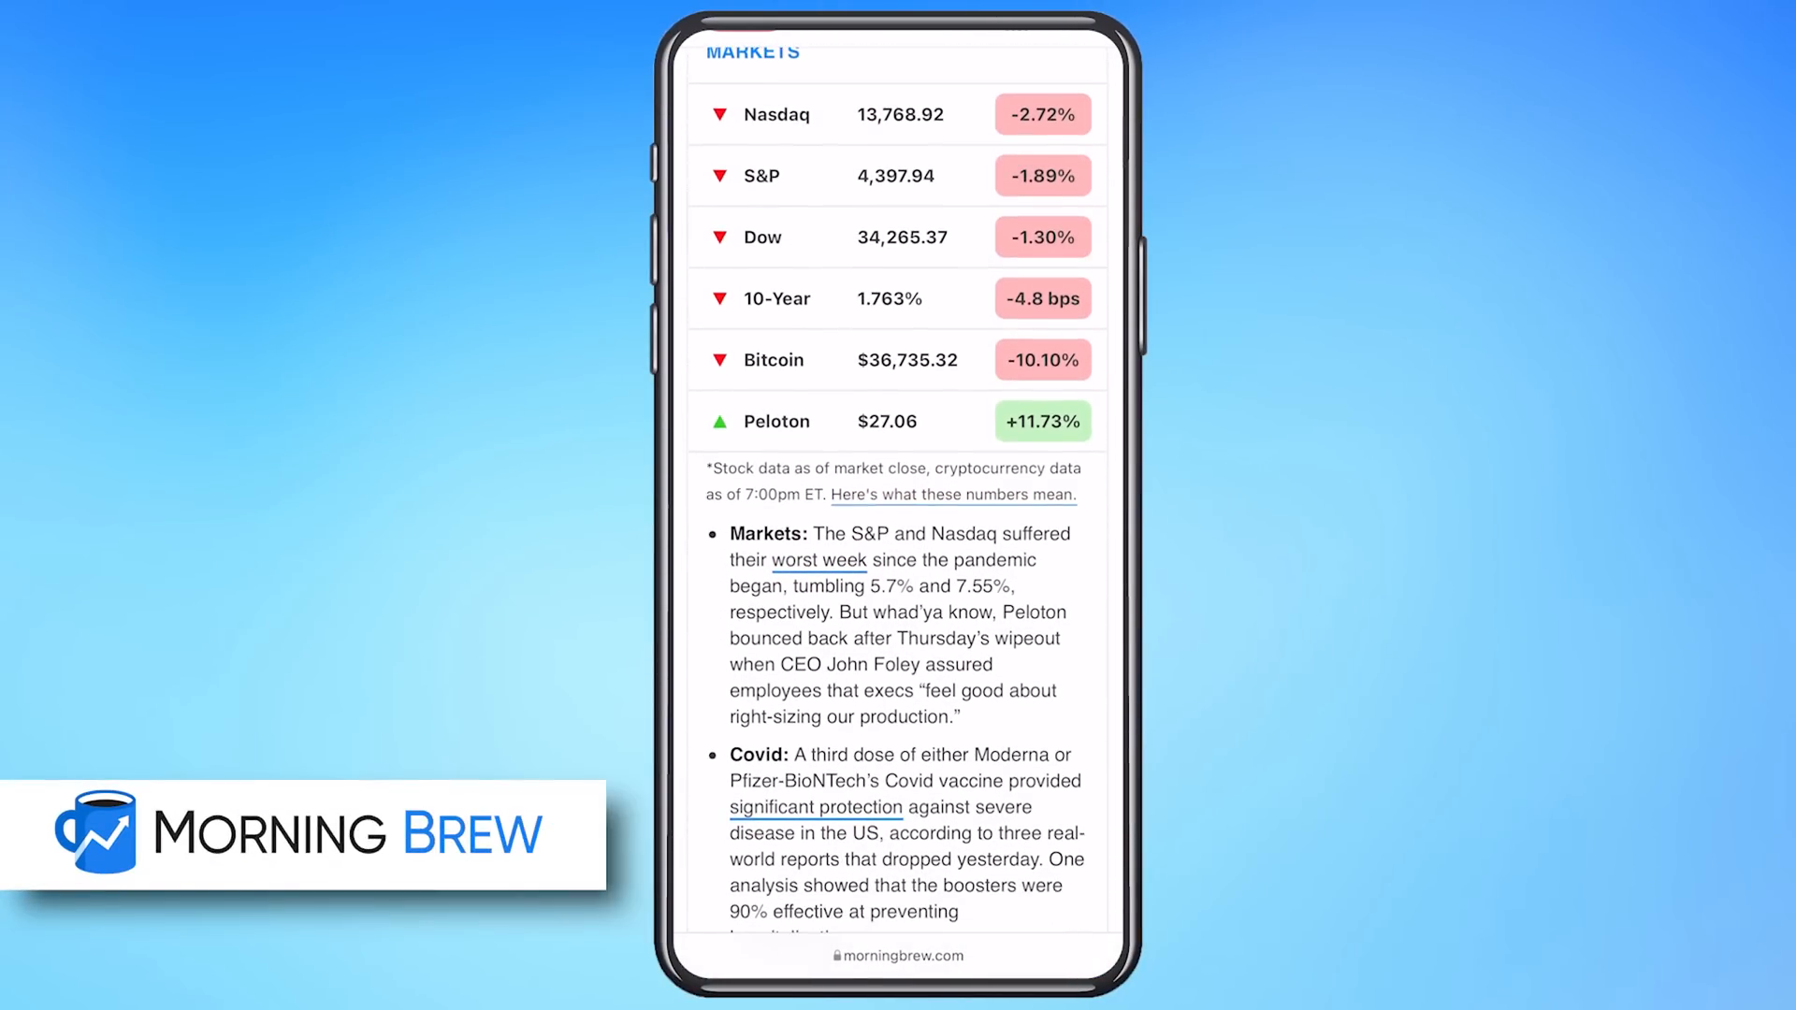
scroll("down", 3)
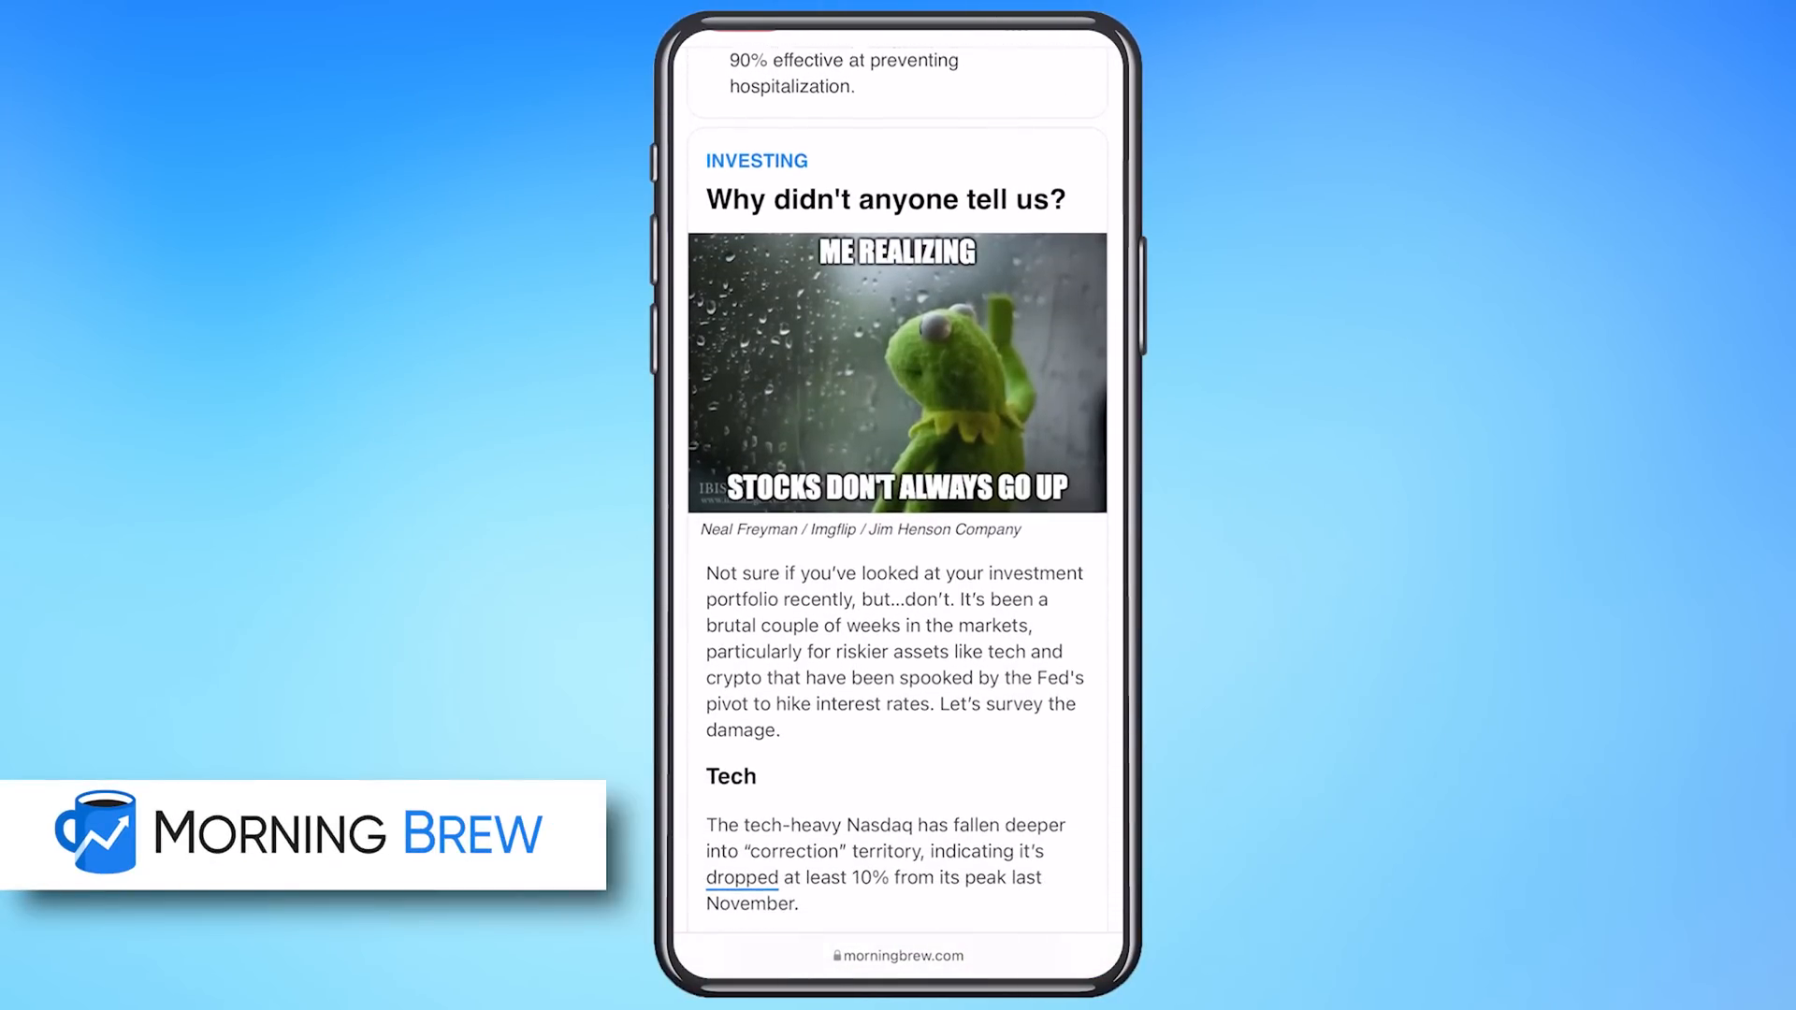
scroll("down", 3)
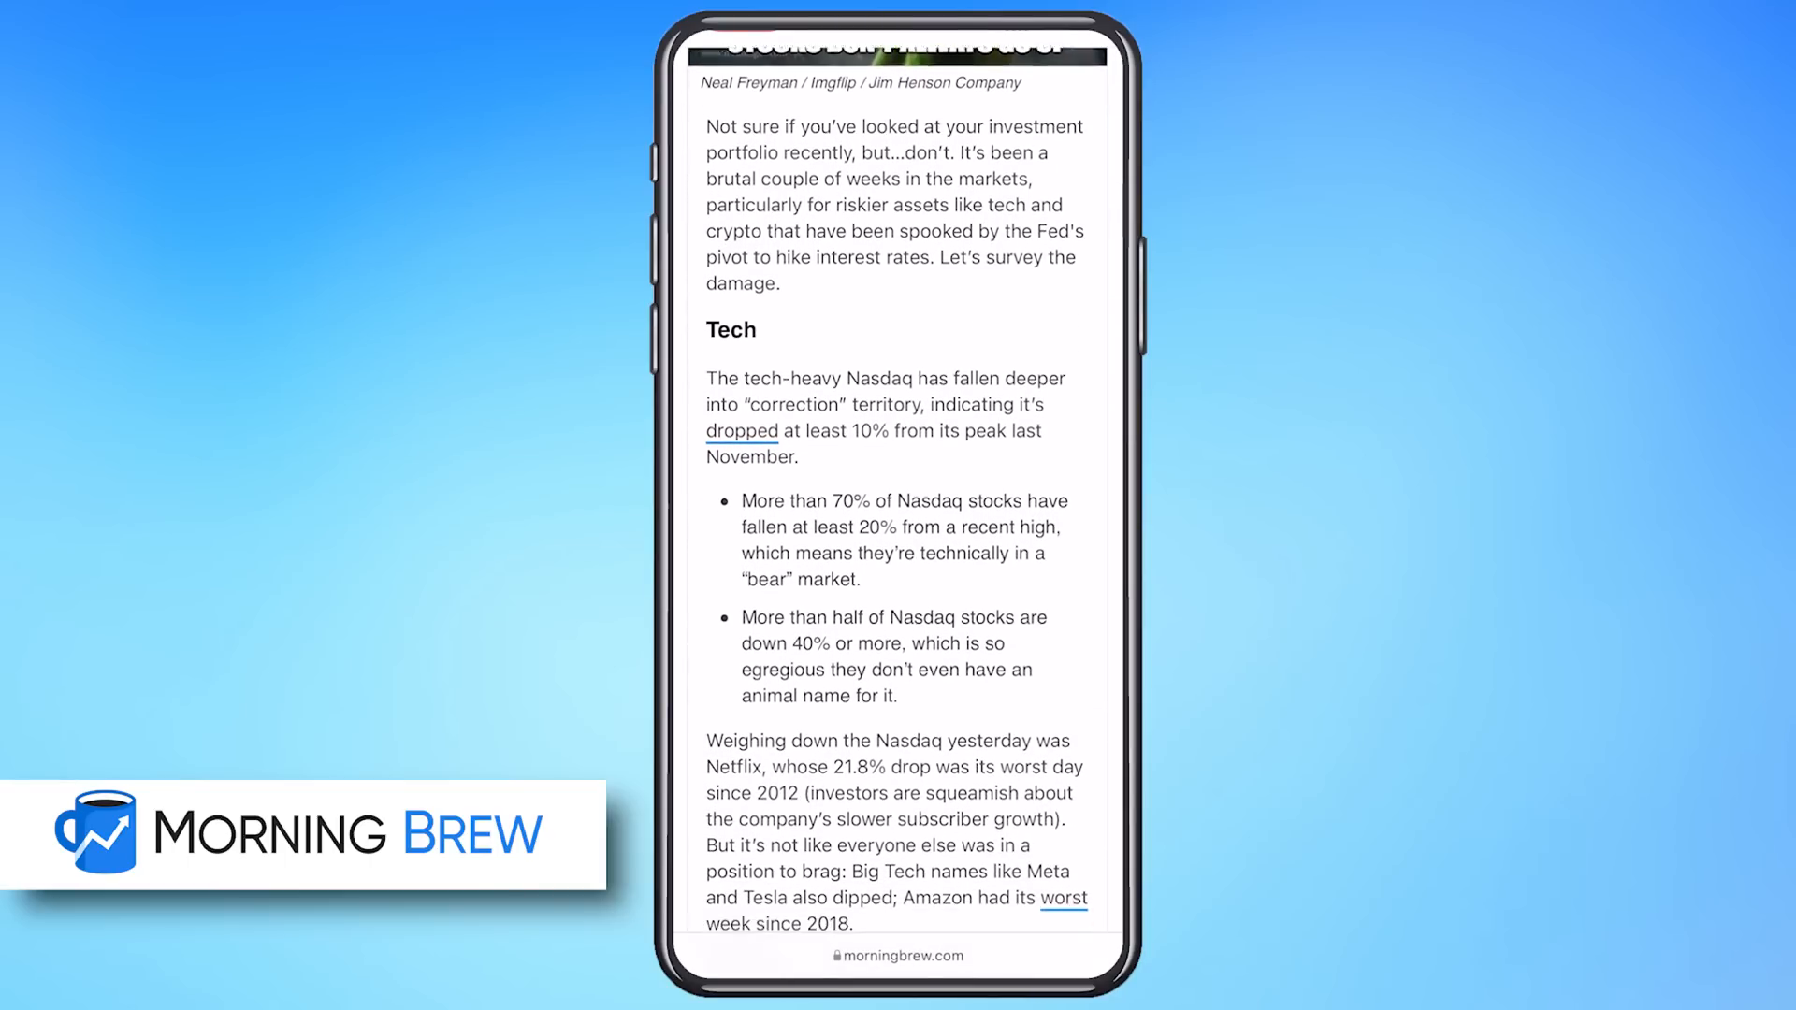
scroll("down", 3)
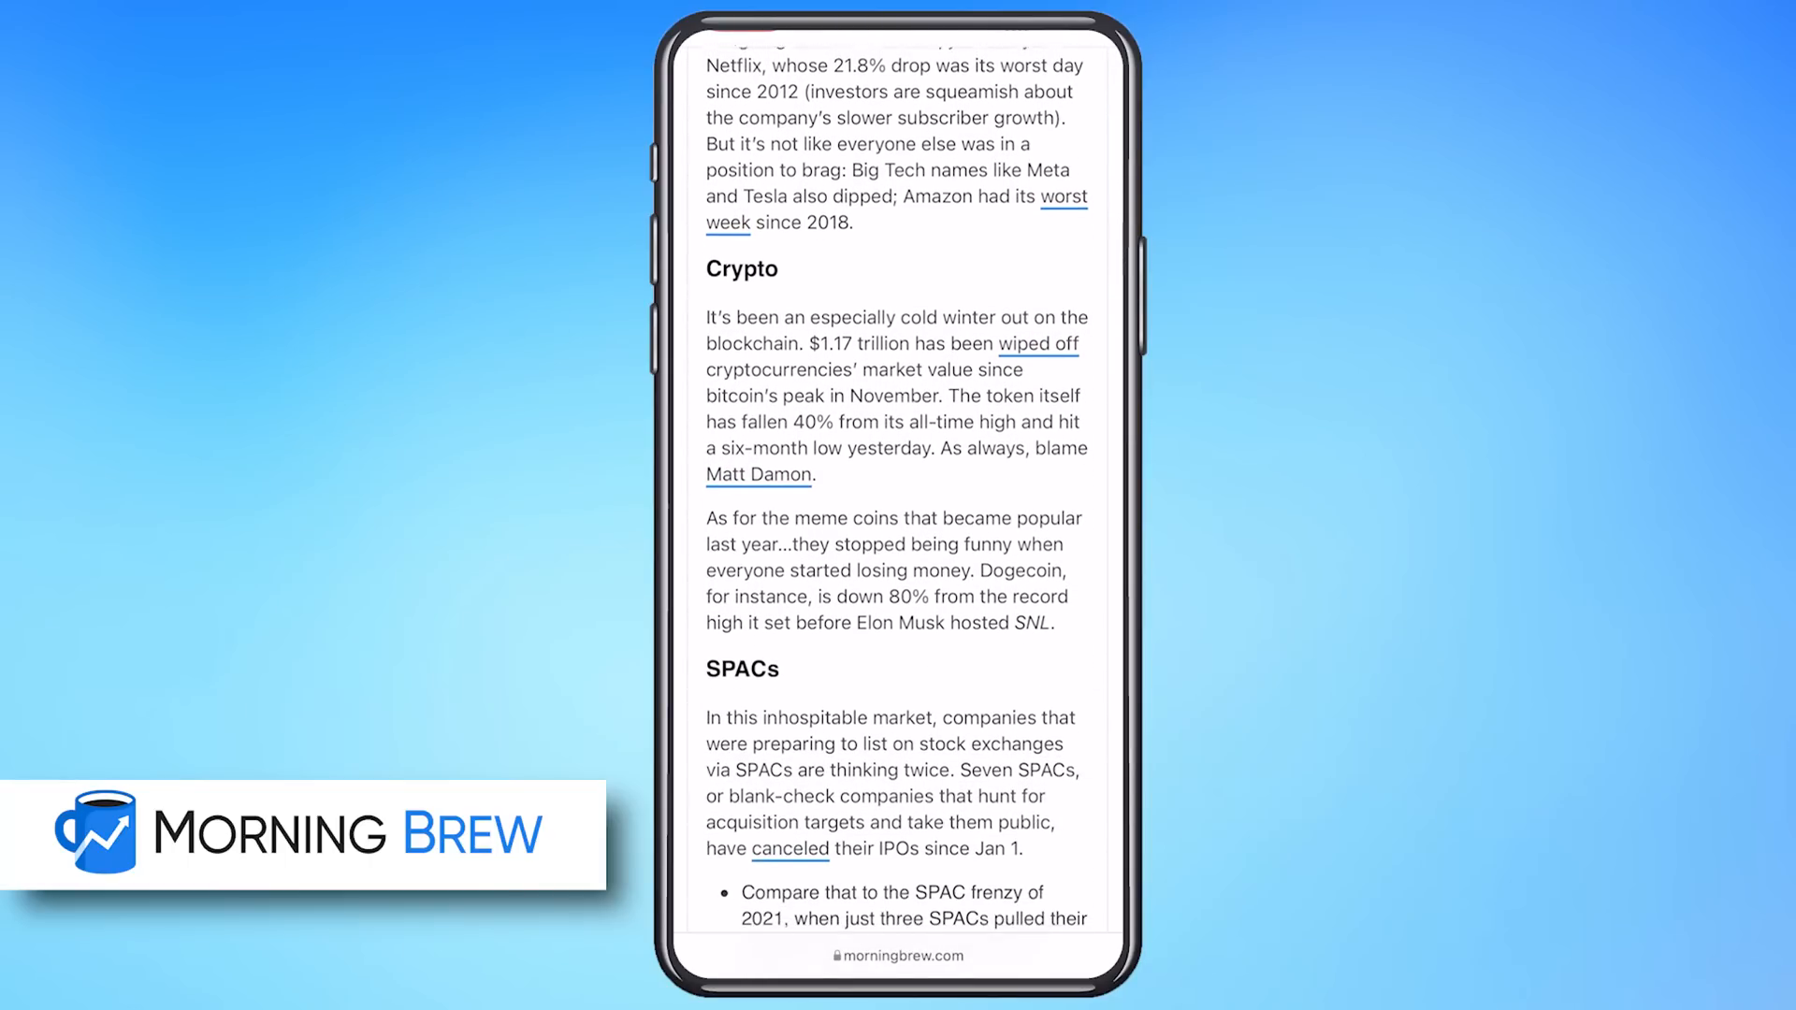
scroll("down", 3)
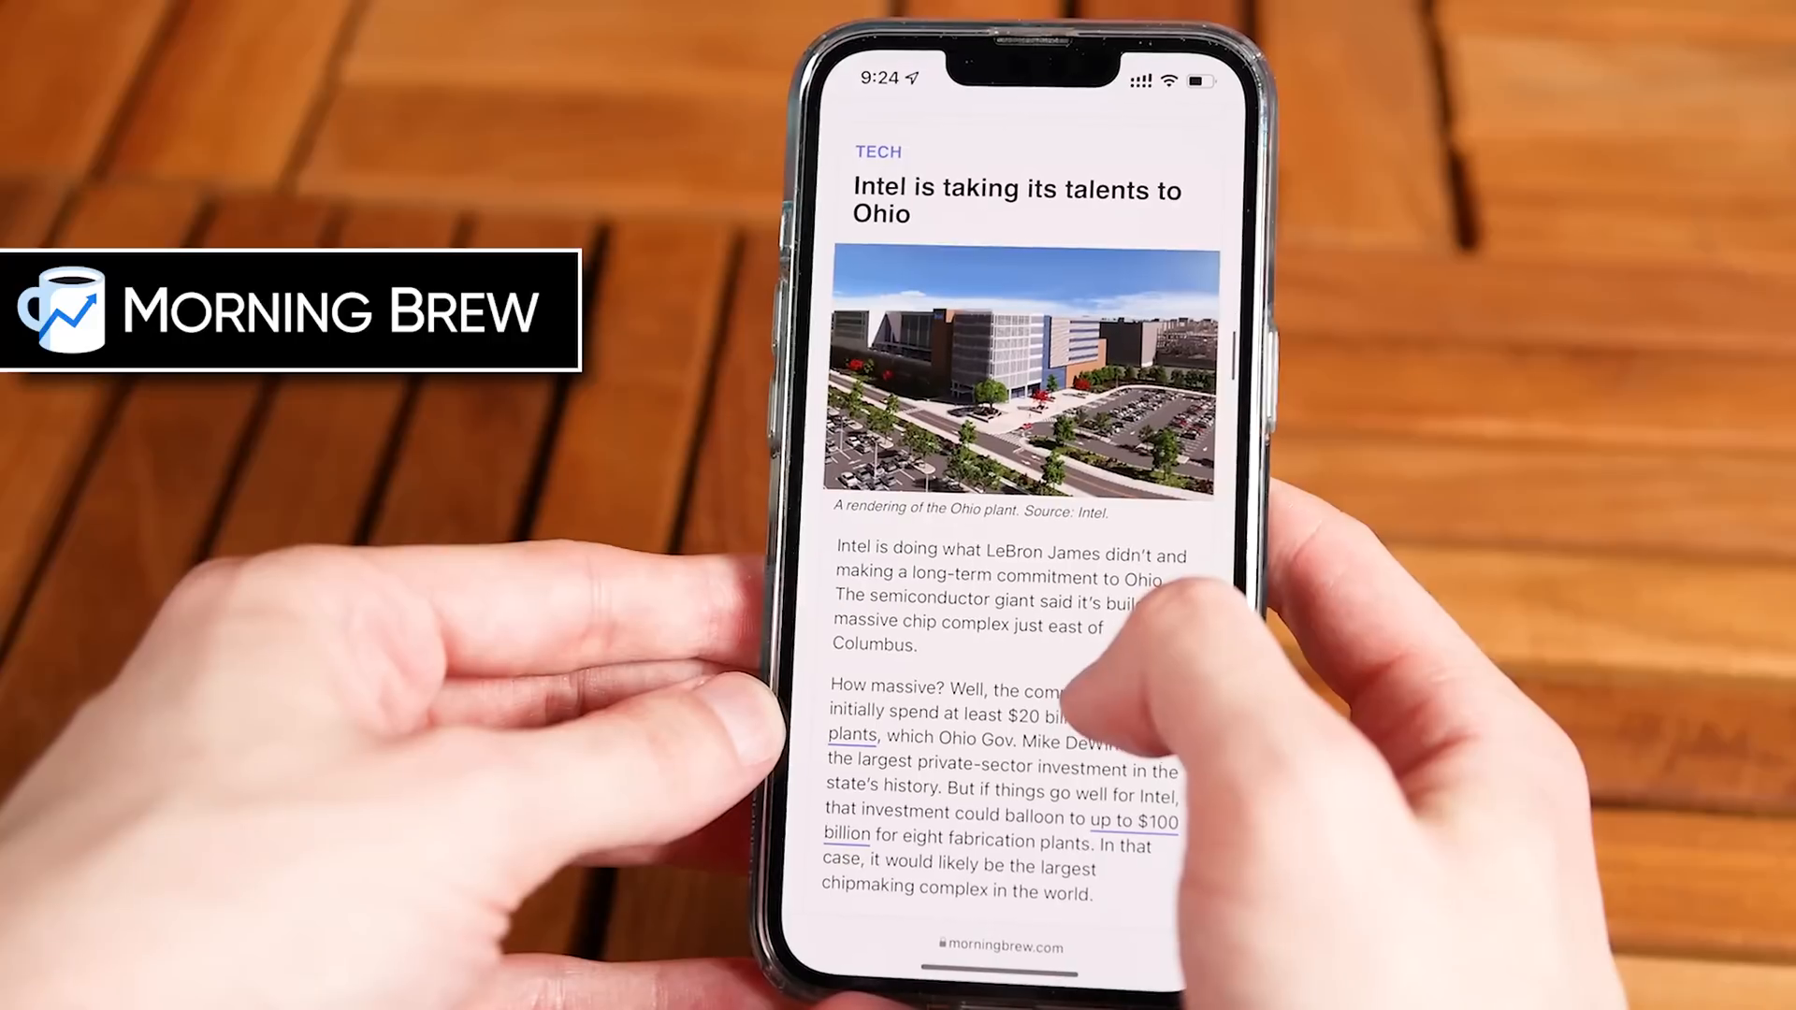
- Scroll through the Intel Ohio story and enter 'cool' in the sign-up email field
scroll("down", 3)
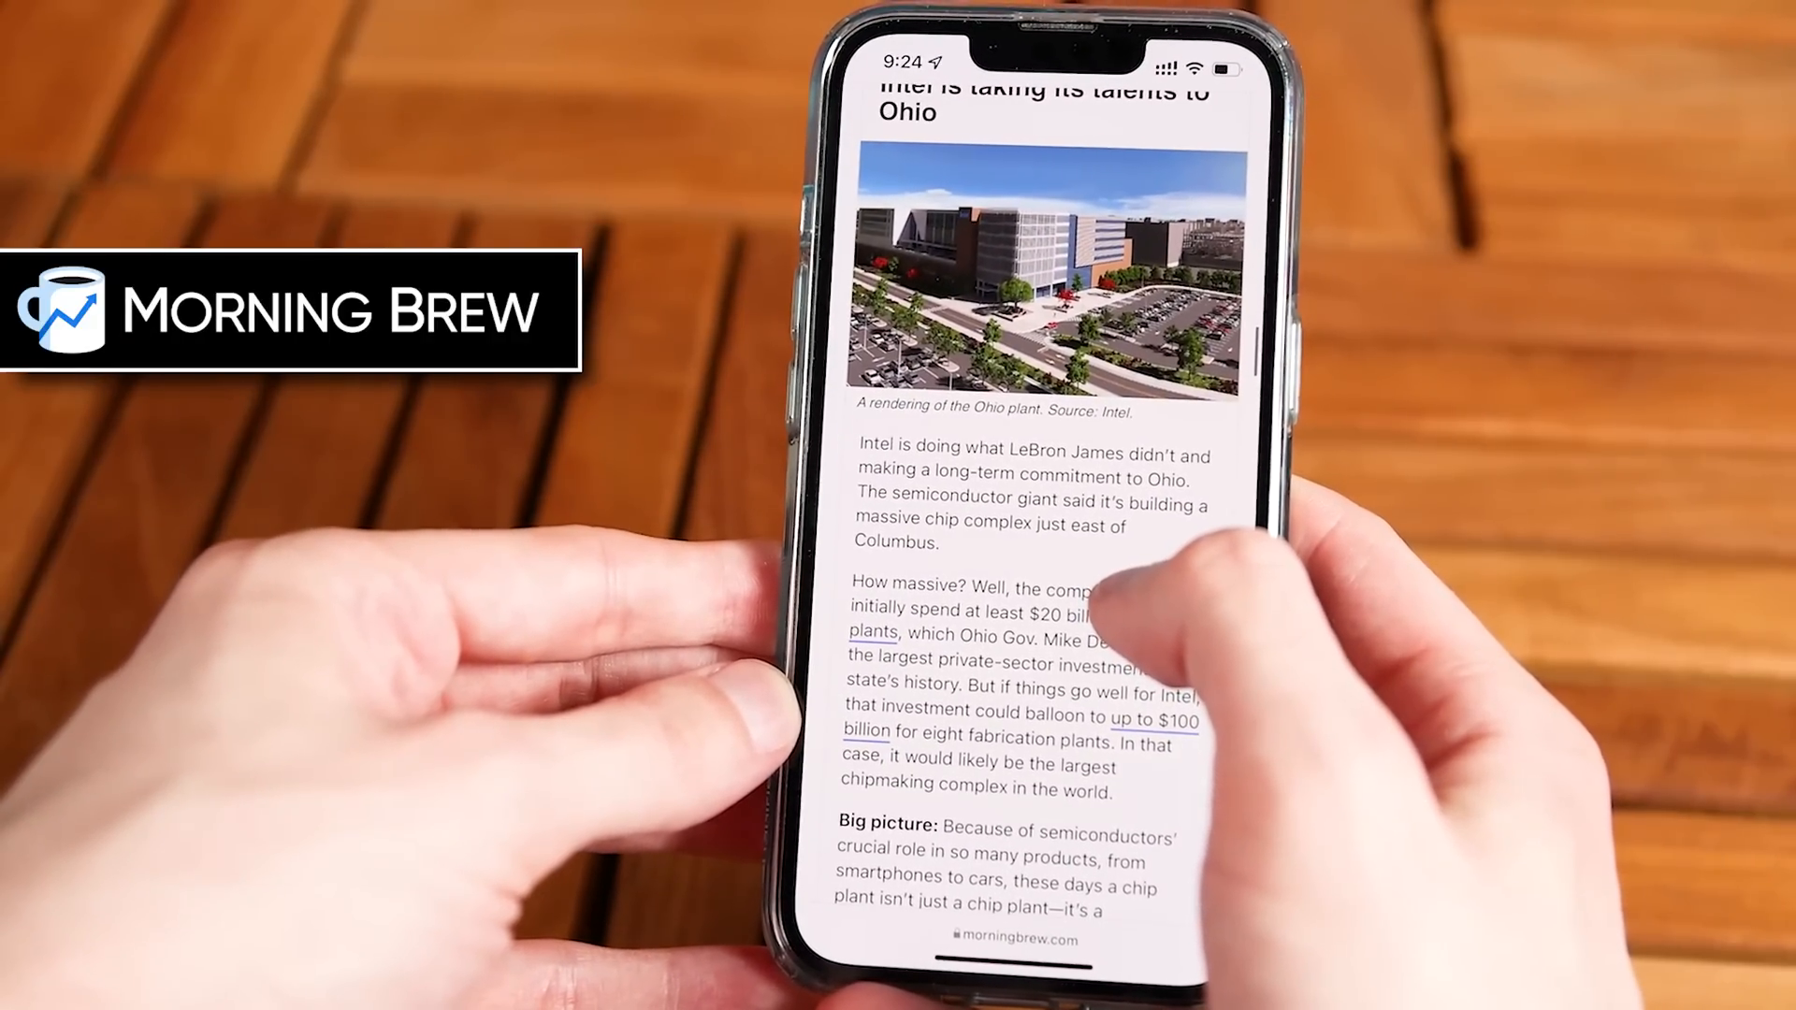
scroll("down", 3)
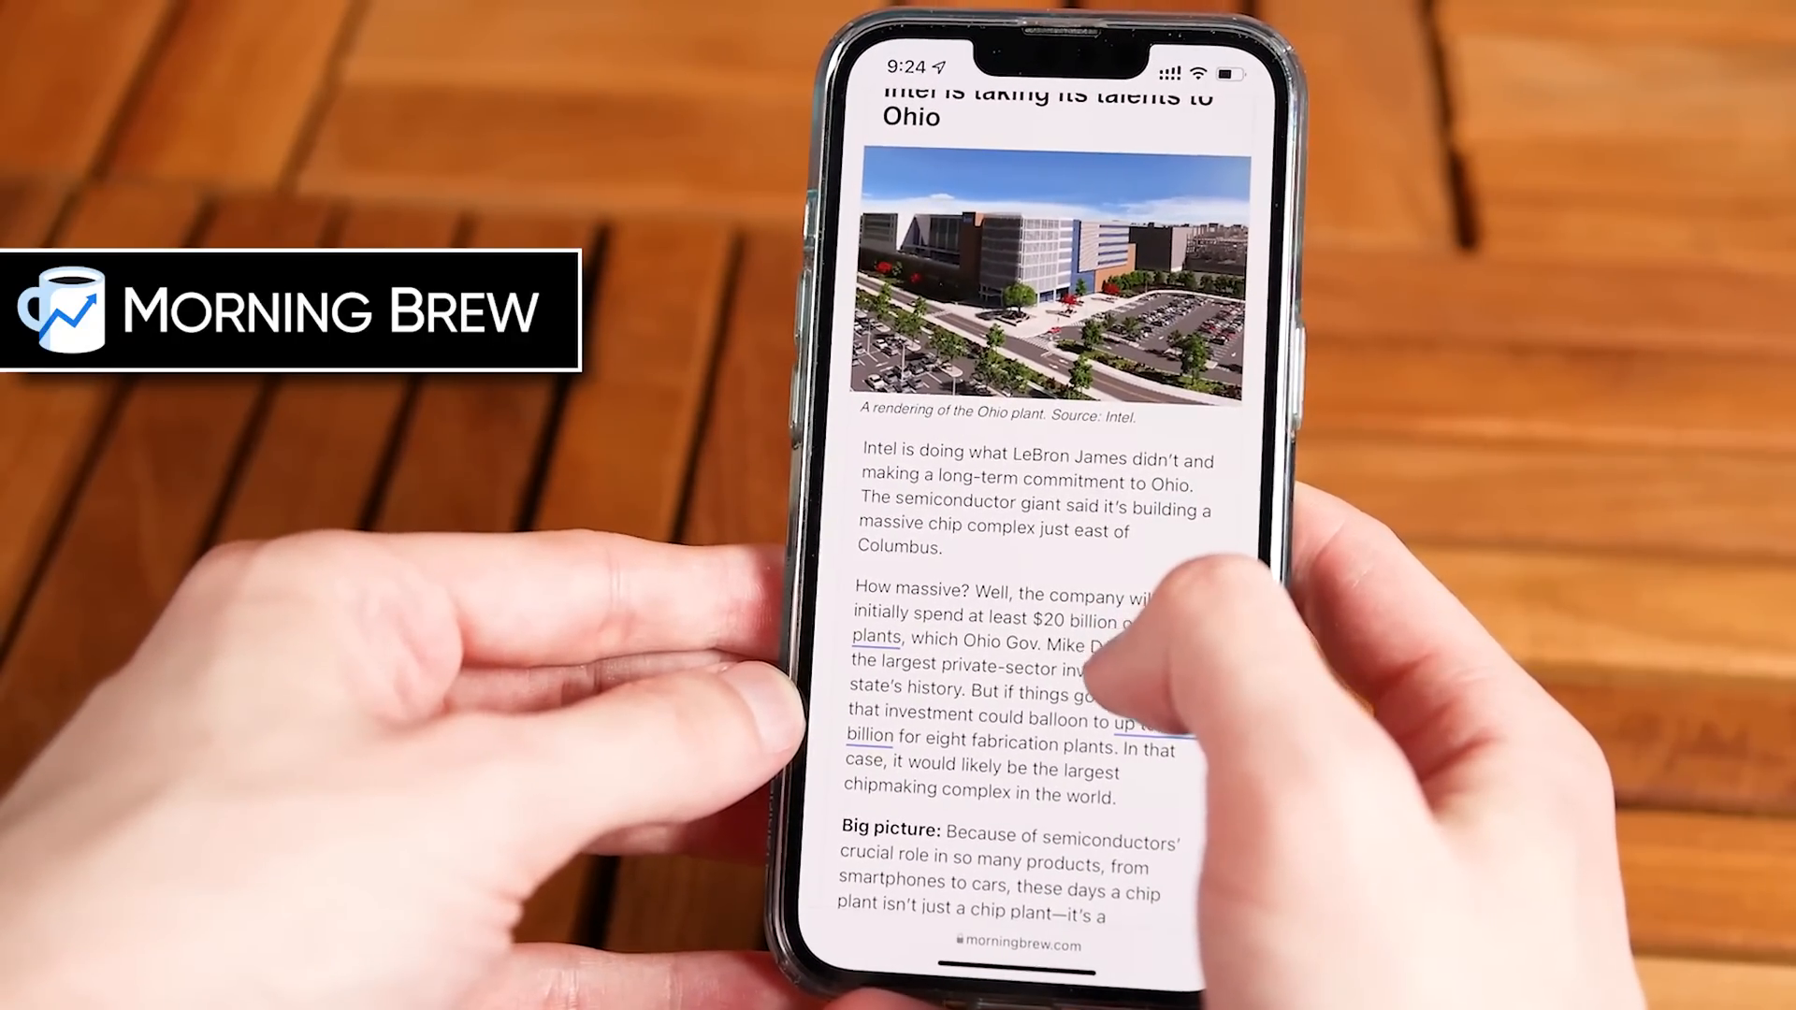
scroll("down", 3)
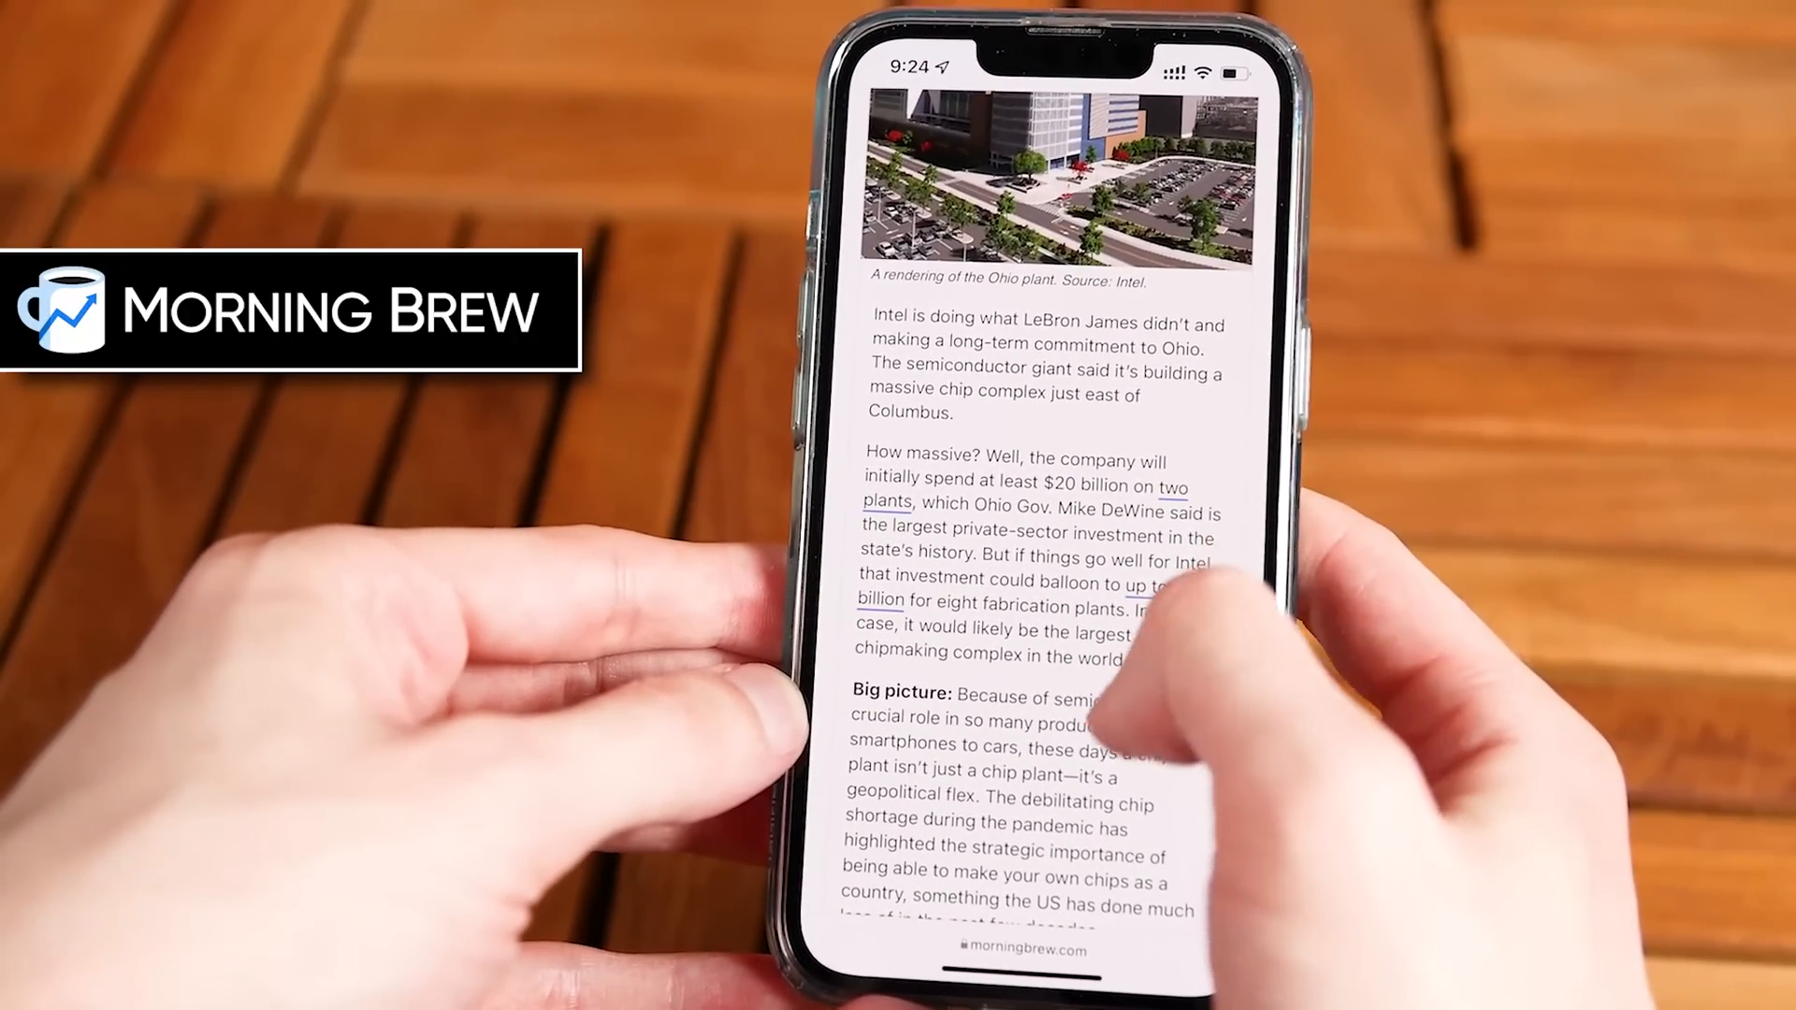
scroll("down", 3)
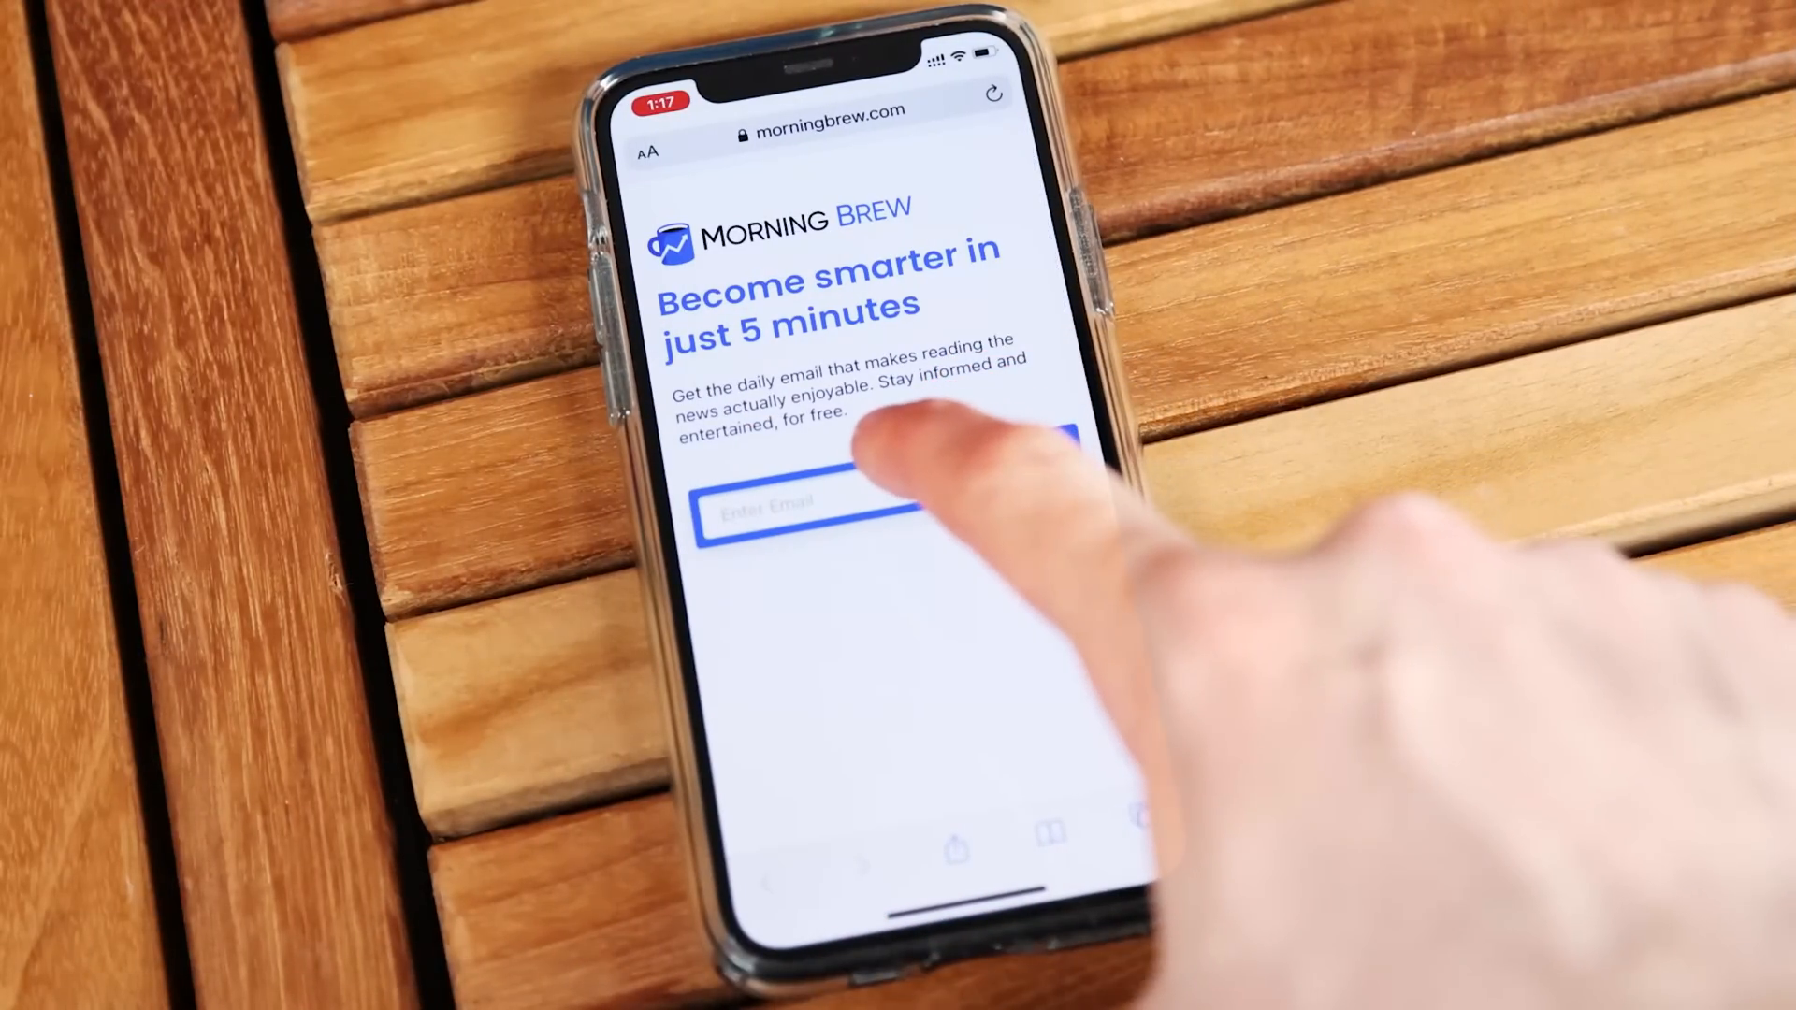
type("cool")
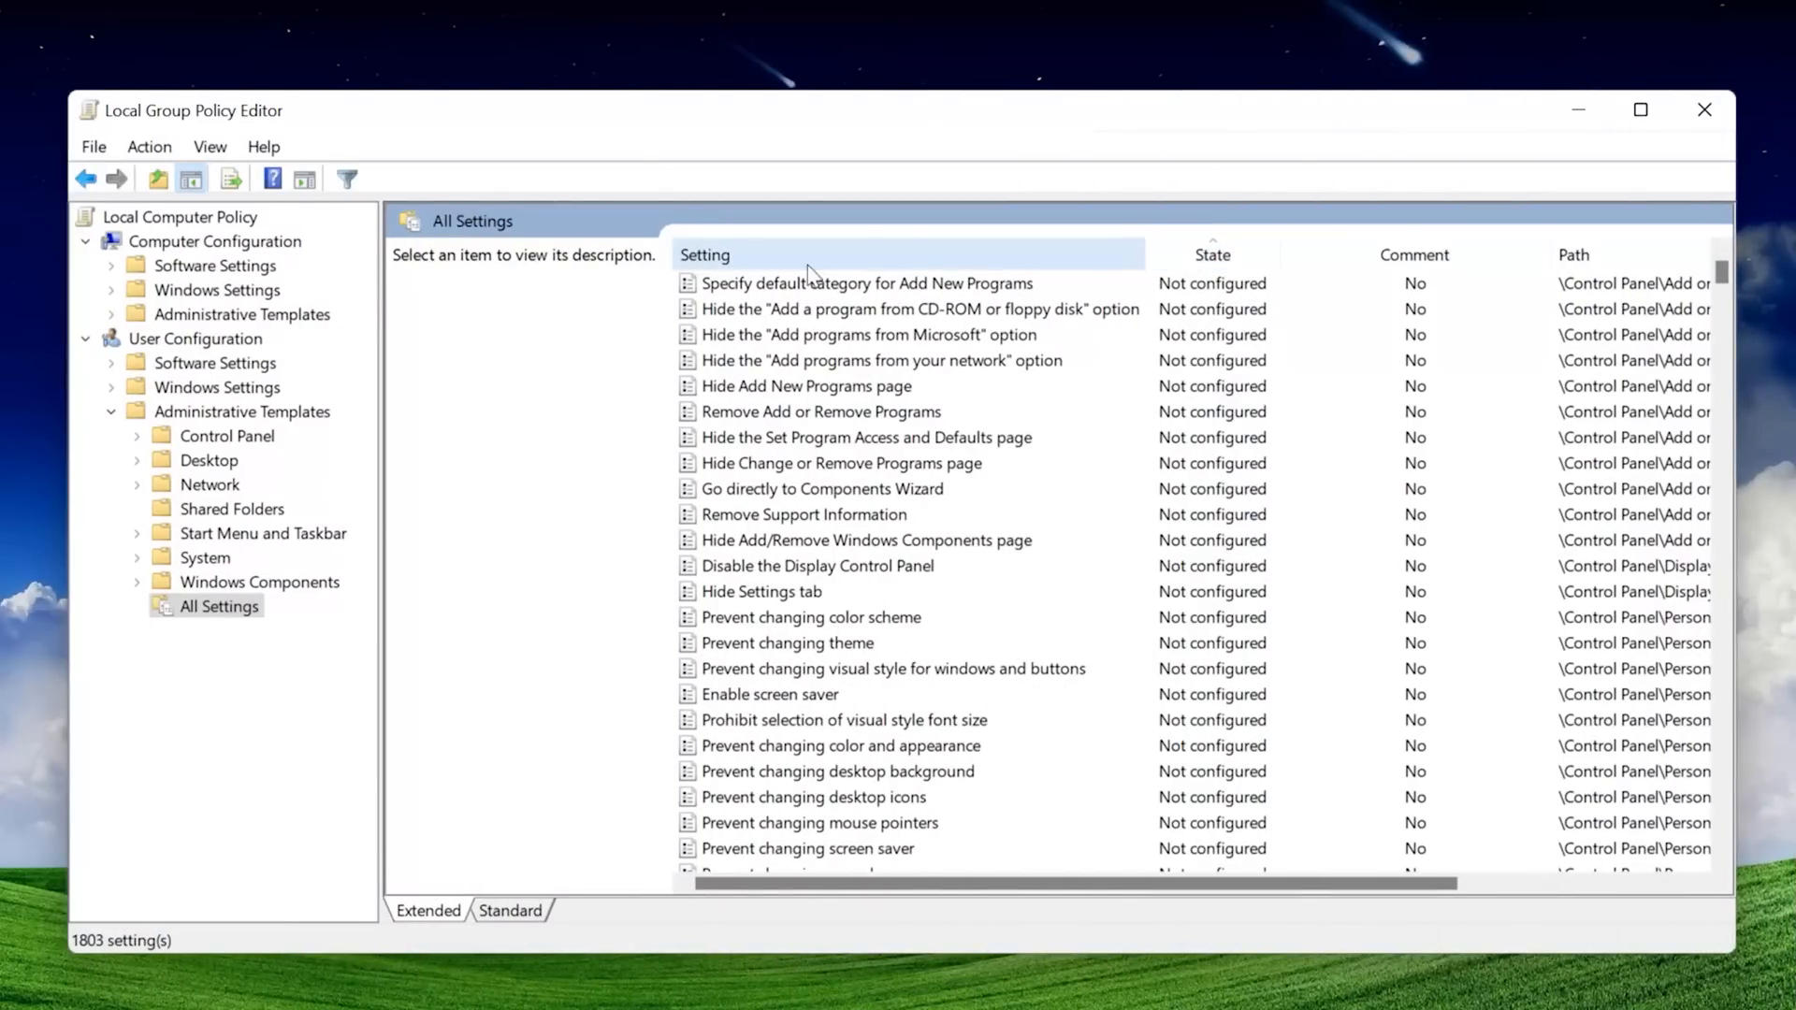
- Select All Settings under User Configuration to list its 1803 policy settings
left_click(110, 315)
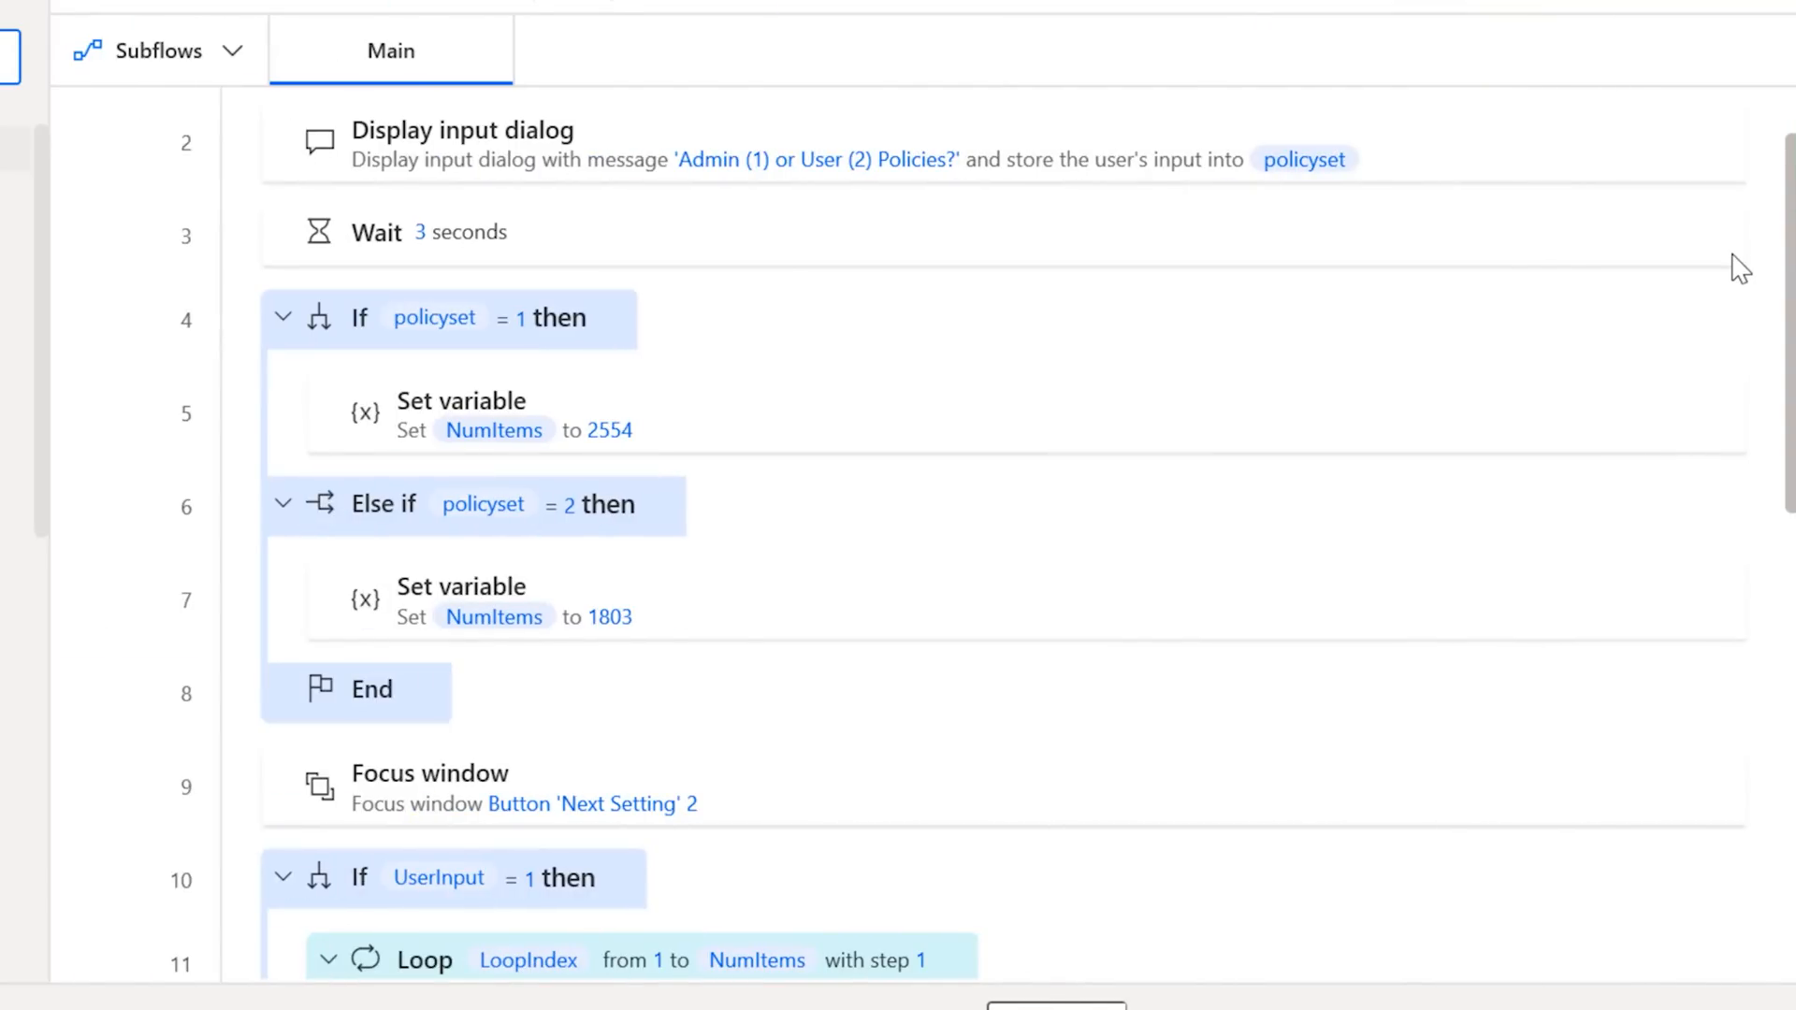
- Review the flow's disable-and-advance loop and expand the Folder actions in Power Automate
scroll("down", 3)
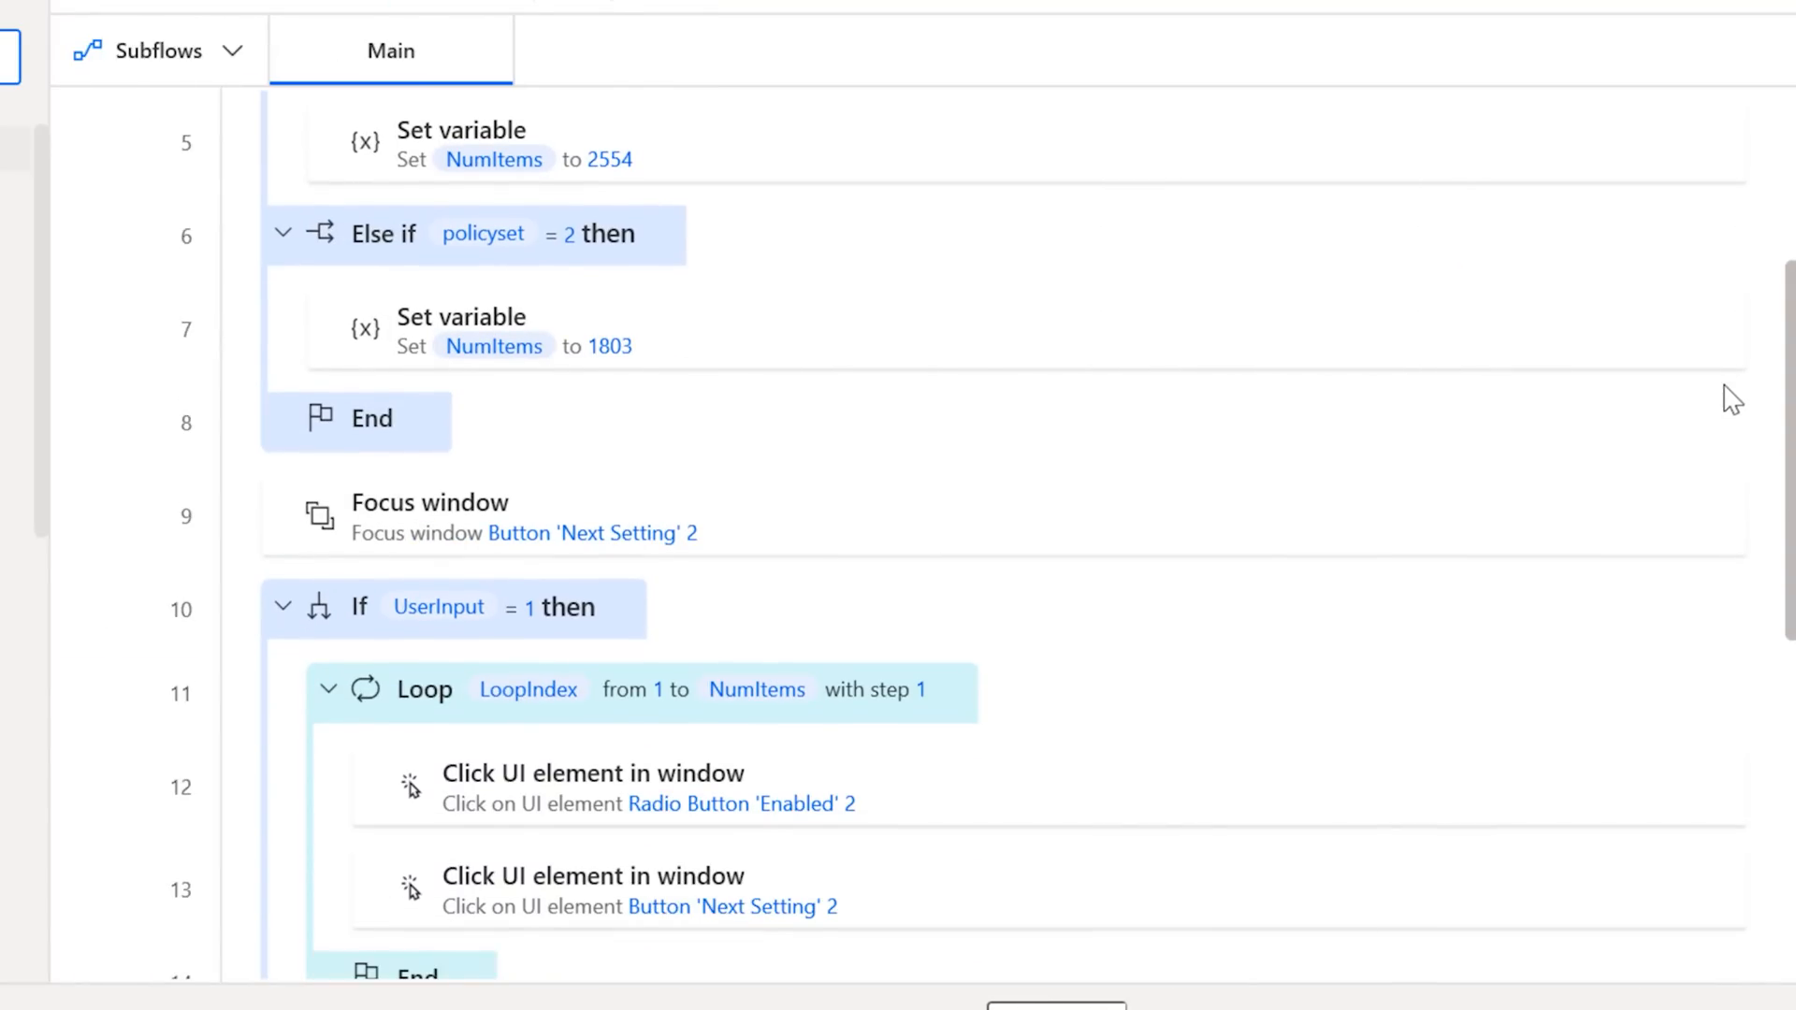
scroll("down", 3)
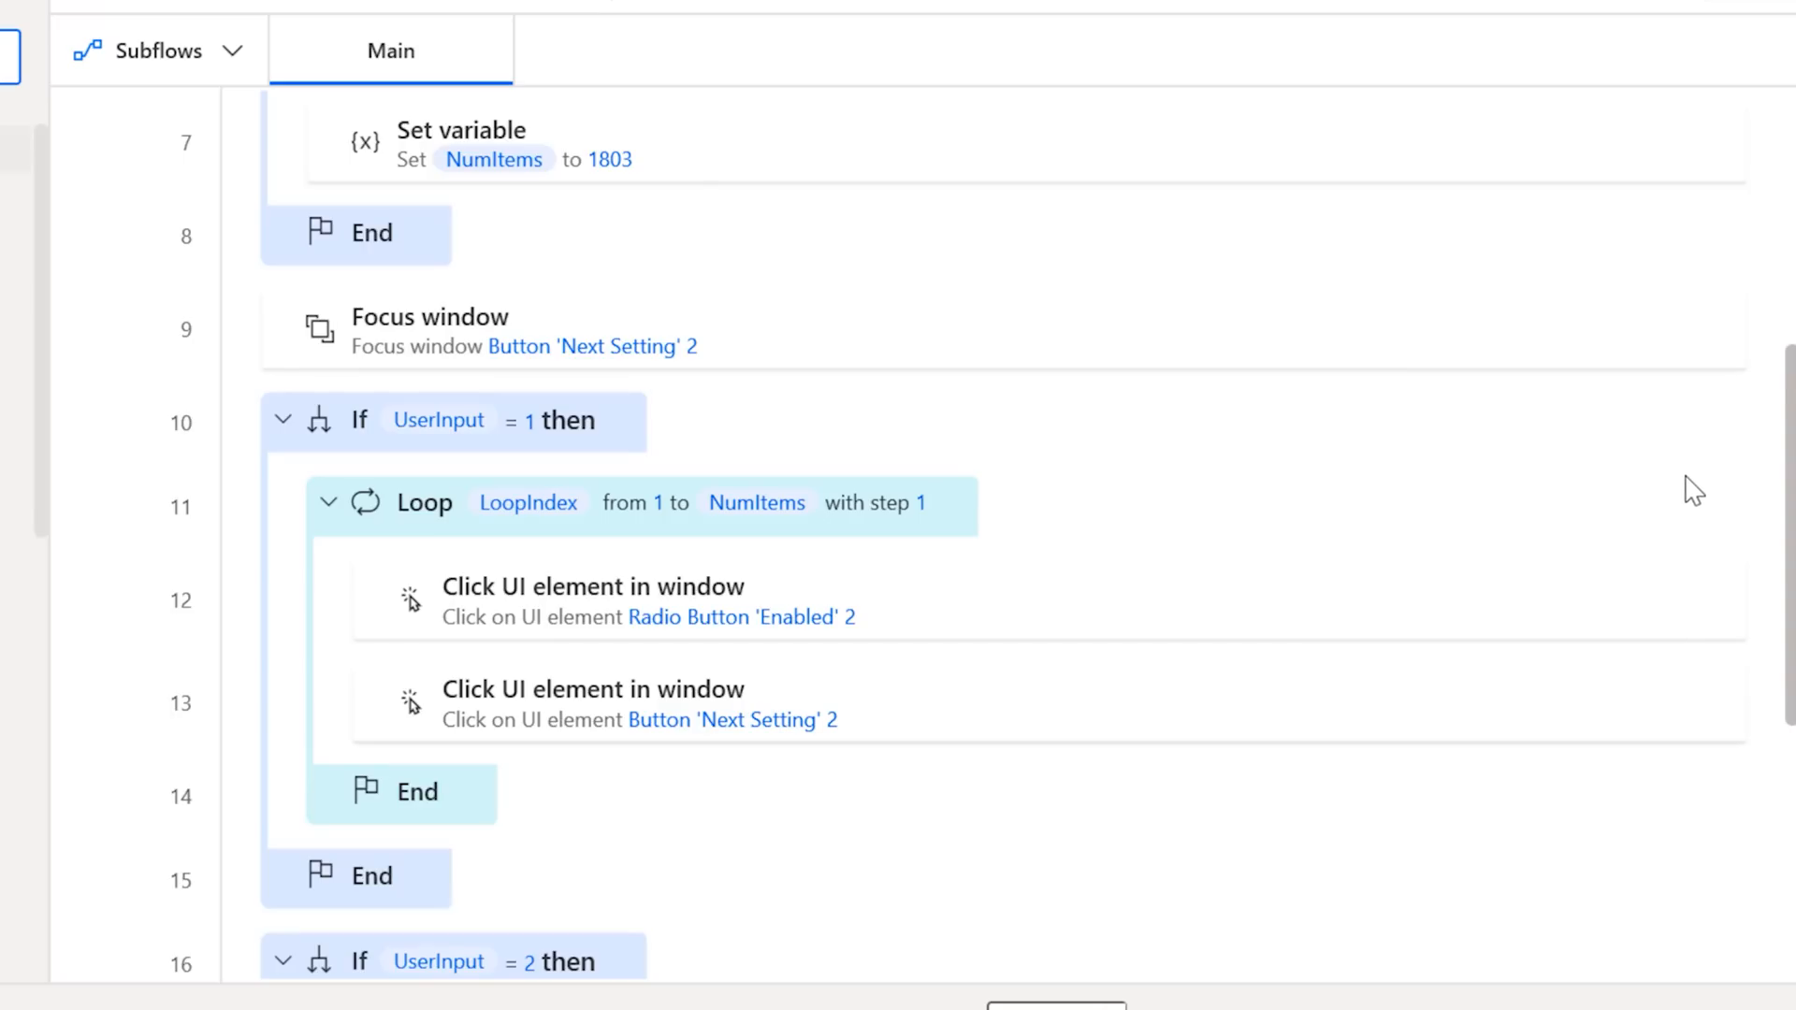
scroll("down", 3)
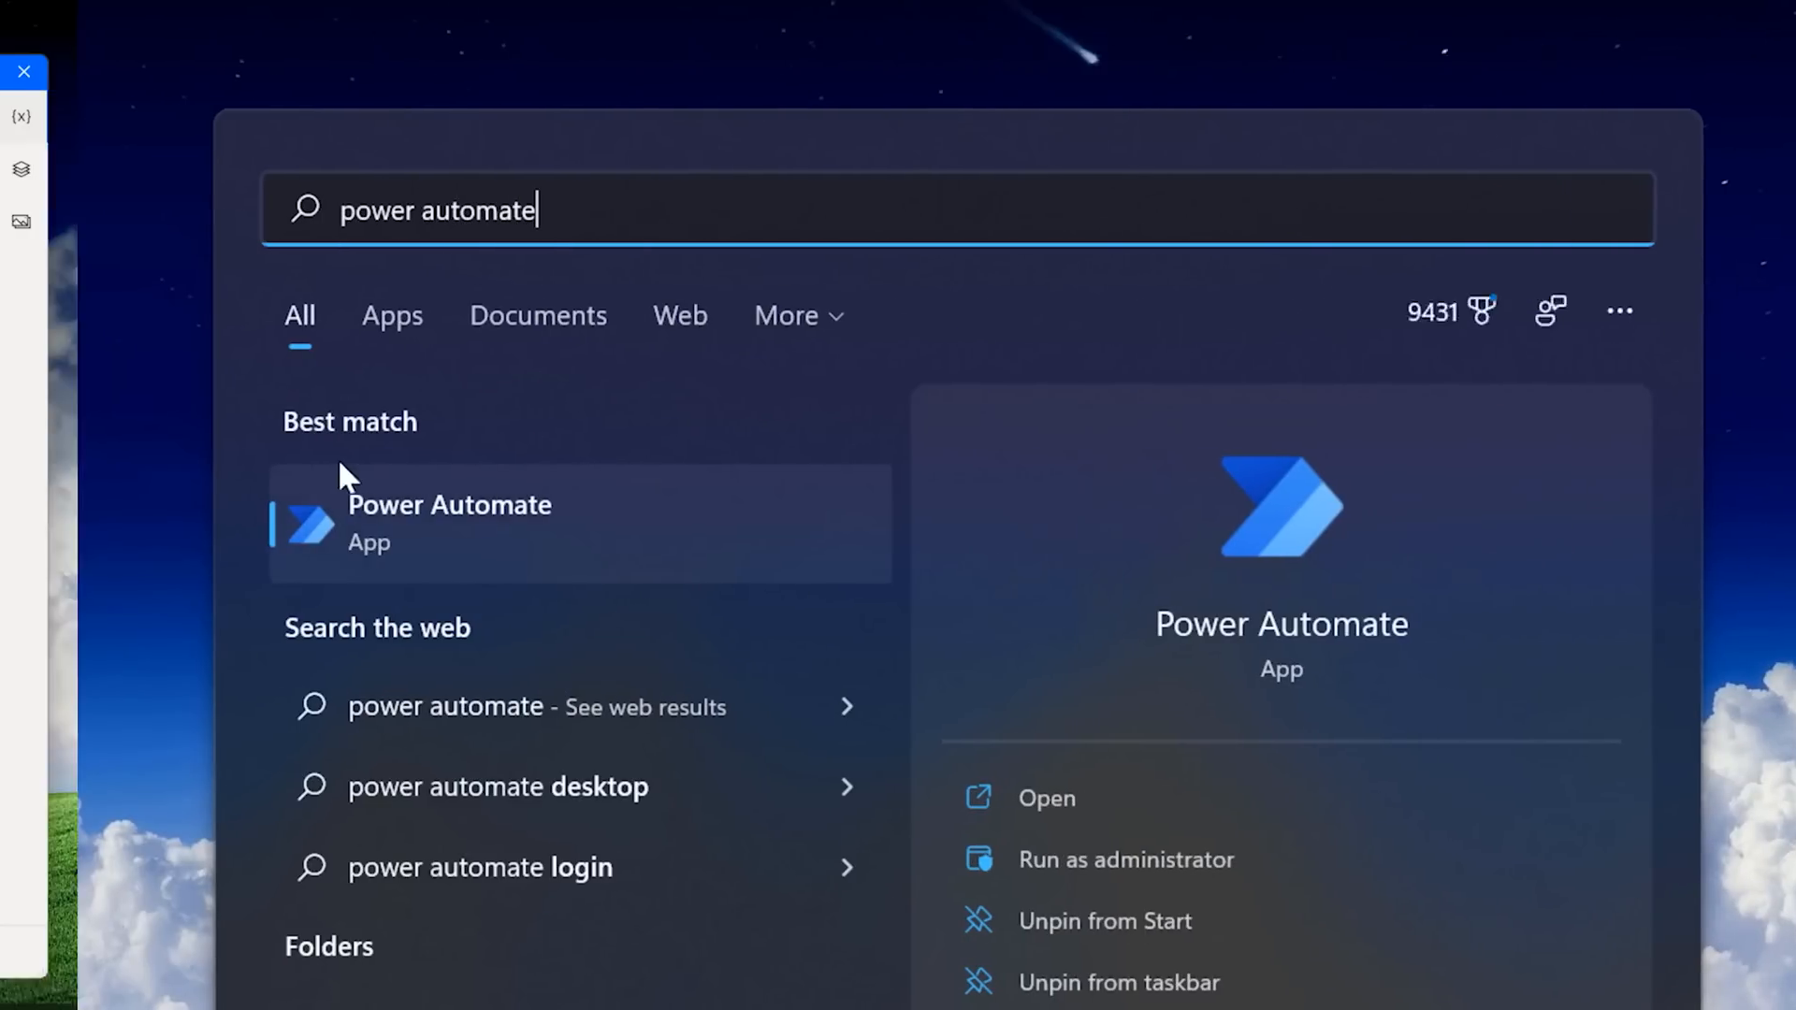
left_click(450, 522)
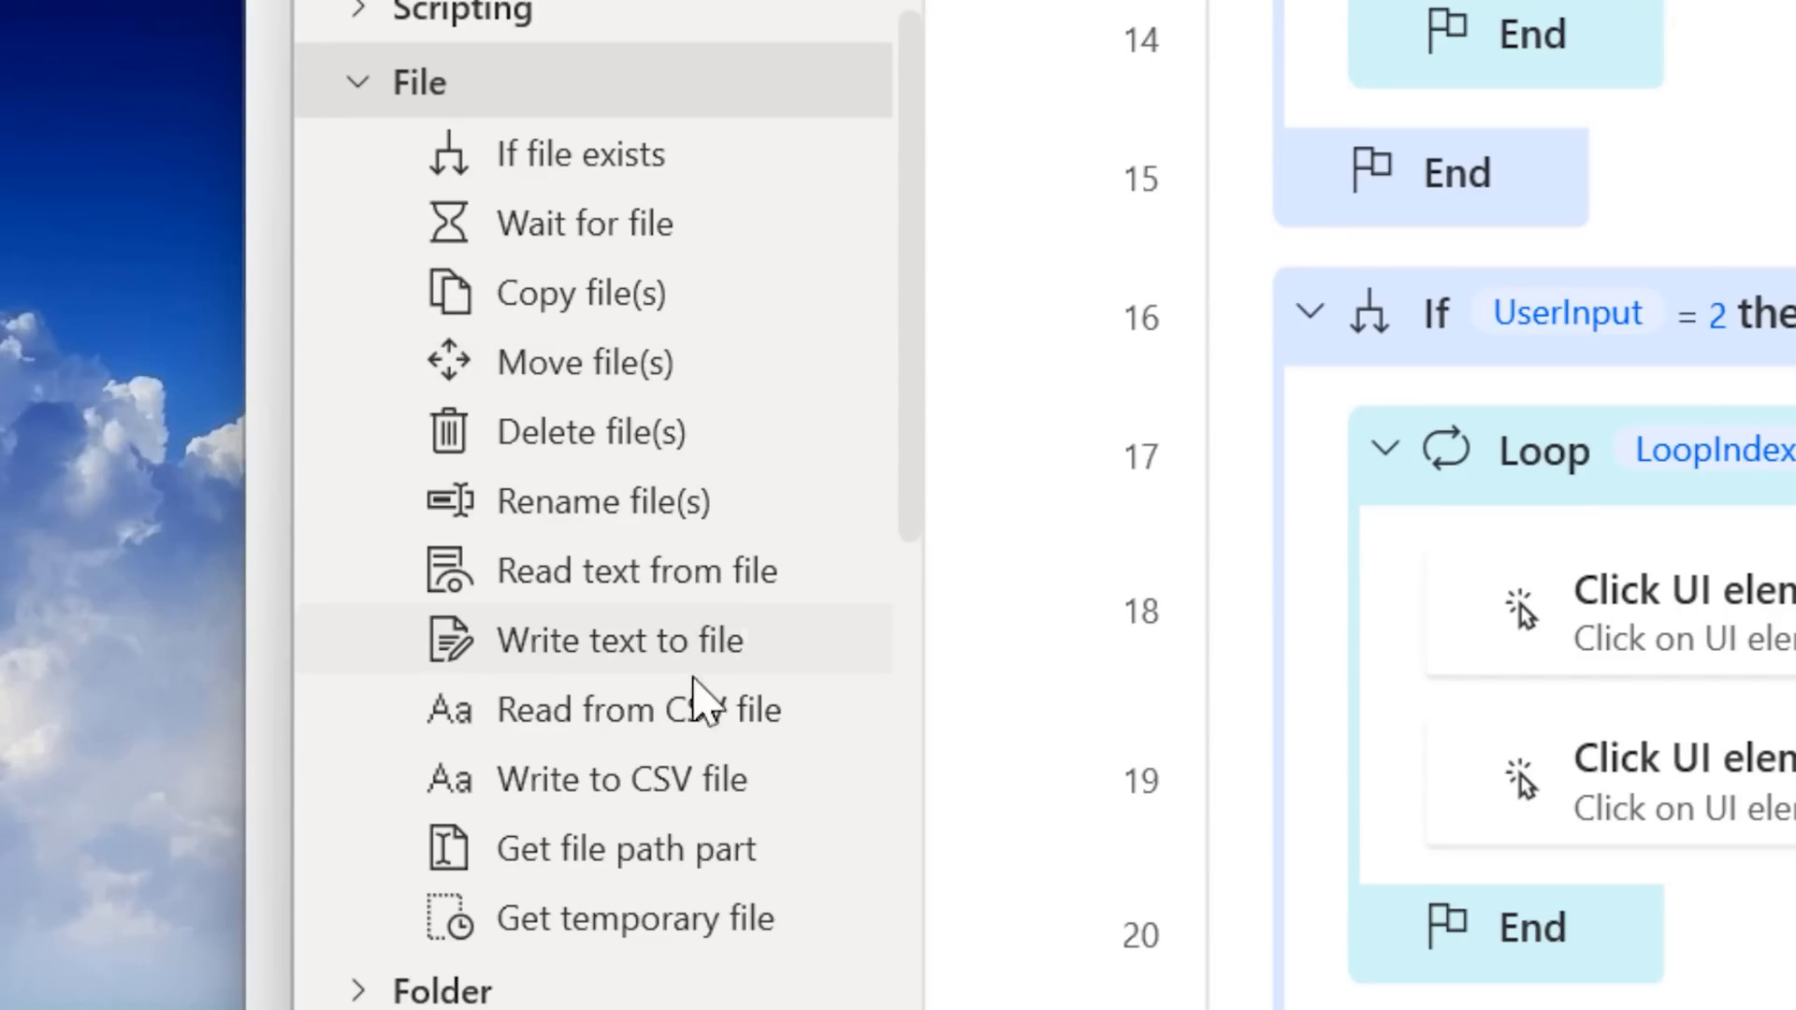
left_click(441, 157)
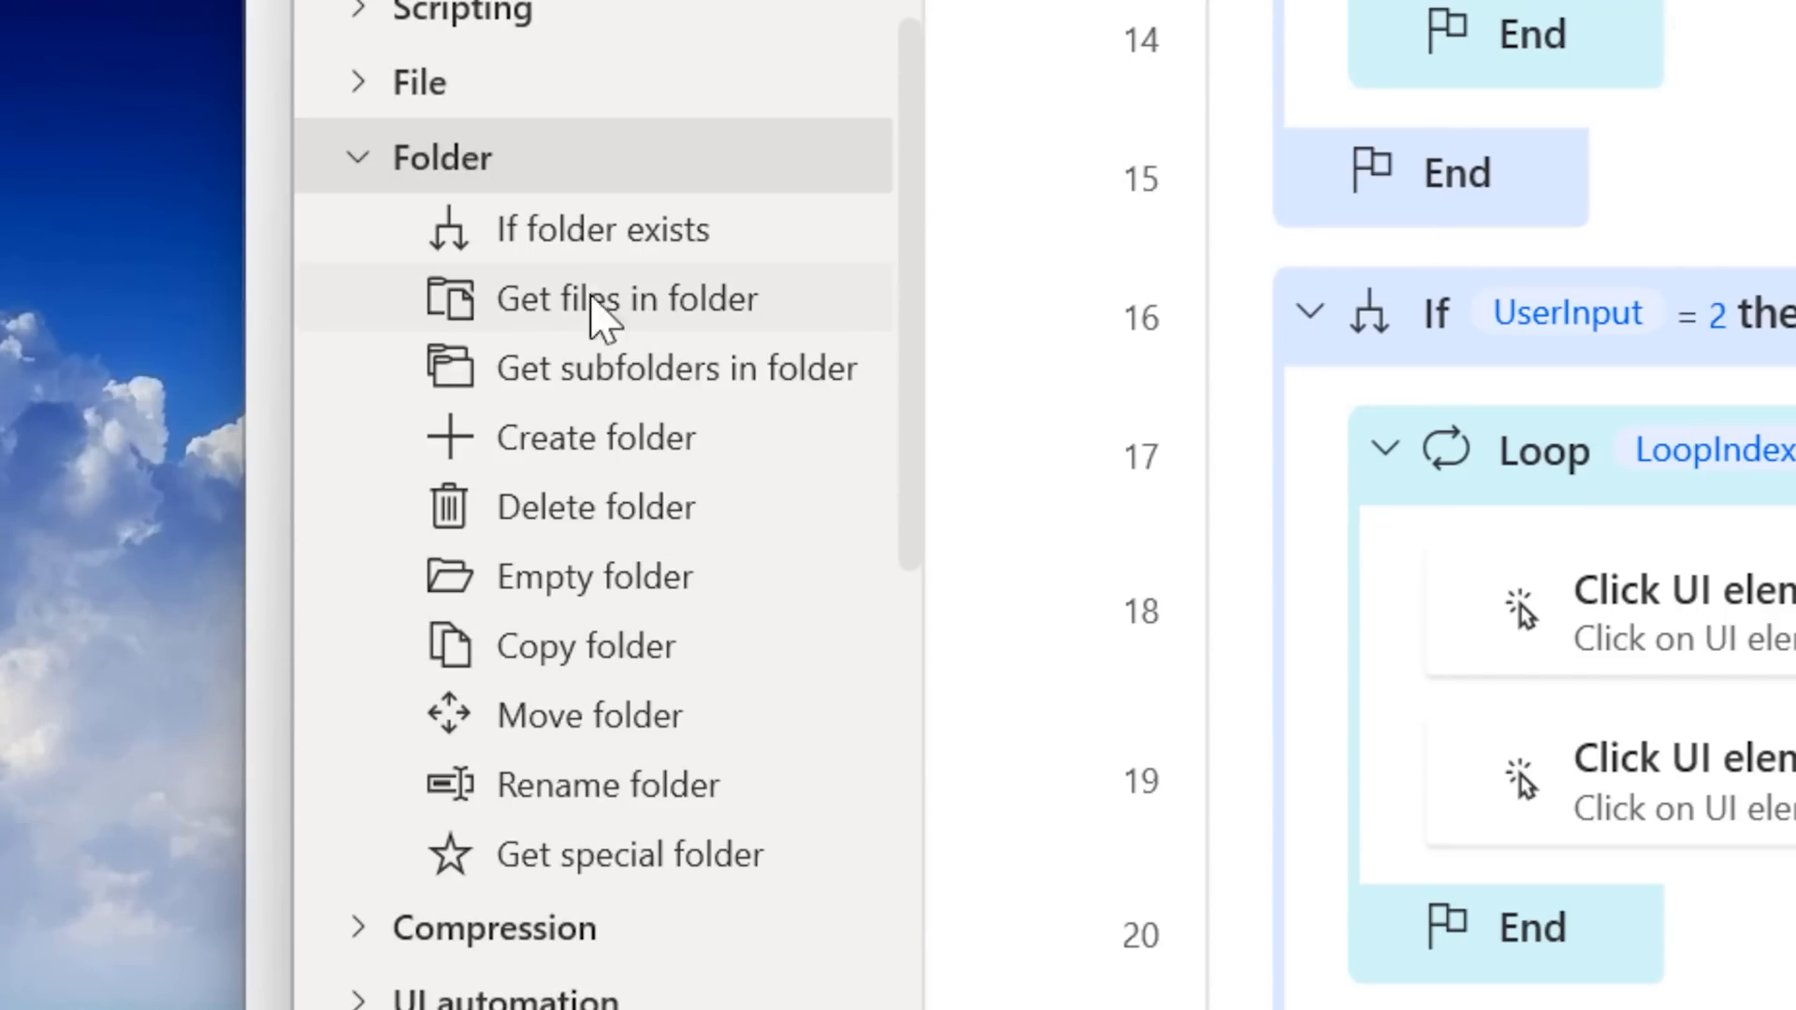
scroll("down", 3)
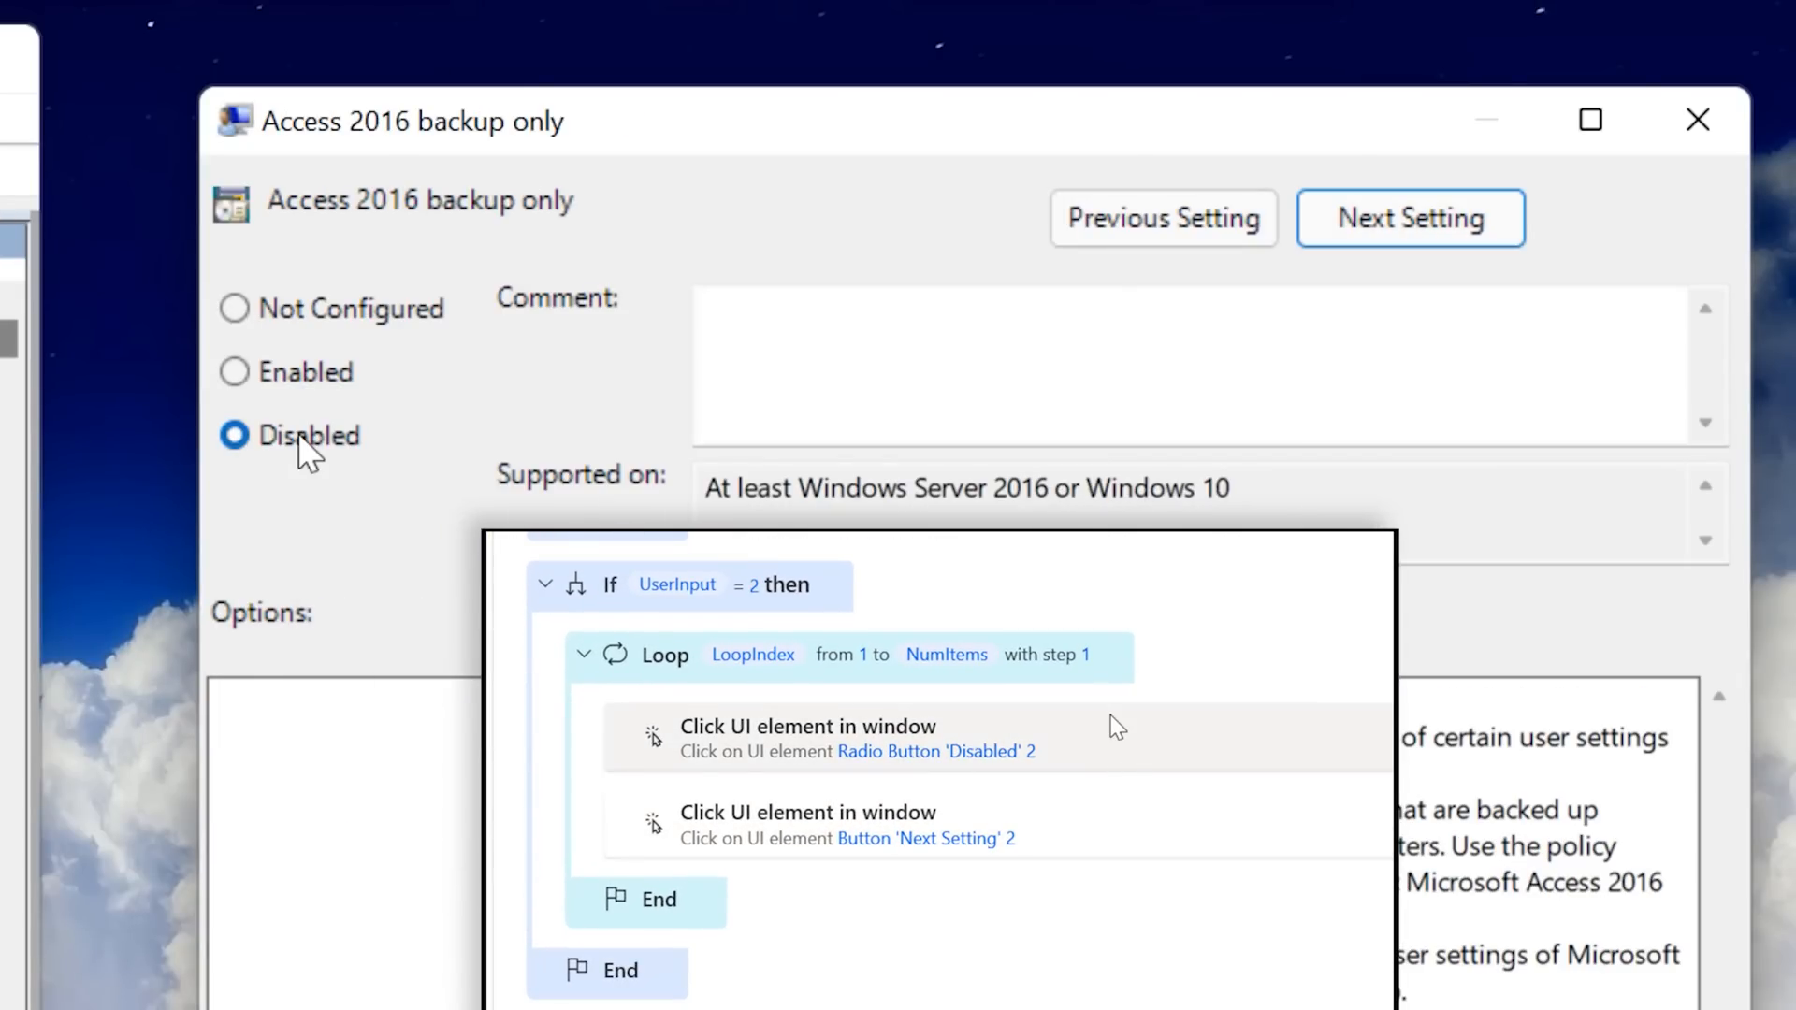
- Set the Access 2016 backup only policy to Disabled
left_click(1411, 217)
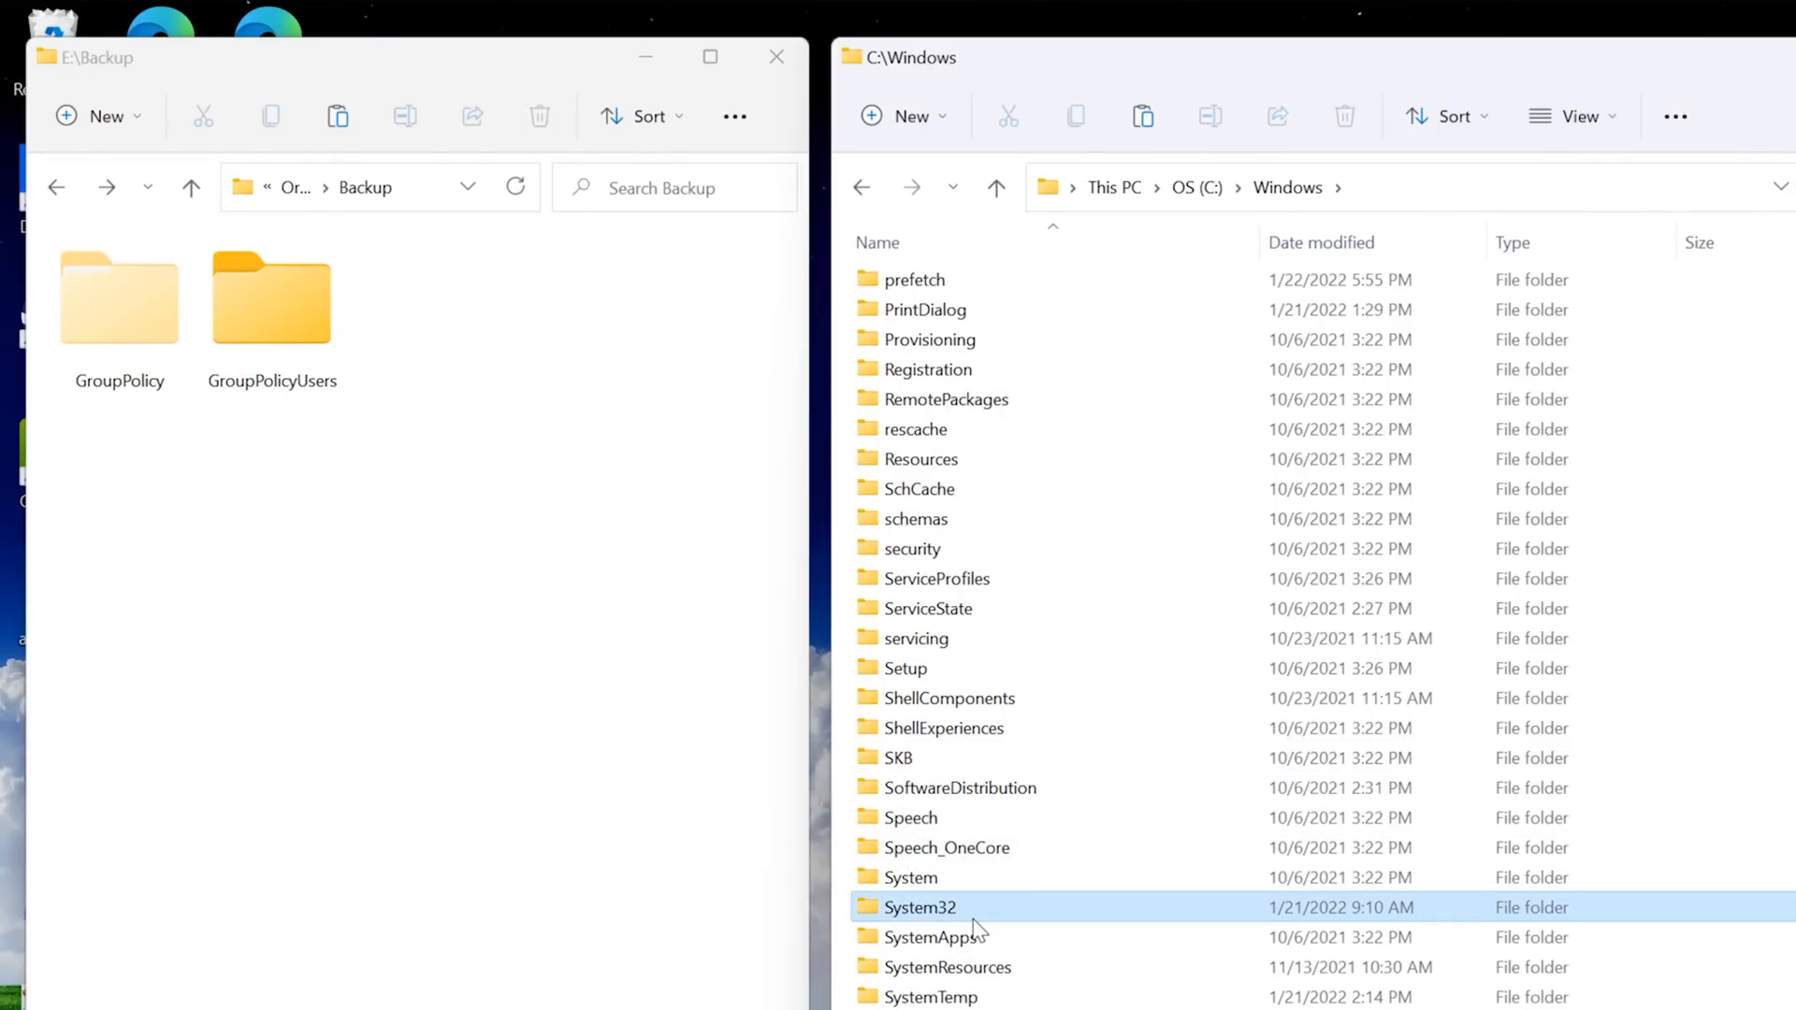
- Open the System32 folder inside C:\Windows
double_click(921, 907)
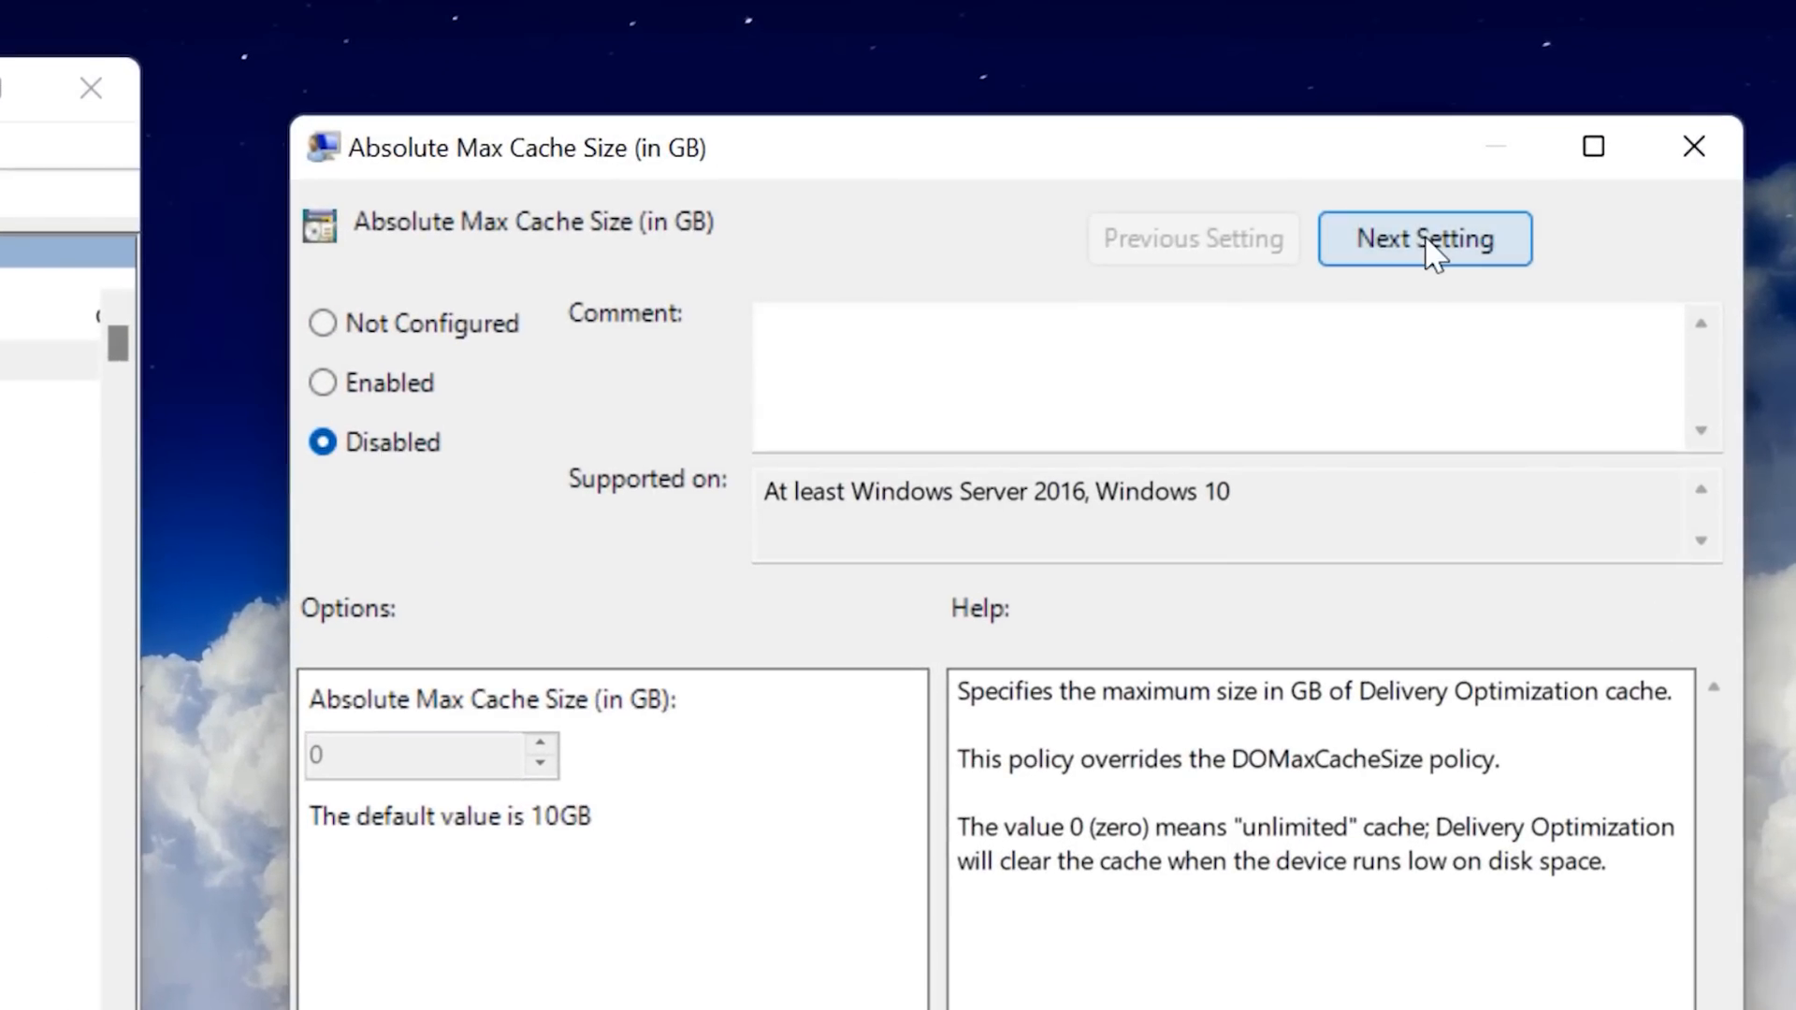
- Disable Access 2013 backup only and the drag-and-drop file policy past a file-in-use error, then stop the flow
left_click(1425, 238)
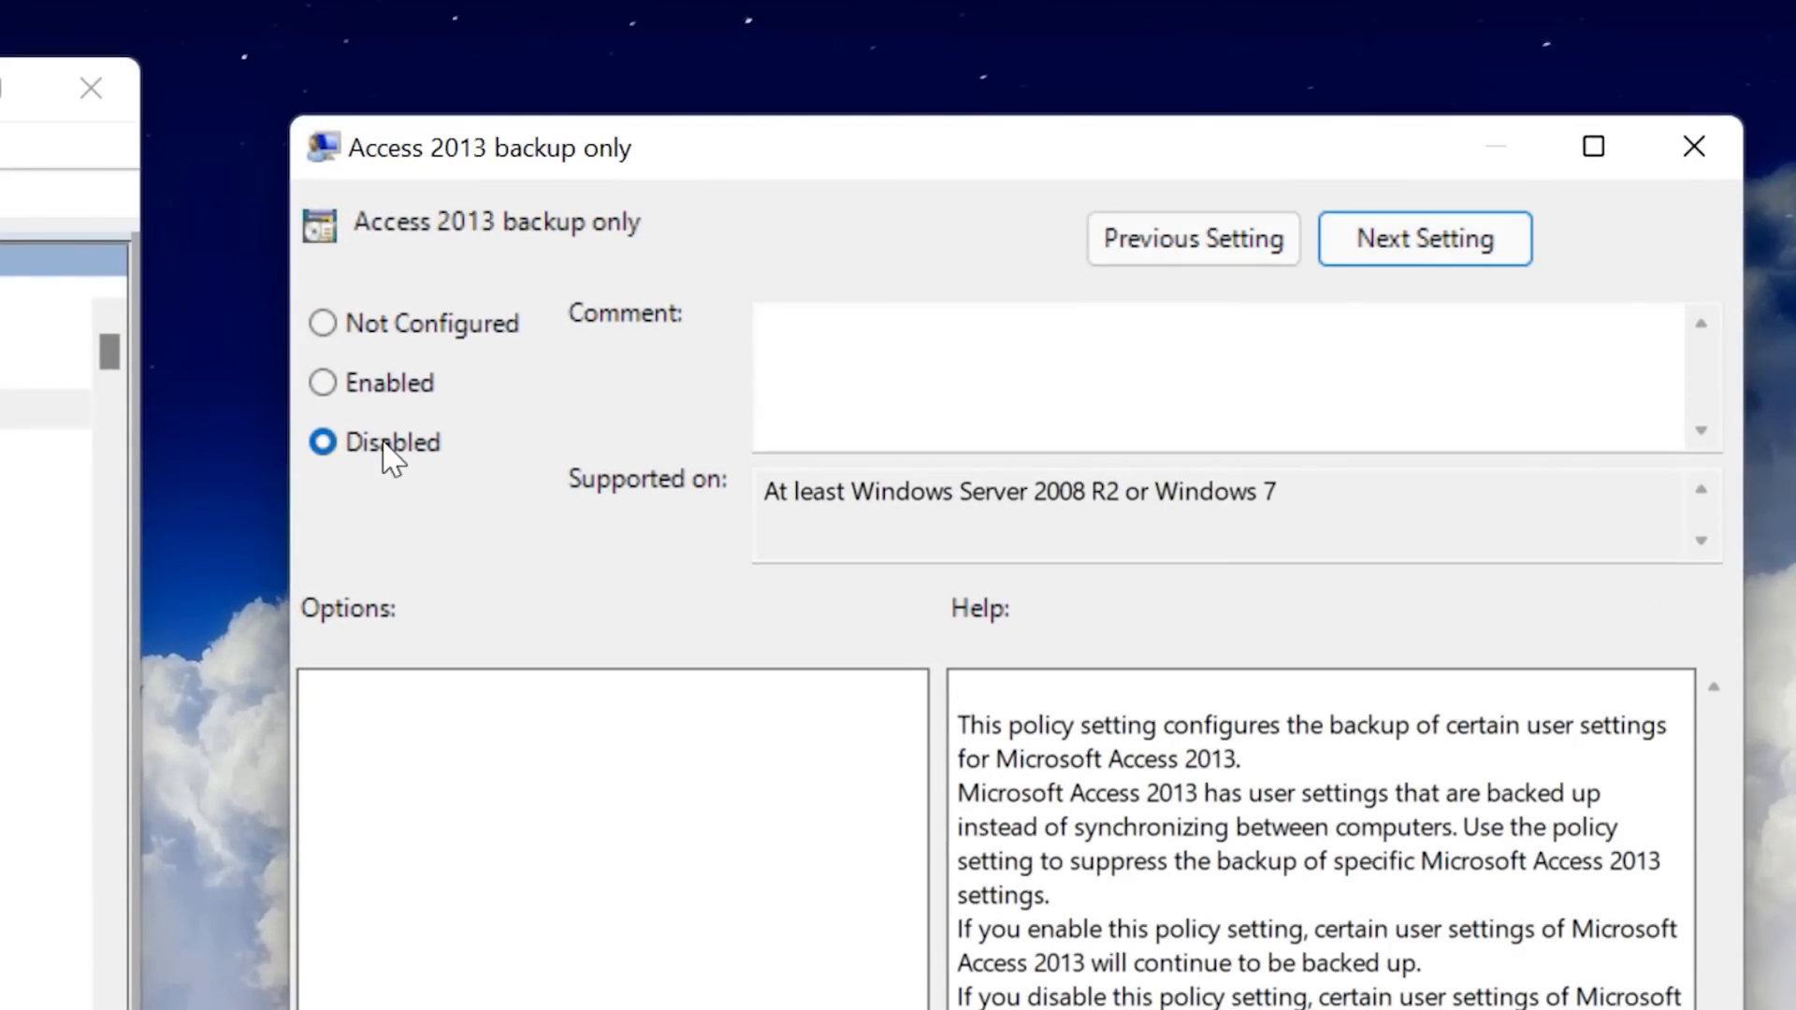
left_click(1424, 238)
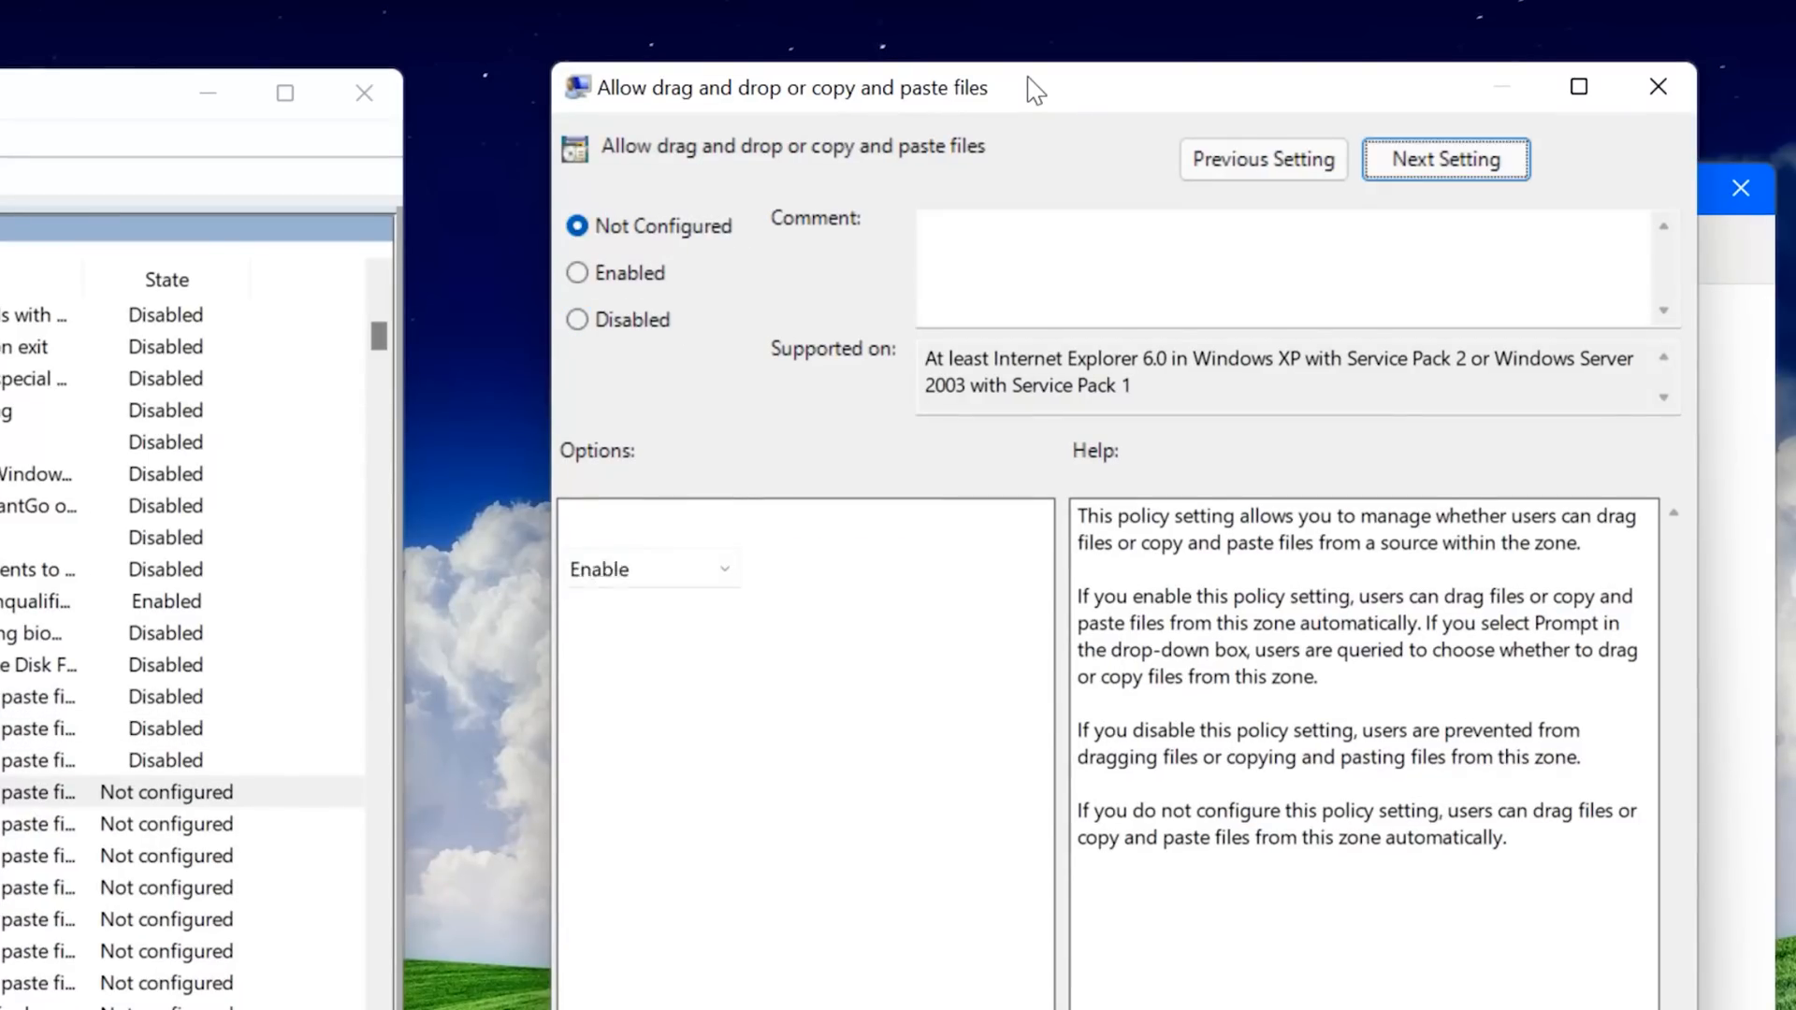
left_click(577, 318)
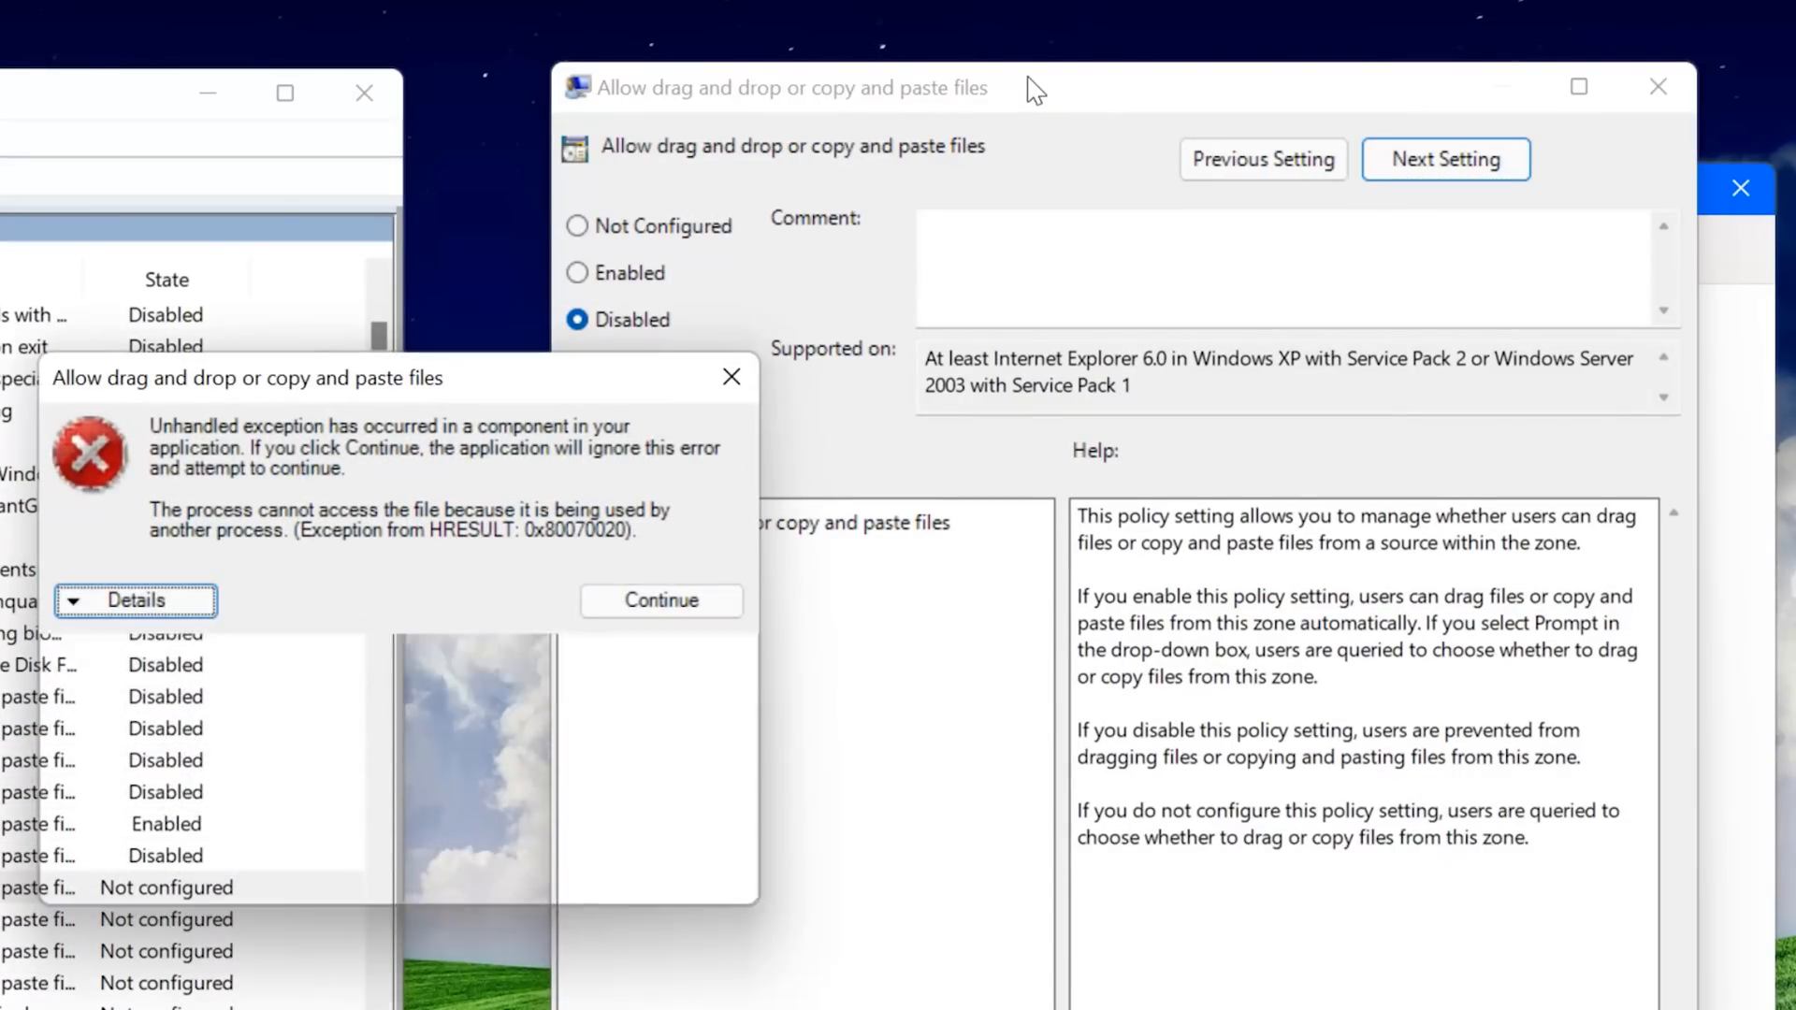
left_click(660, 600)
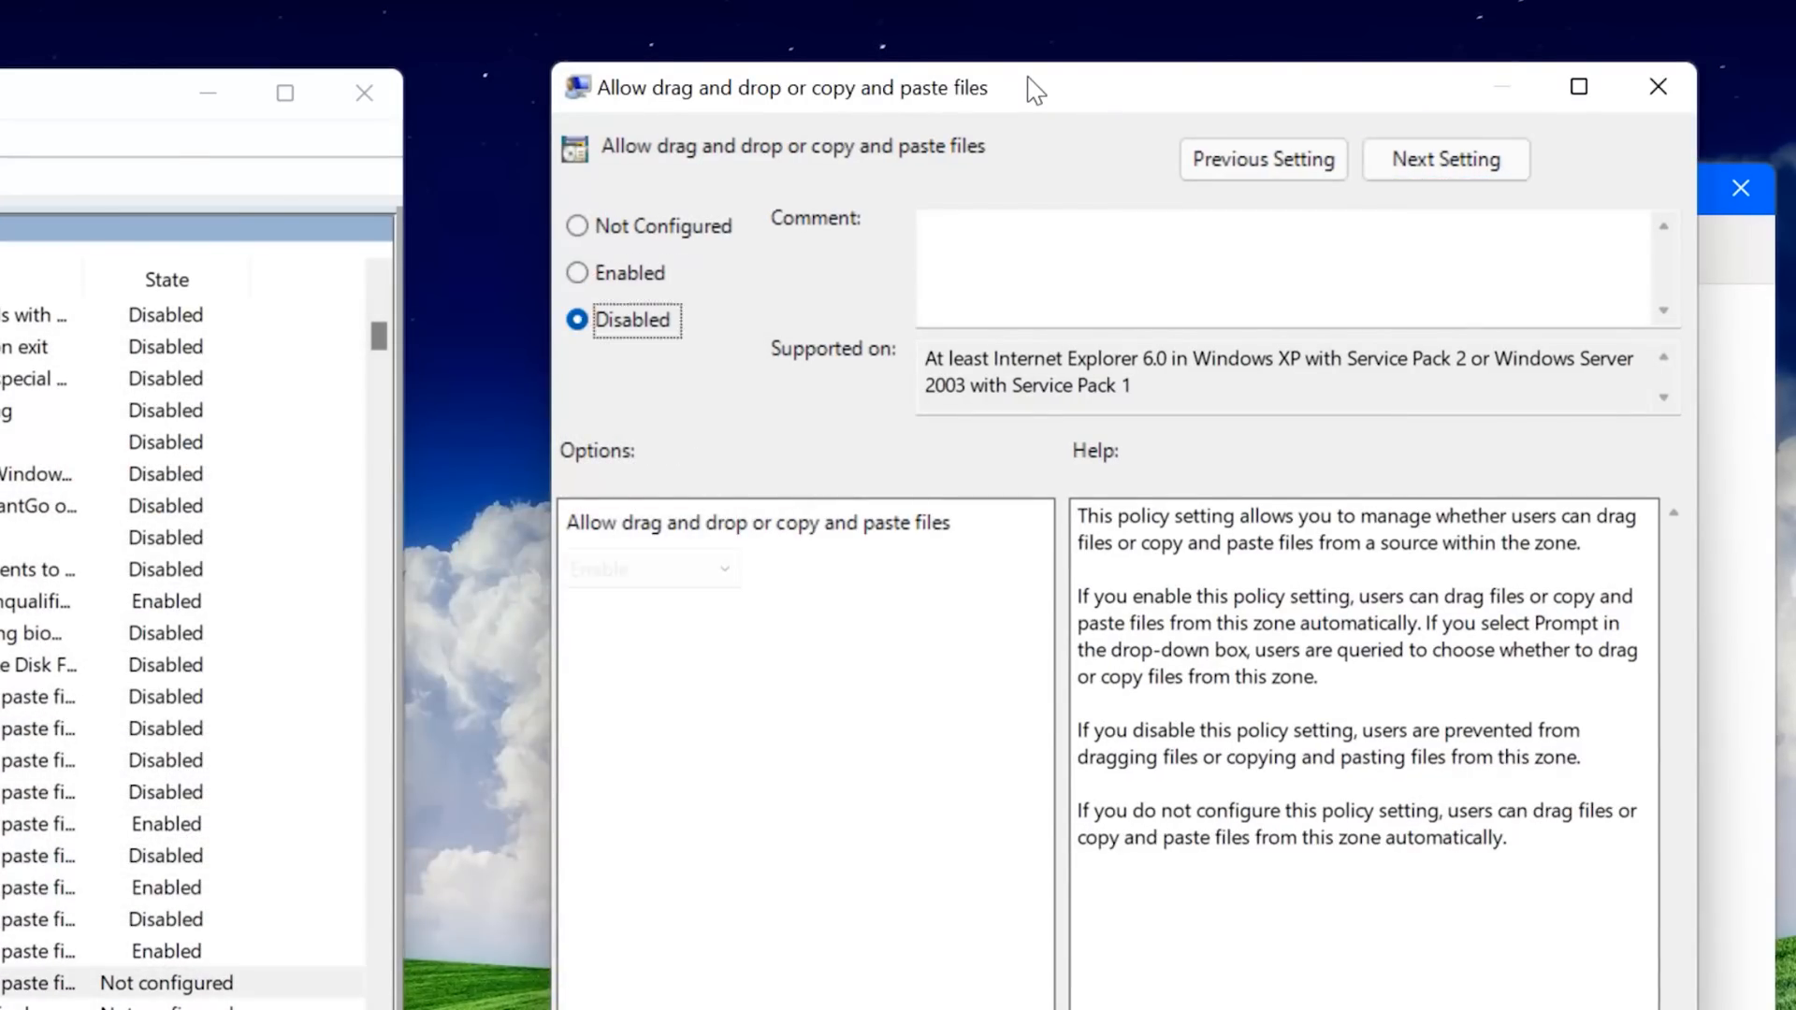
left_click(1447, 159)
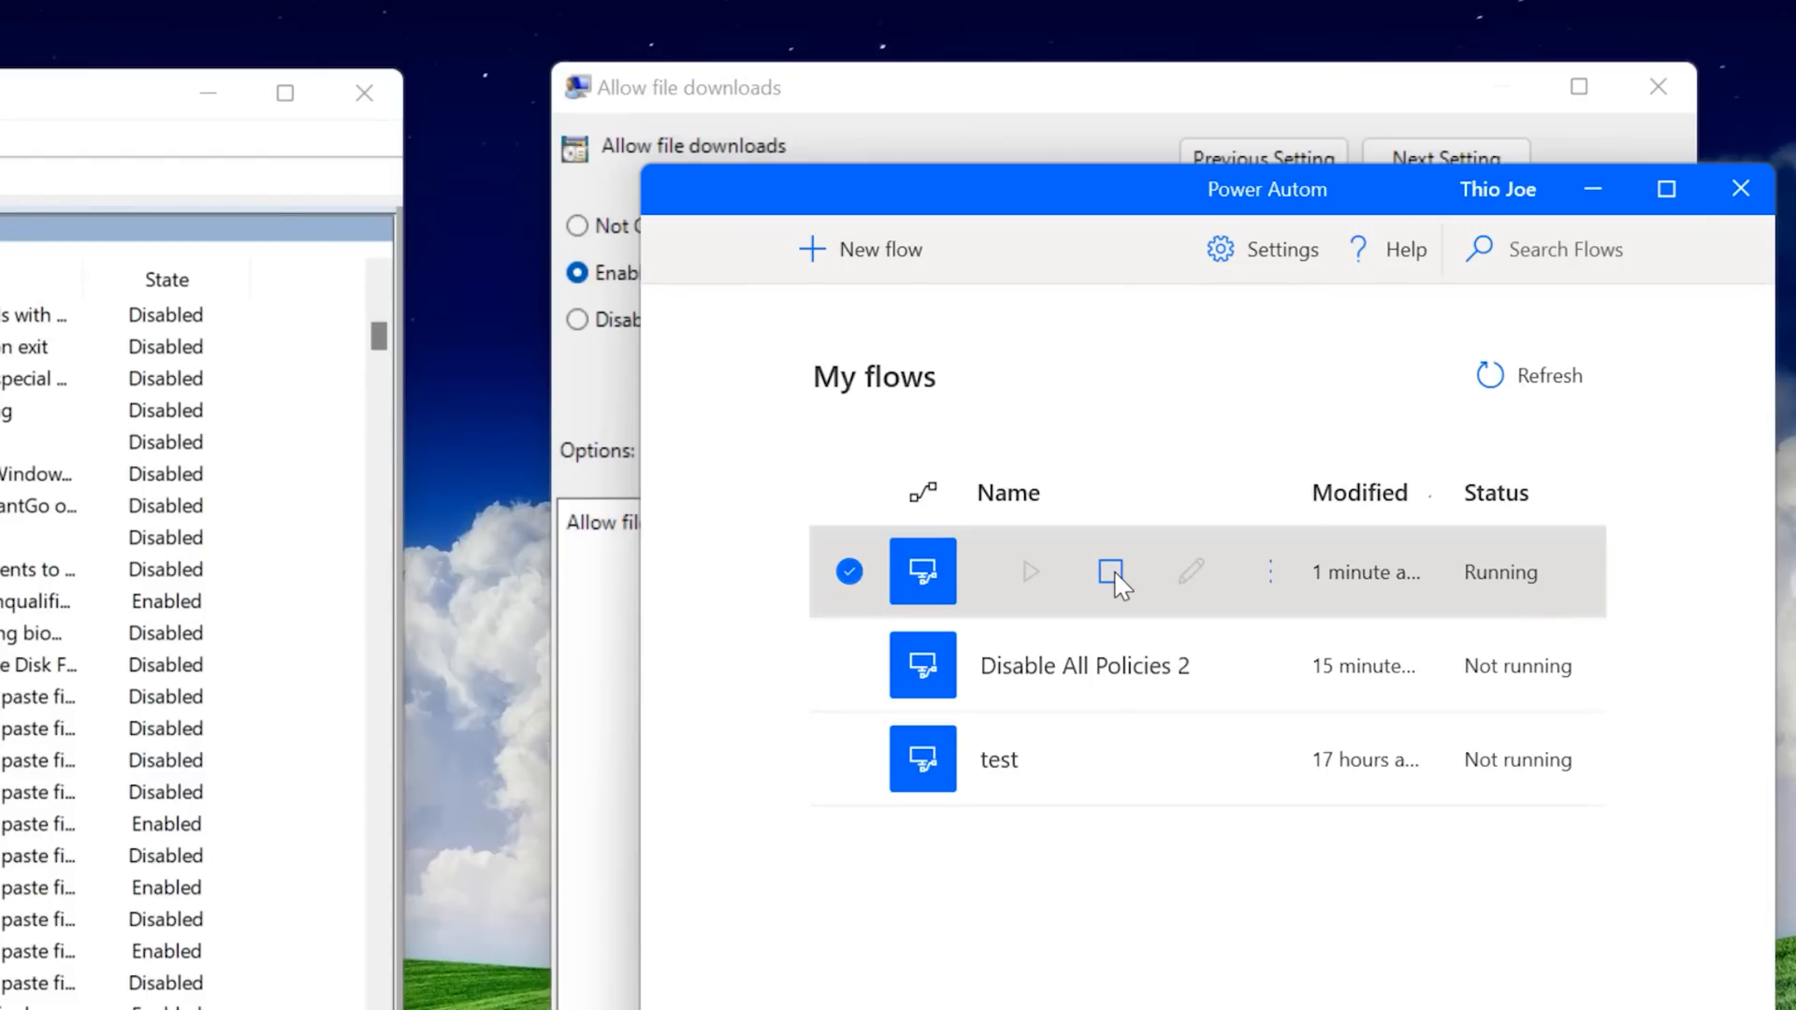
left_click(1110, 573)
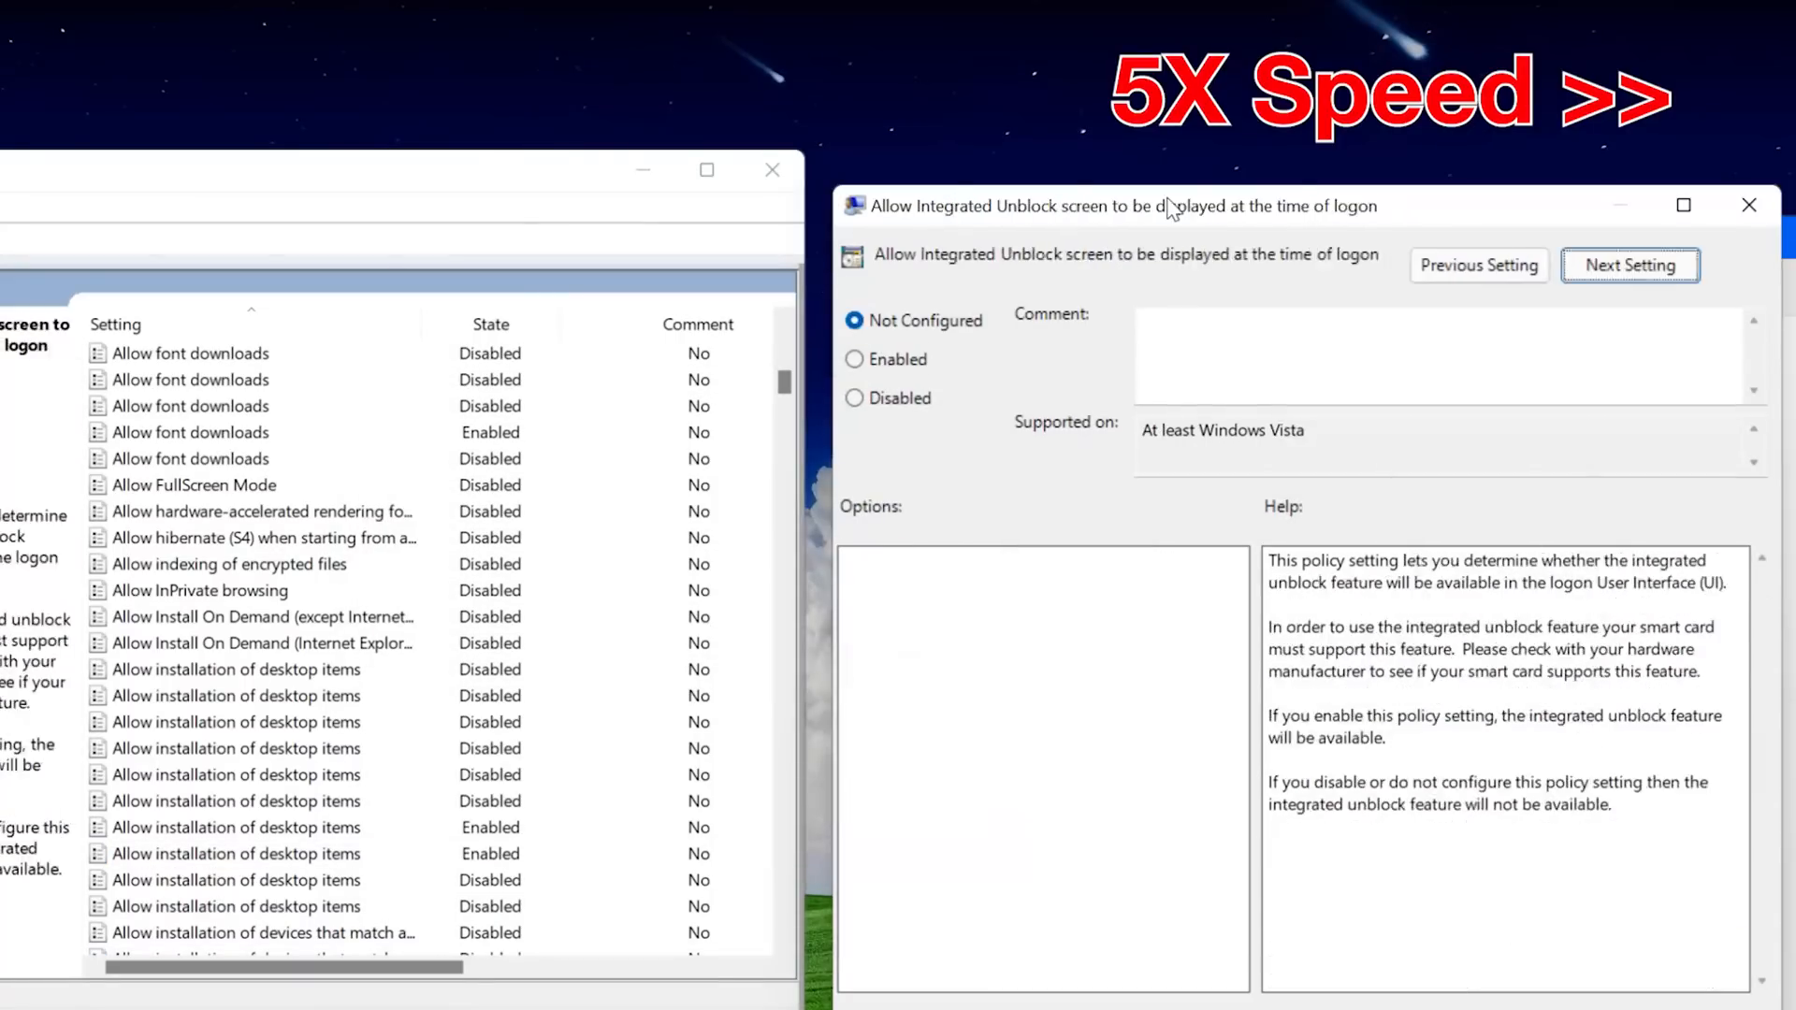
- Advance through policy settings and expand the details of the file-in-use exception
left_click(1629, 264)
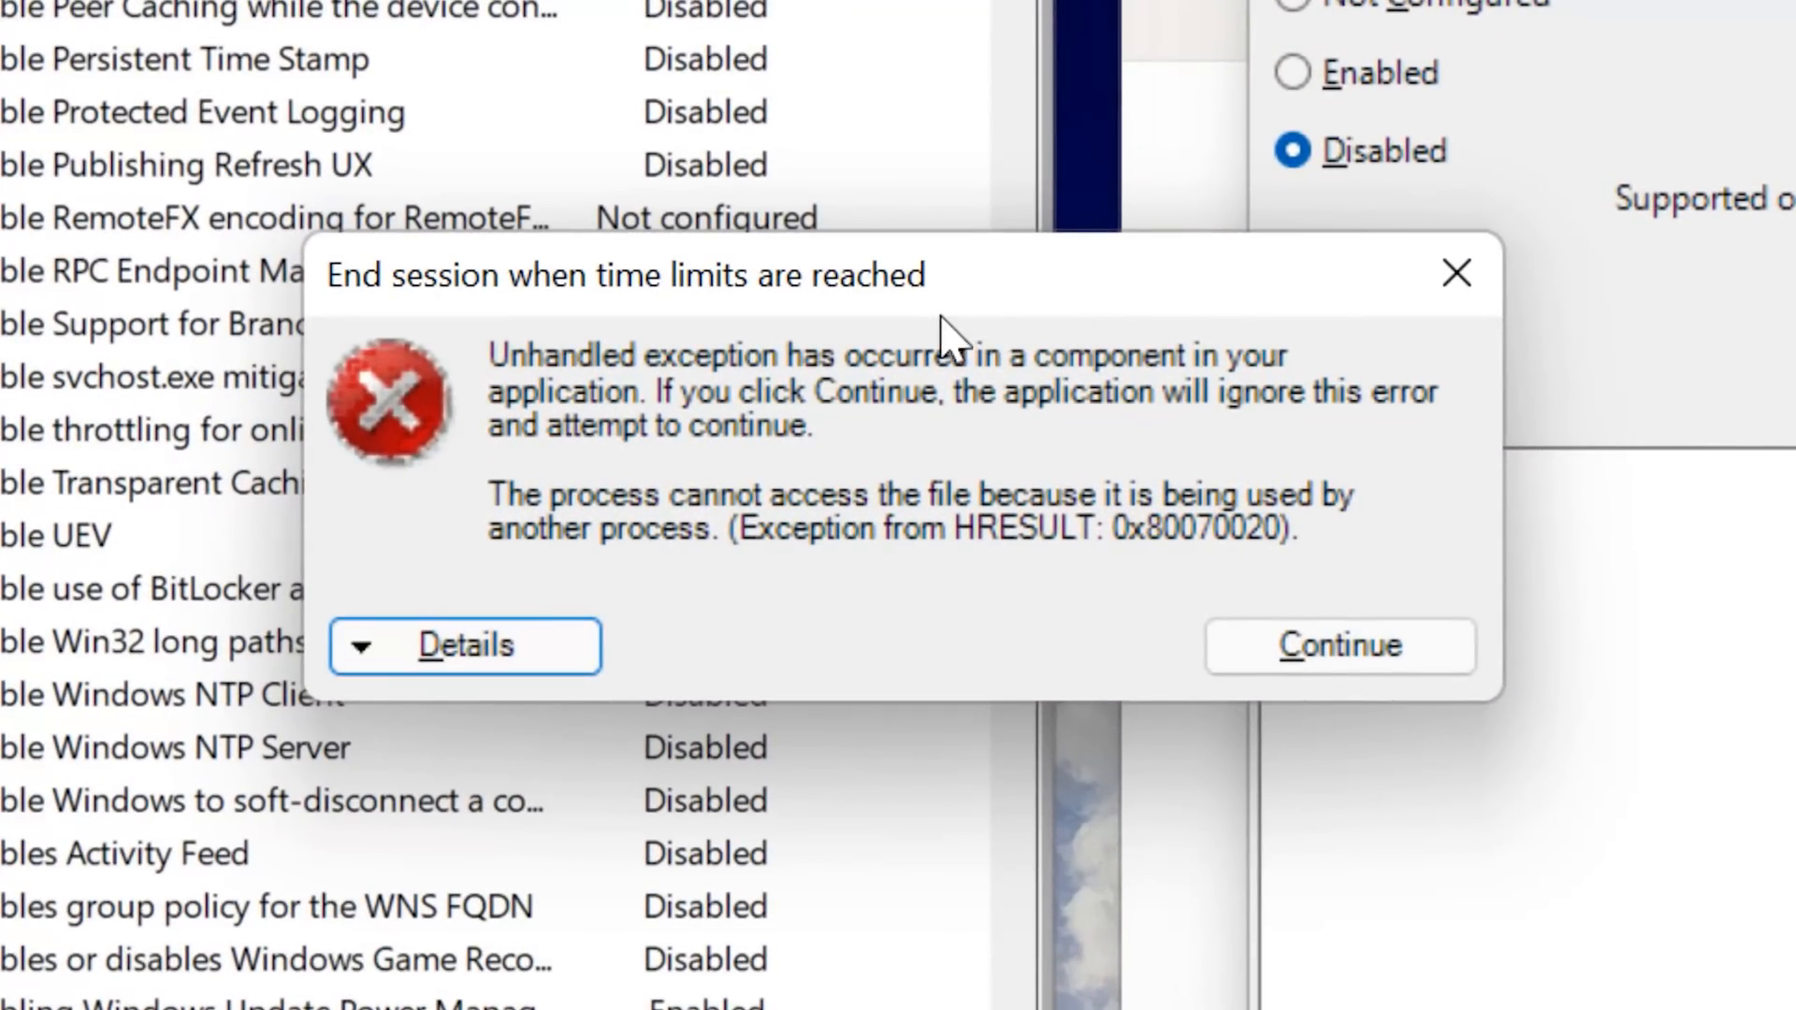
mouse_move(838, 397)
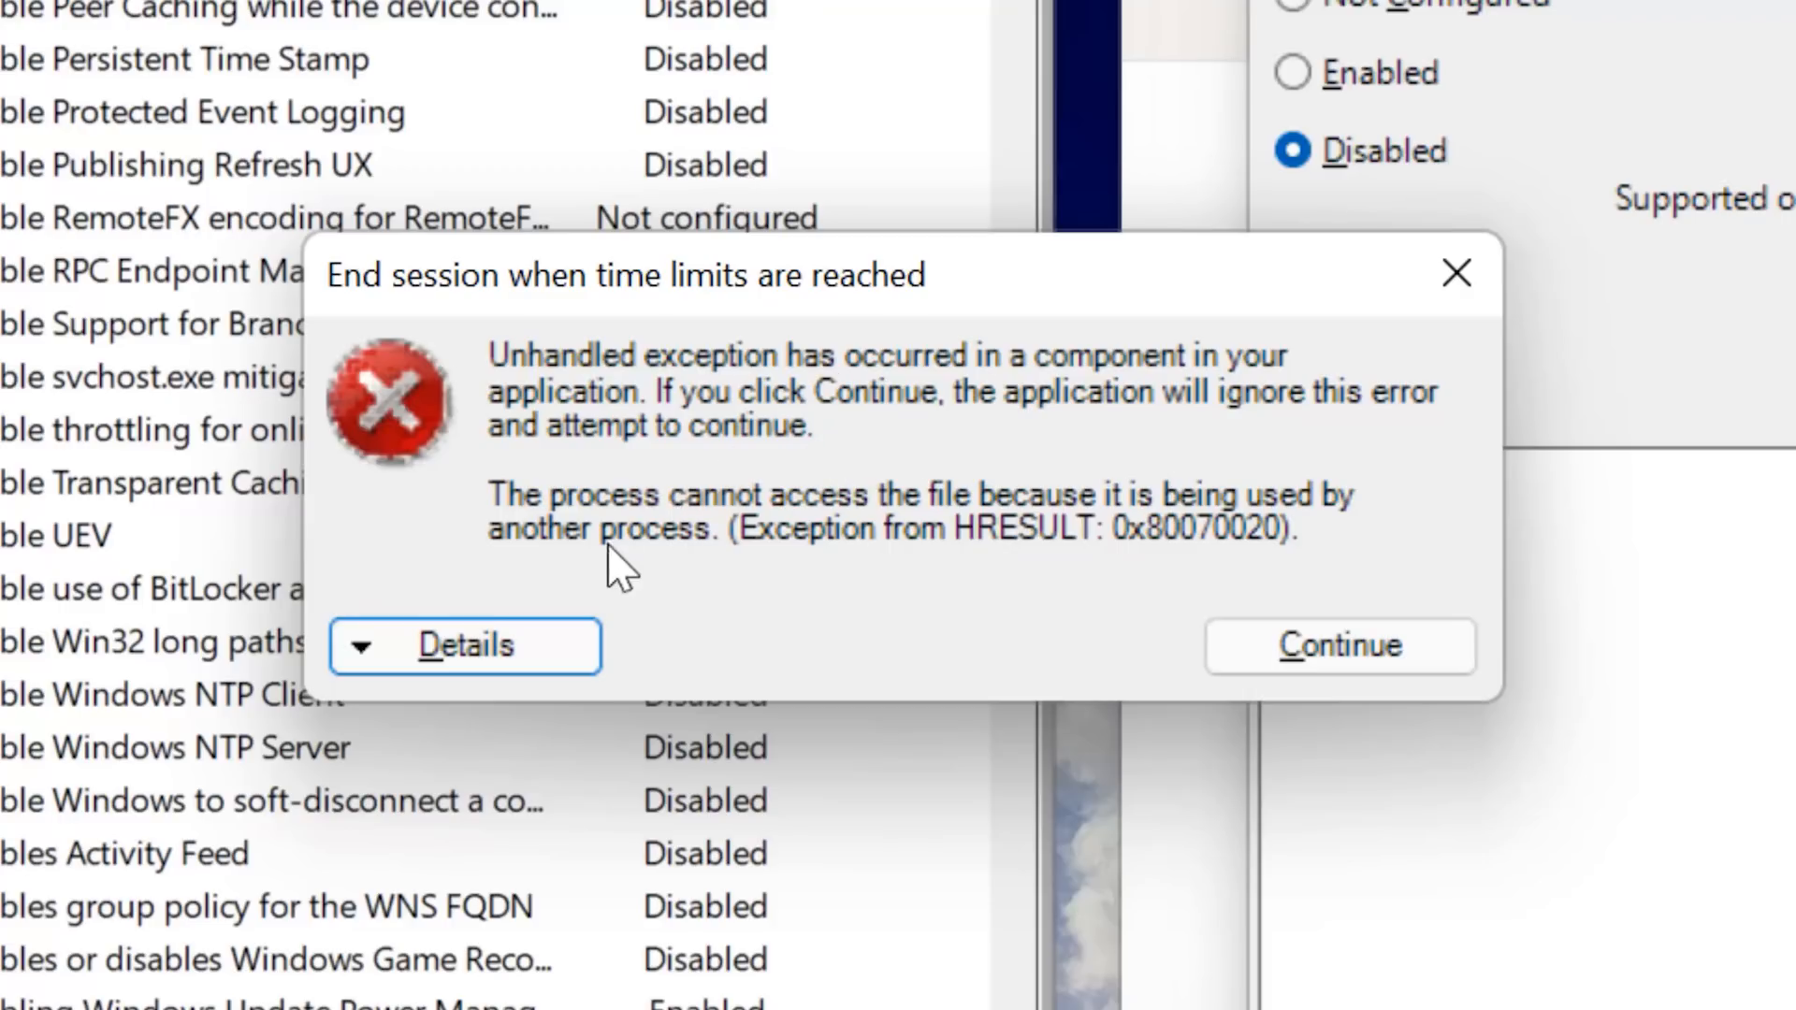
left_click(466, 645)
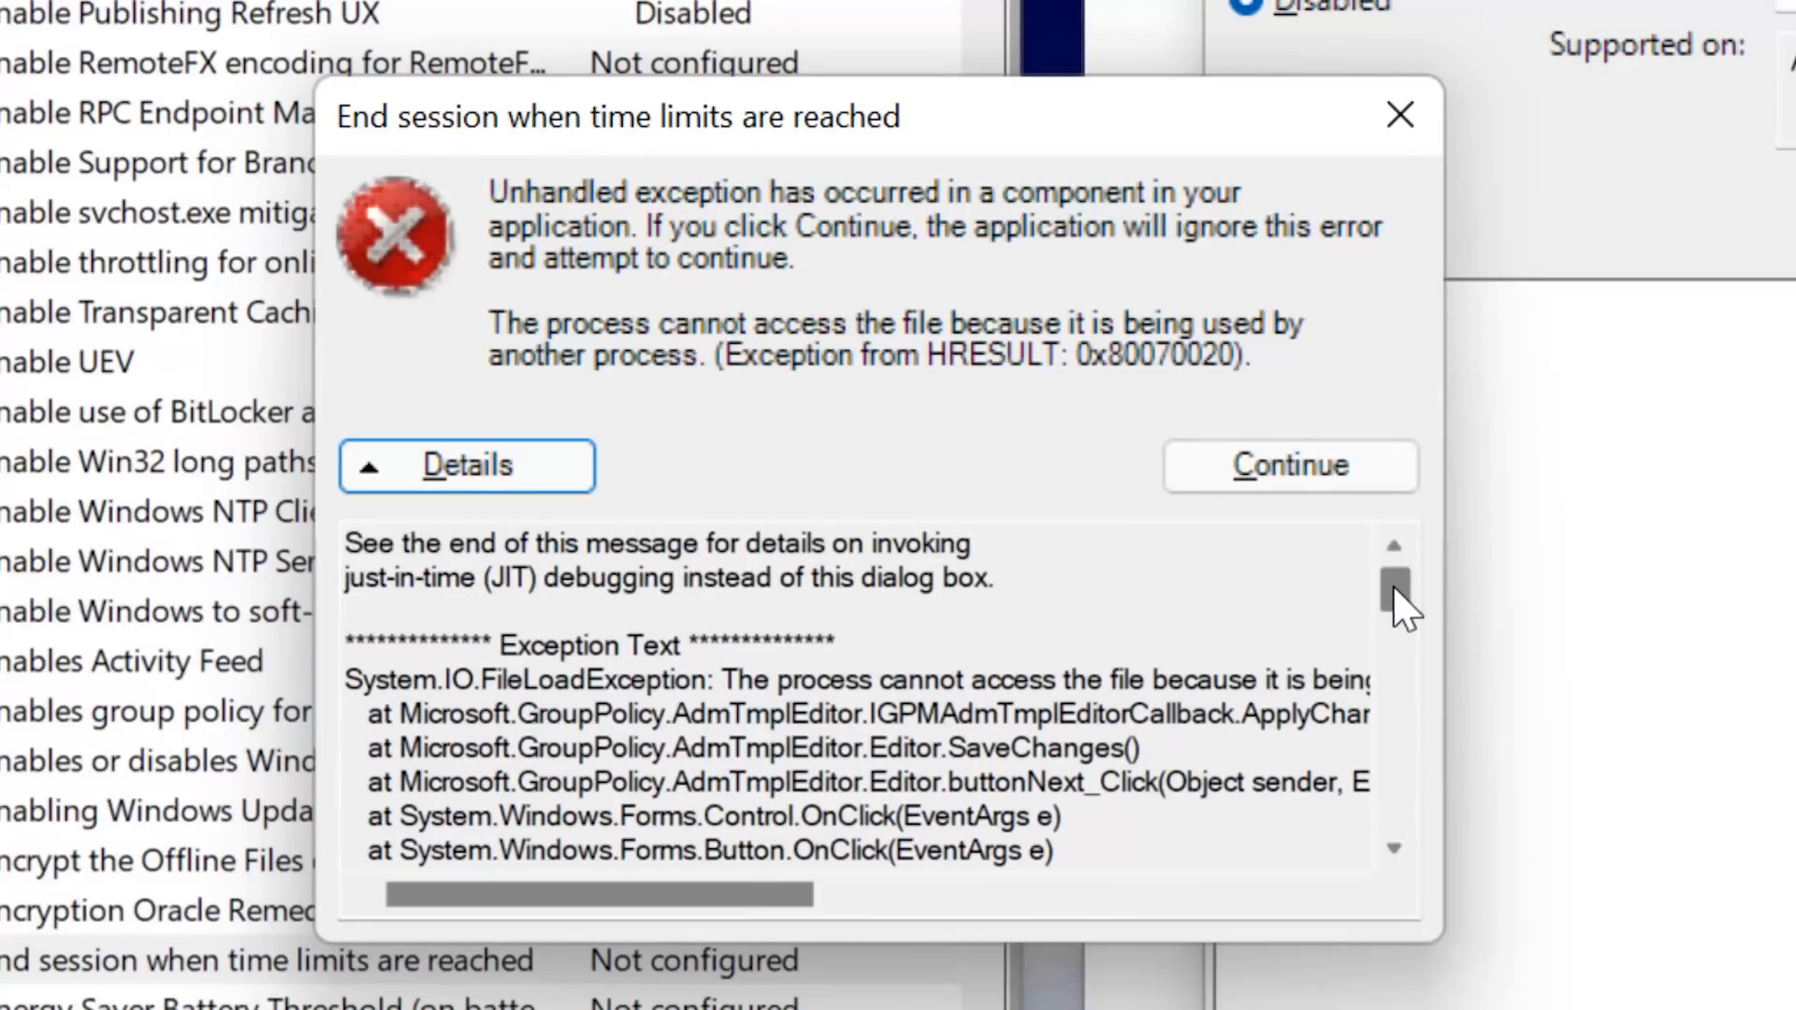
mouse_move(1398, 604)
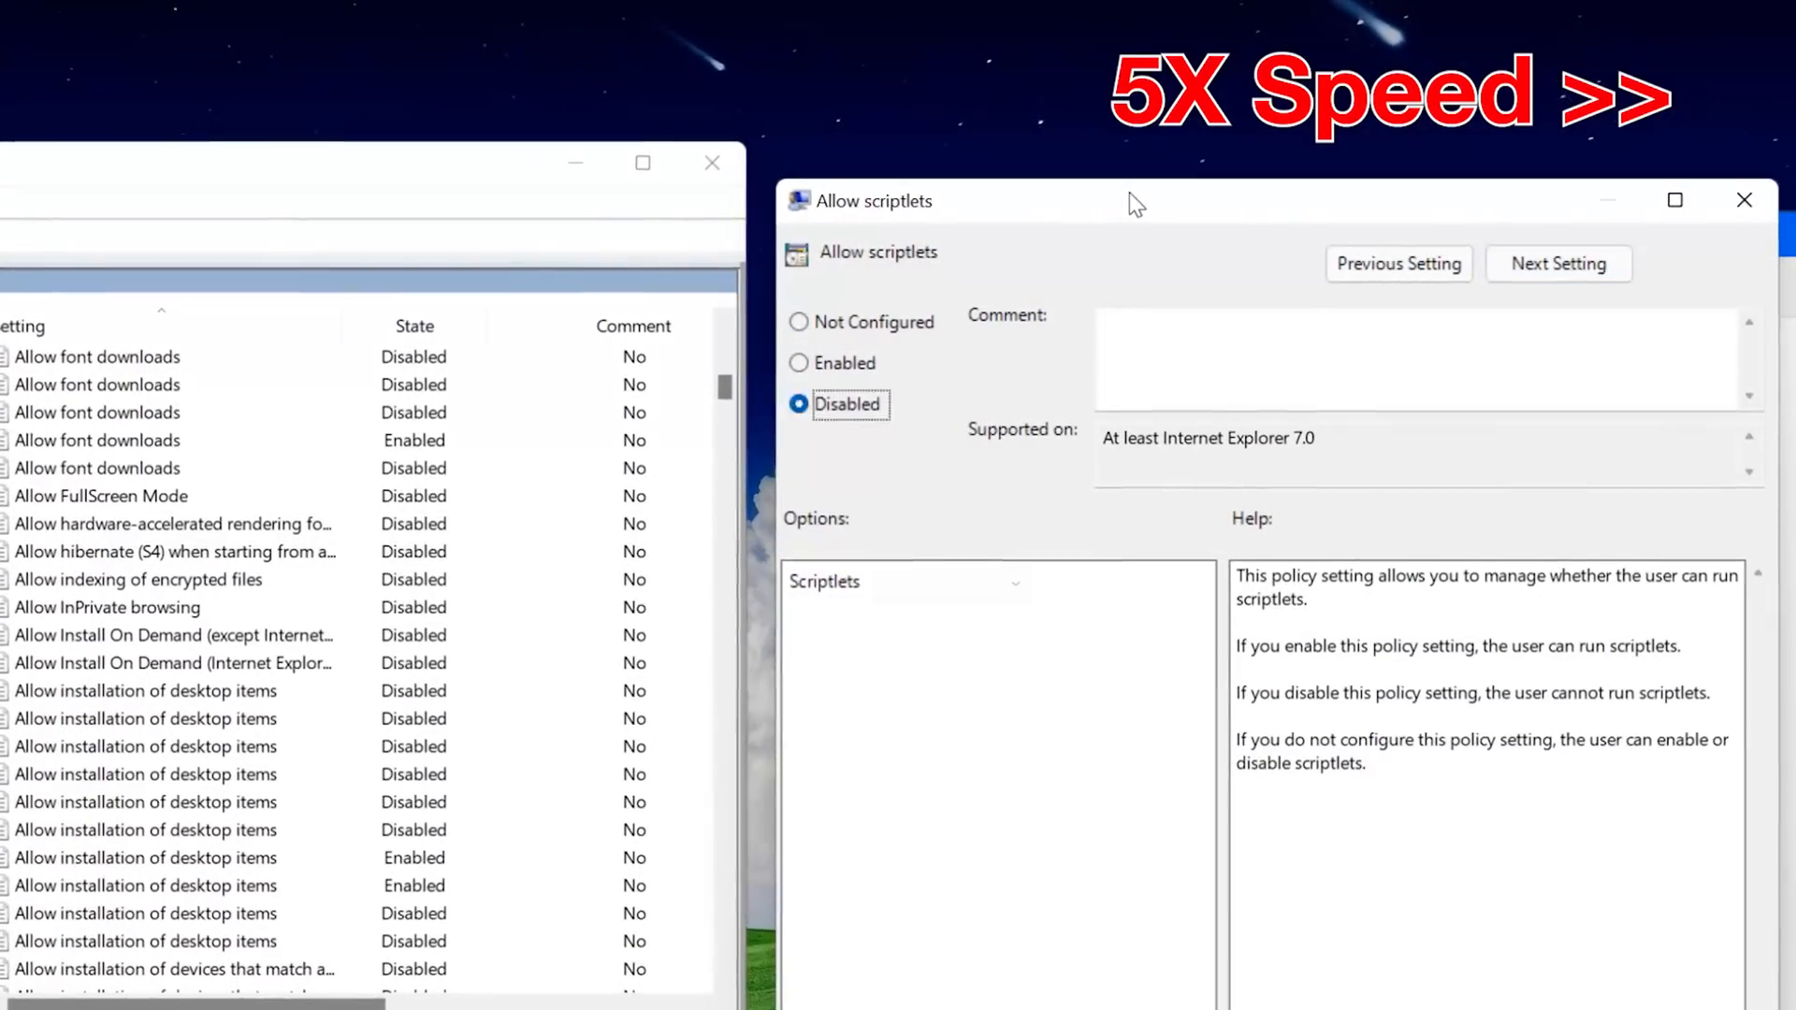
- Disable the status bar script policy and step onward past a file-in-use error
left_click(1559, 264)
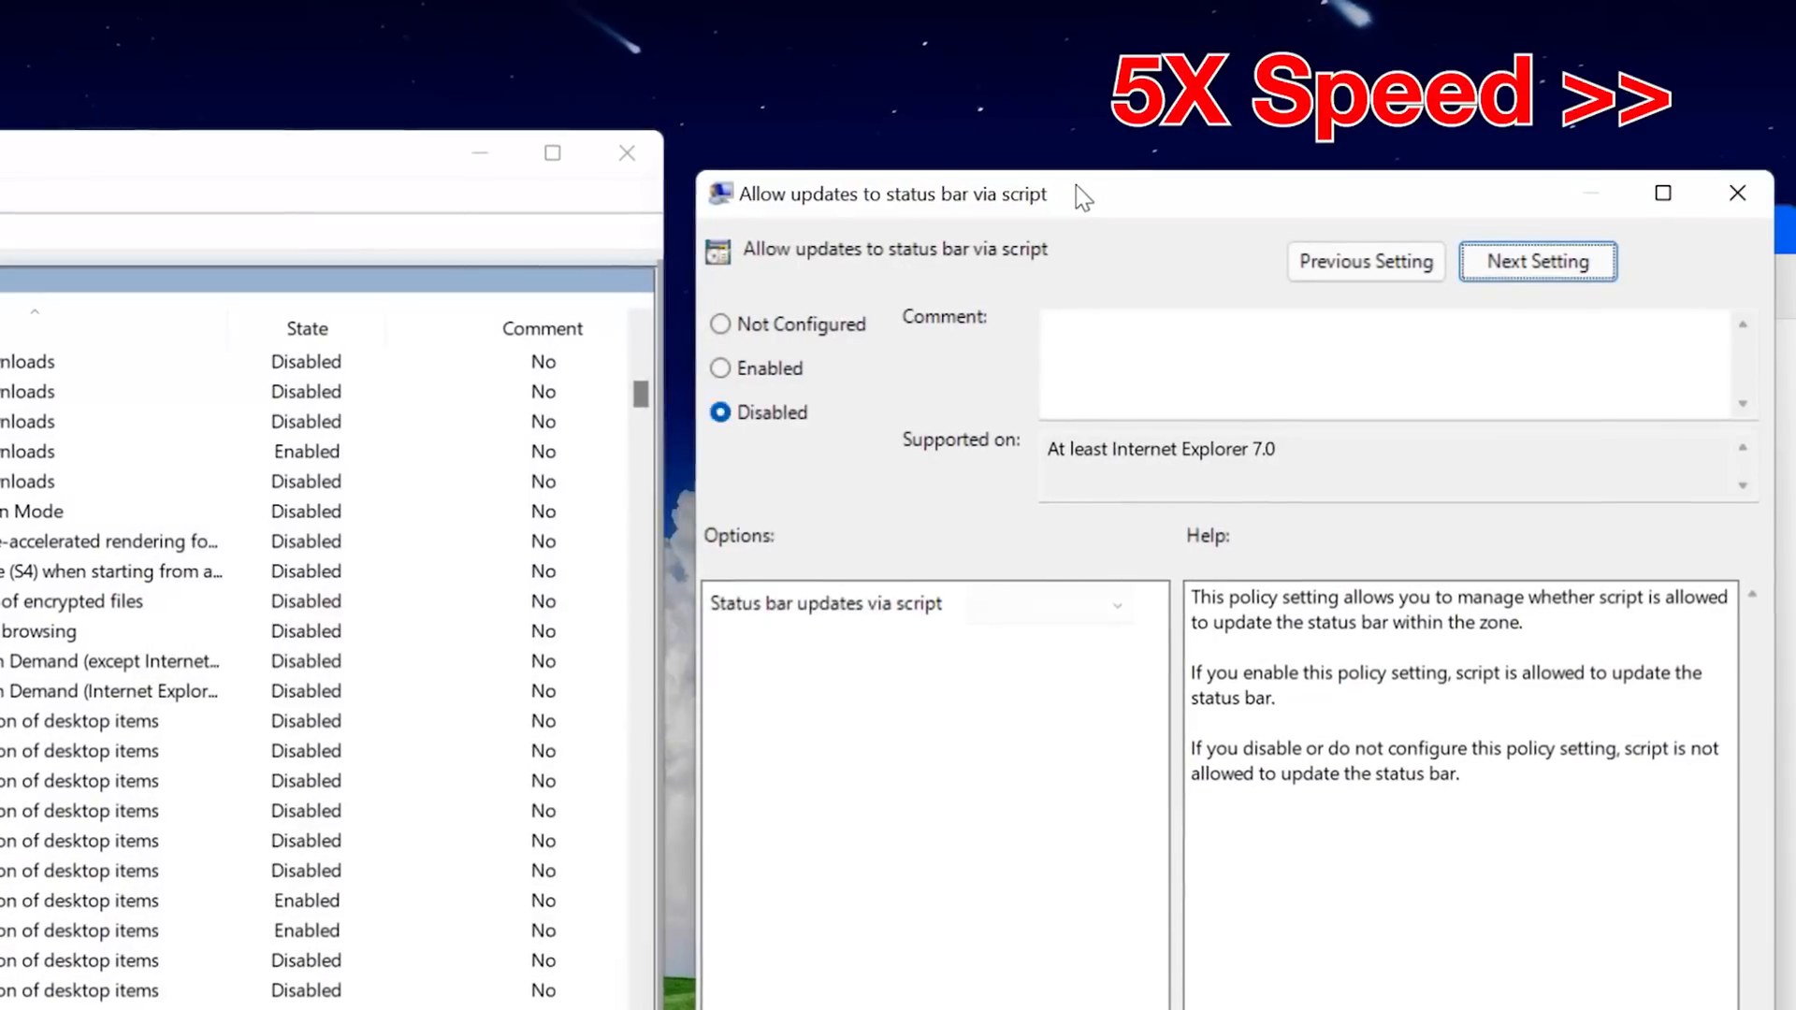
left_click(1538, 262)
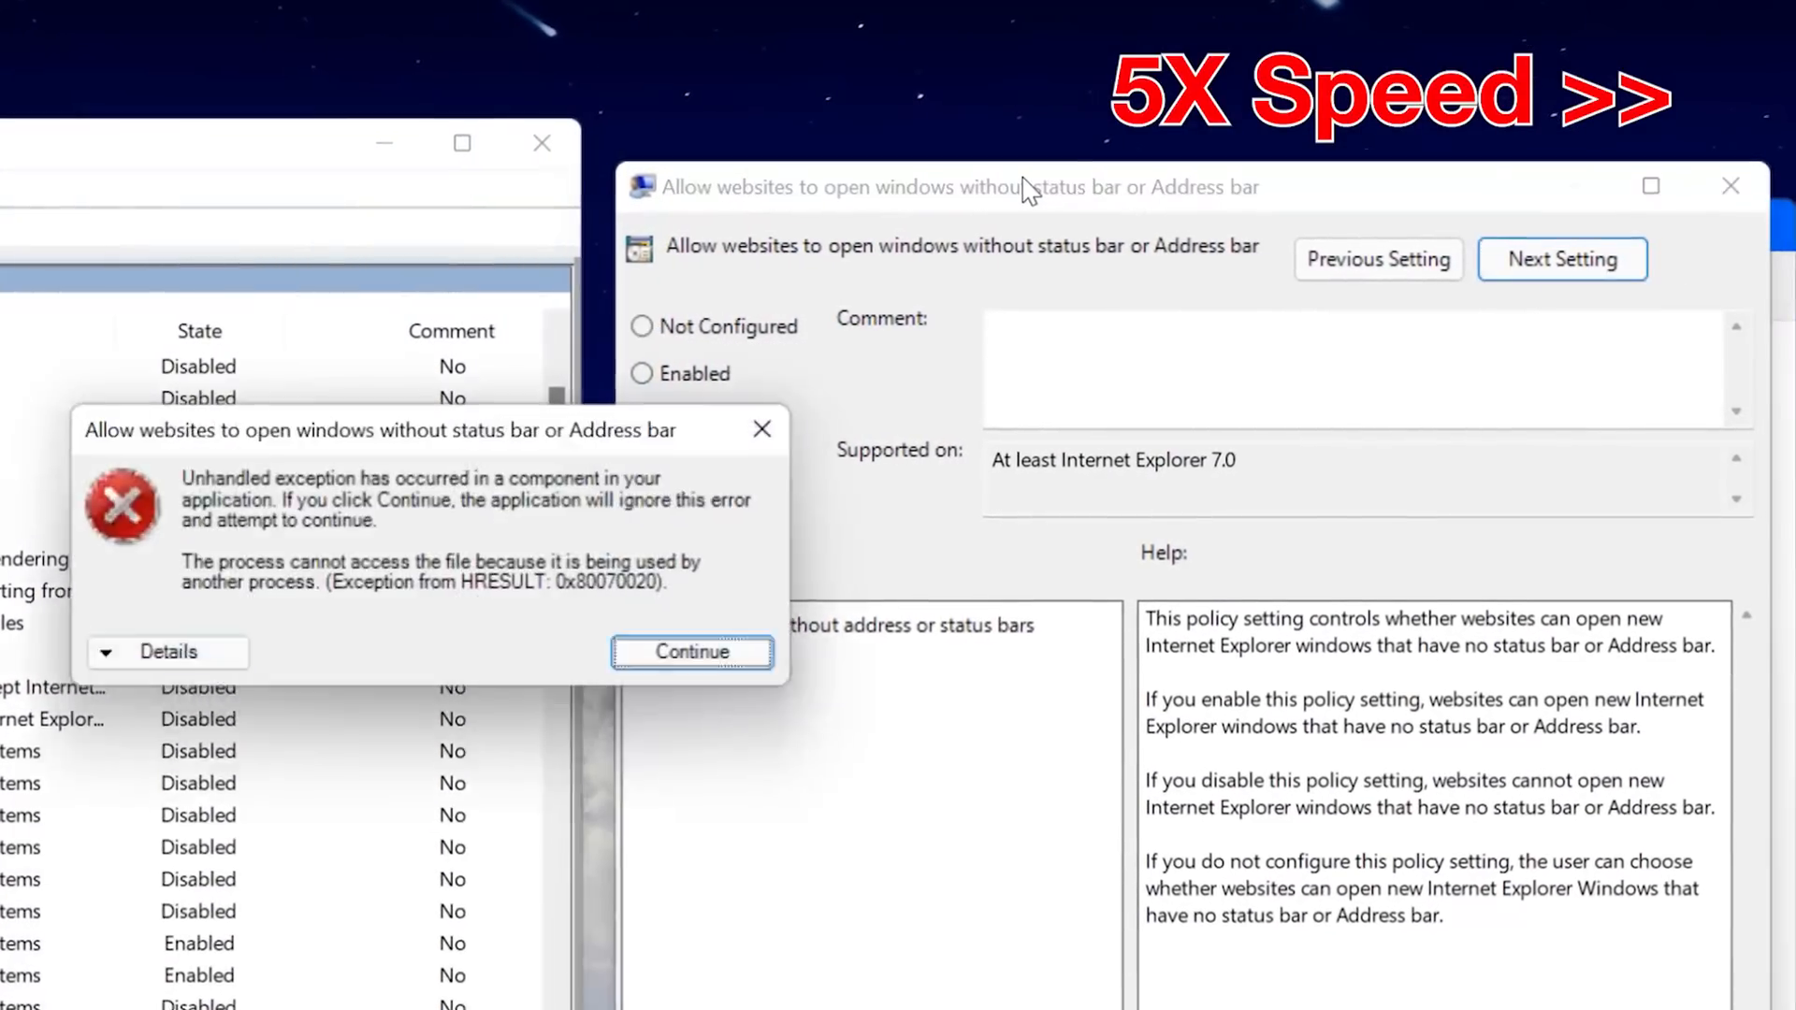
left_click(690, 651)
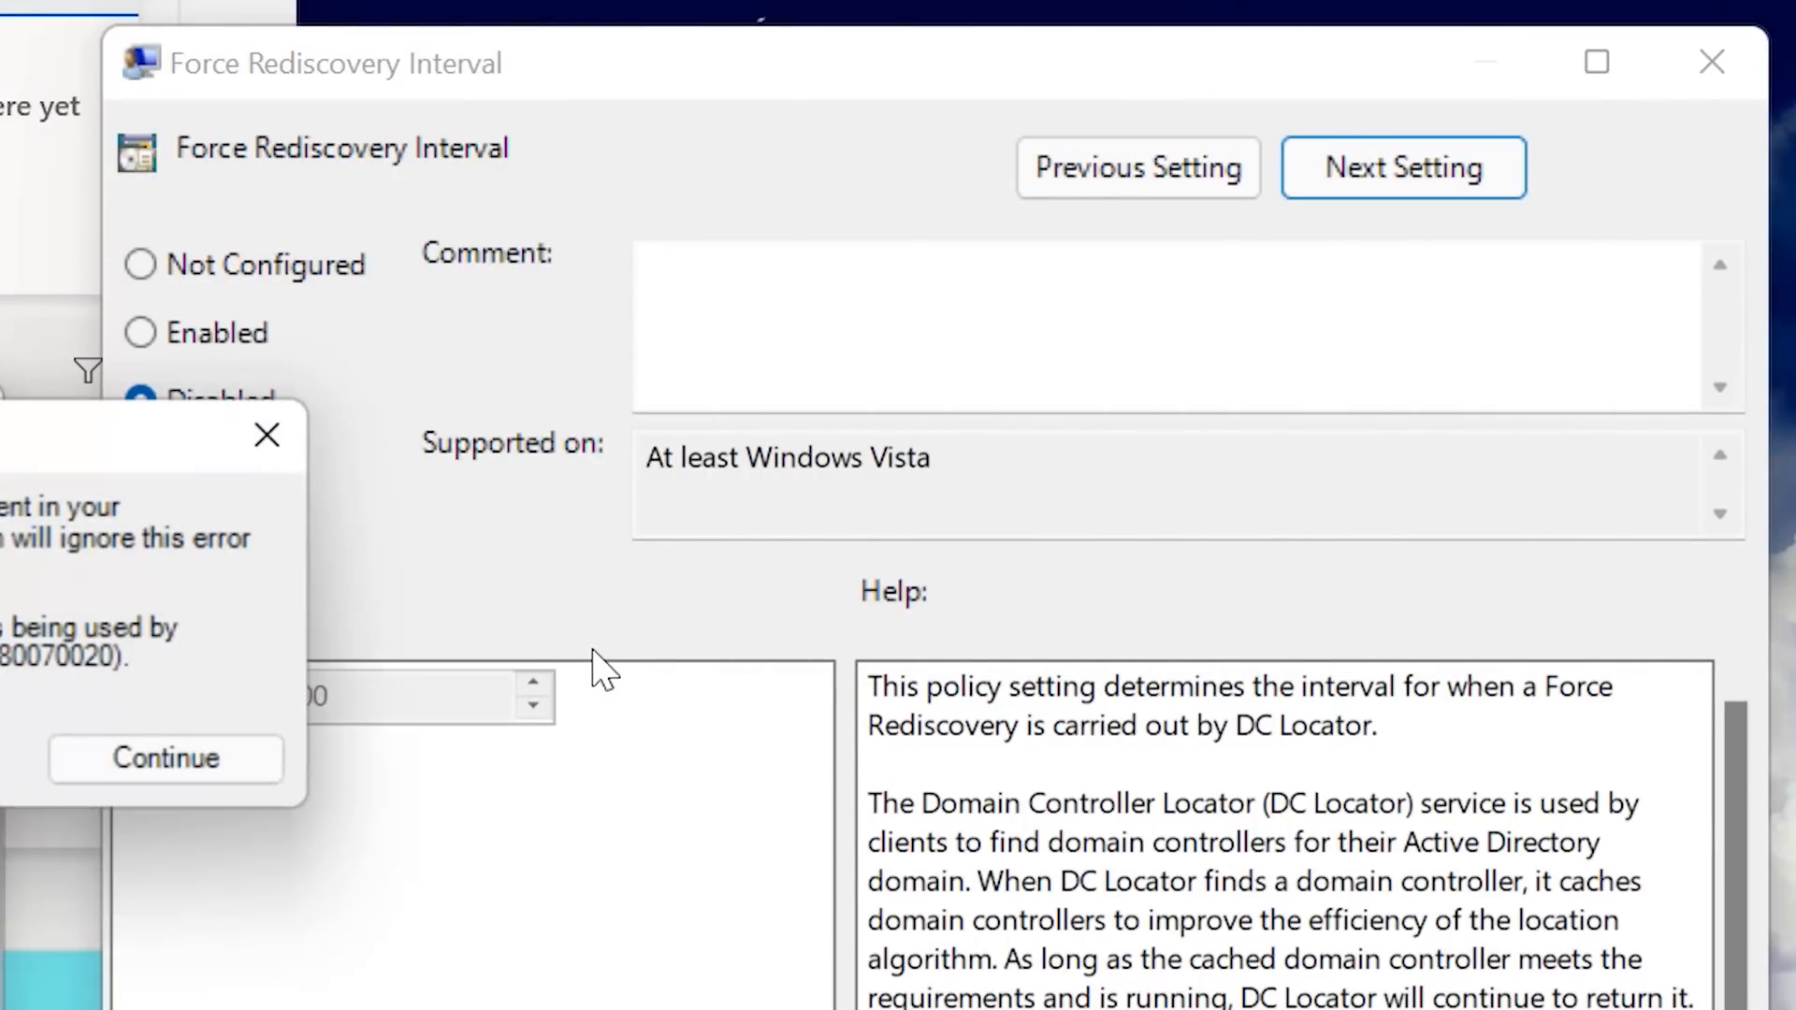
left_click(1401, 166)
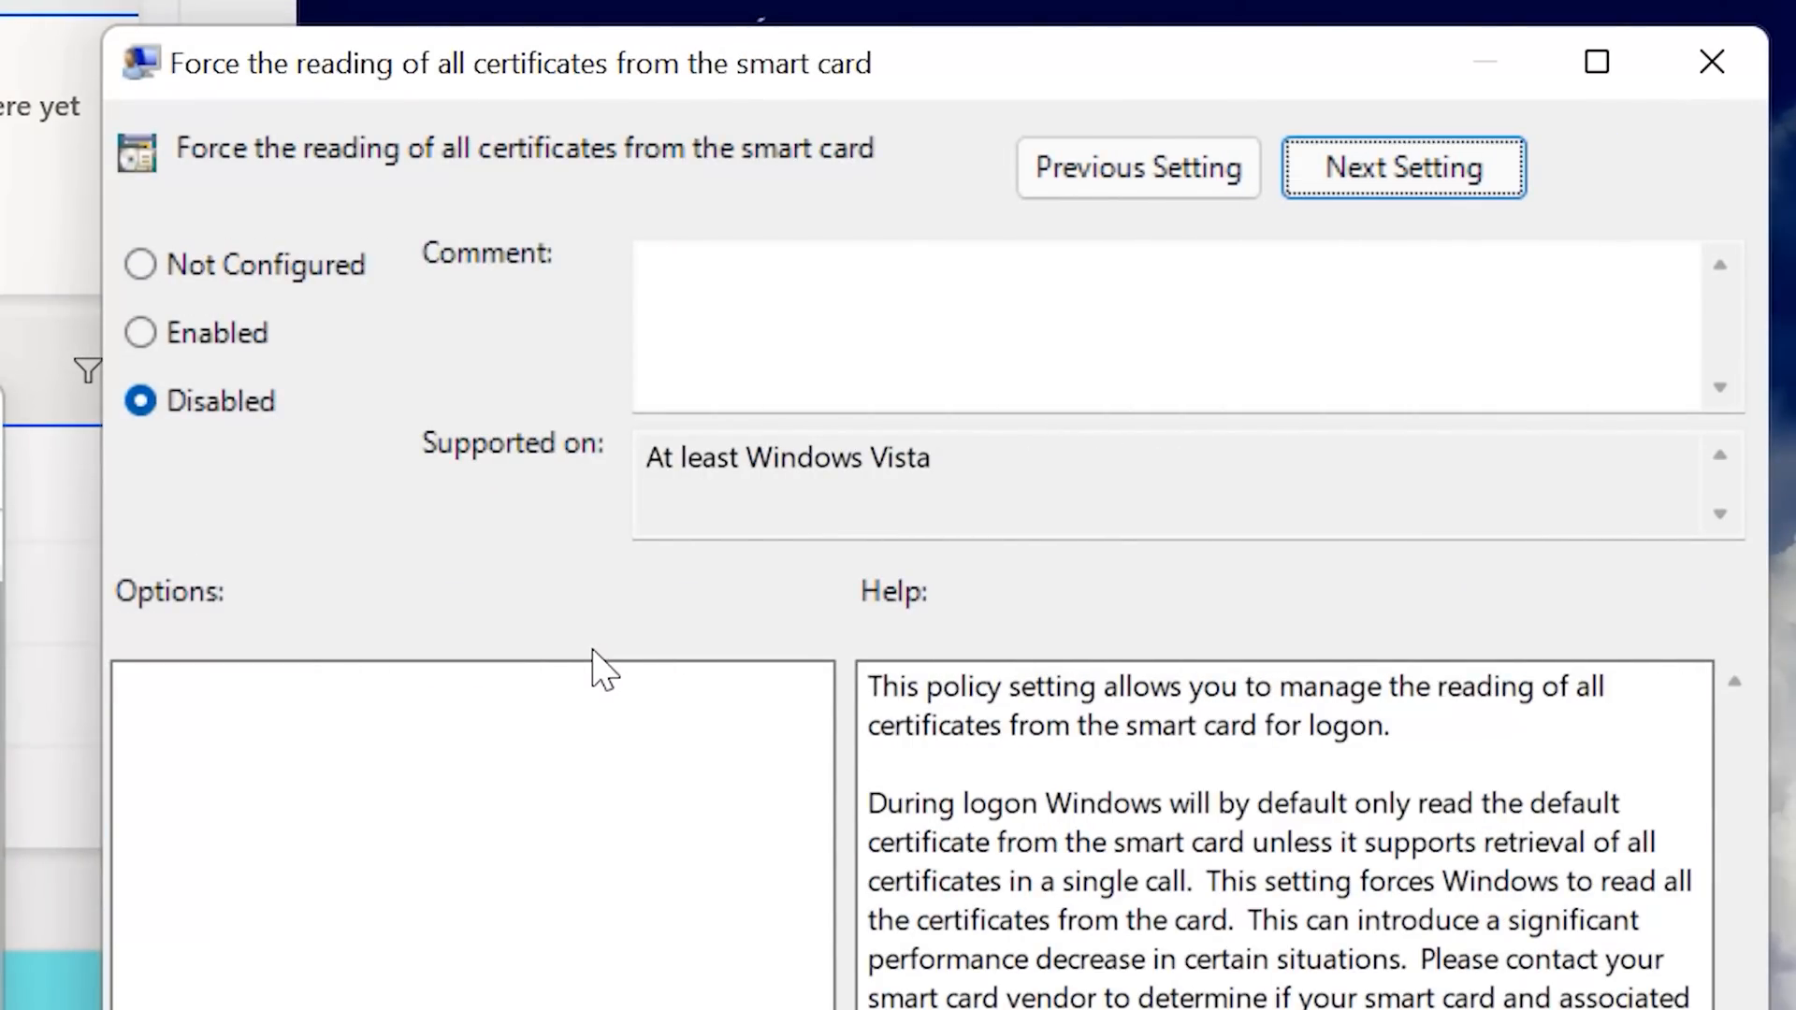
left_click(1401, 166)
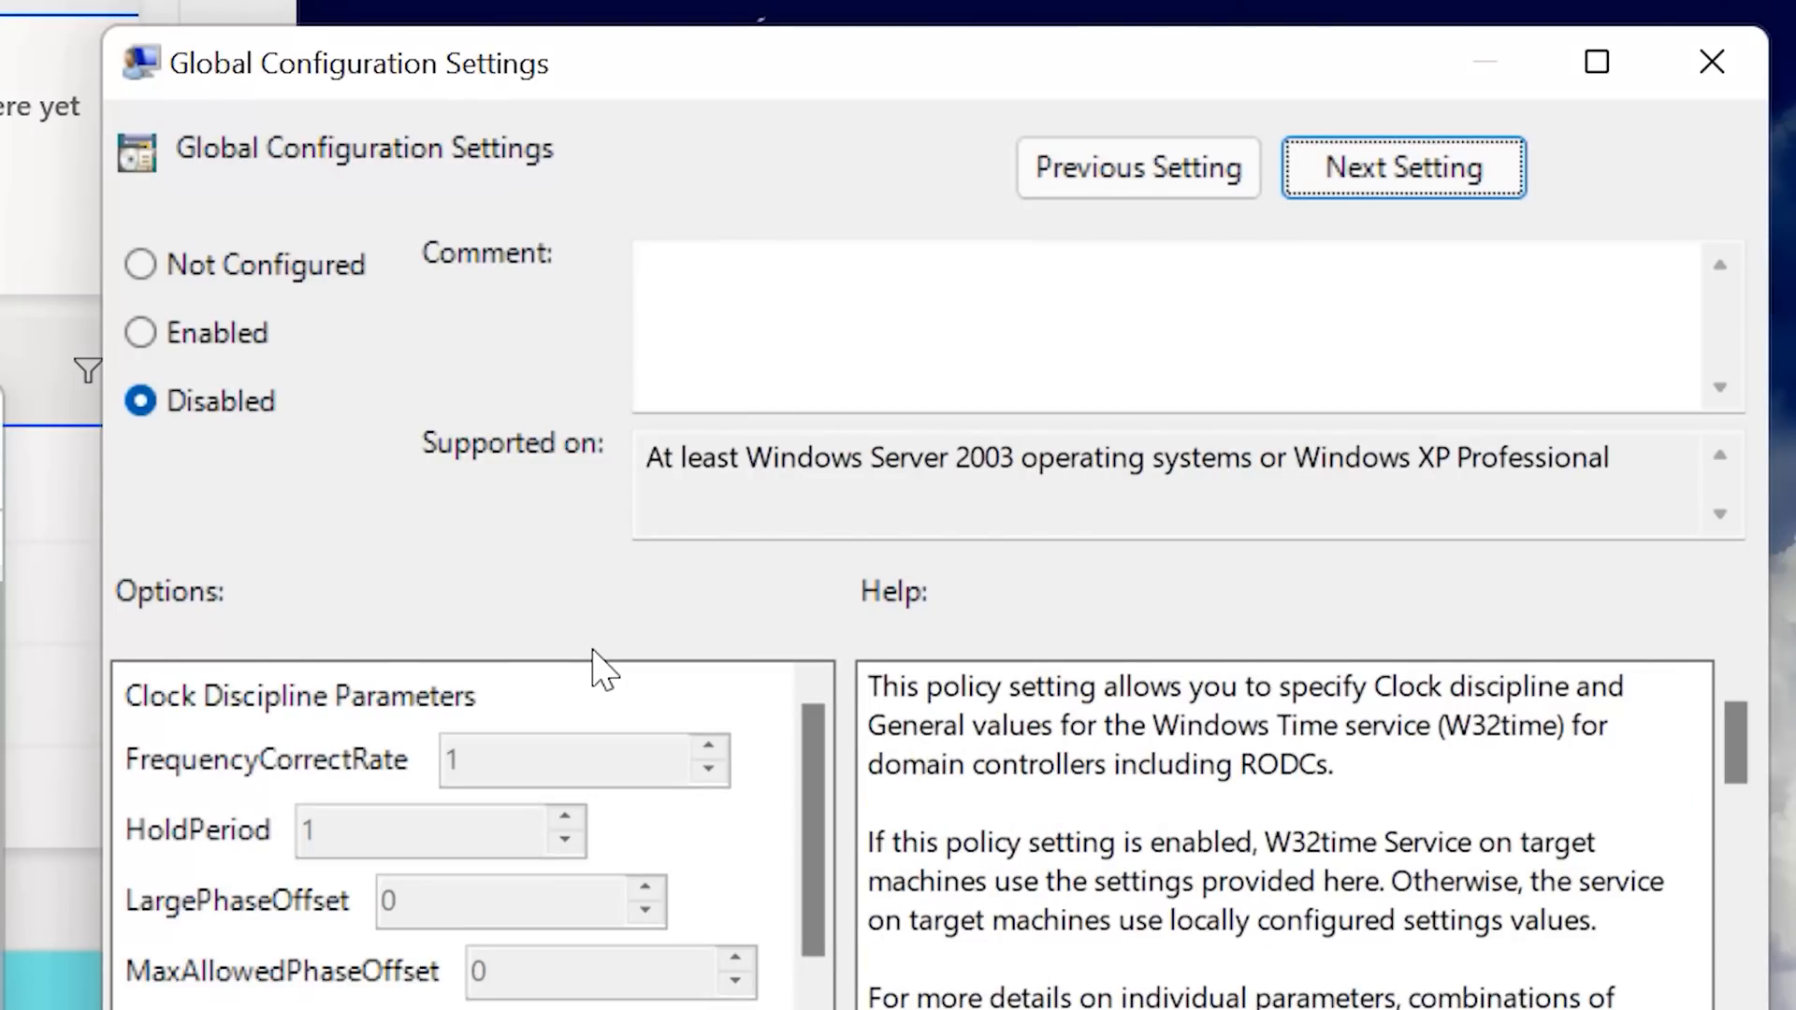
left_click(1402, 167)
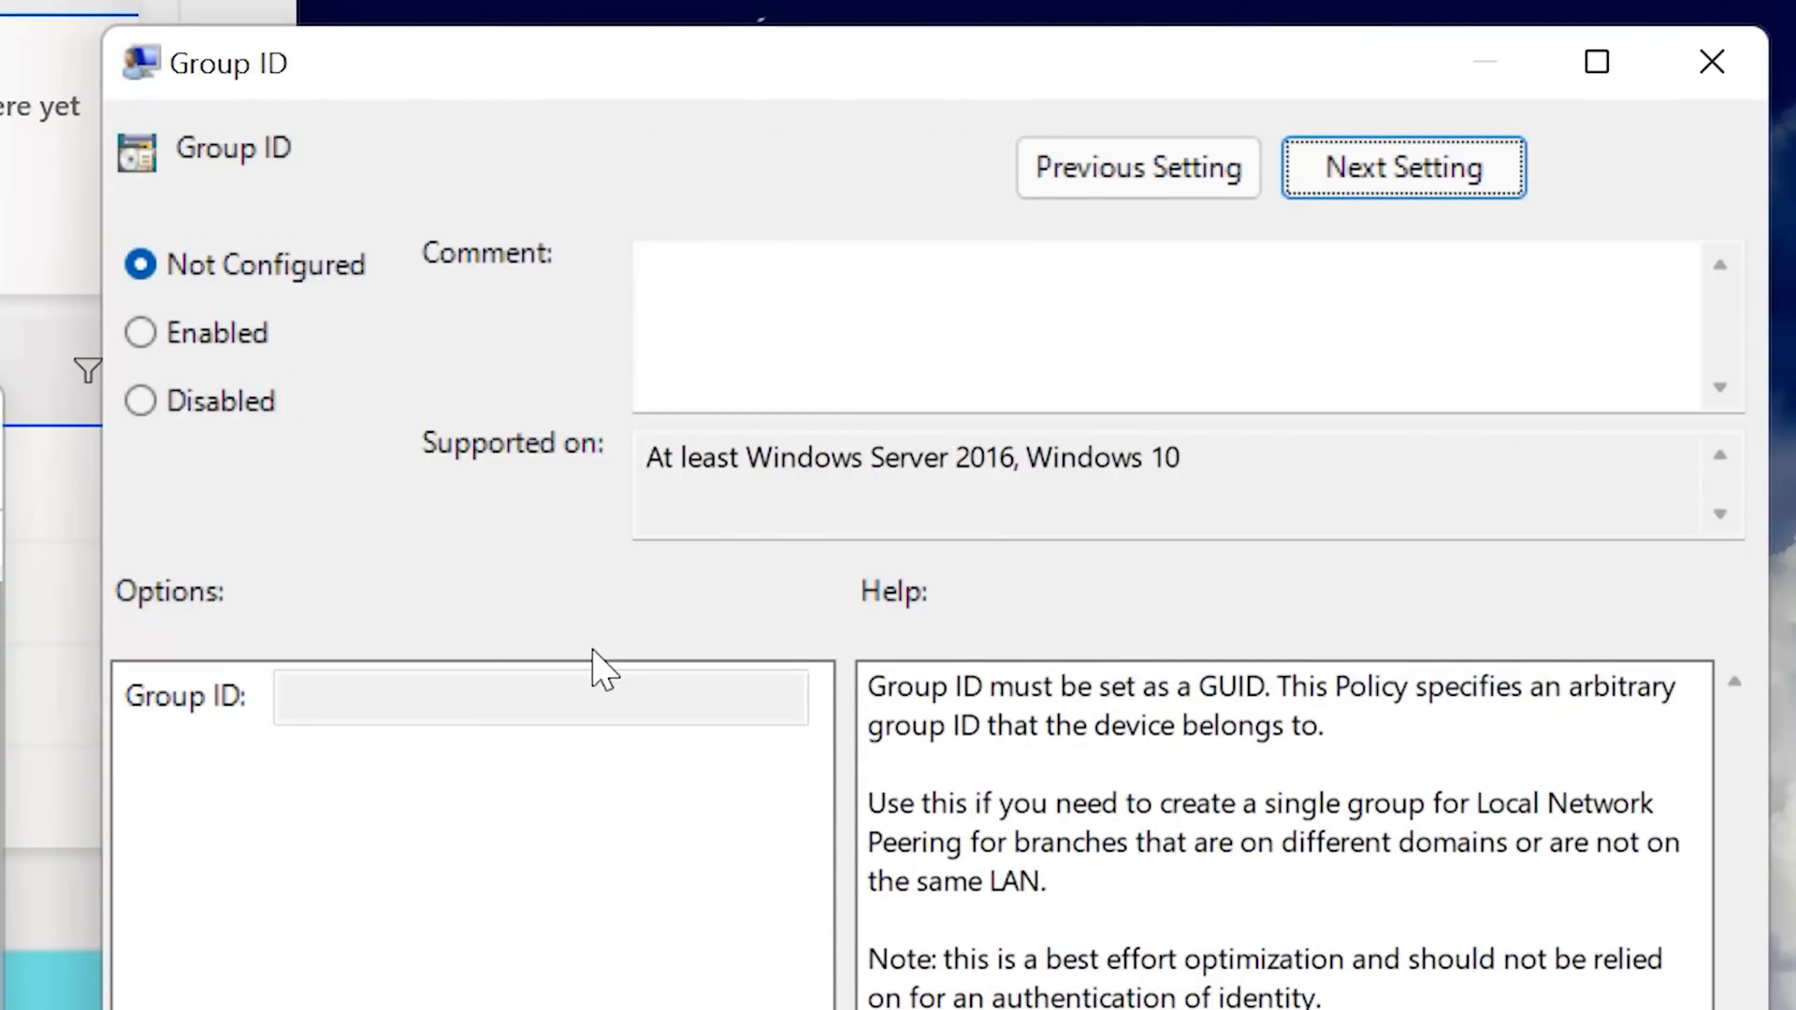
- Continue through settings, disabling Hash Publication for BranchCache along the way
left_click(1402, 167)
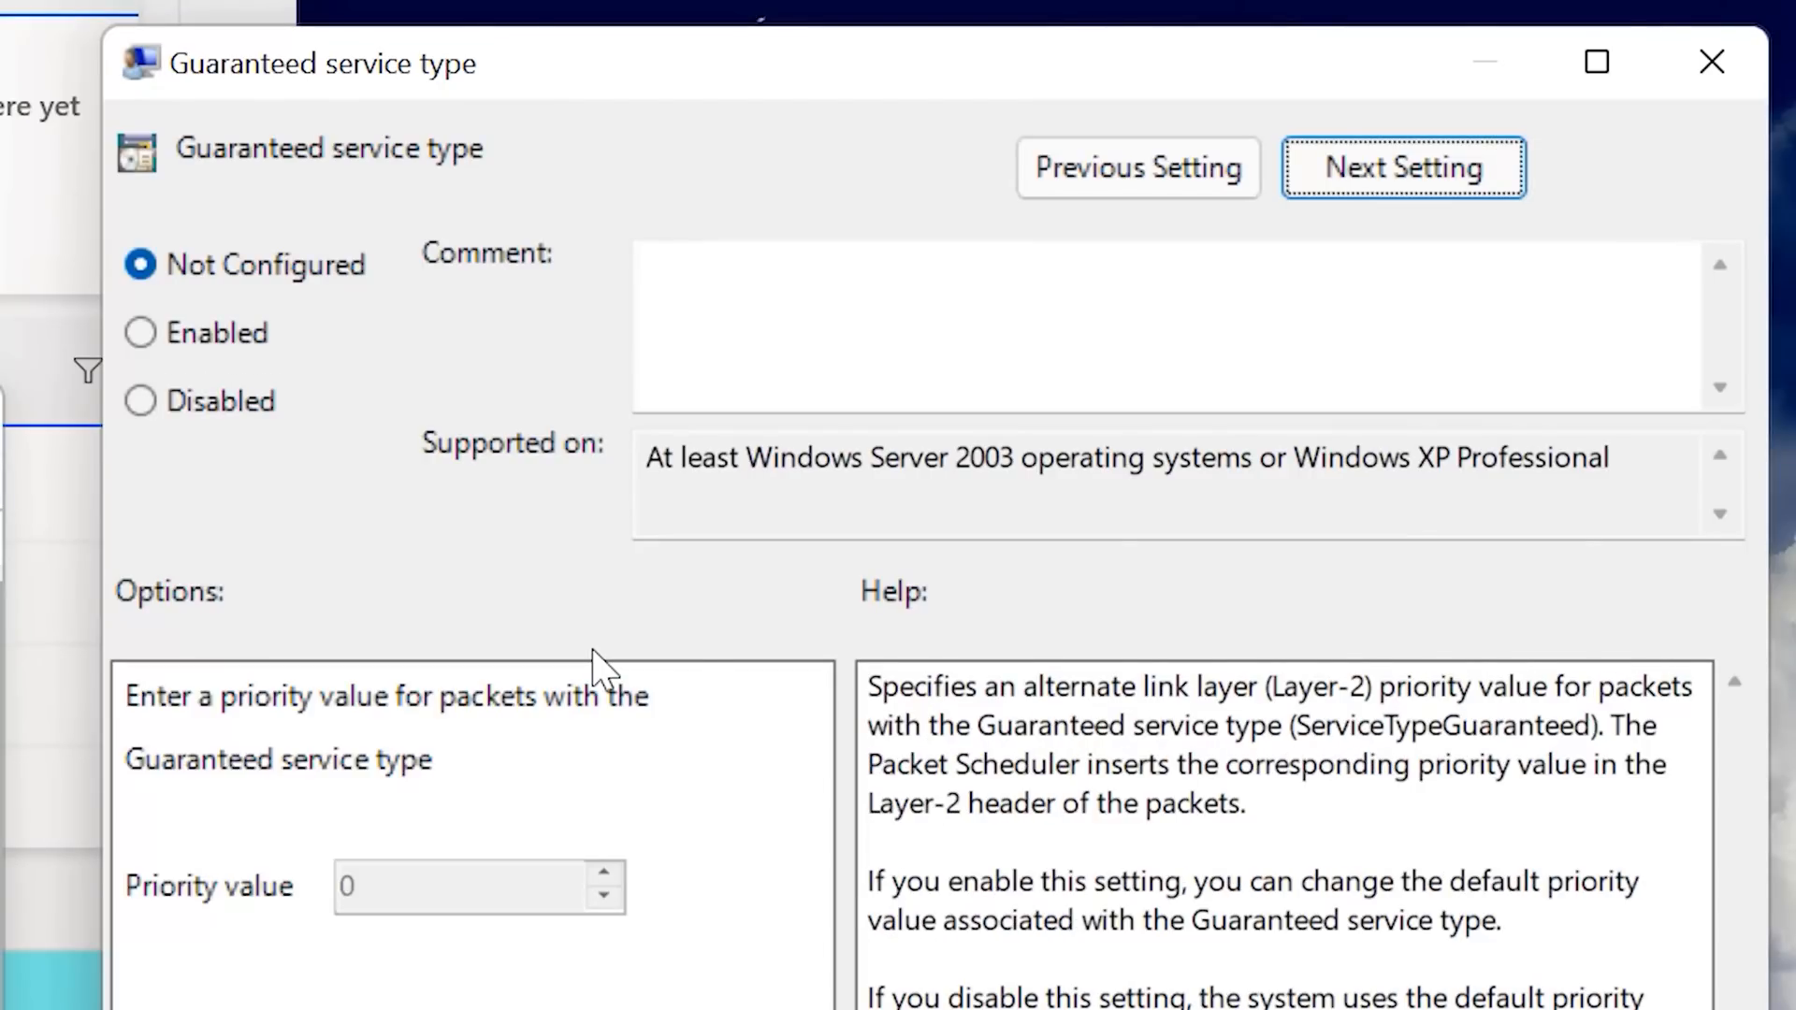
left_click(1401, 166)
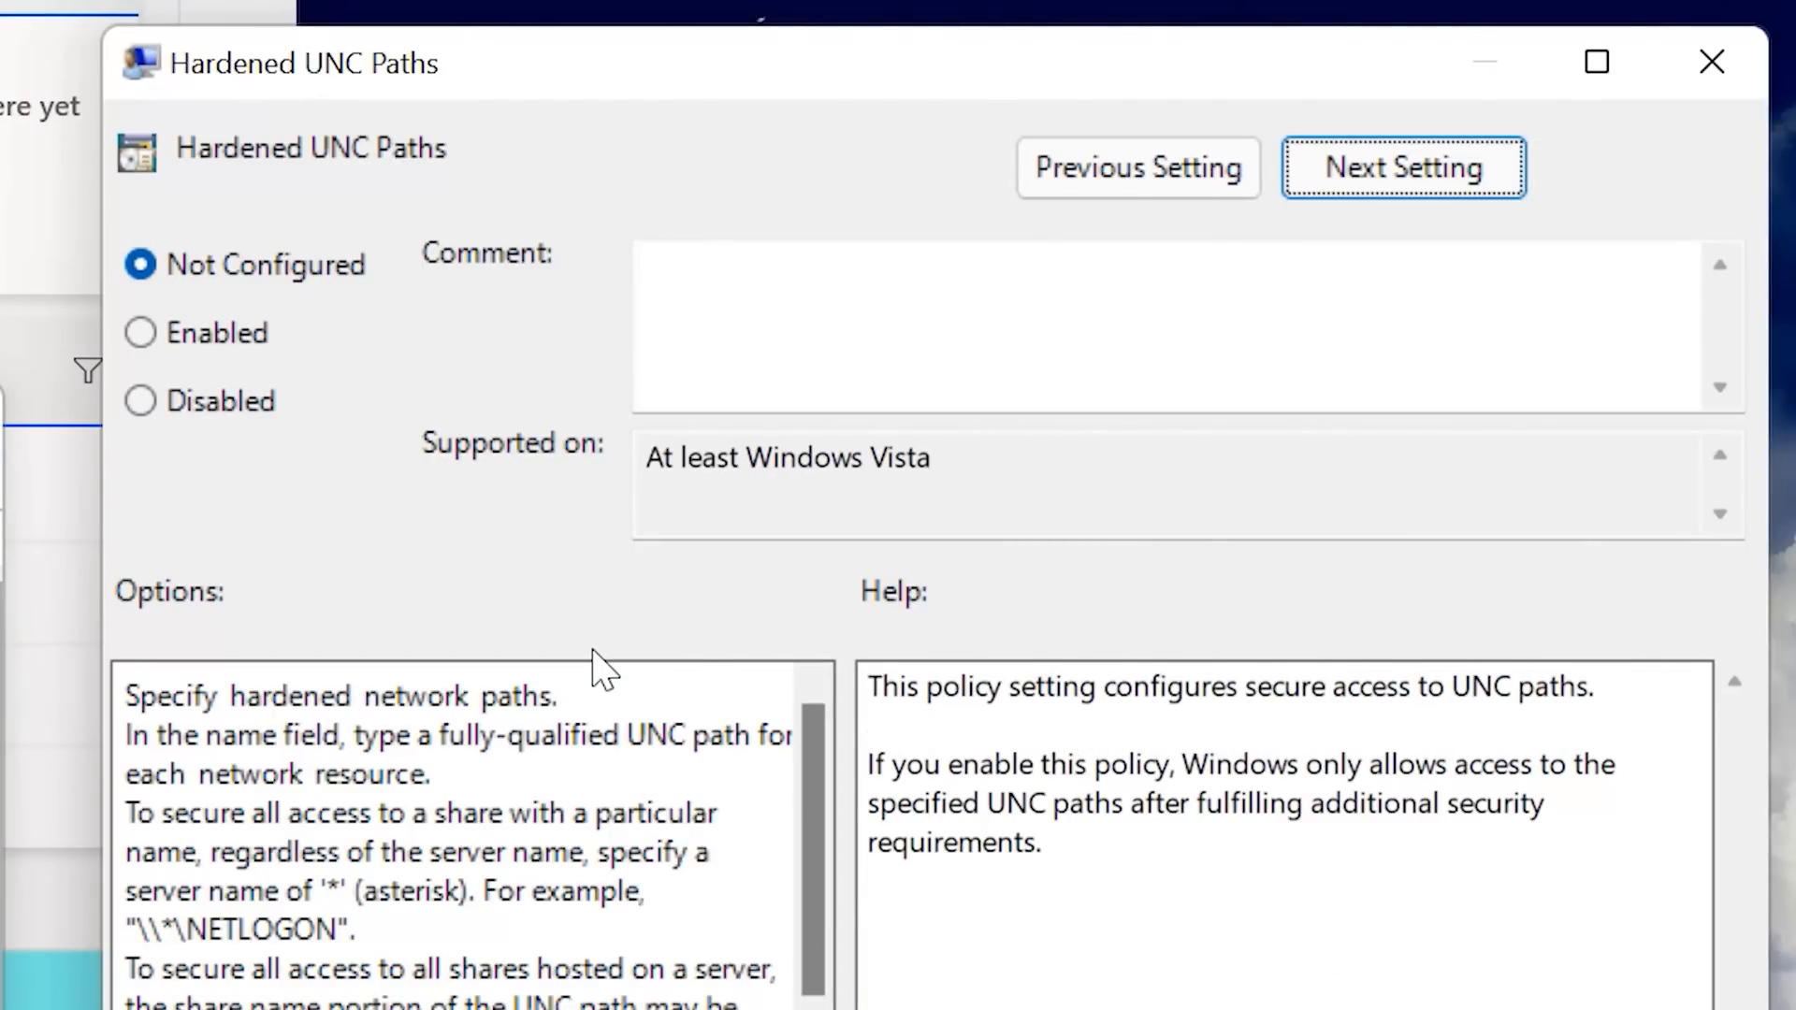
left_click(1403, 166)
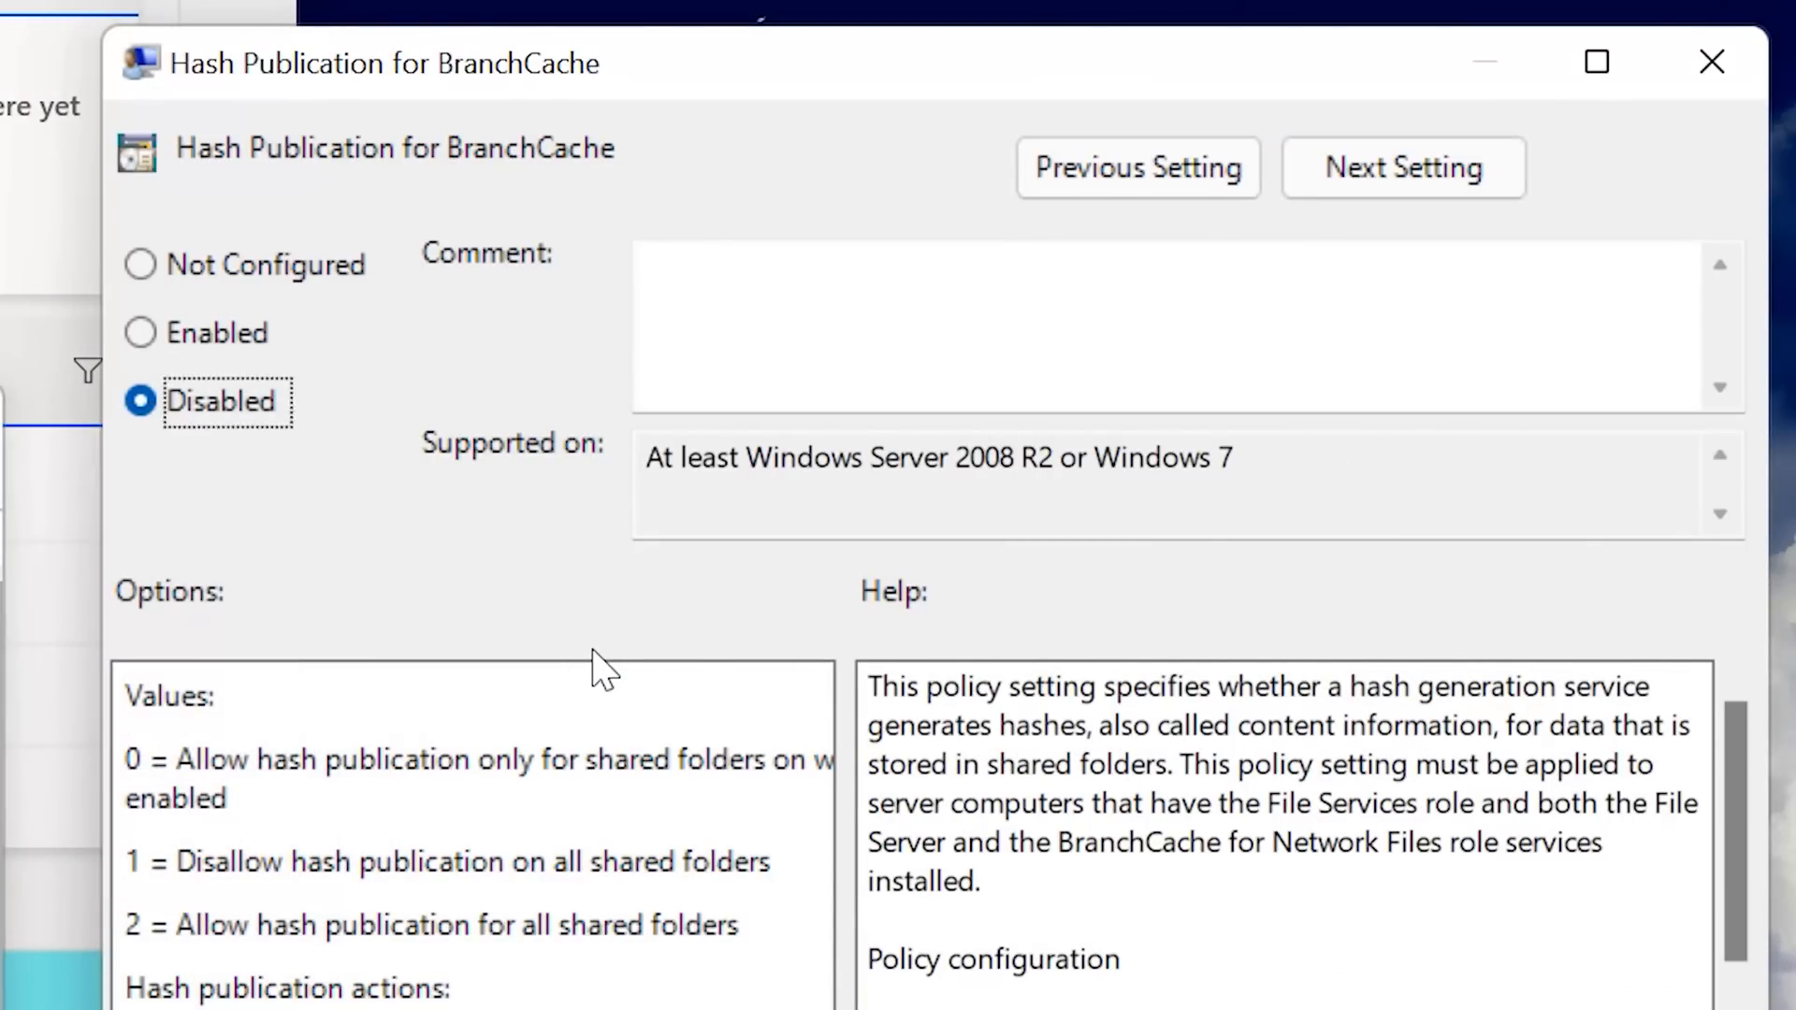
left_click(1403, 167)
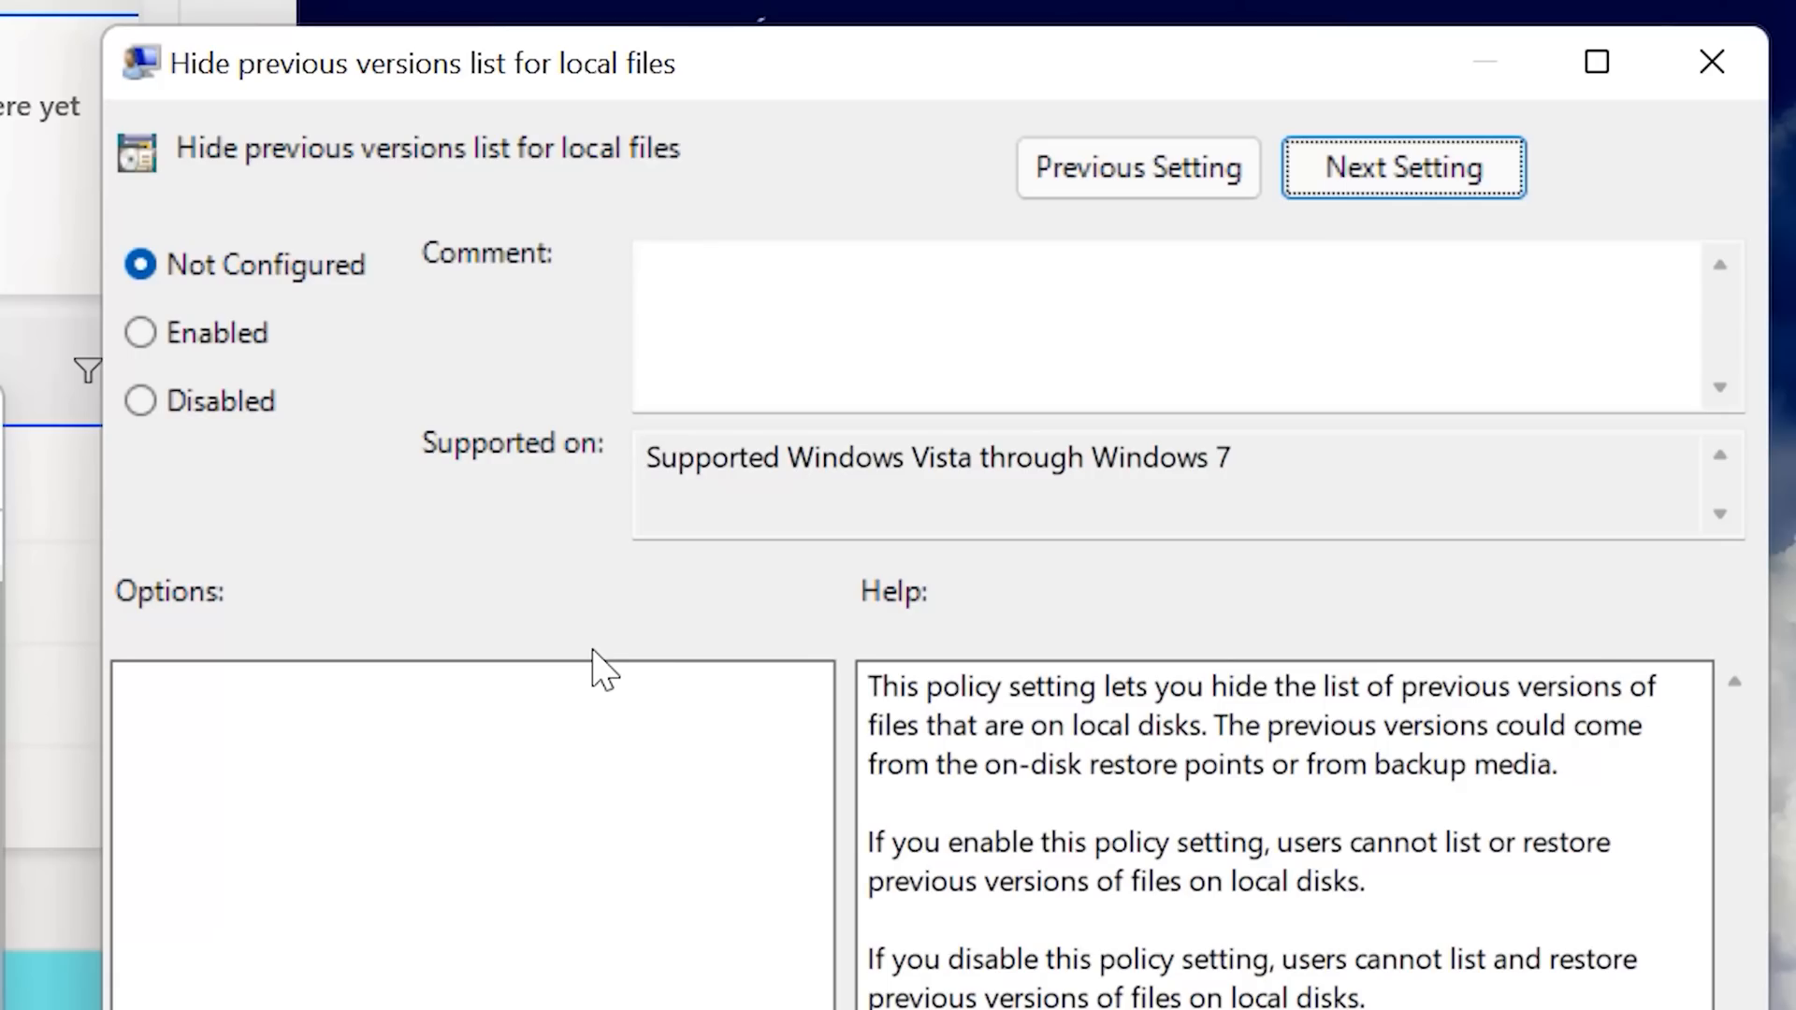
left_click(1401, 166)
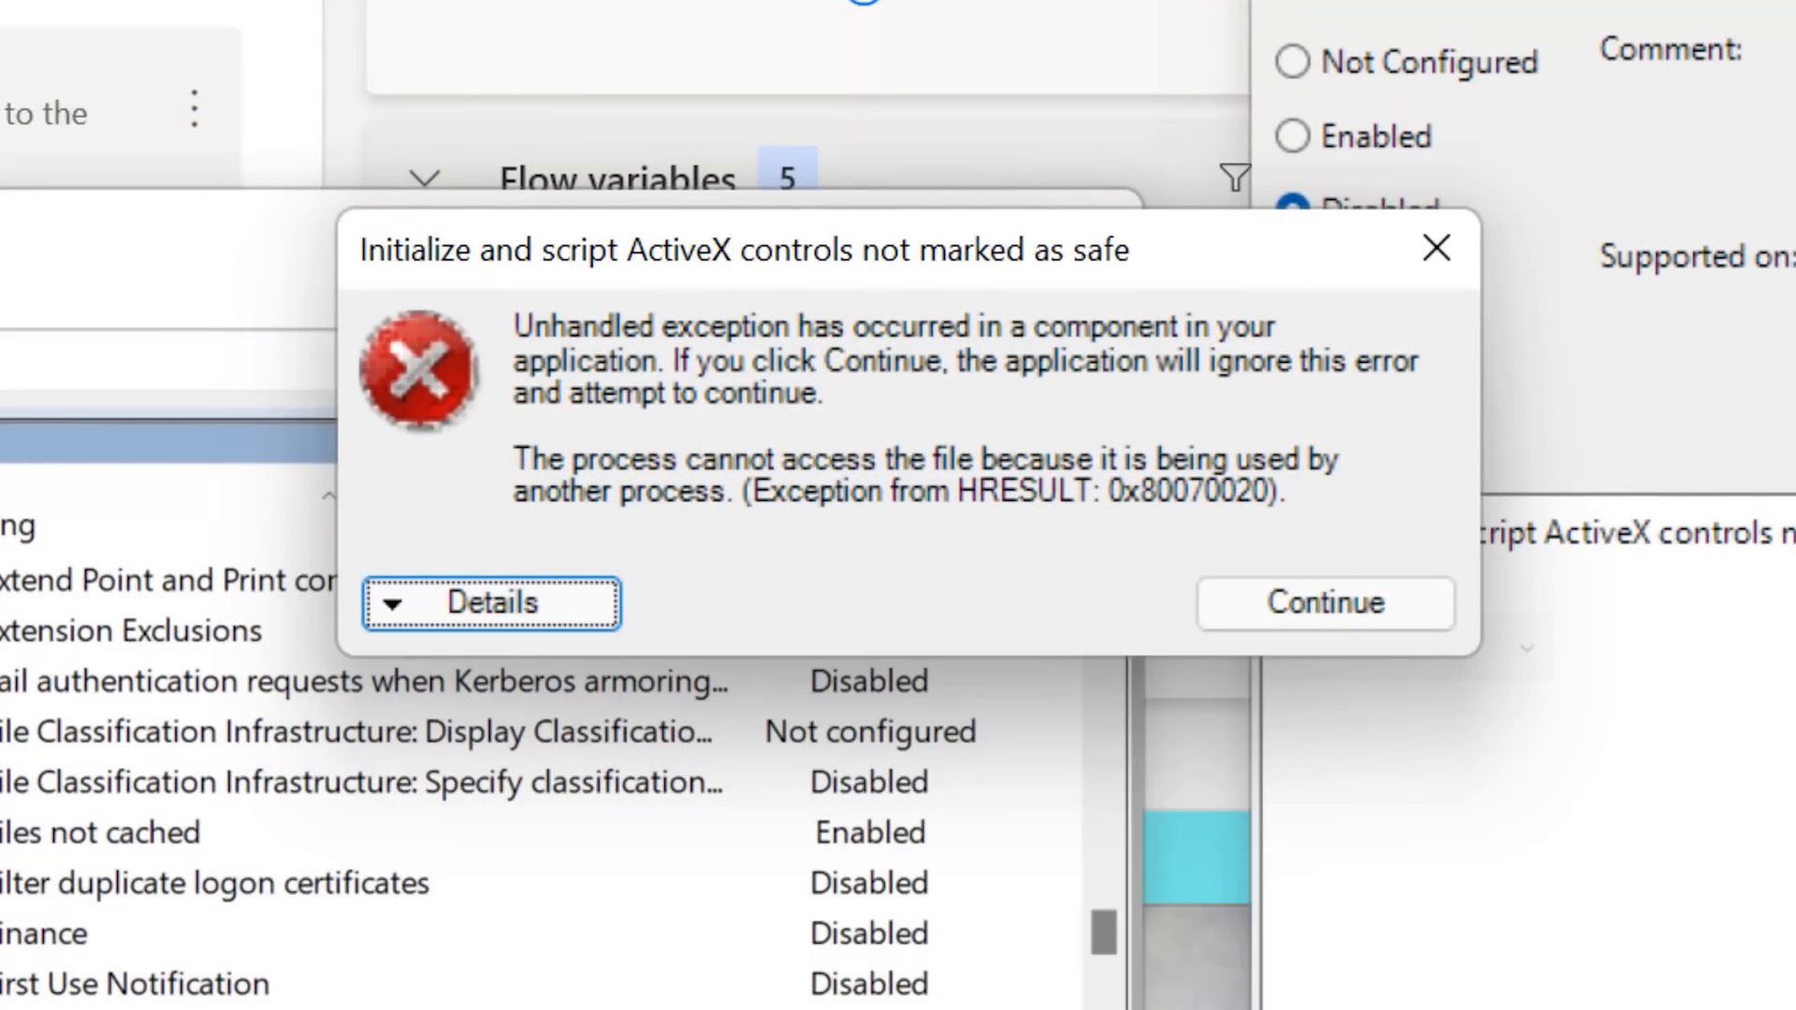
mouse_move(1324, 604)
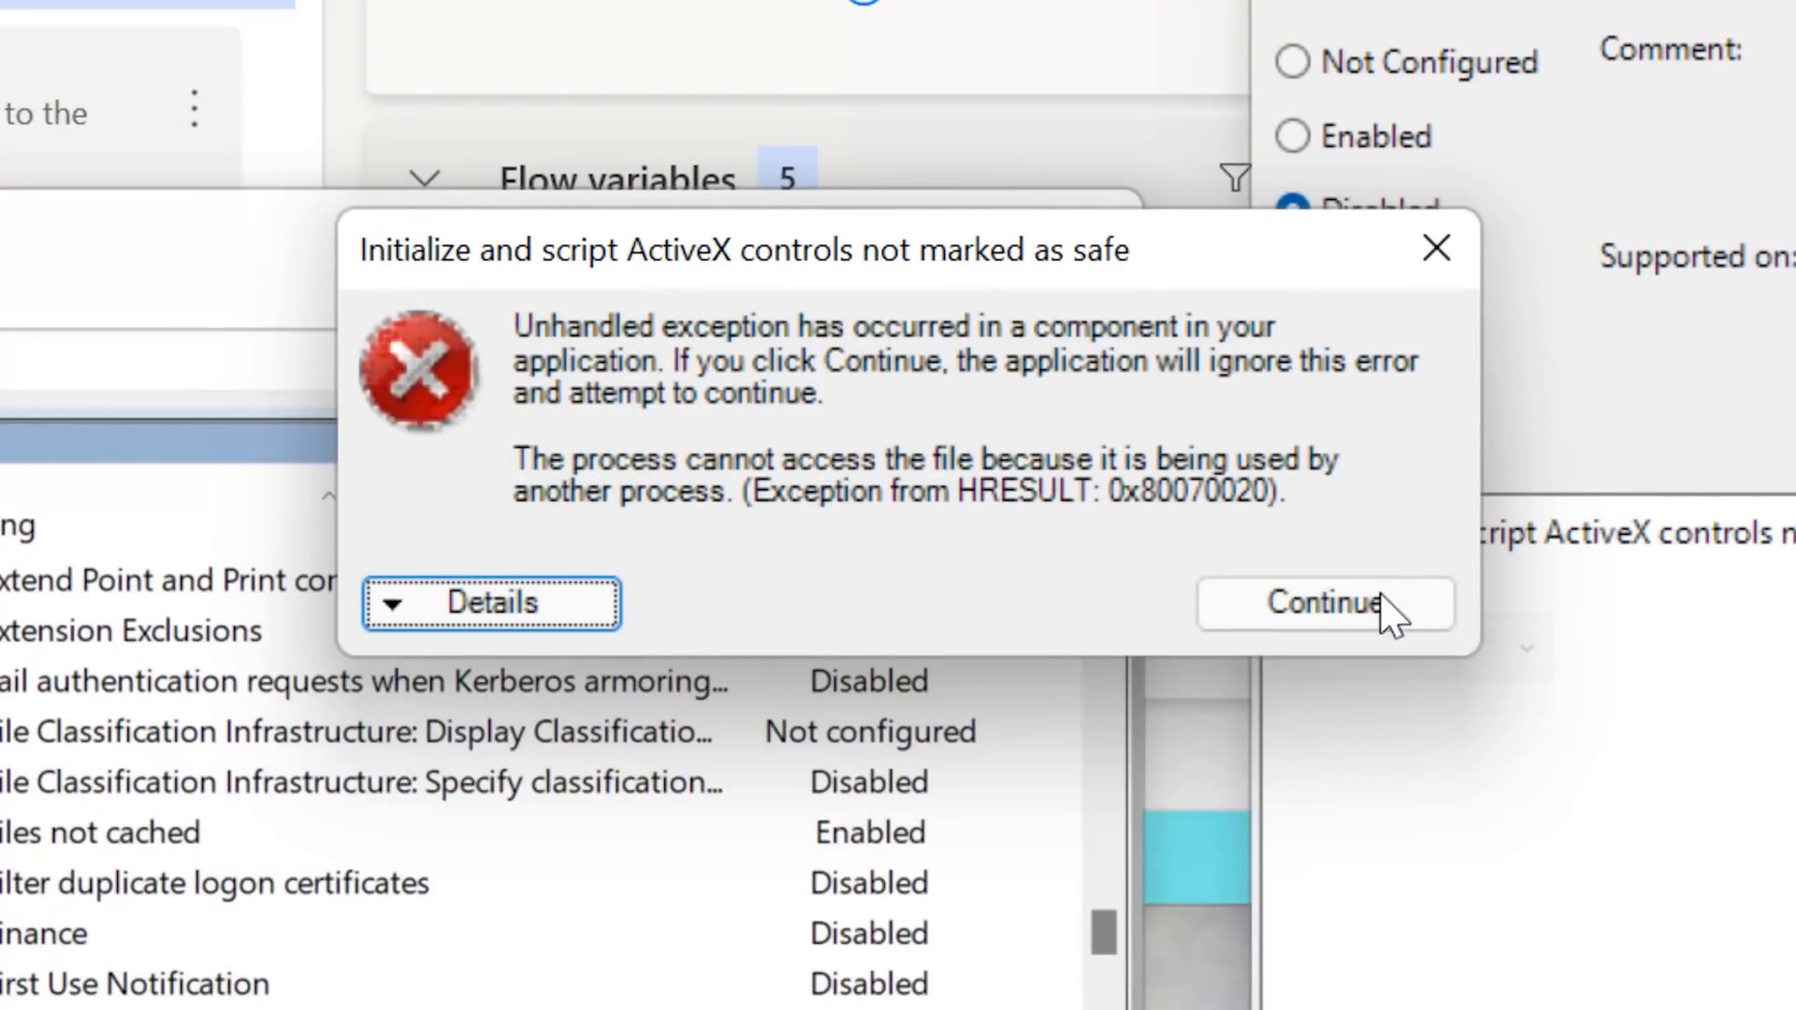
- View the ActiveX exception details and continue past it and the Internet Explorer 10 error
left_click(492, 605)
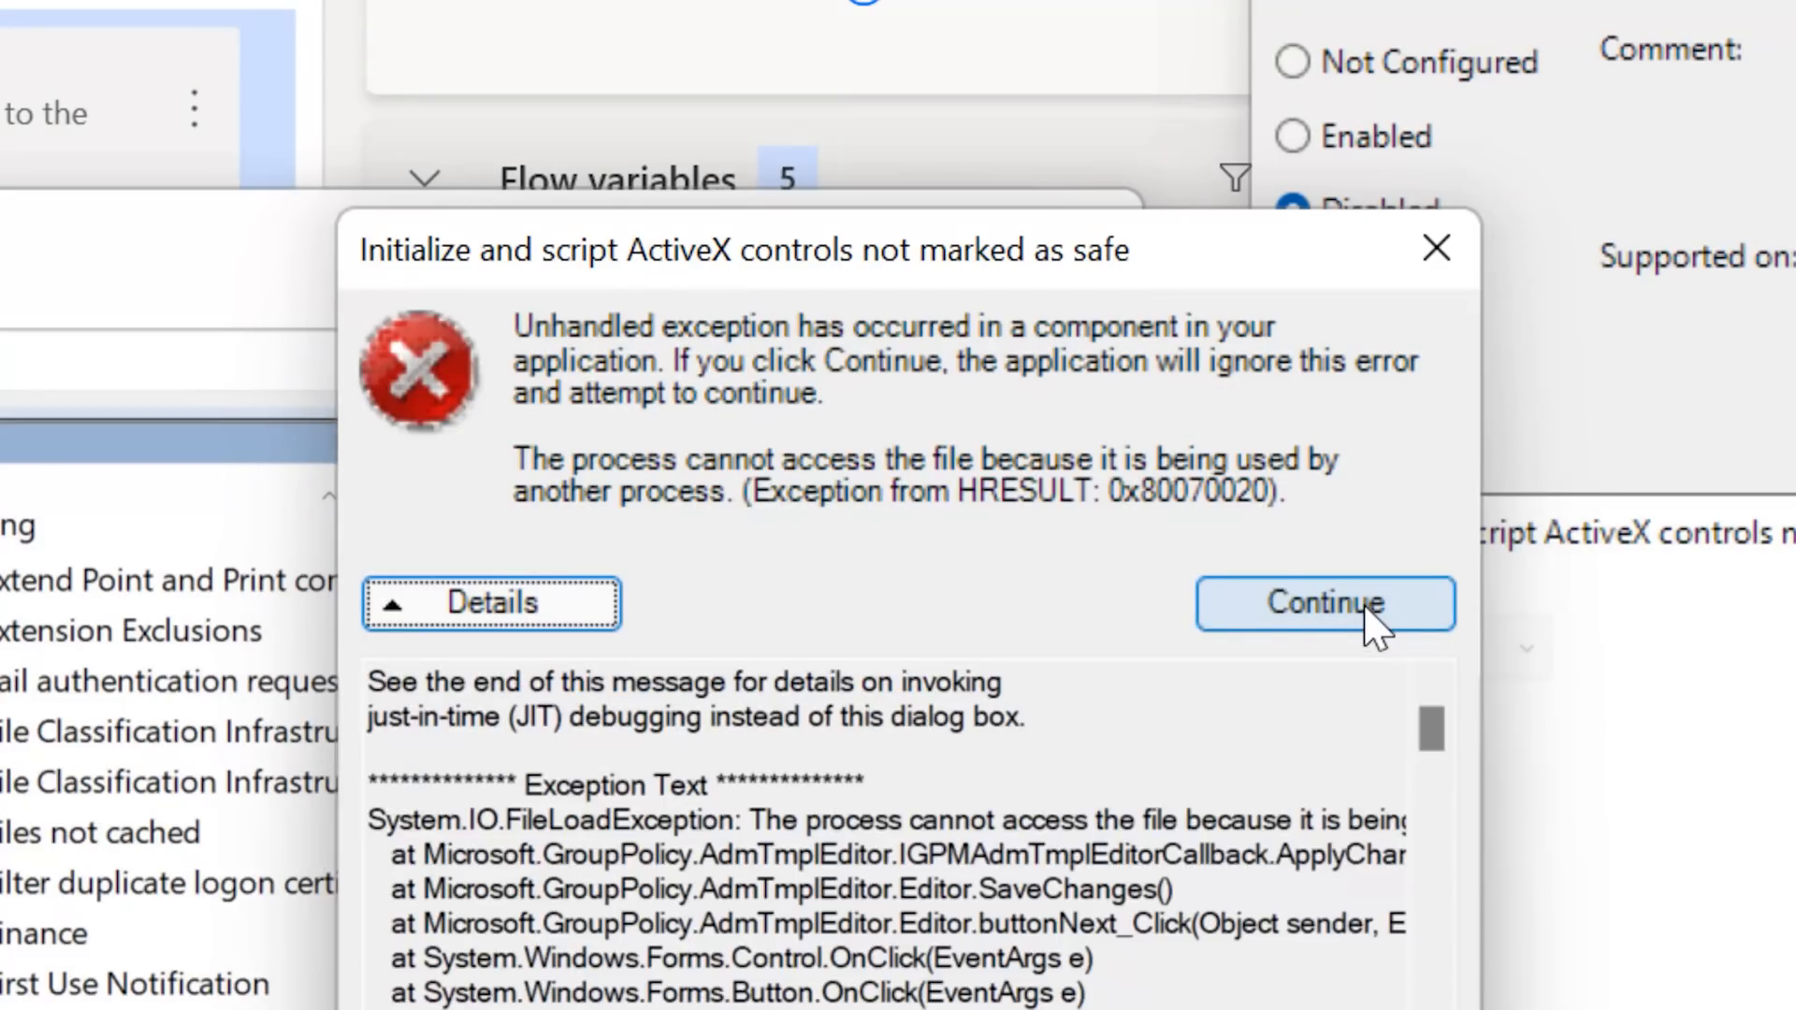
left_click(1324, 604)
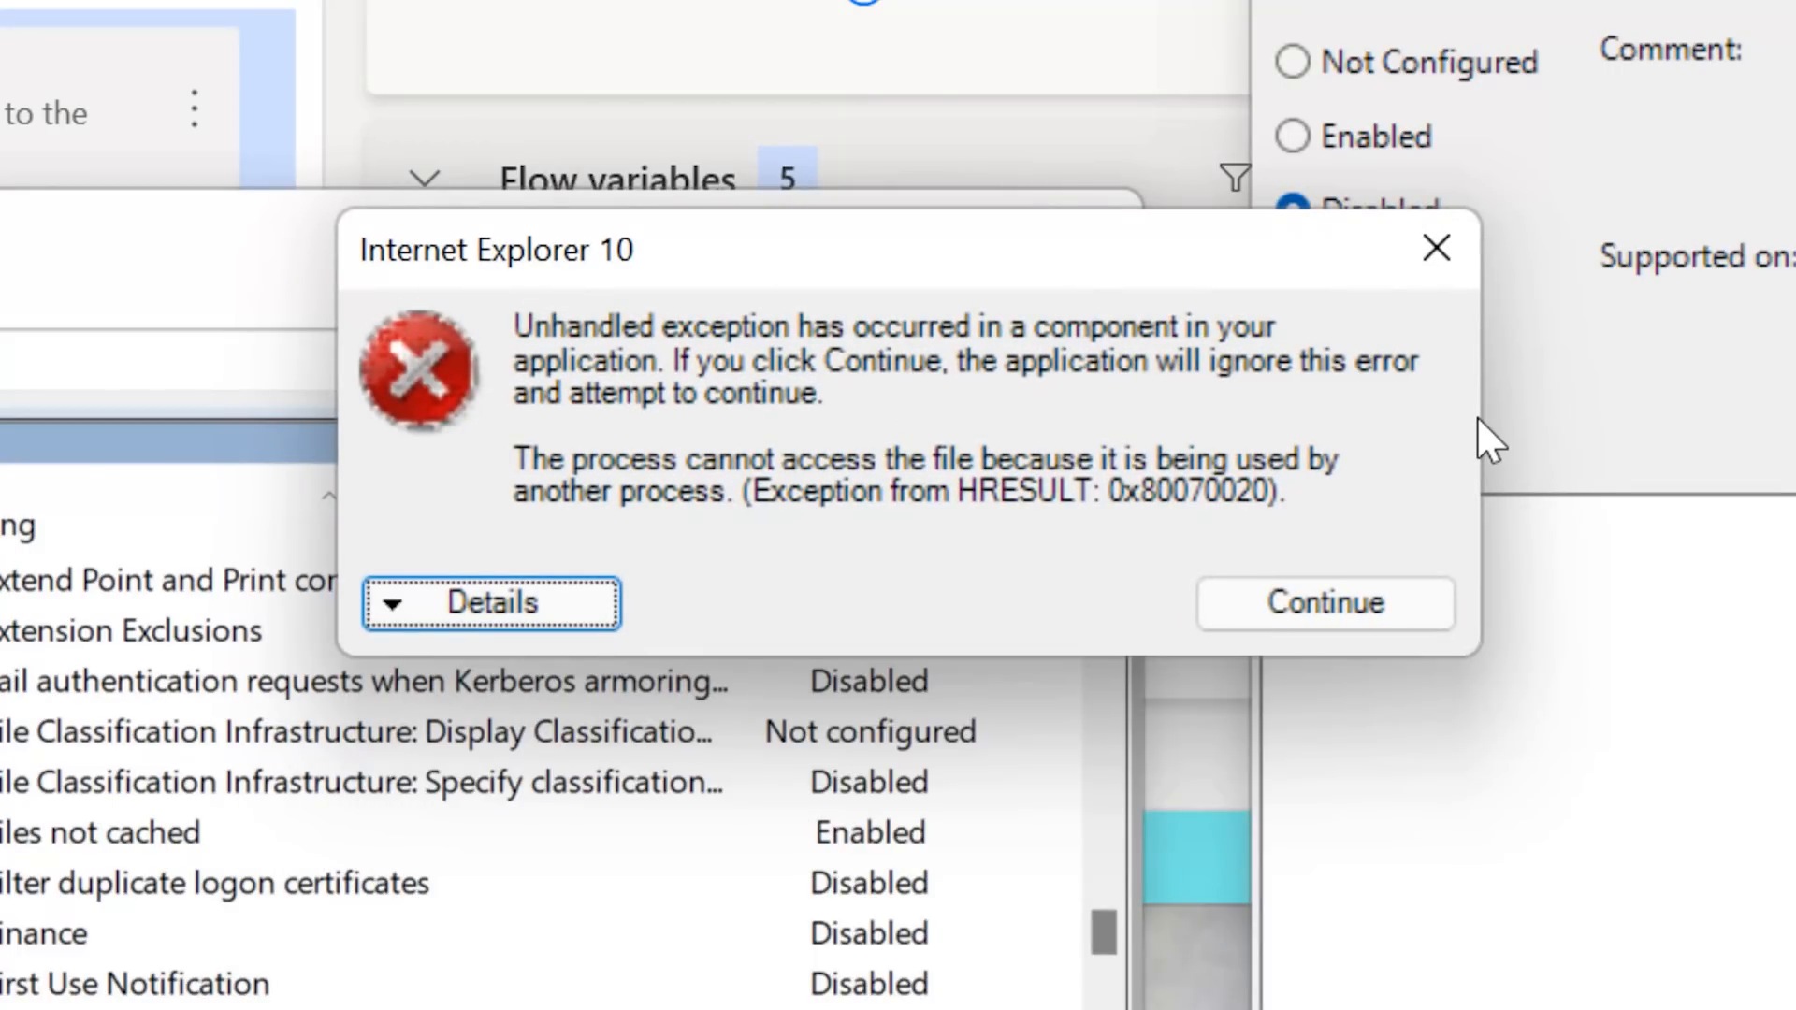
left_click(492, 603)
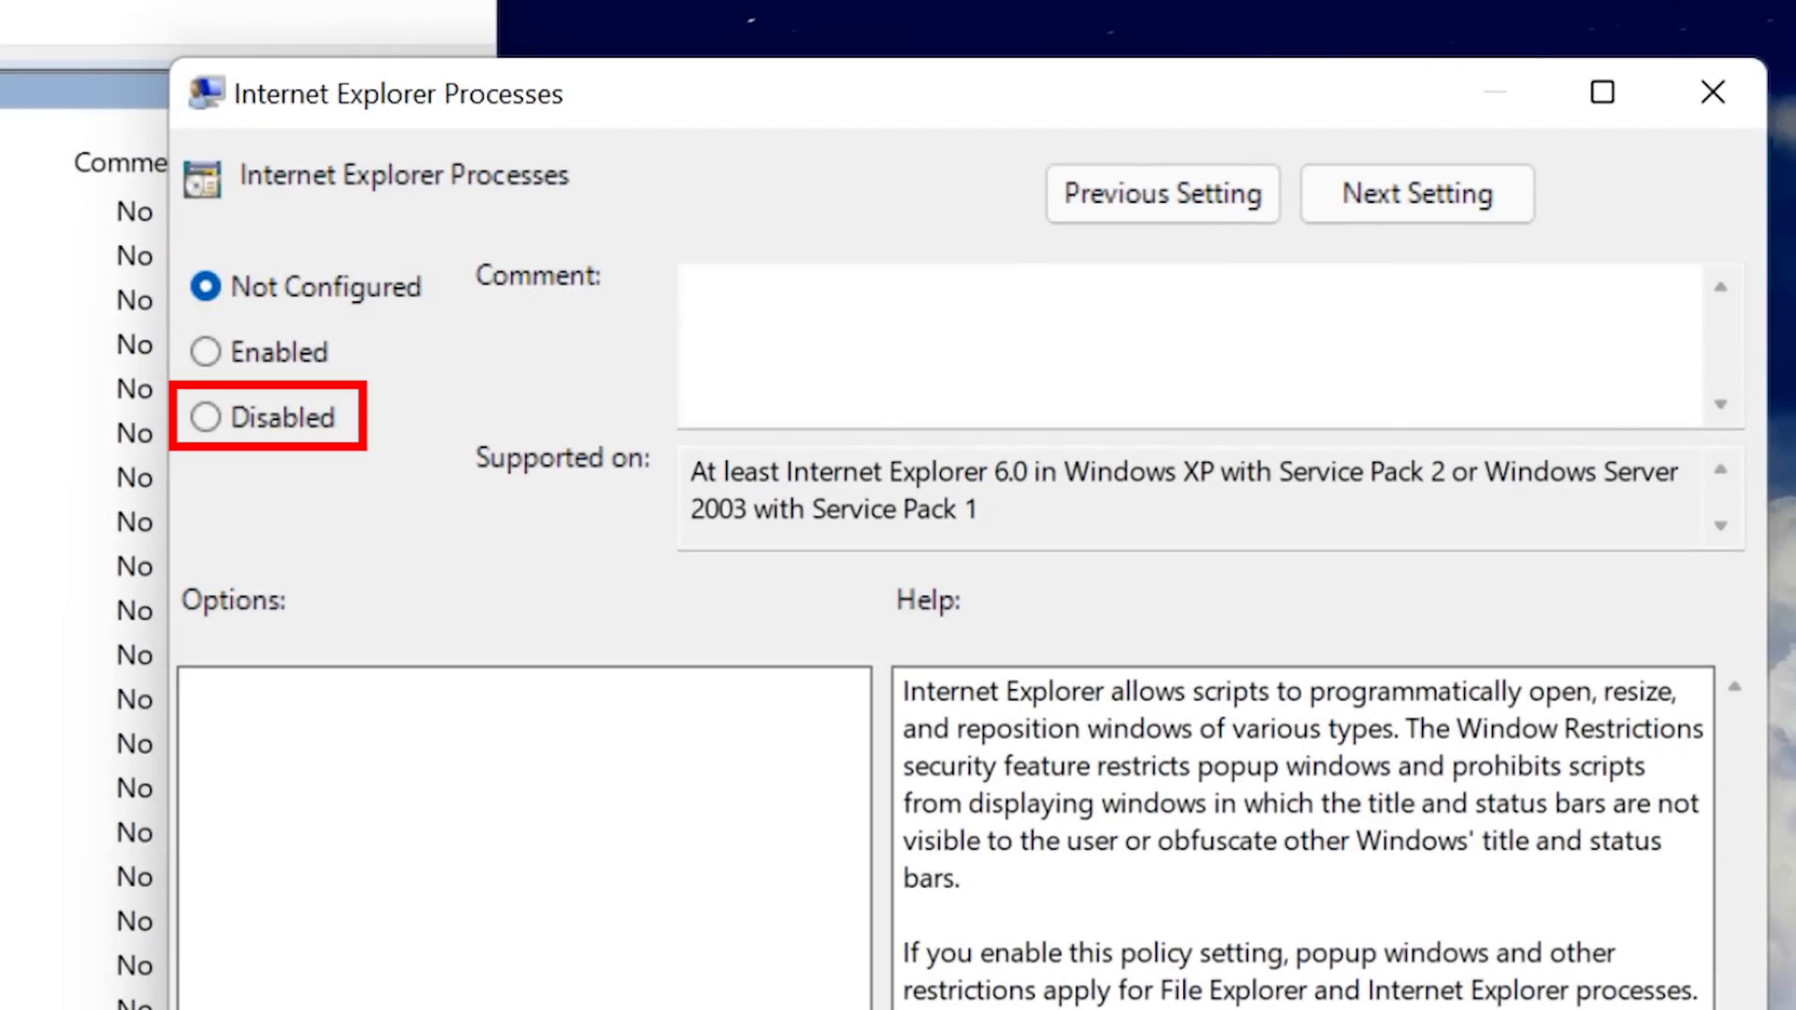
- Disable the Internet Explorer policies, advancing to the next setting and continuing past the exception
left_click(1415, 193)
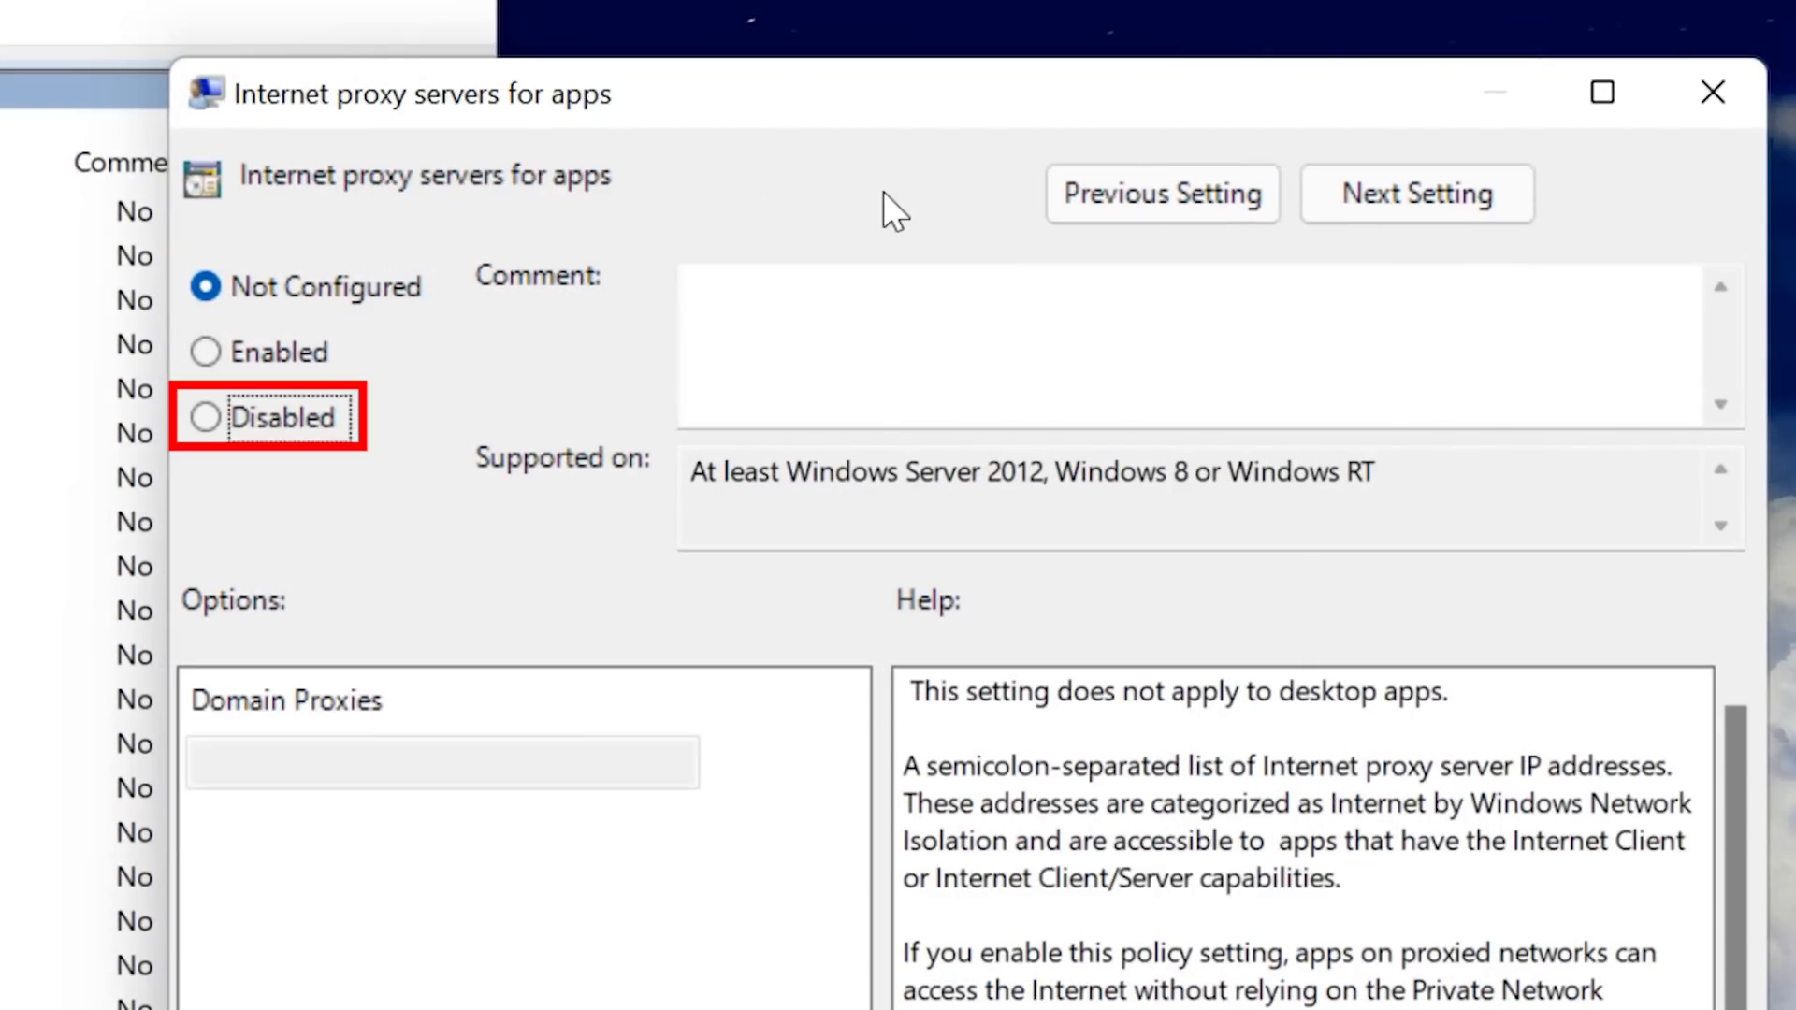
left_click(1416, 193)
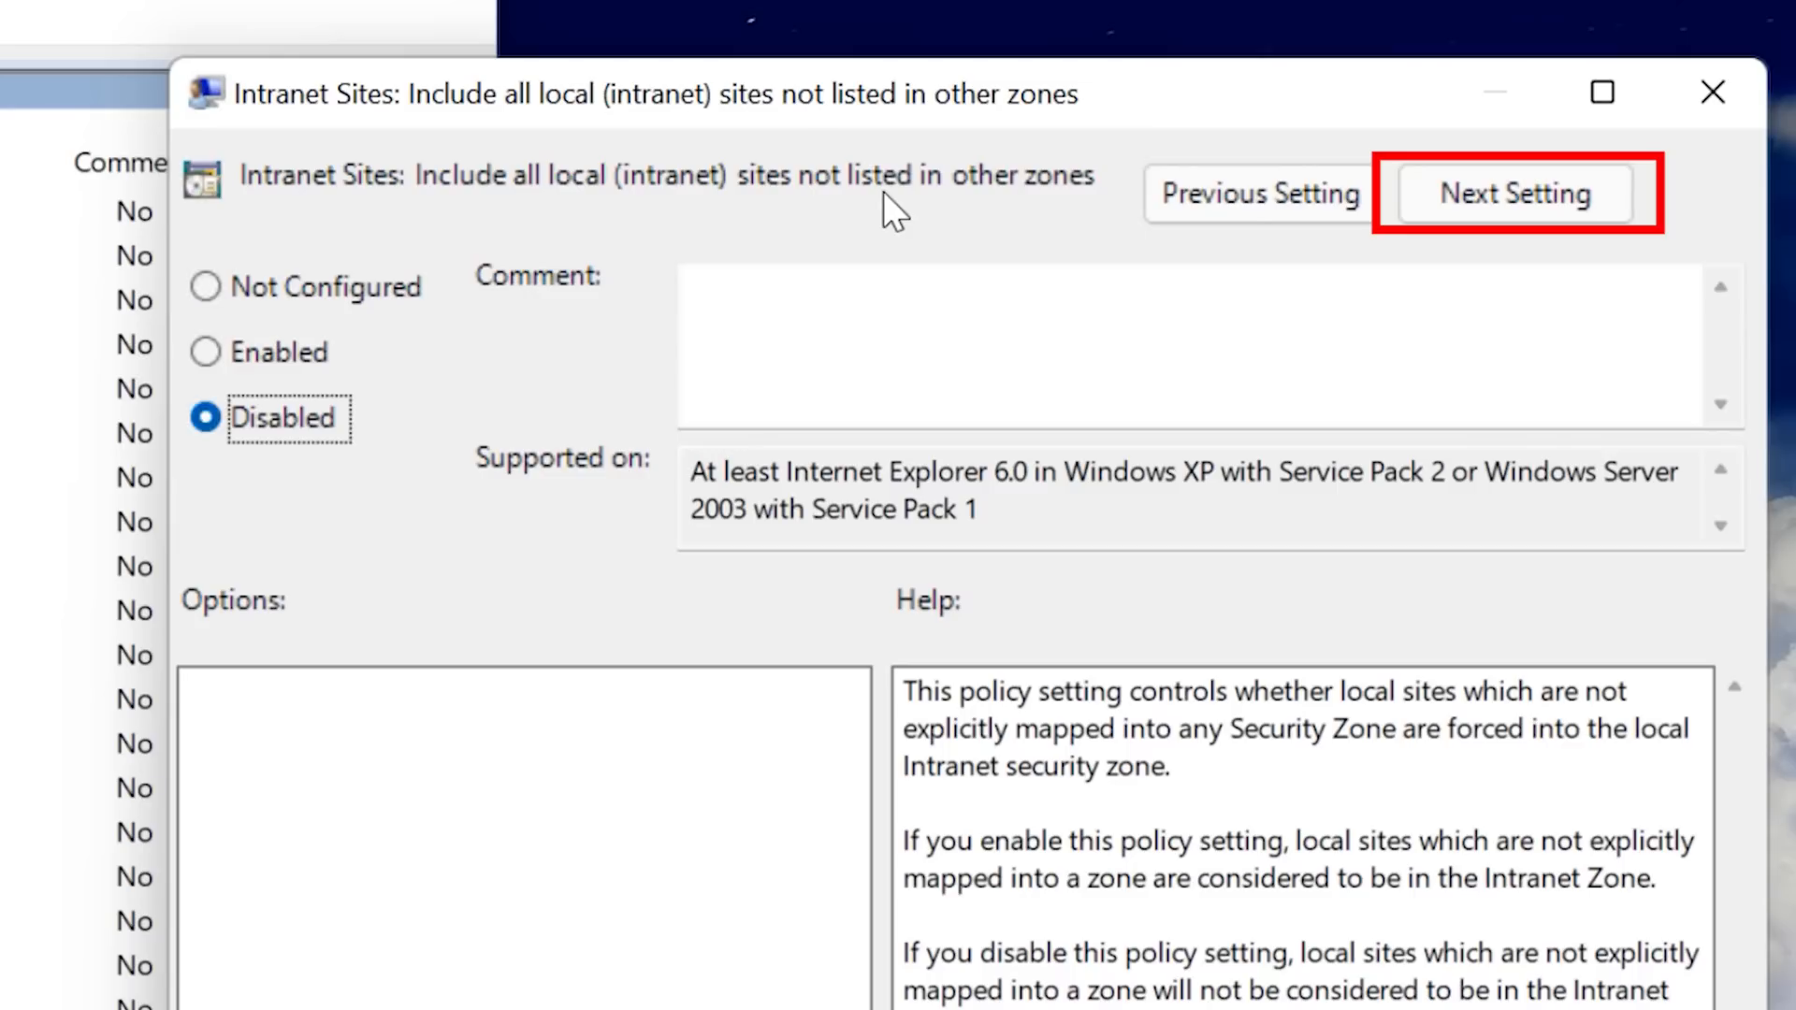
left_click(1513, 192)
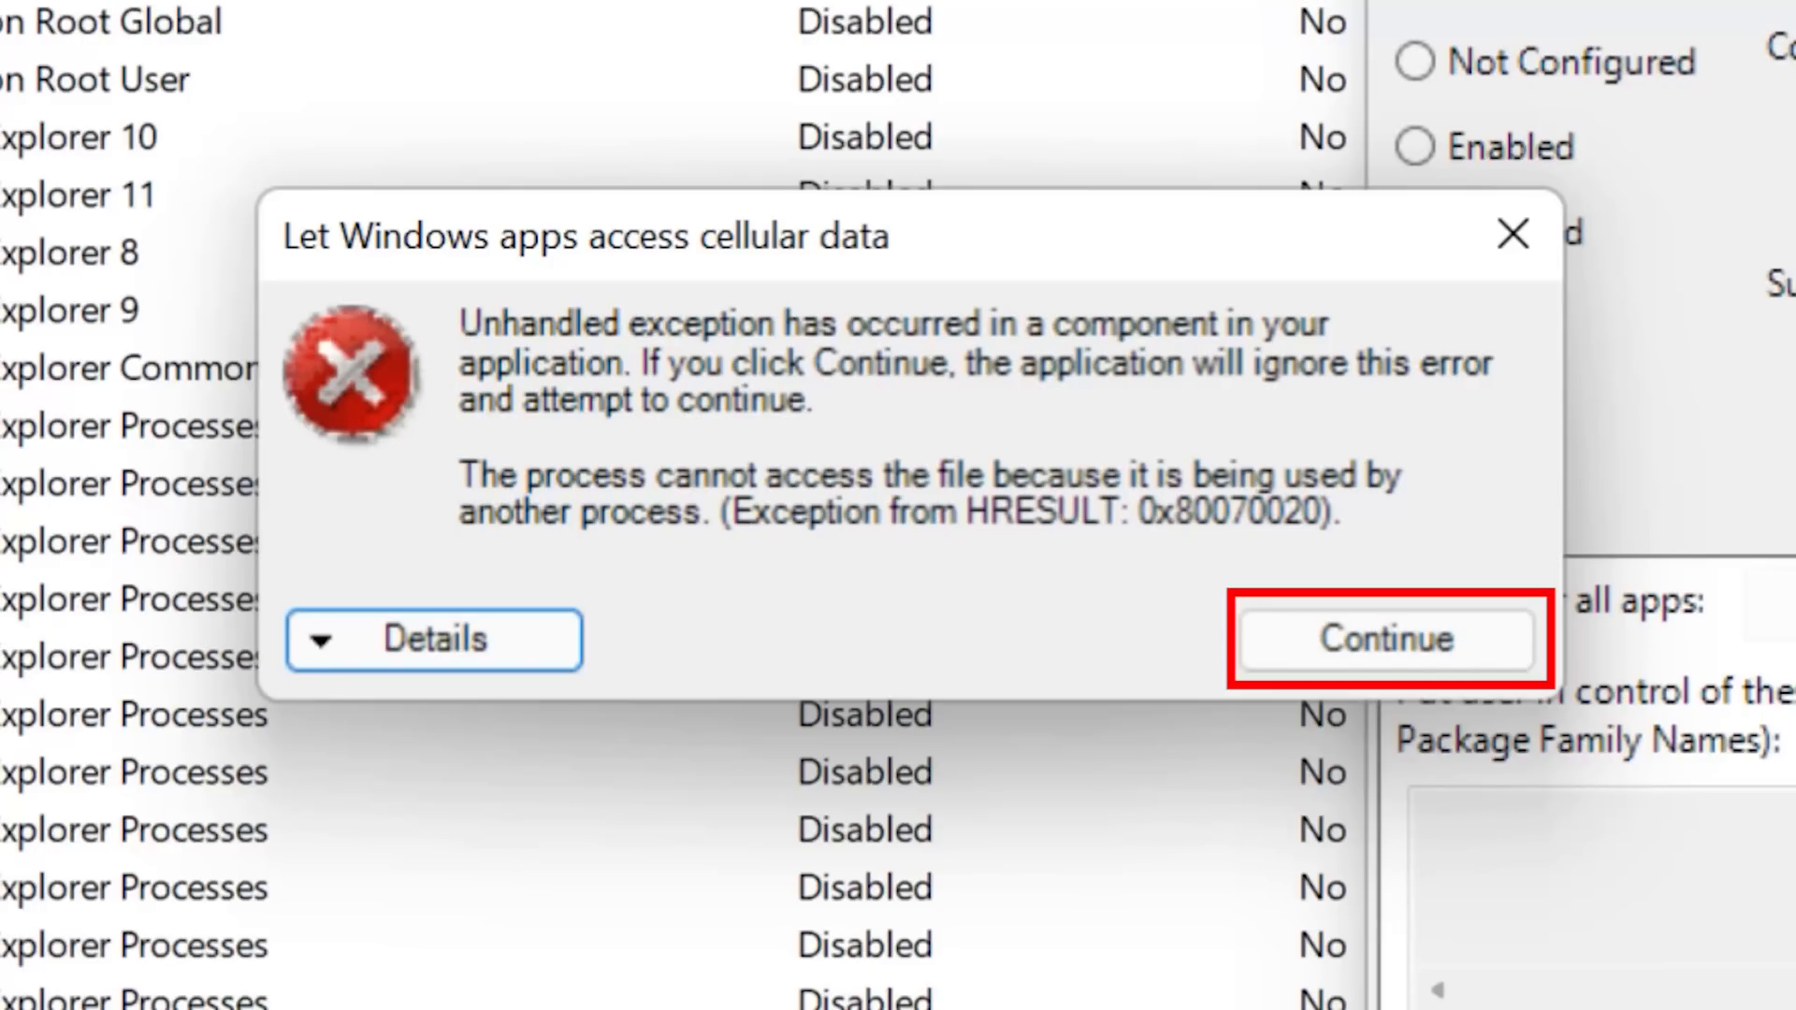
left_click(1383, 640)
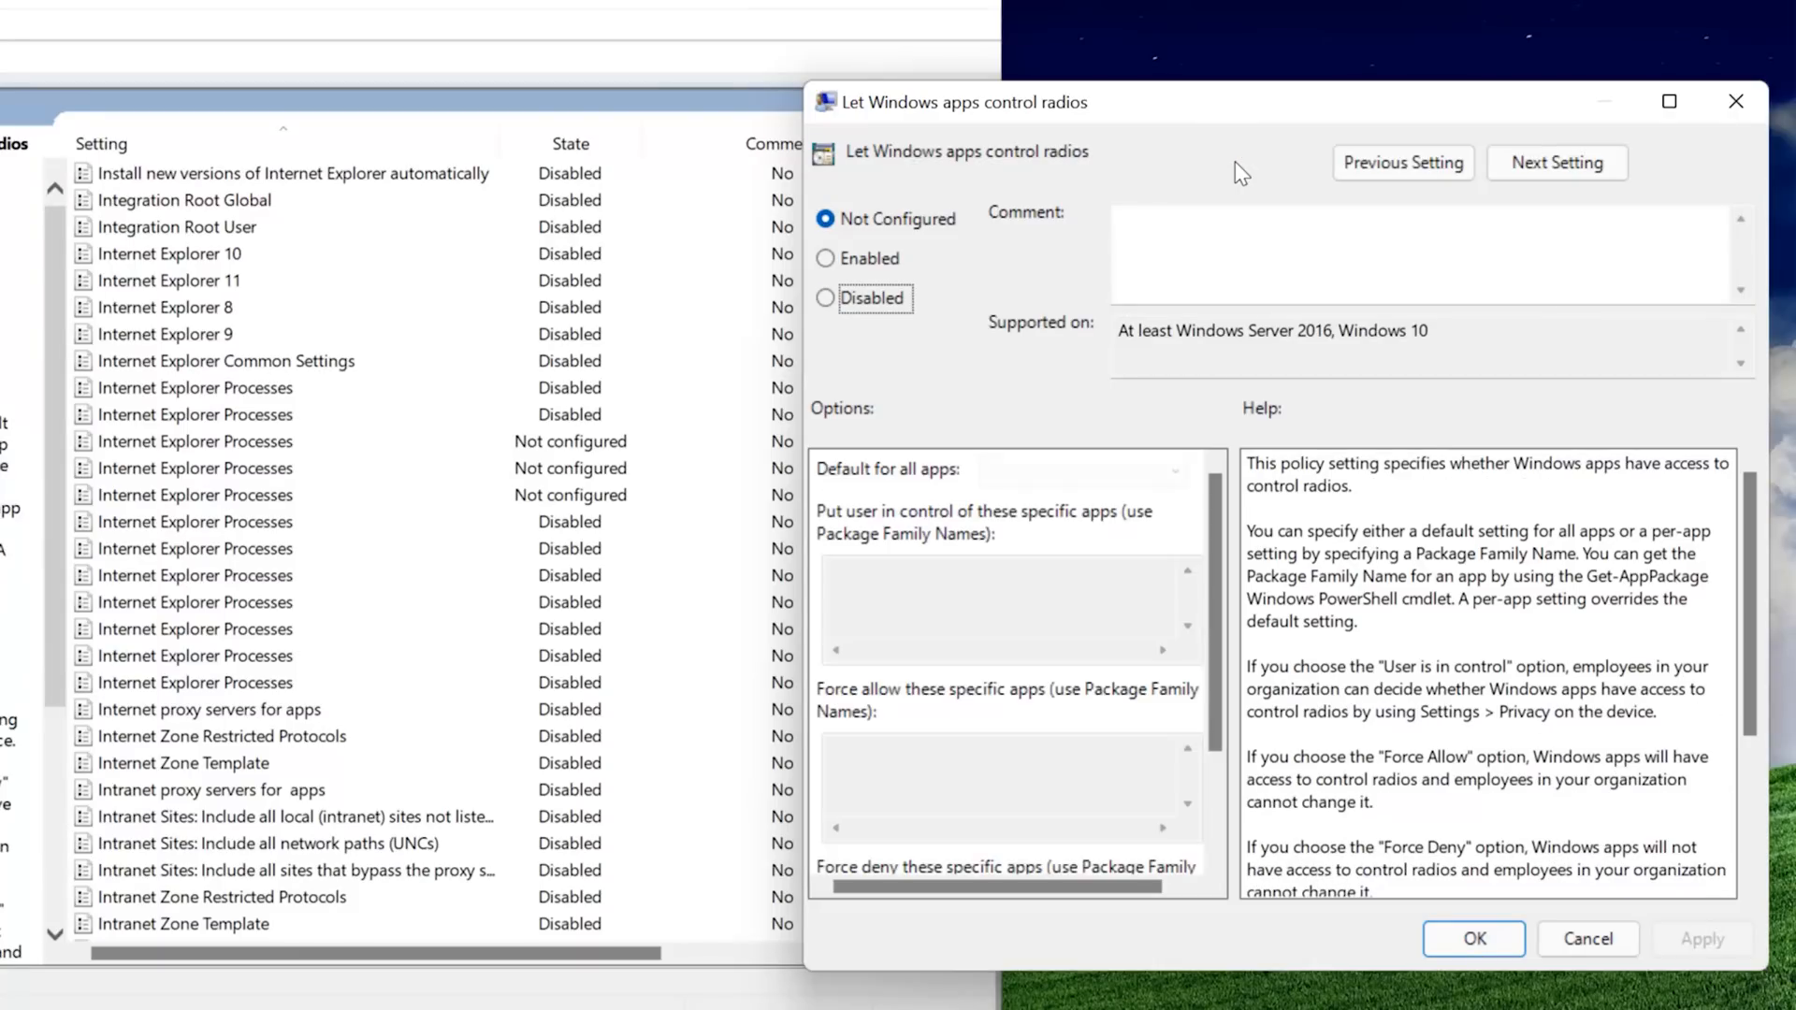
- Disable the proxy and intranet Sites local-sites policies and advance toward Microsoft Access 2010
left_click(1555, 161)
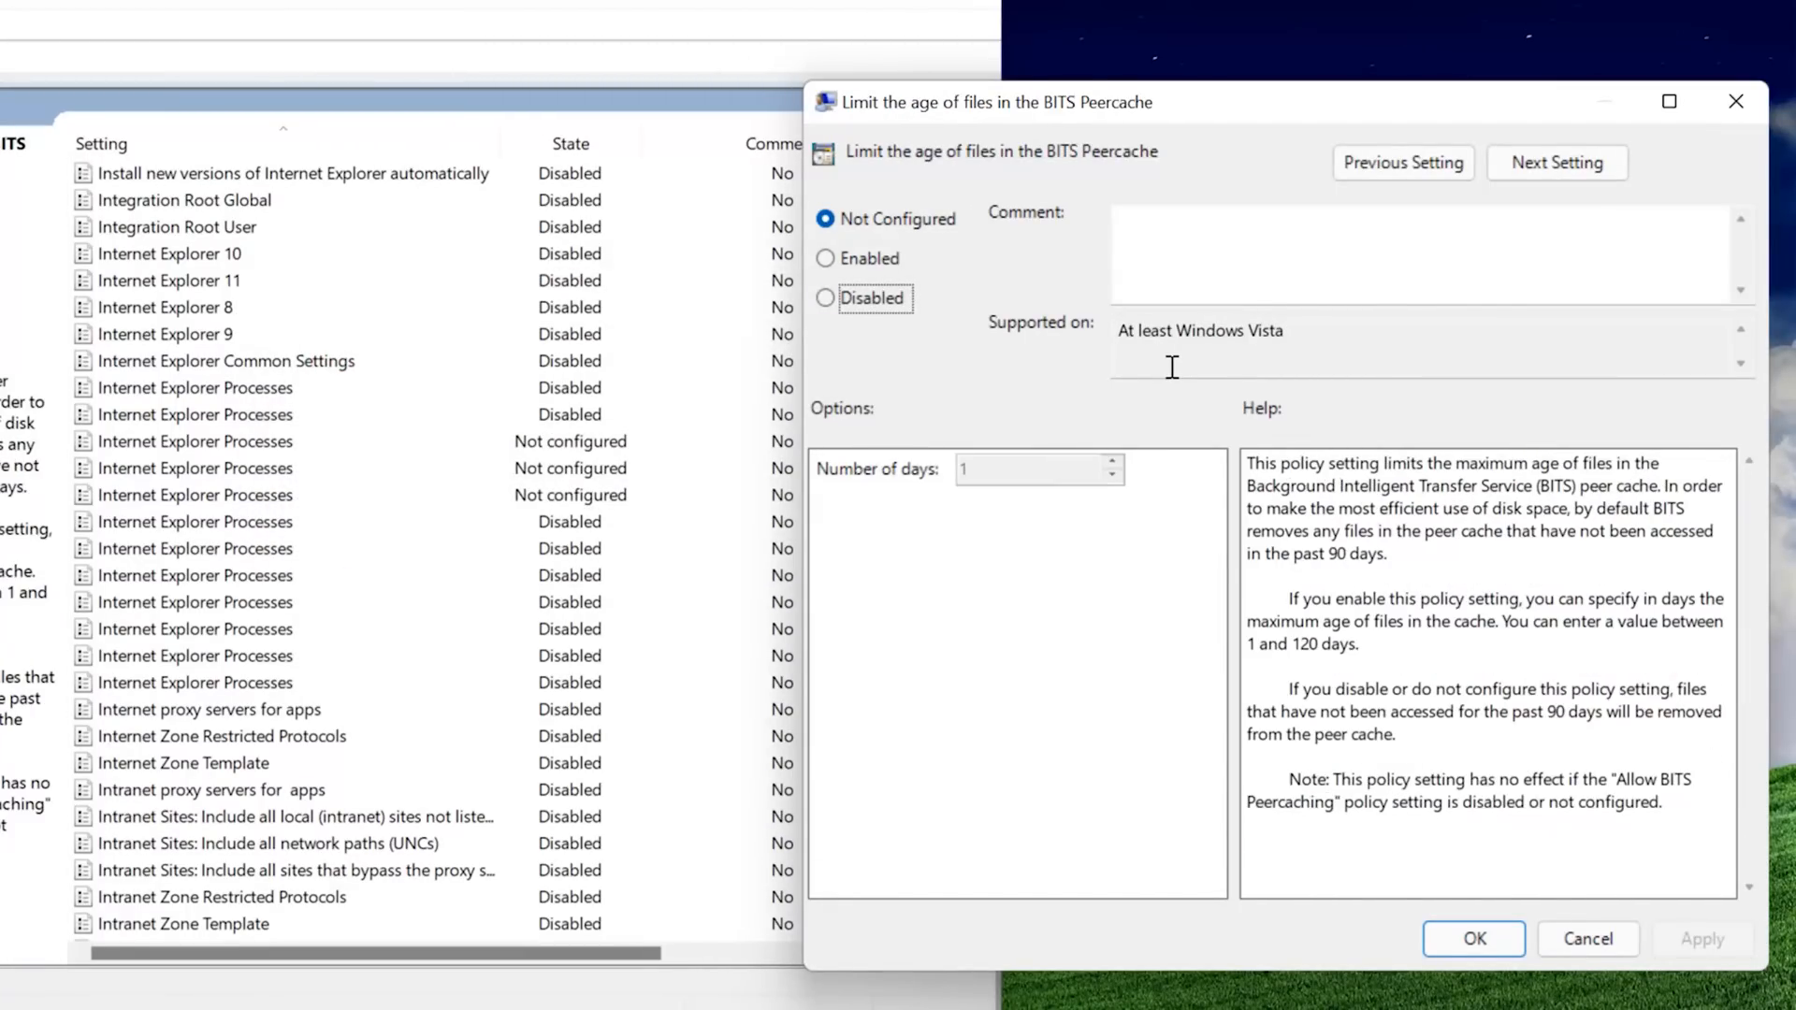
left_click(1557, 162)
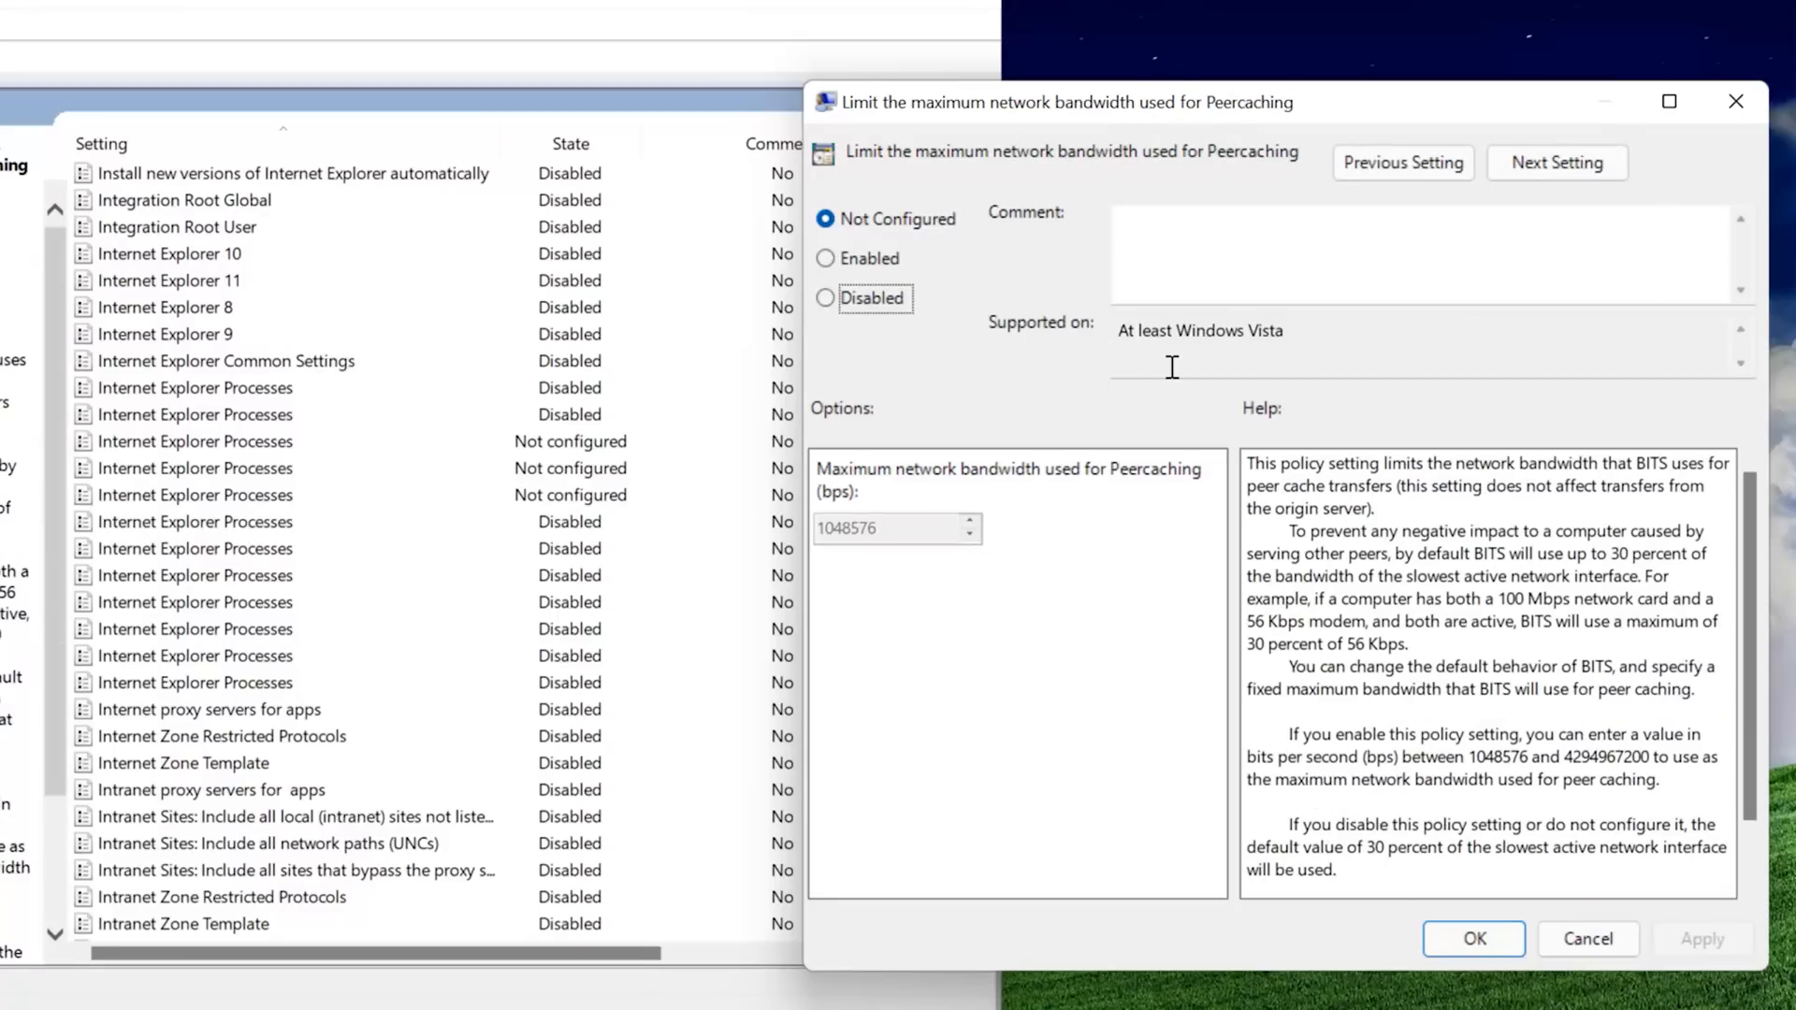
left_click(1555, 161)
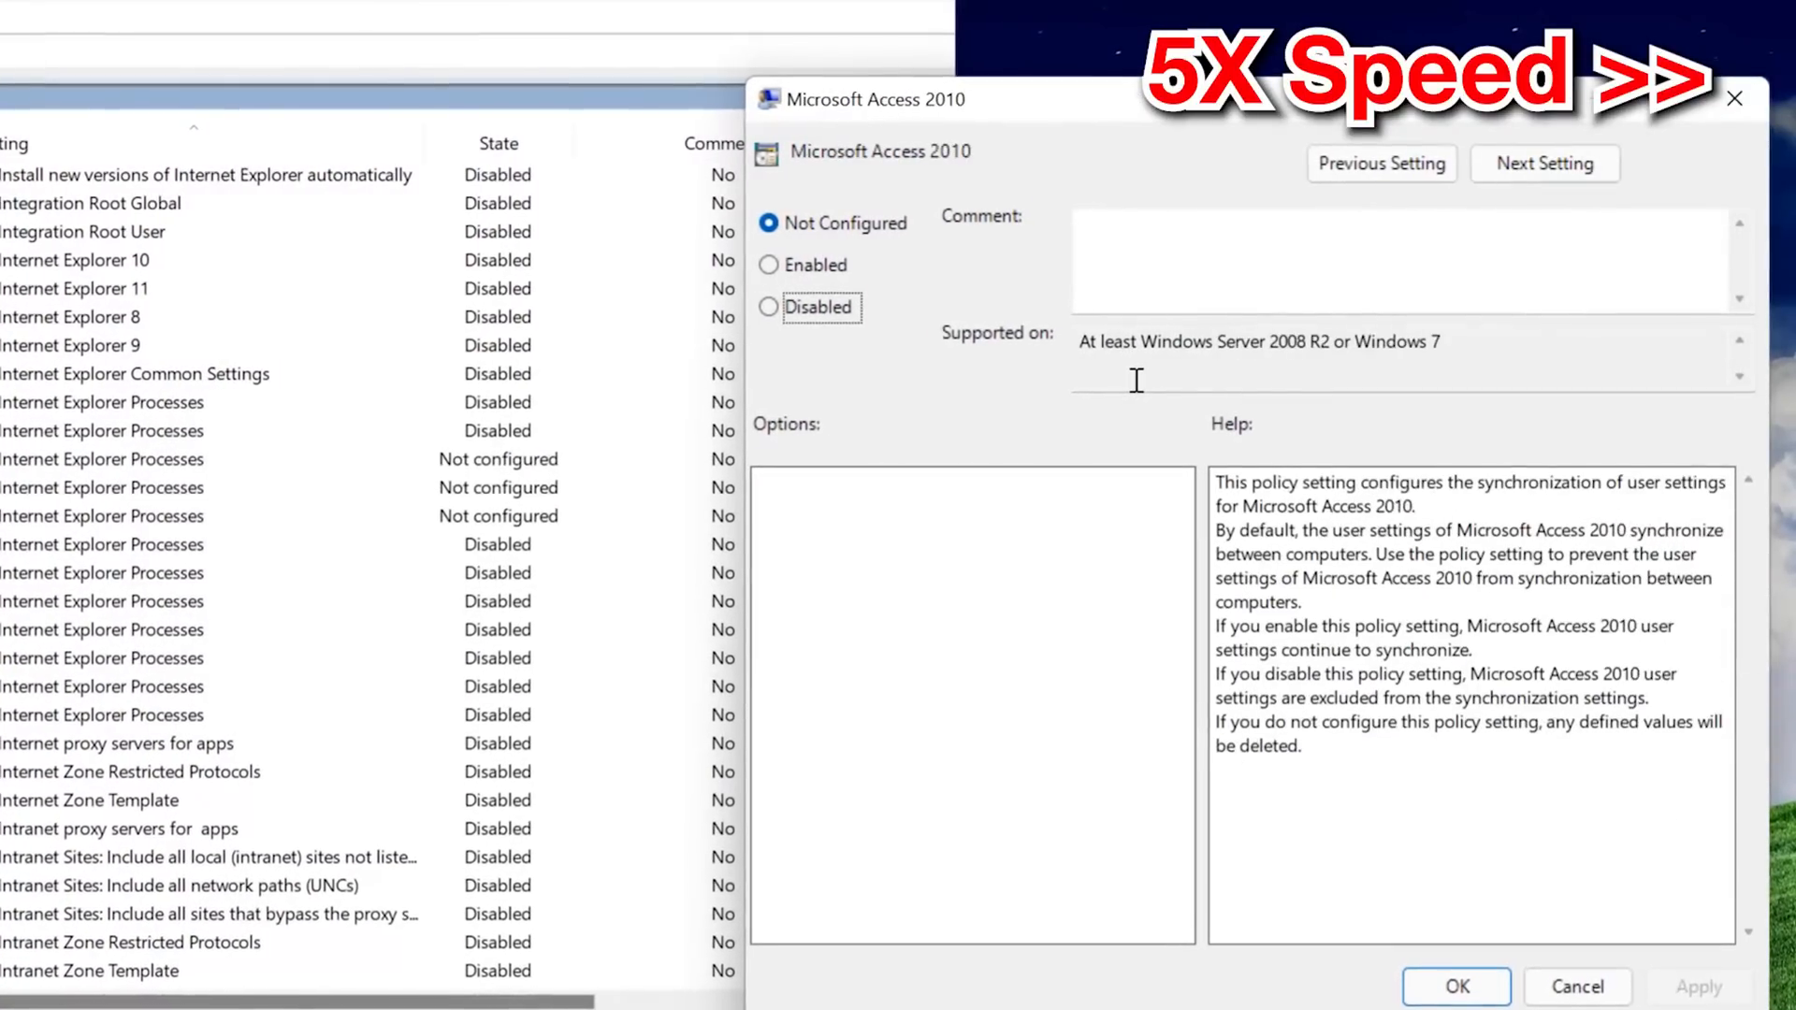
- Disable Microsoft Access 2010, Outlook 2016, Edge extensions, compound-authentication and Force Rediscovery Interval policies in turn
left_click(1543, 162)
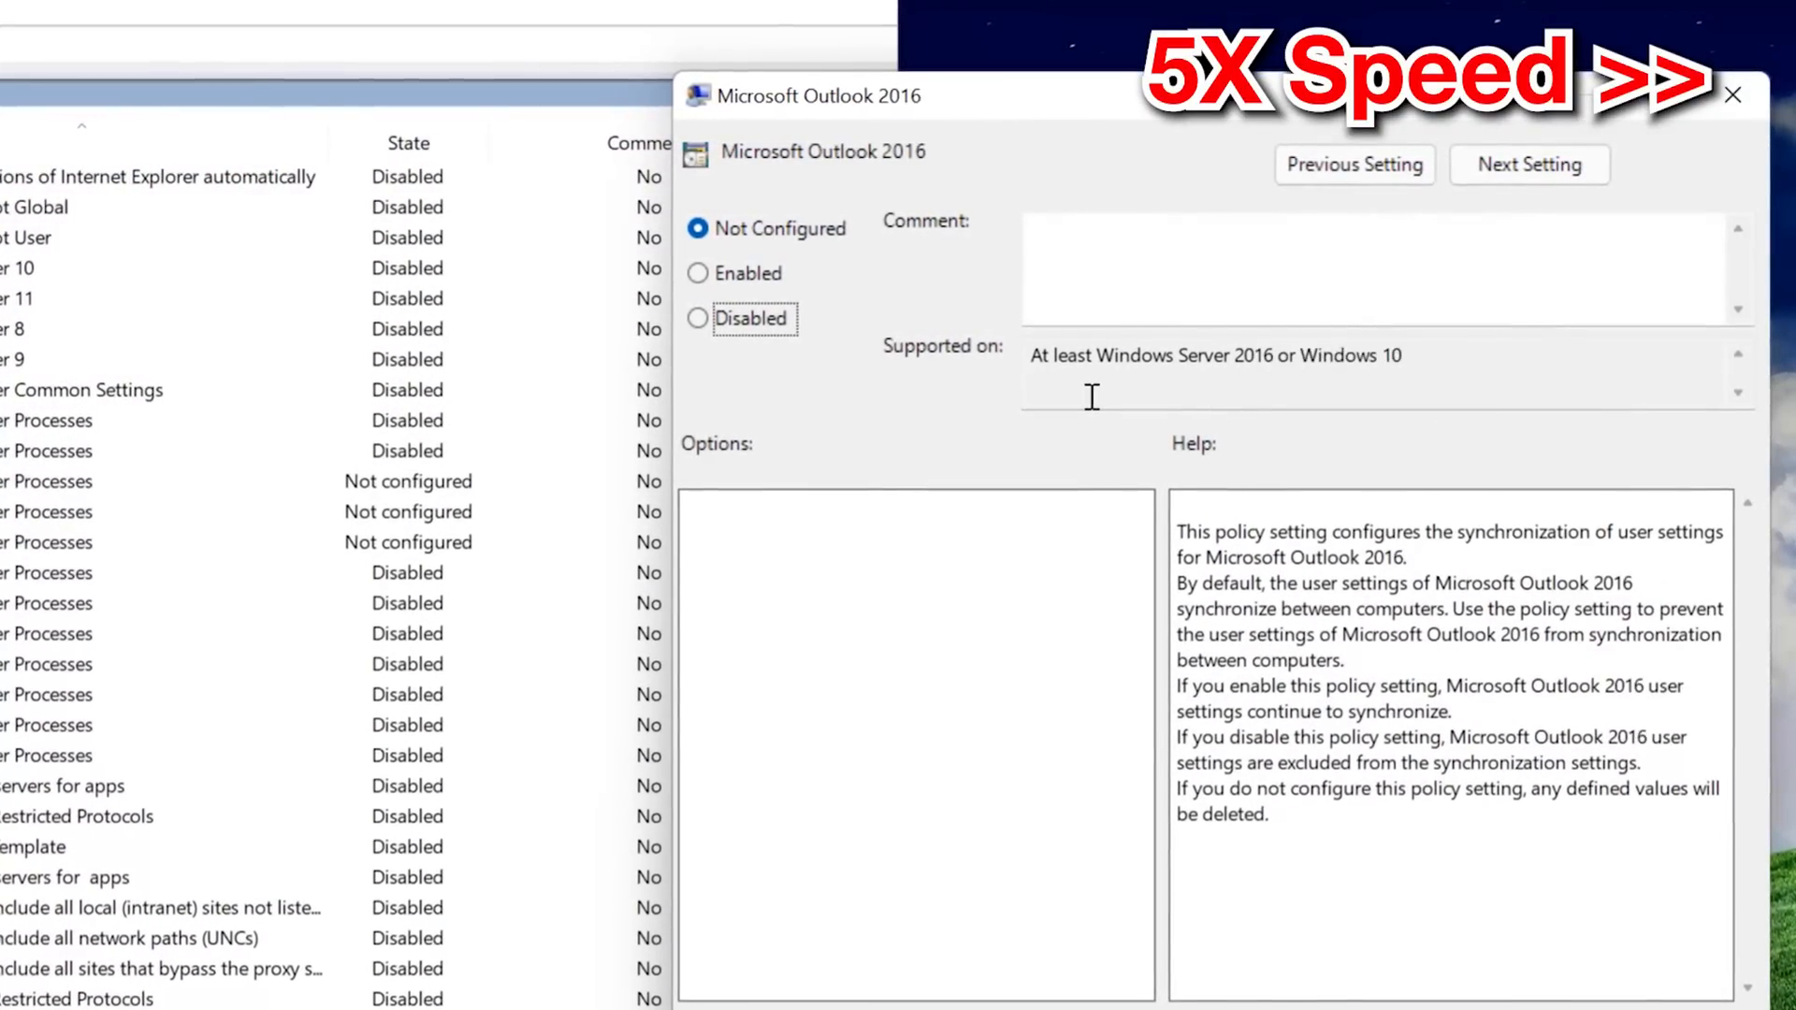
left_click(1529, 165)
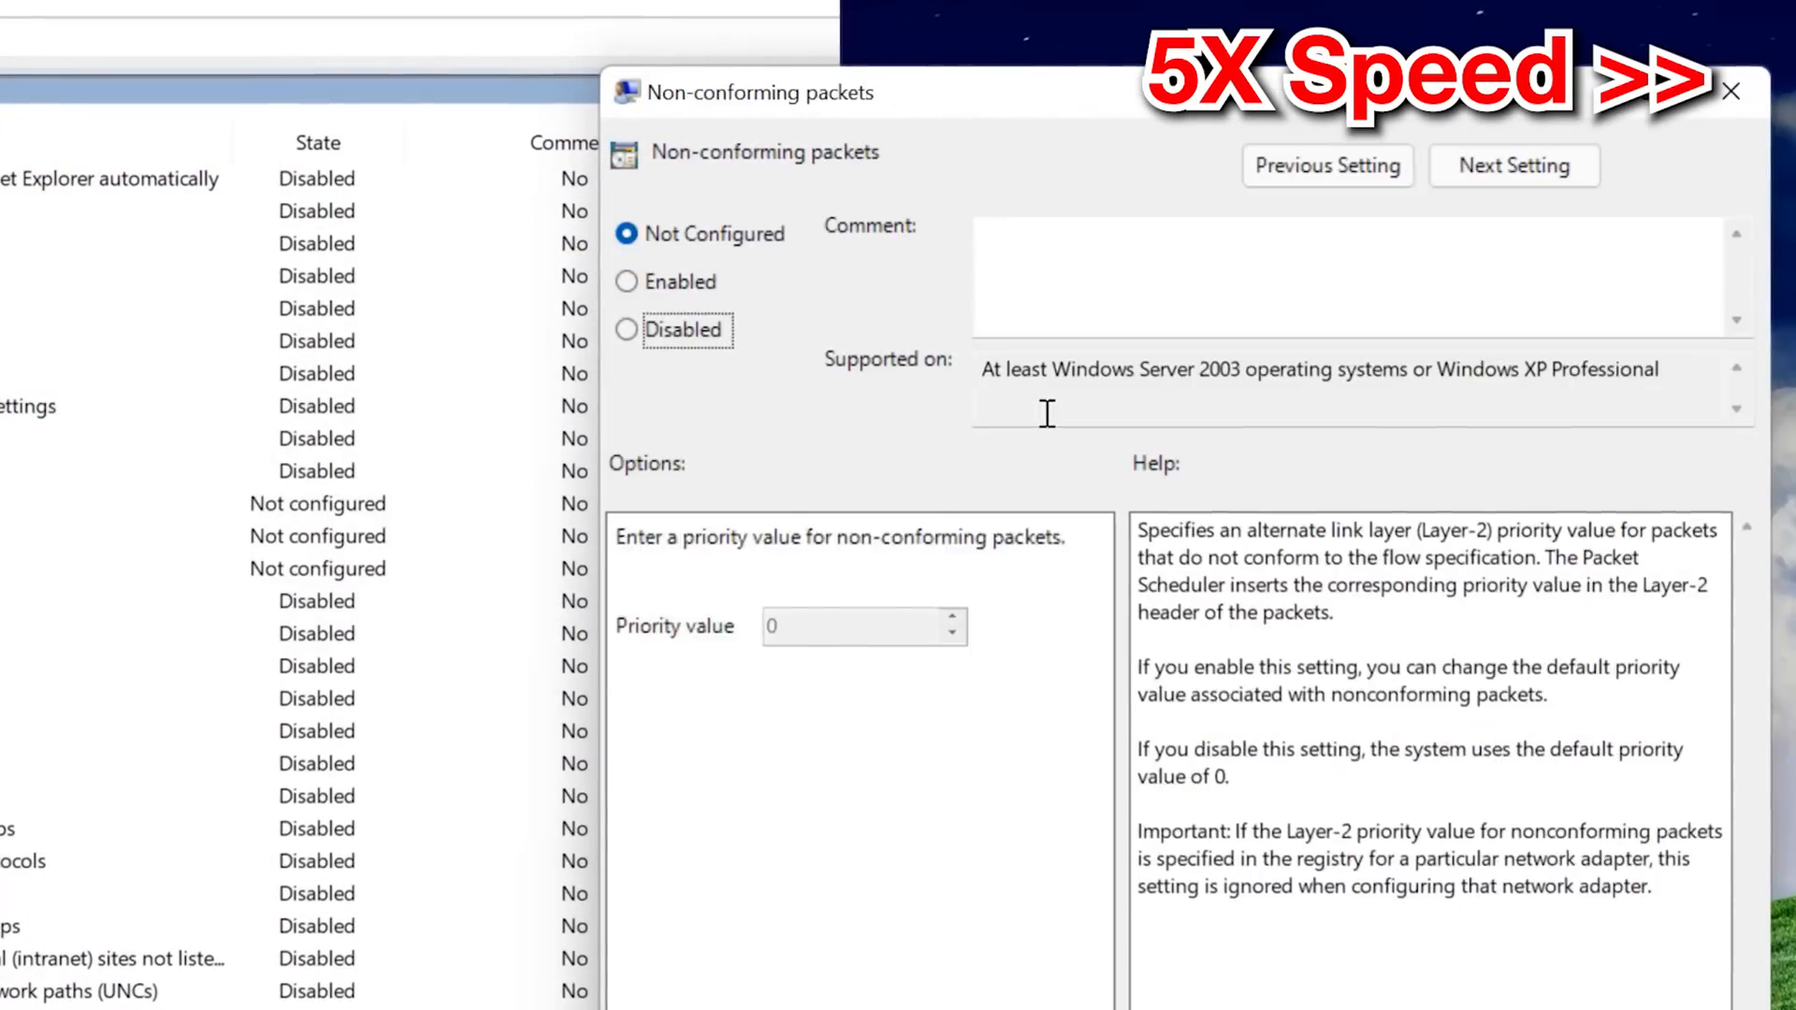
left_click(1513, 165)
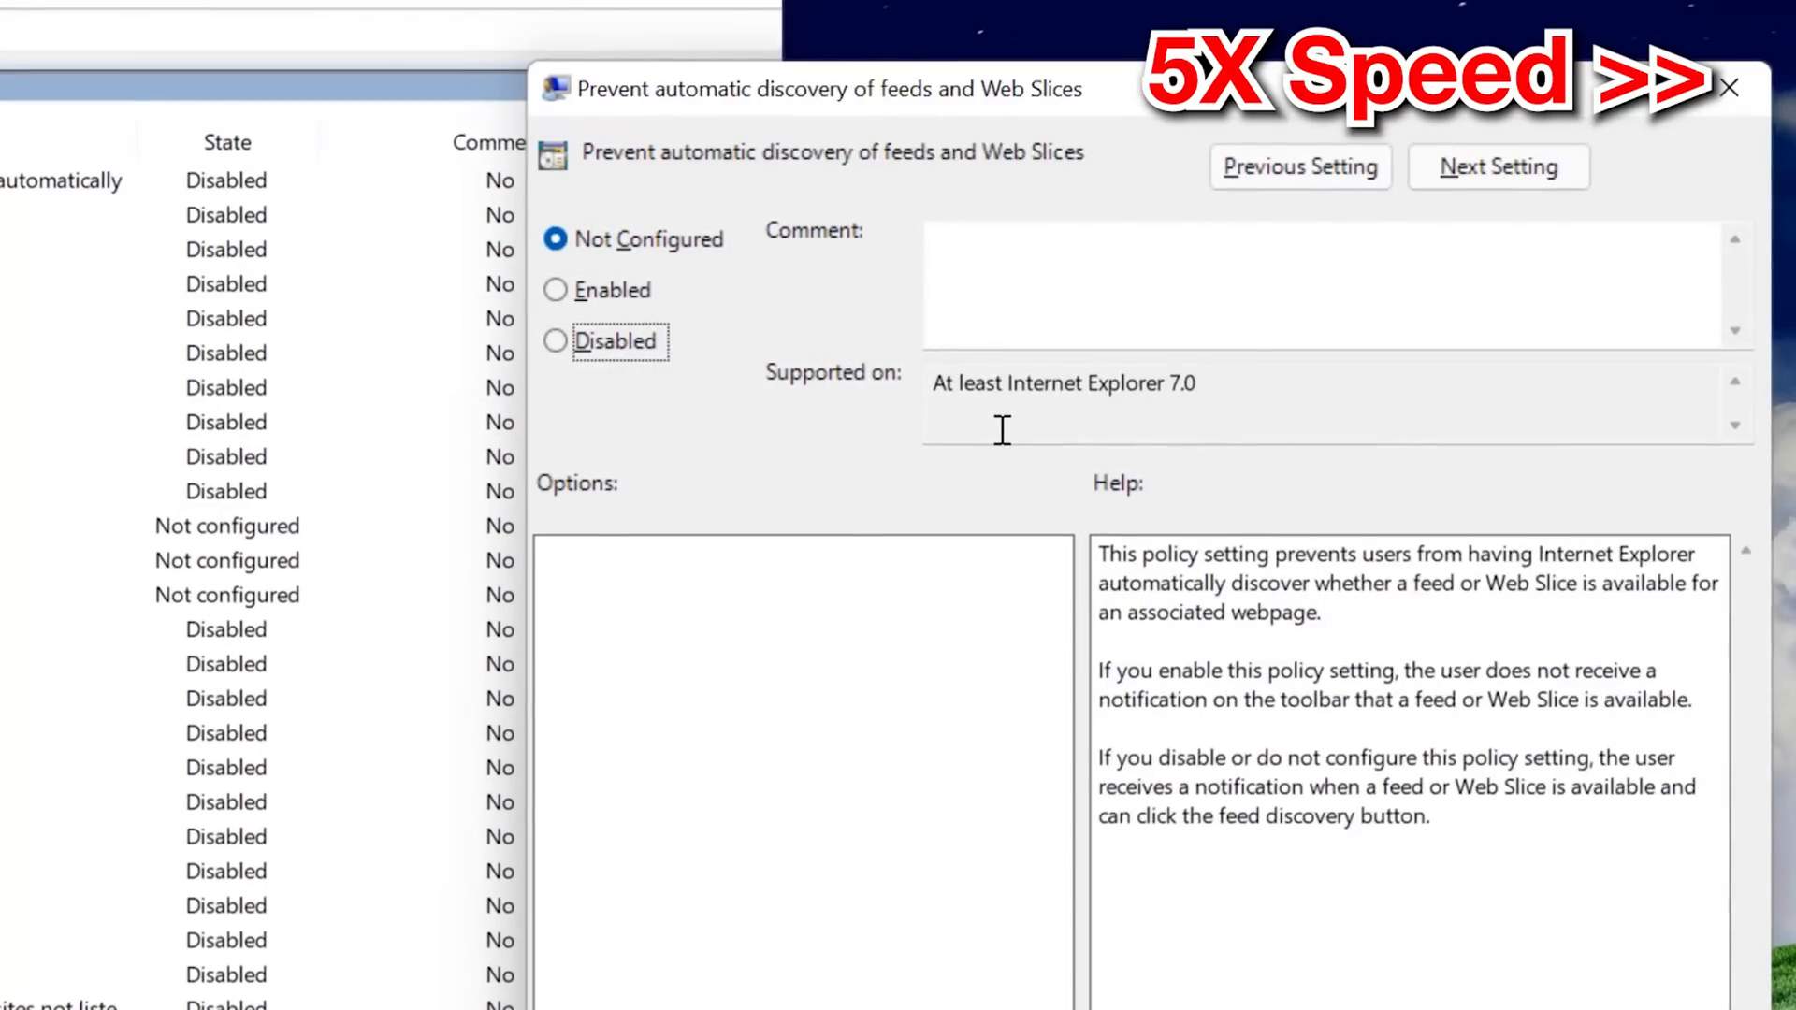
left_click(1497, 166)
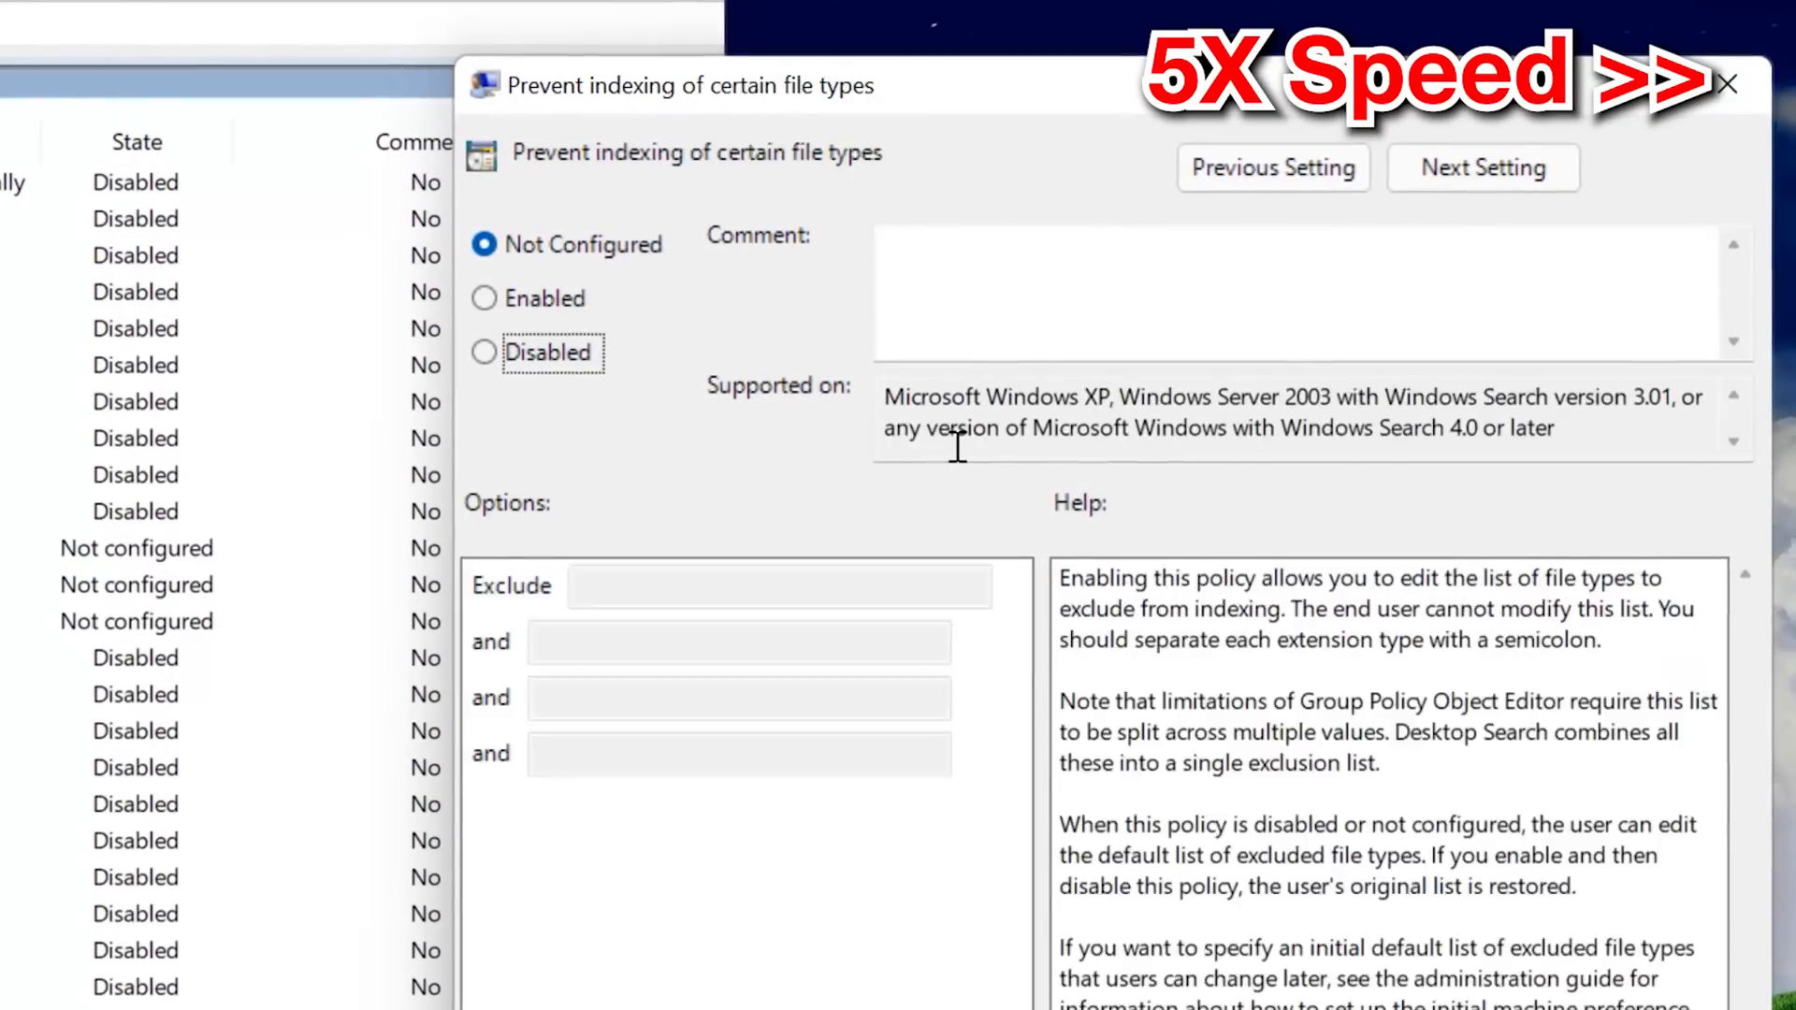
left_click(1482, 166)
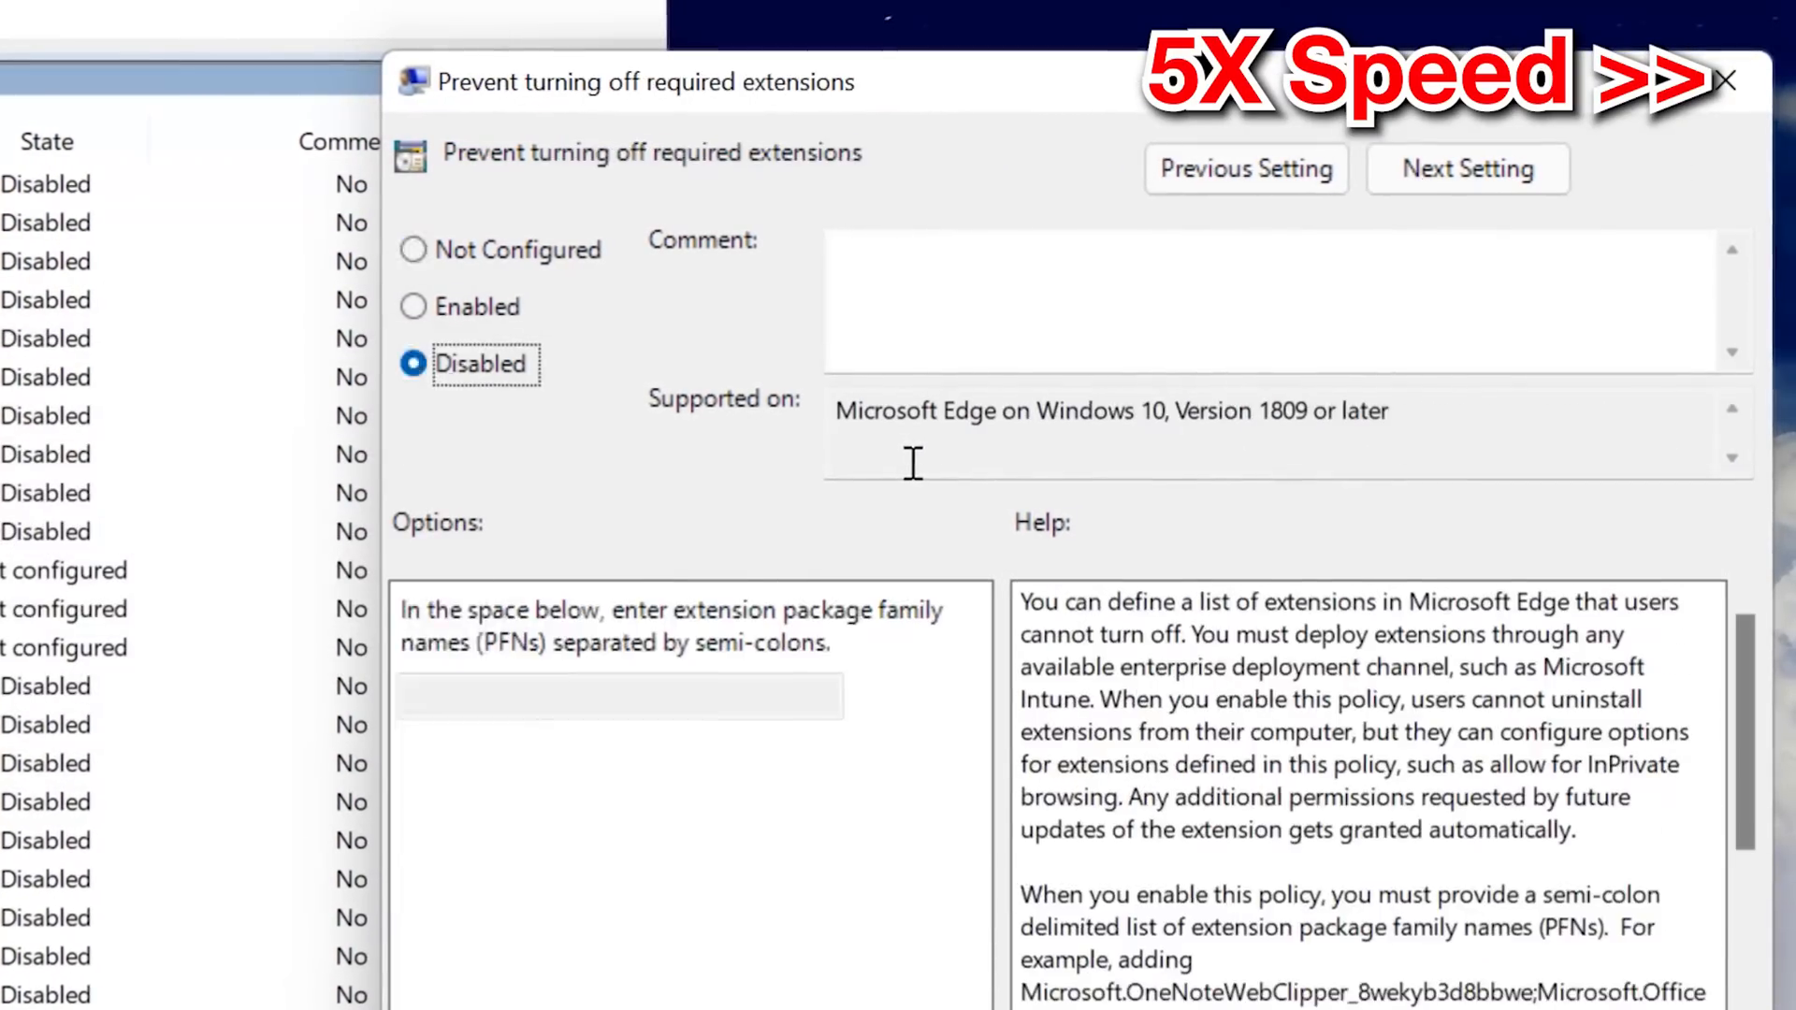
left_click(1467, 168)
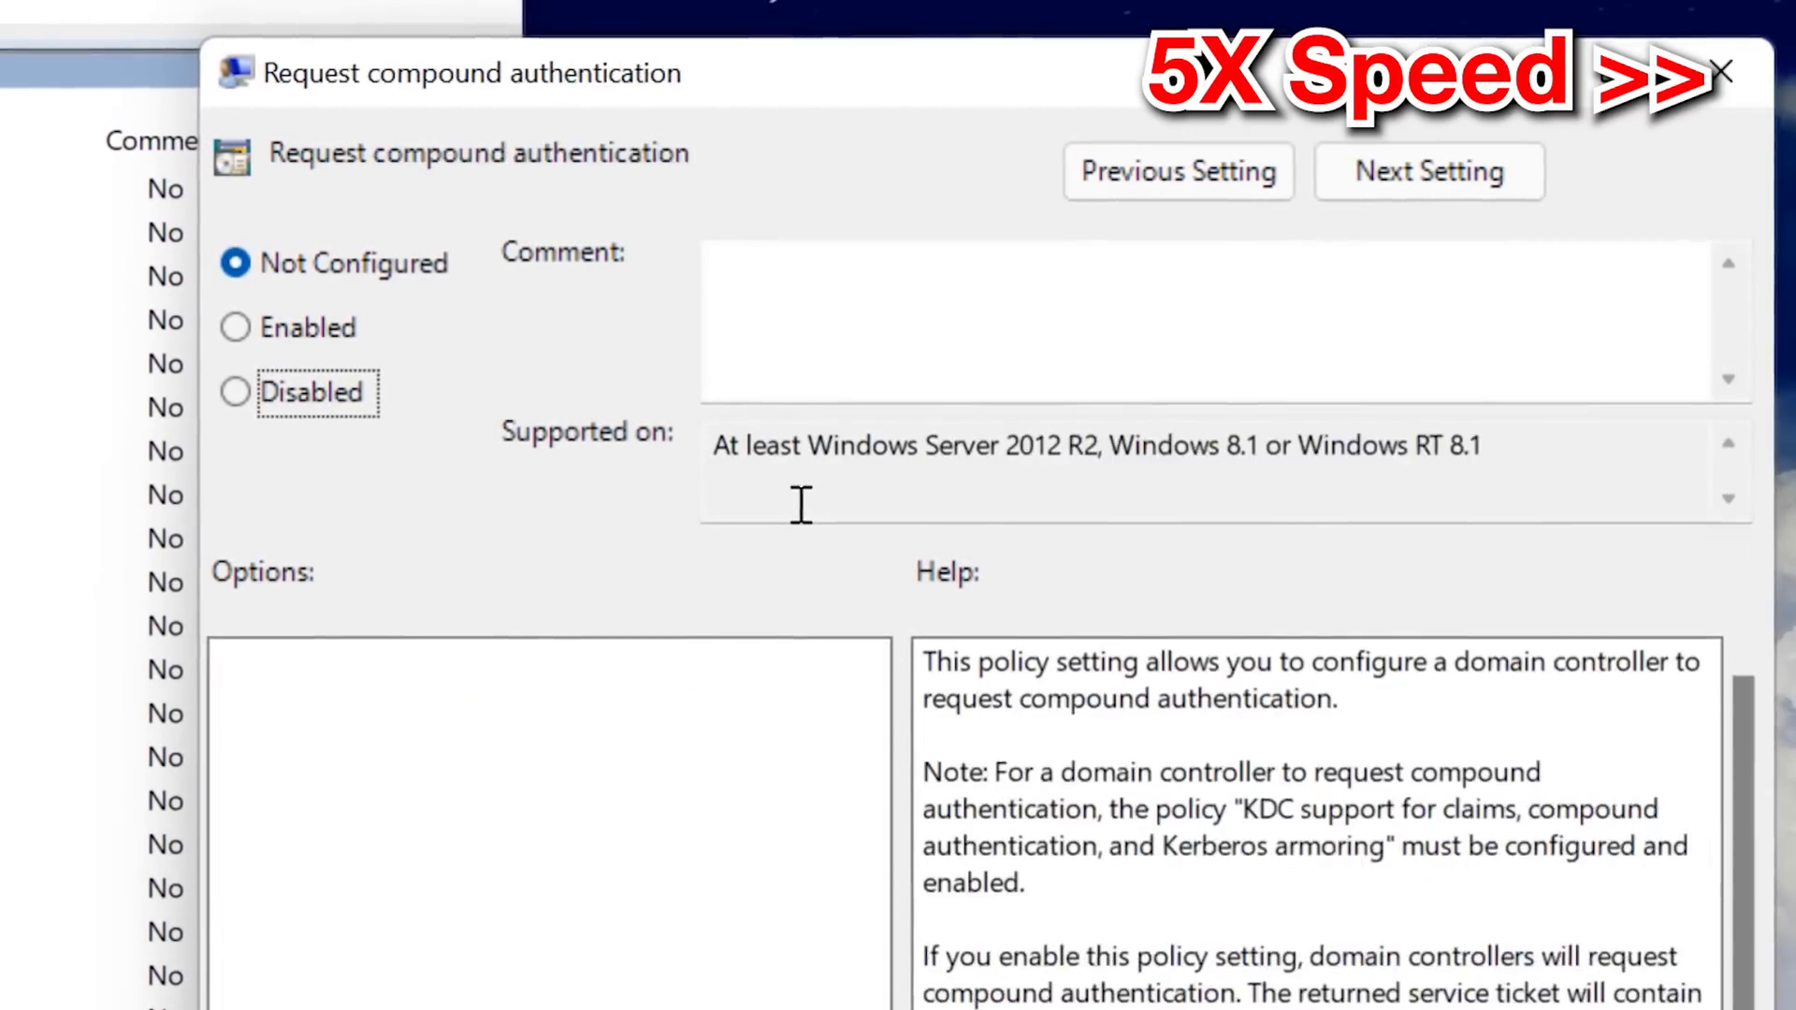
left_click(1427, 172)
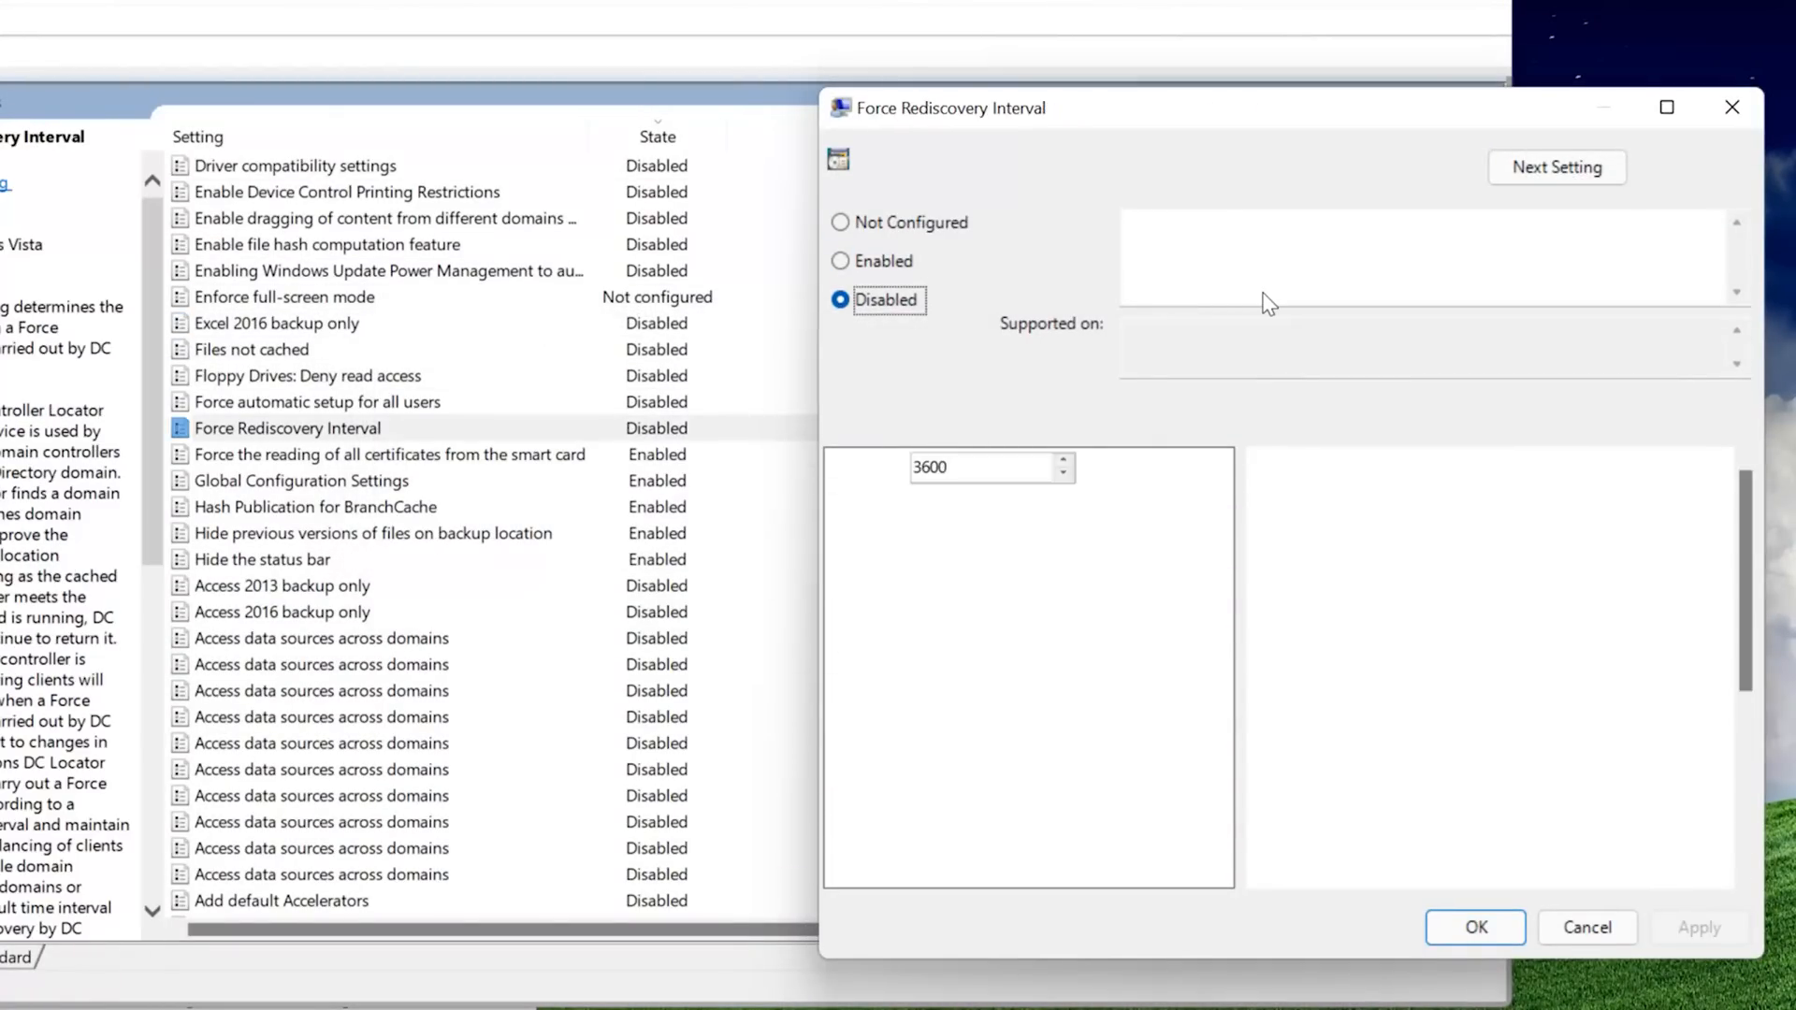
- Advance through the last policies including Turn off Reopen Last Browsing Session while the Power Automate flow finishes
left_click(1556, 167)
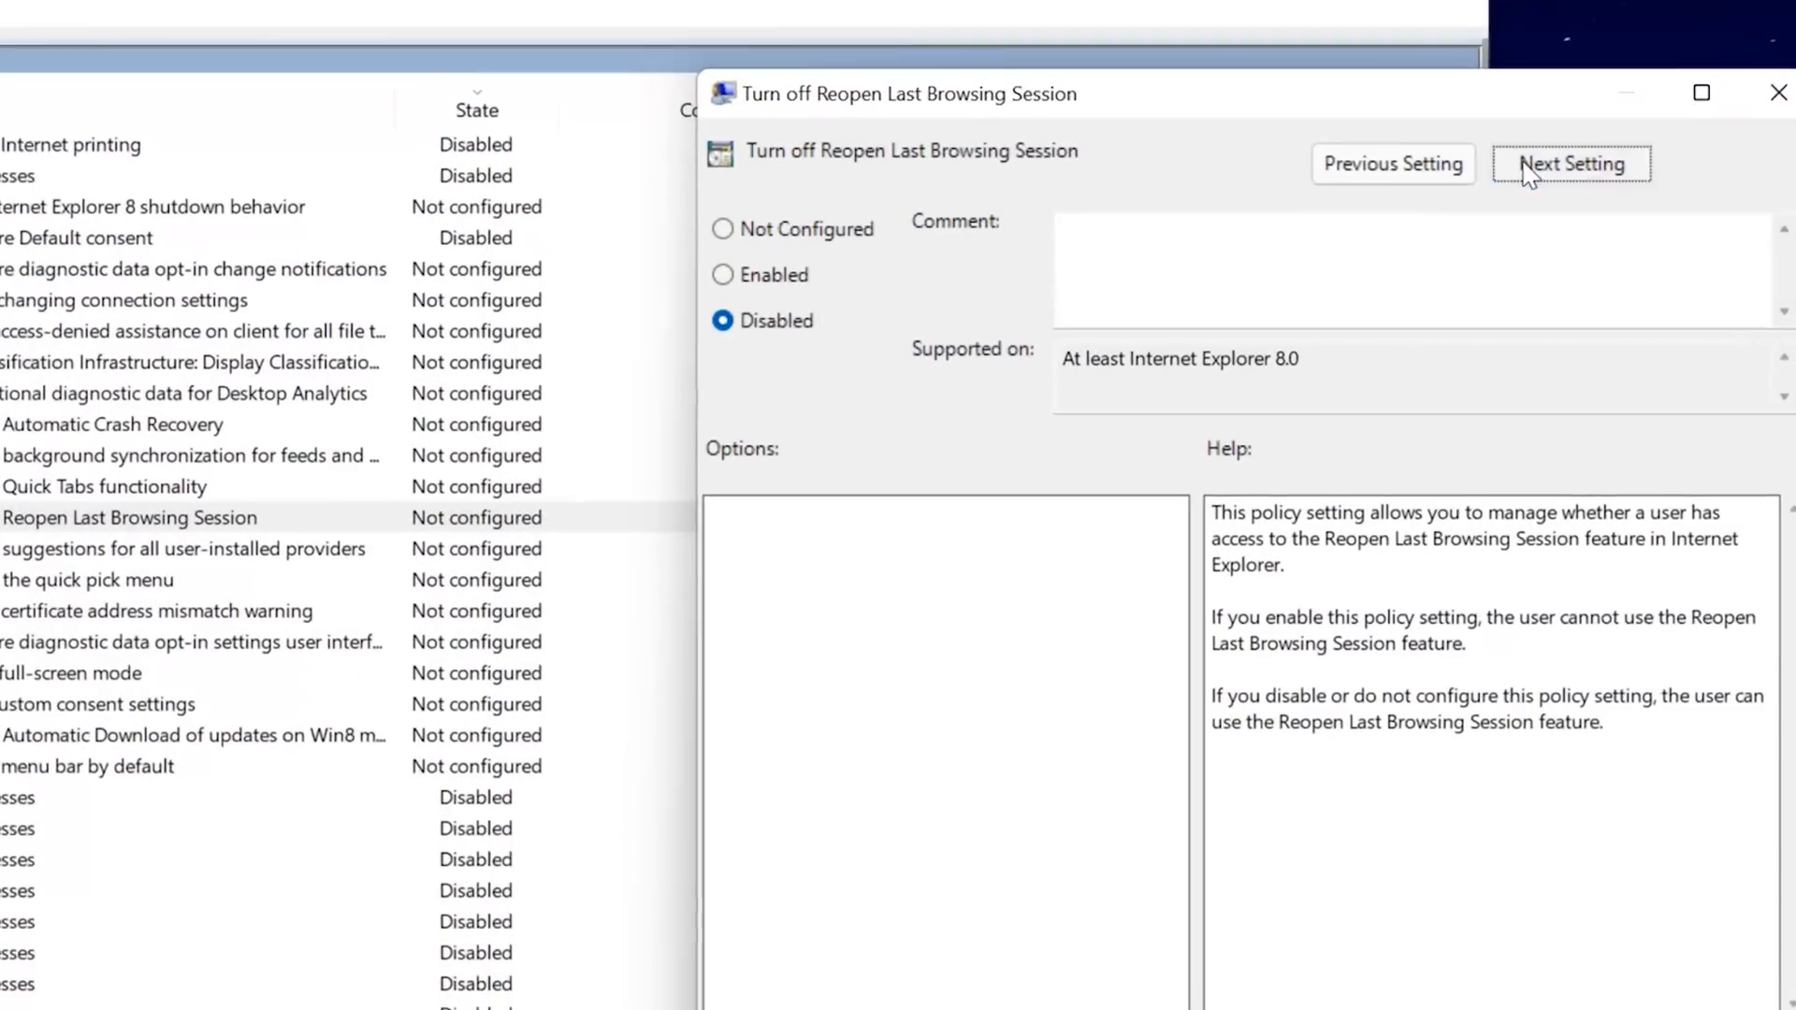
left_click(1569, 164)
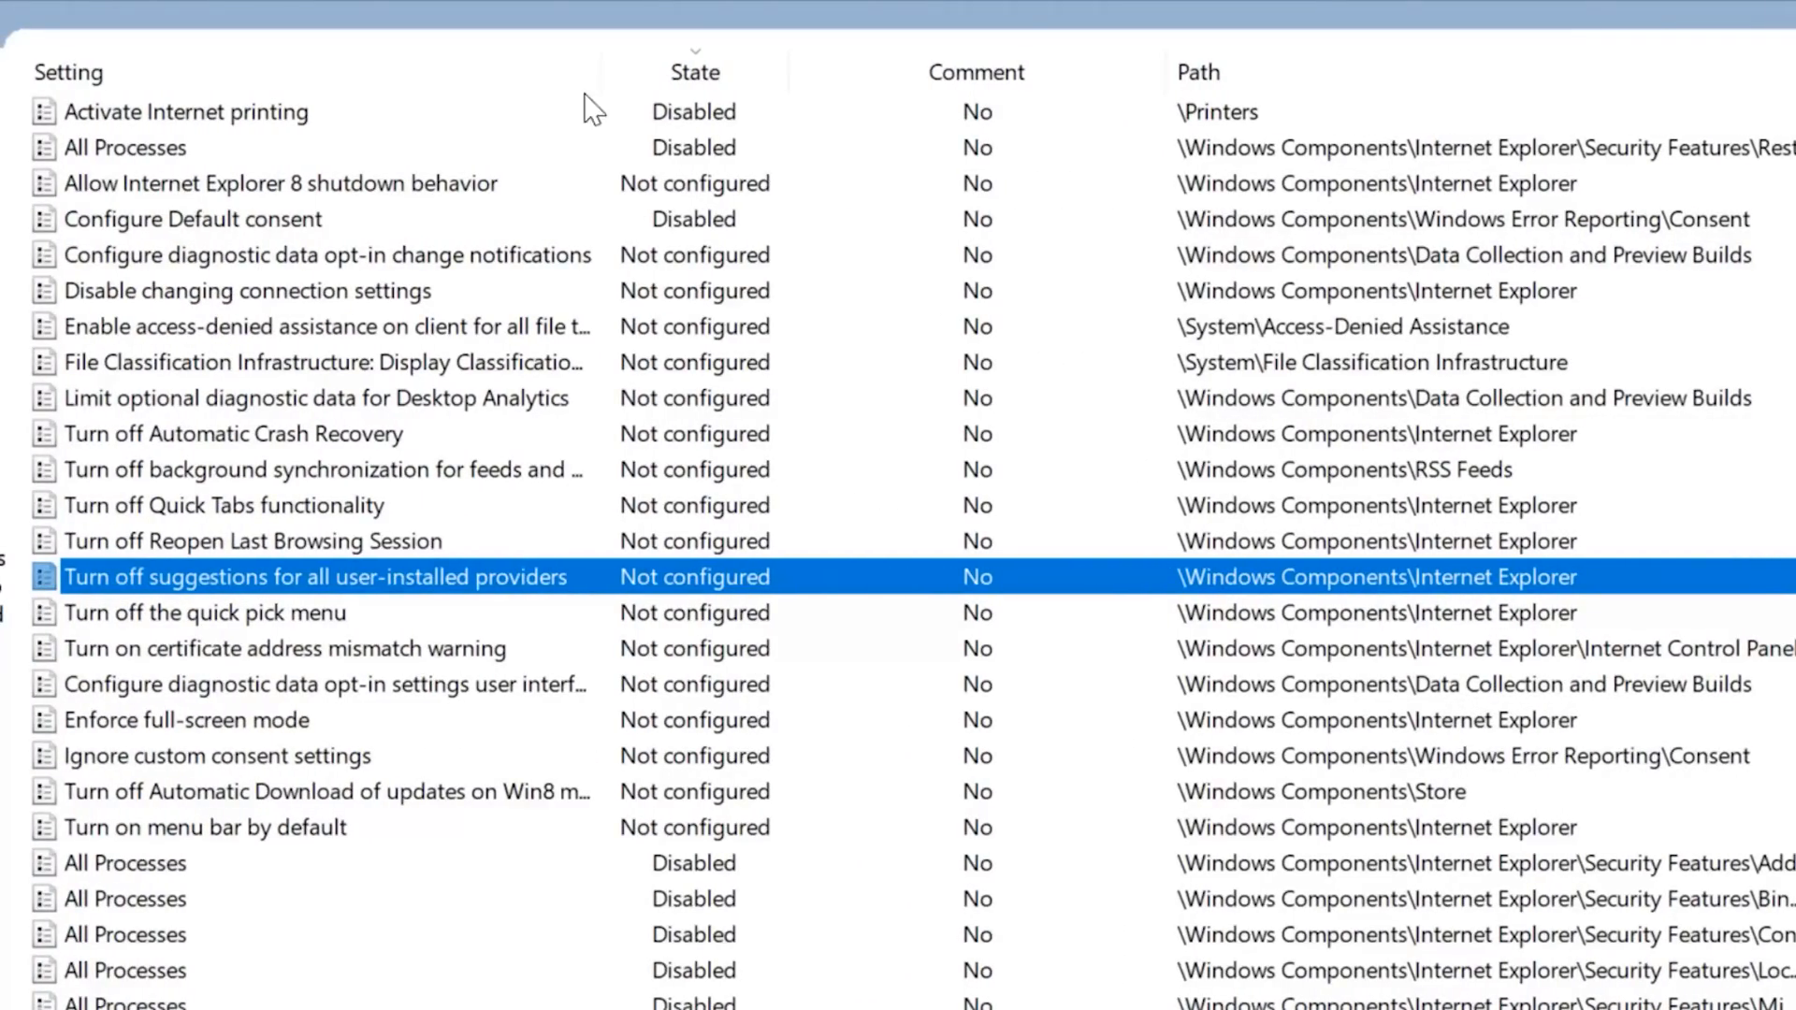
scroll("down", 3)
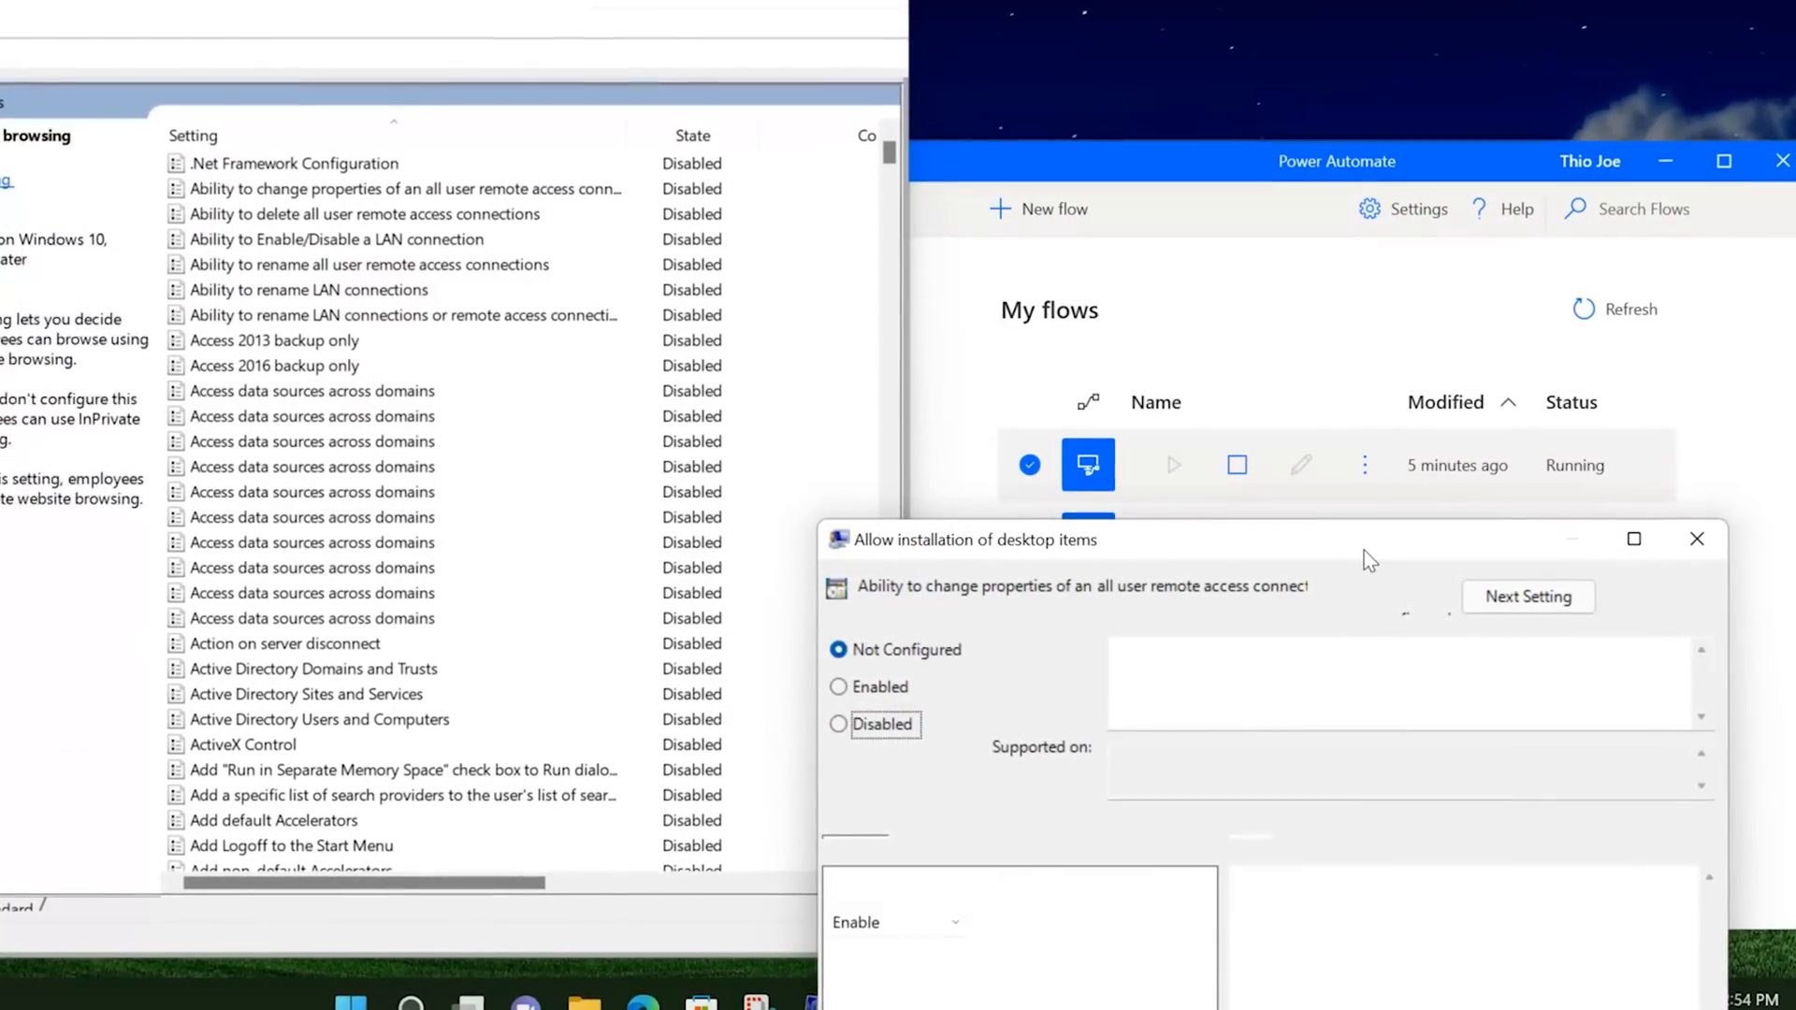
left_click(1527, 597)
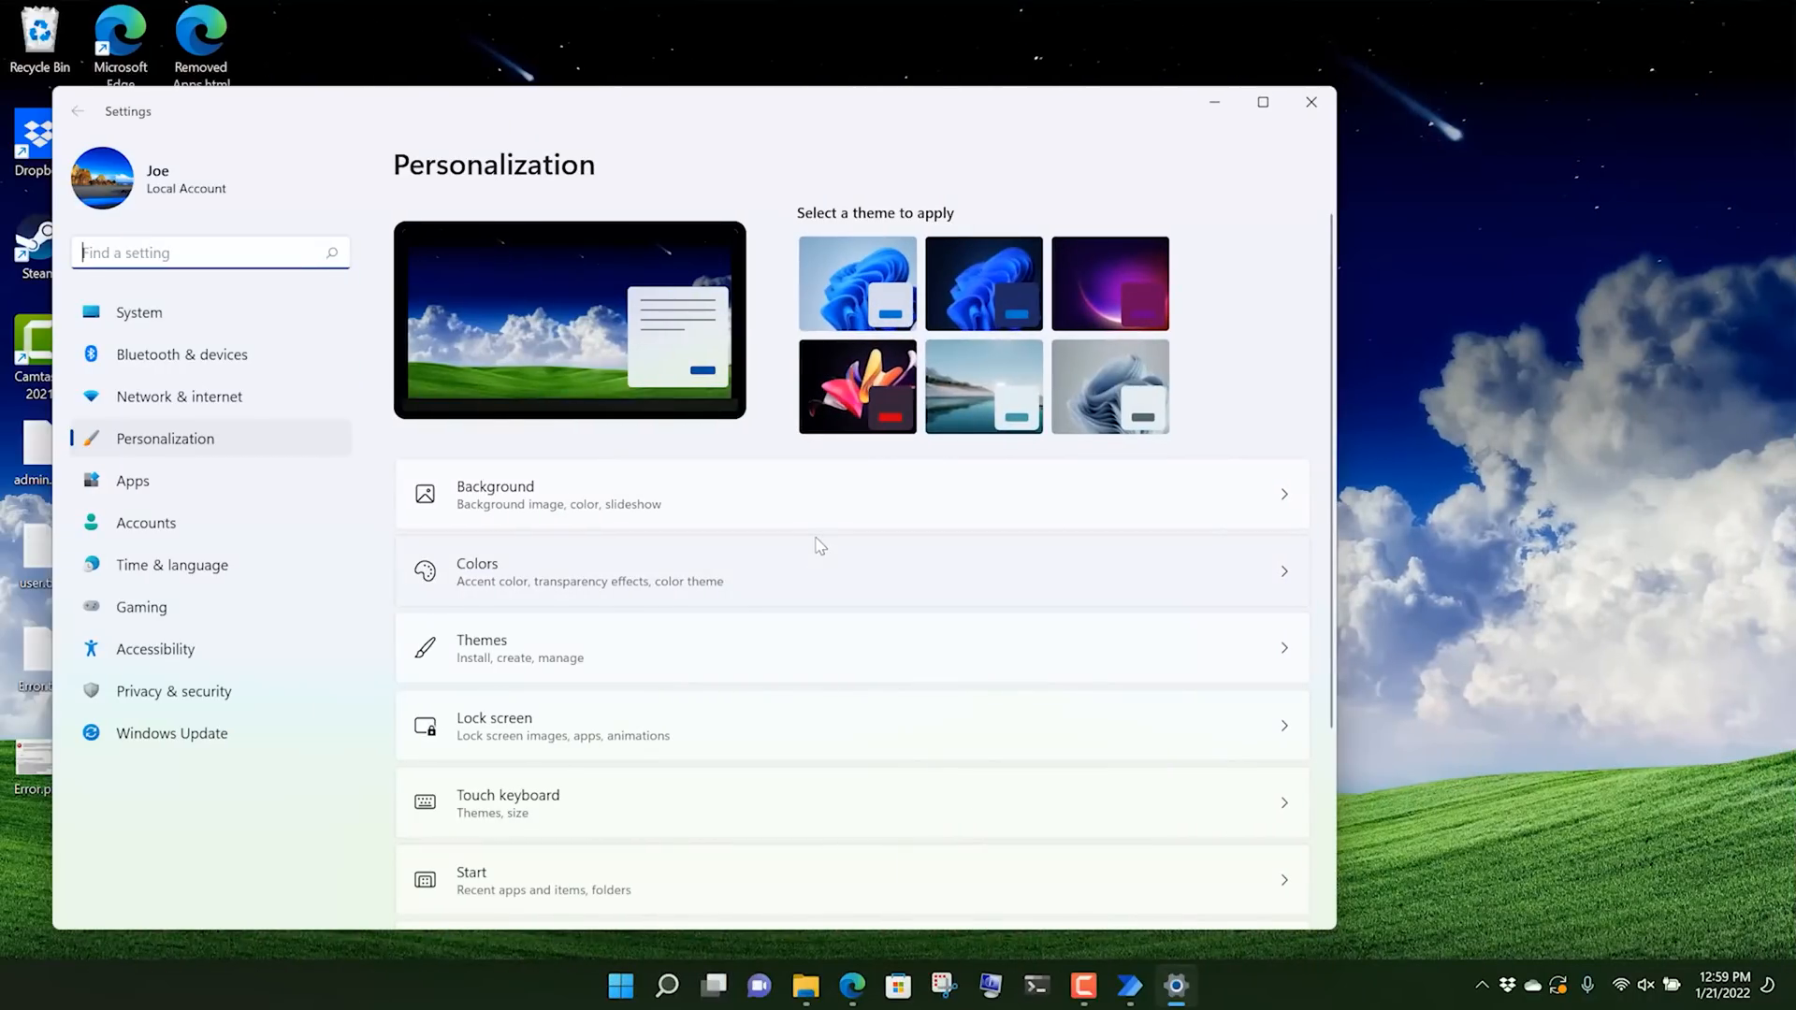
- Visit Personalization > Colors, return, and show the Taskbar page with Widgets locked off by the organization
left_click(477, 572)
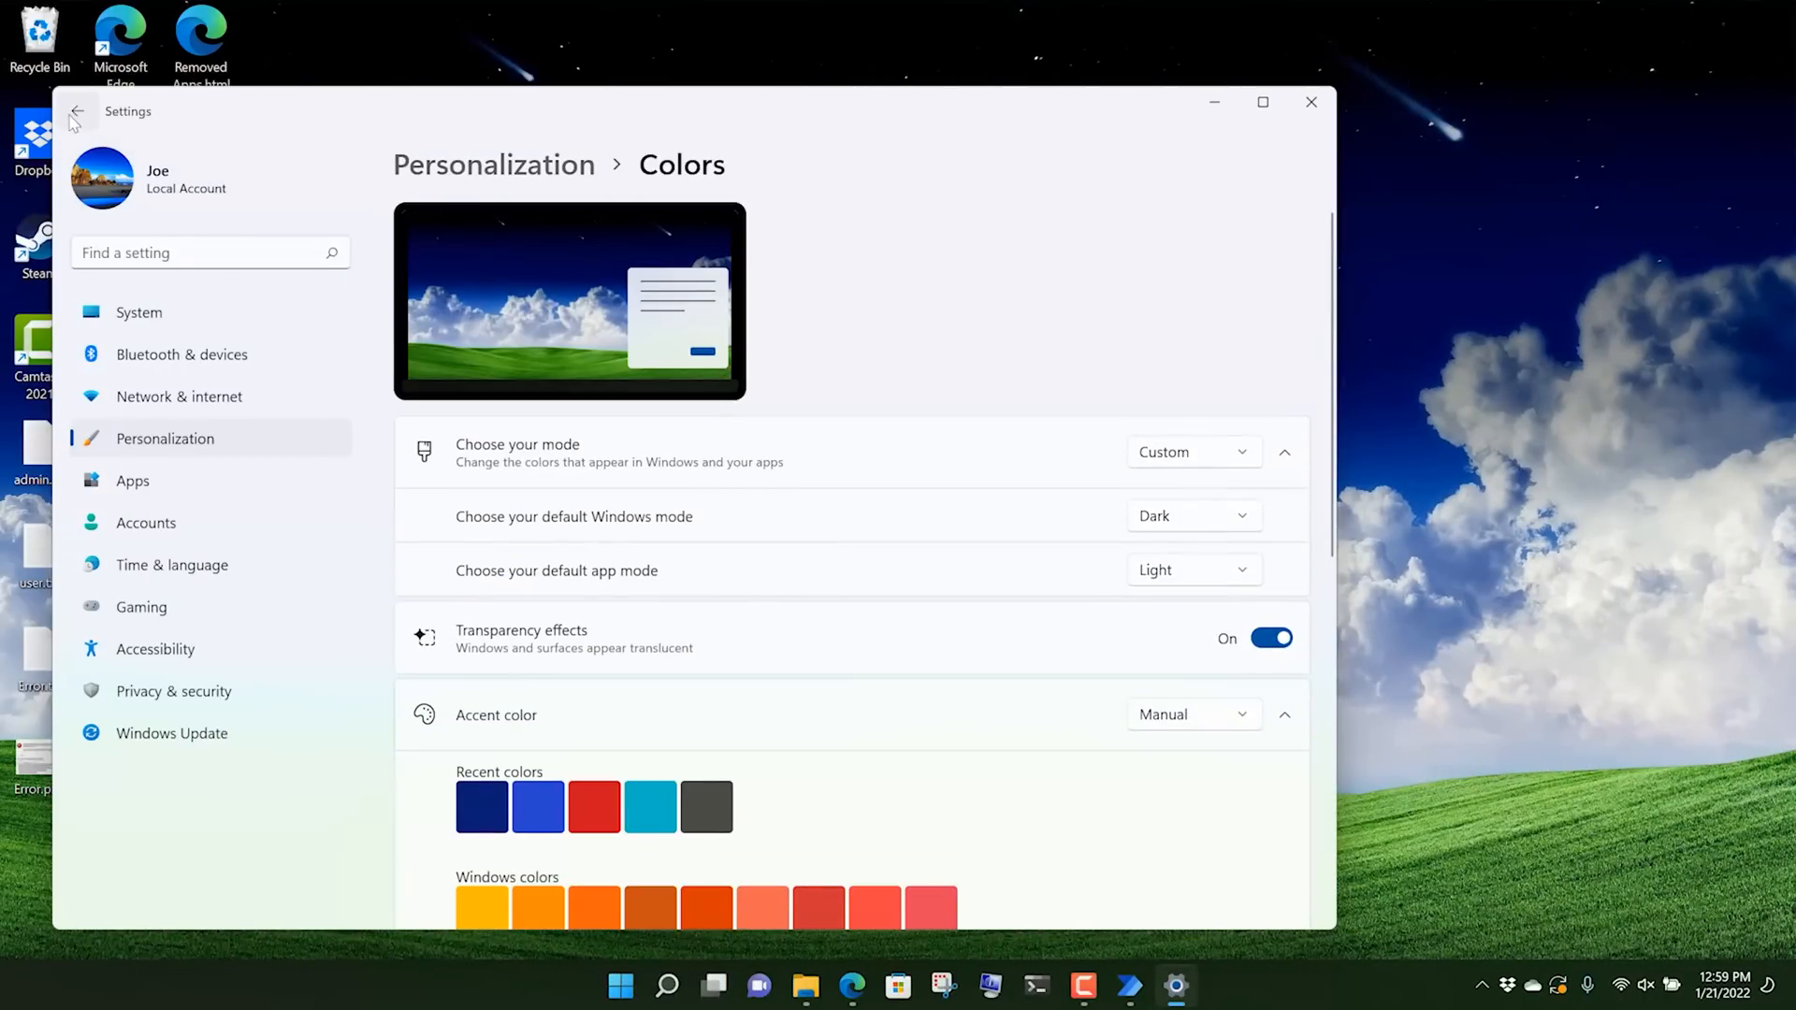
left_click(77, 111)
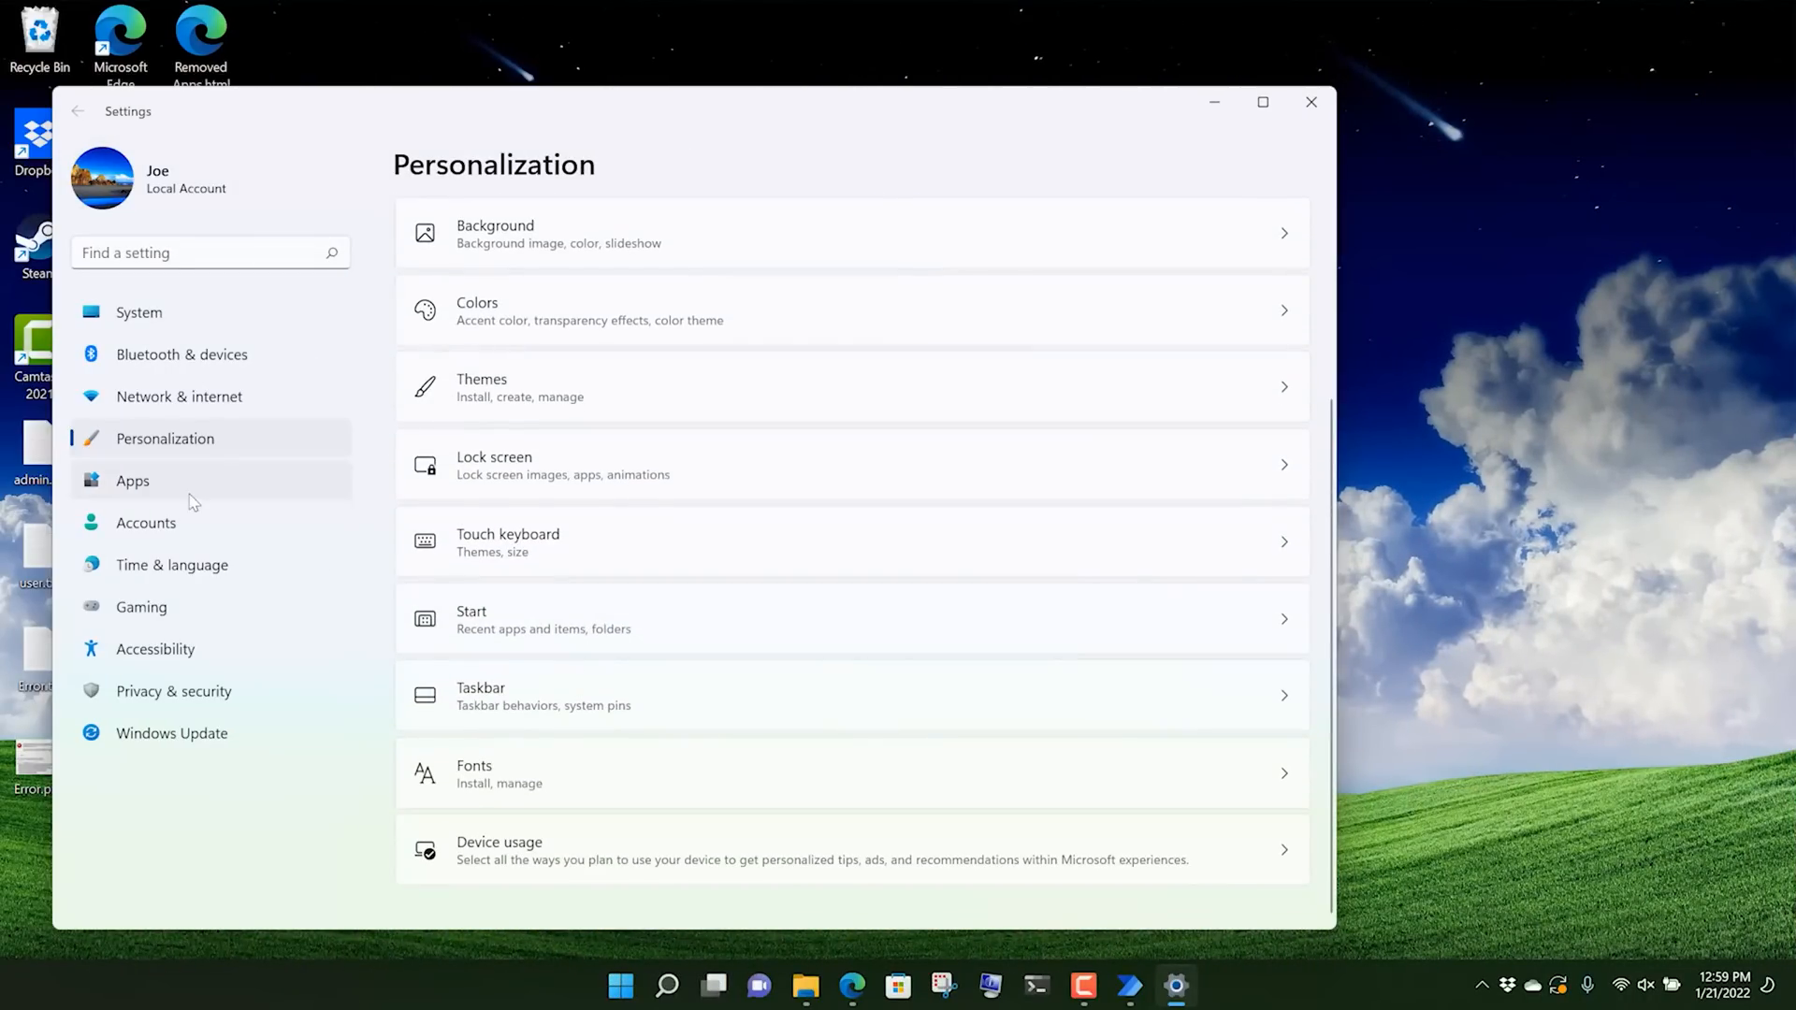
left_click(146, 522)
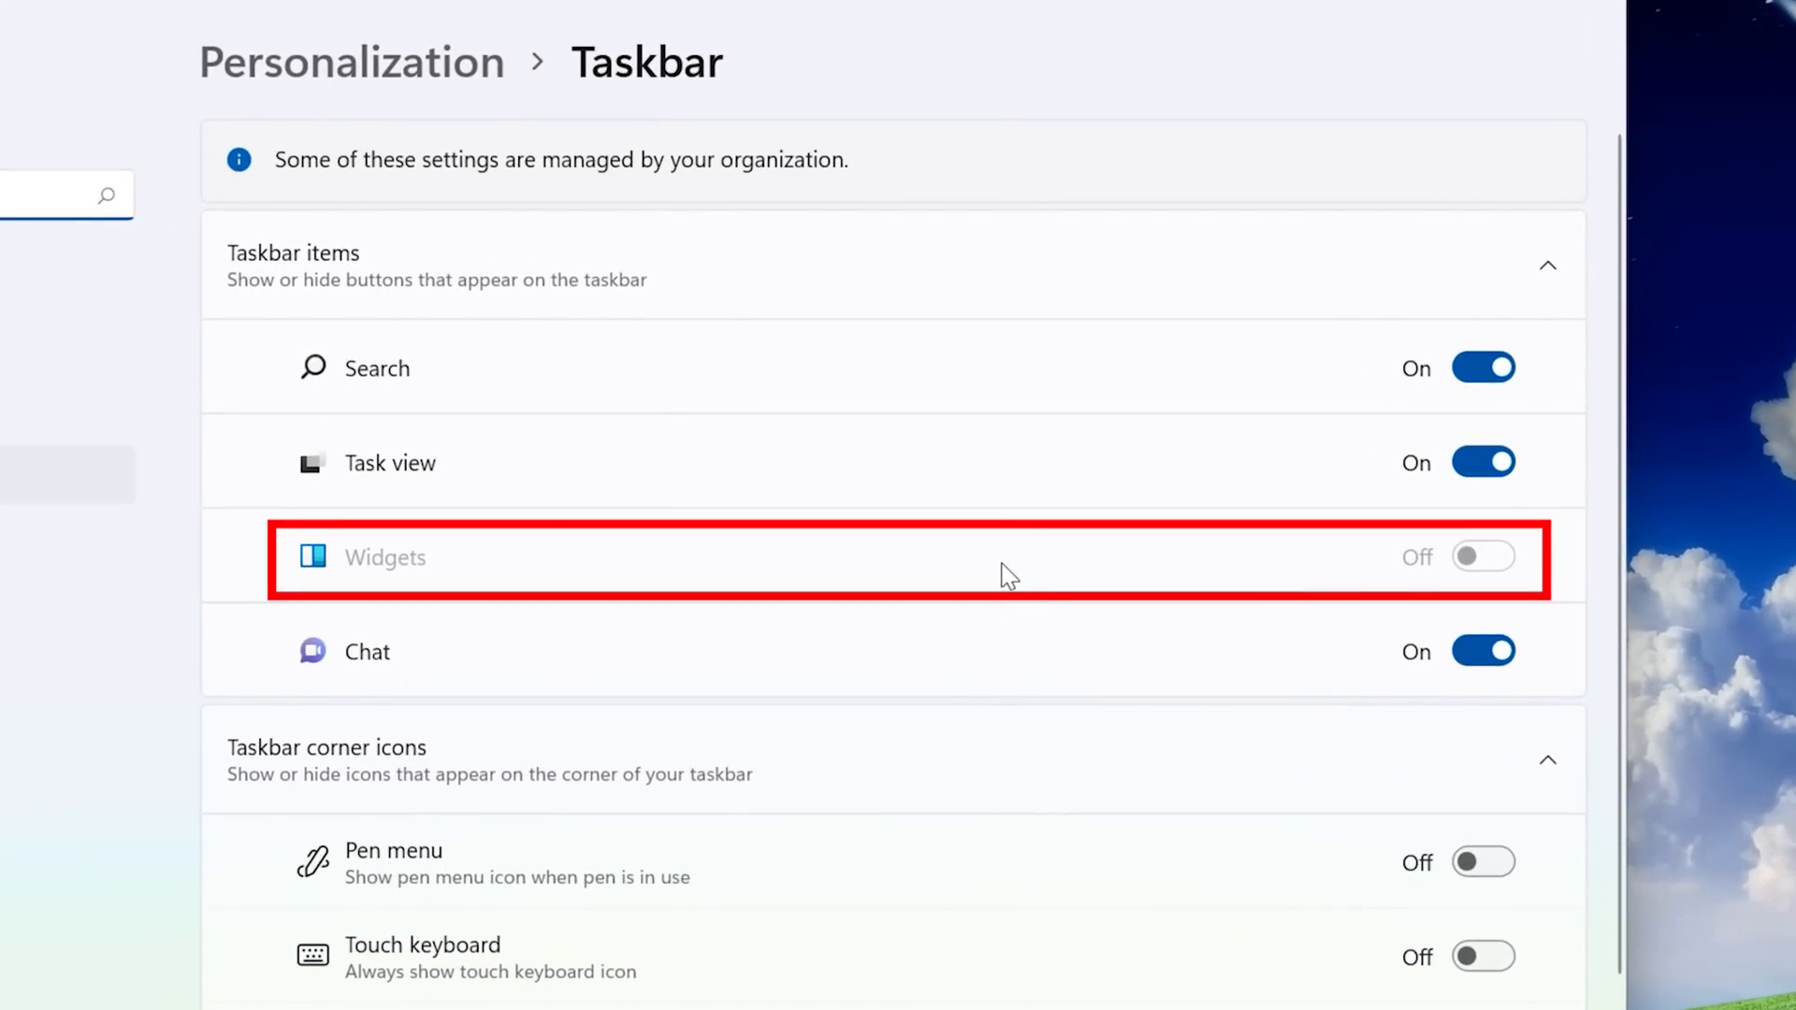
mouse_move(947, 391)
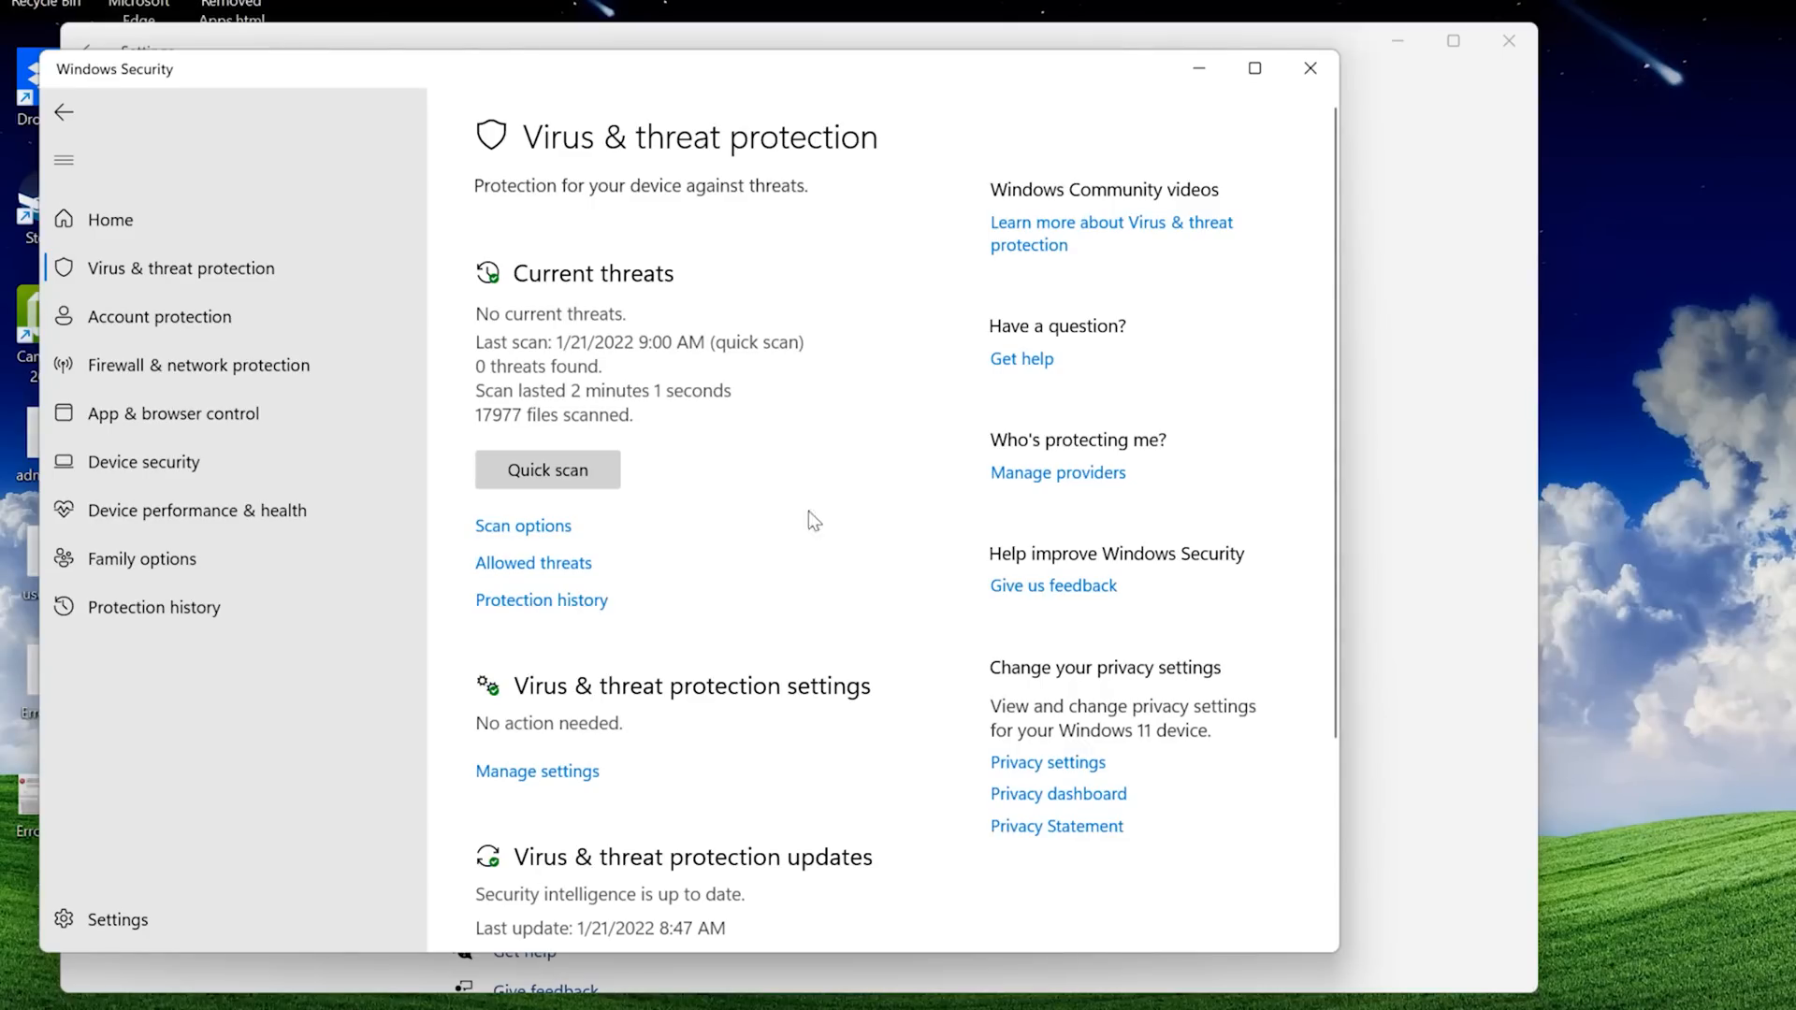
- Show Account protection's managed Dynamic lock, then Firewall & network protection with all firewalls off
left_click(159, 317)
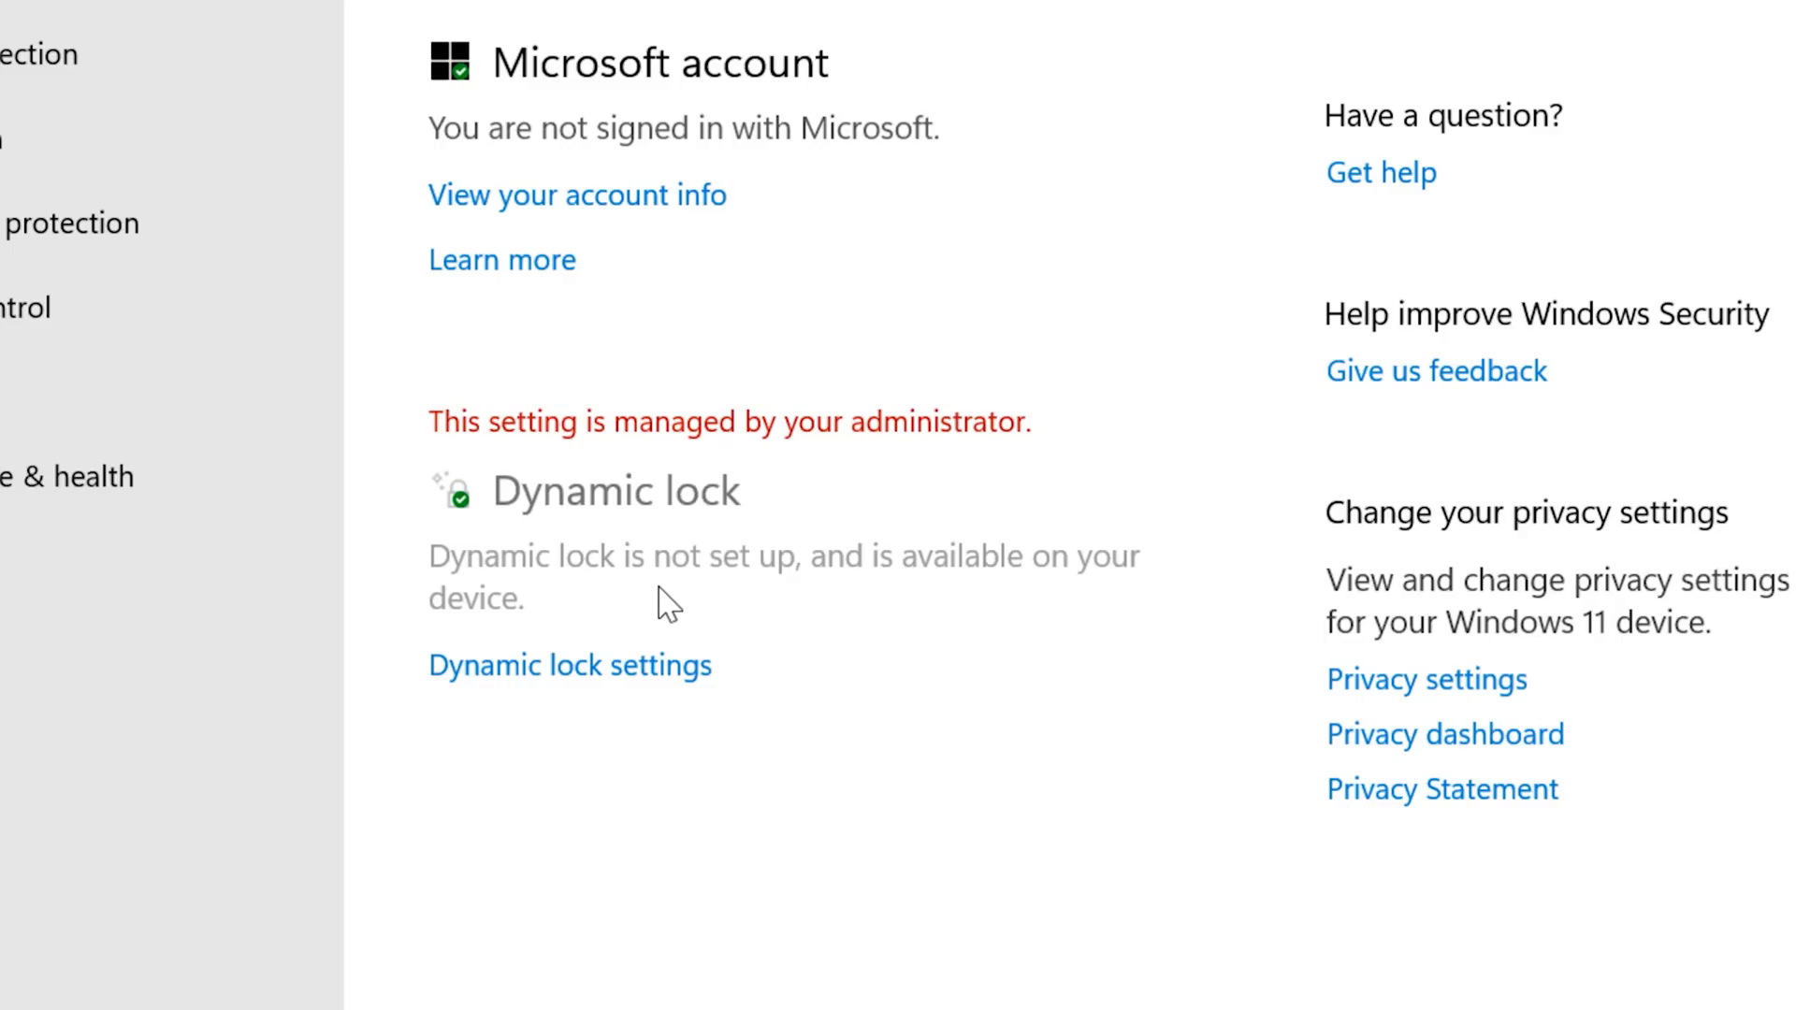
mouse_move(69, 307)
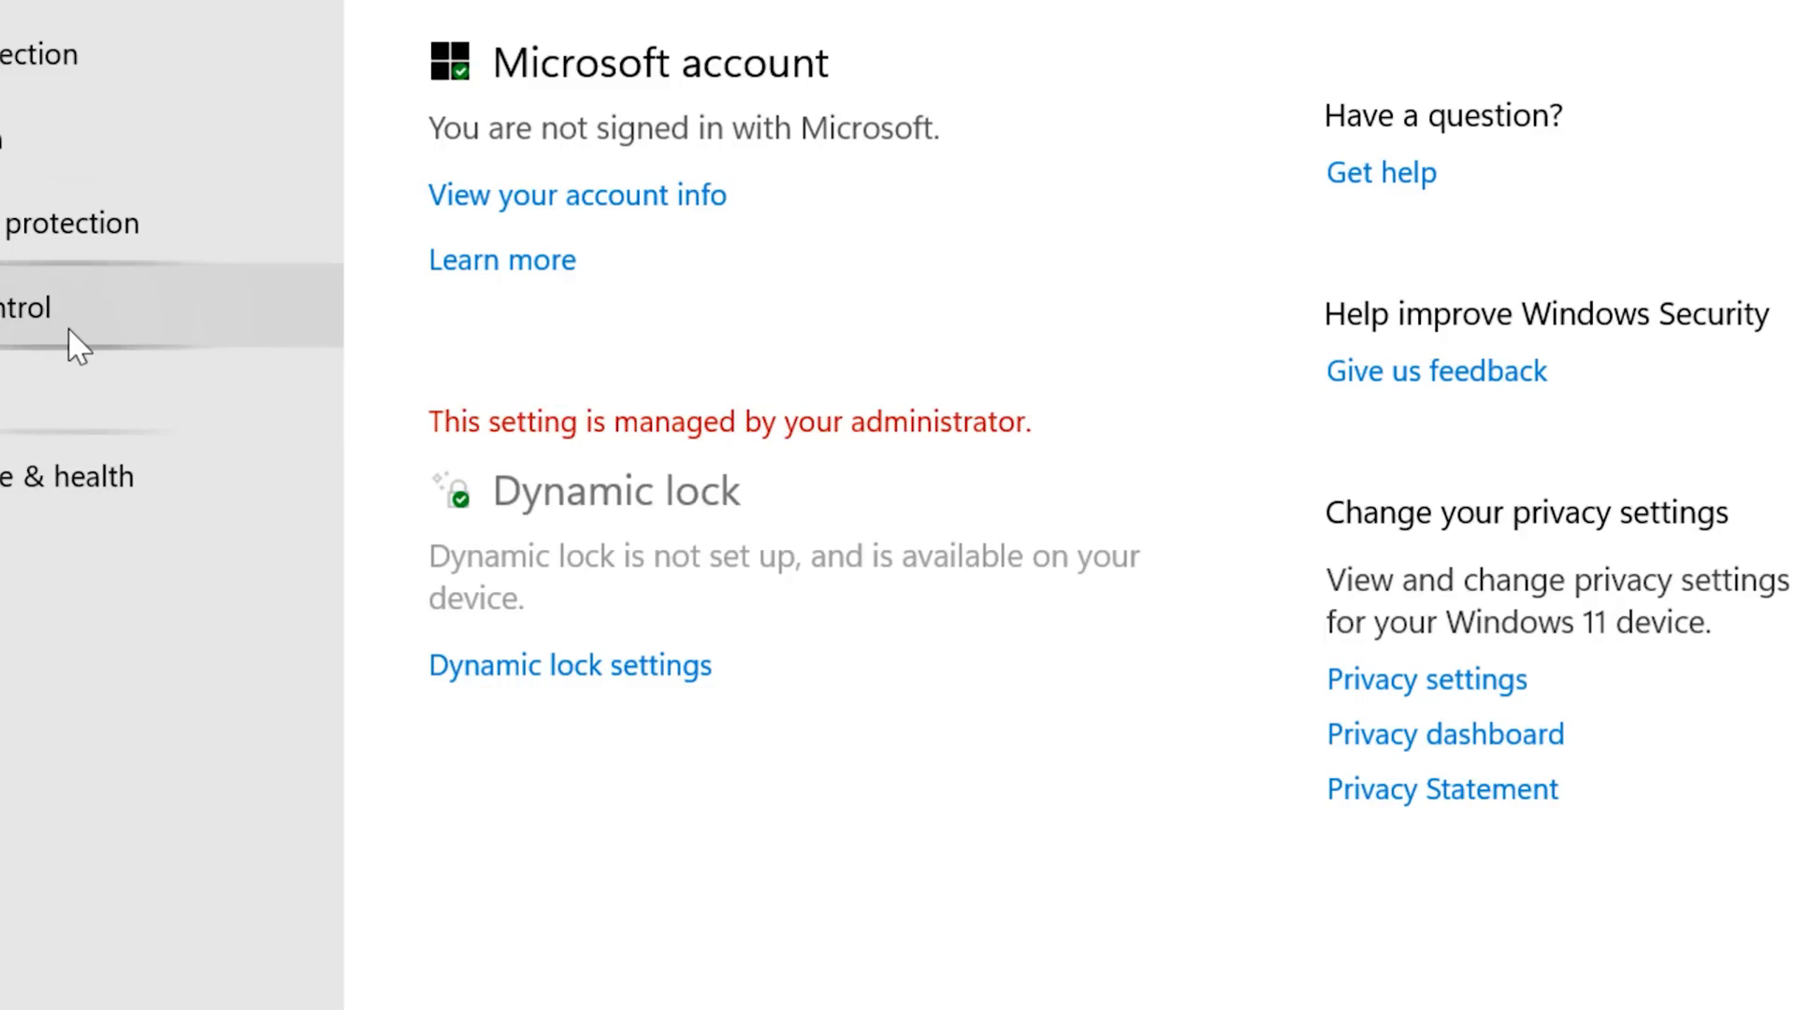
left_click(237, 432)
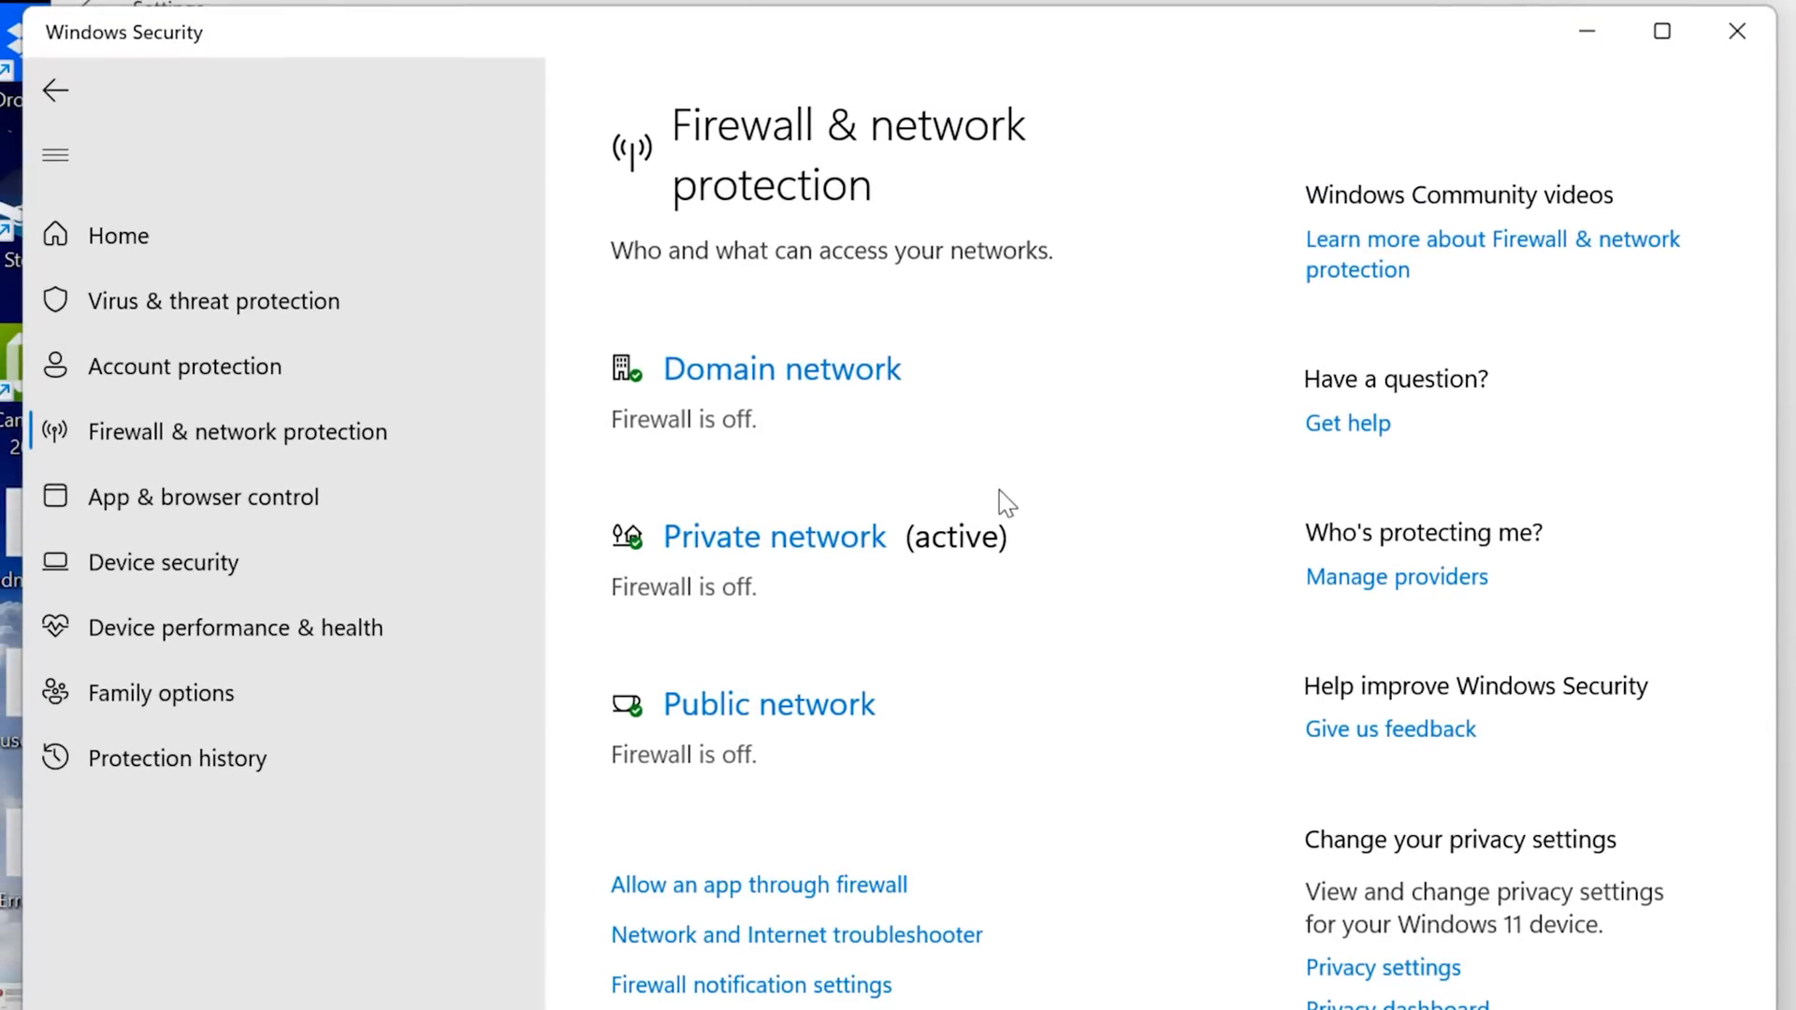
mouse_move(776, 584)
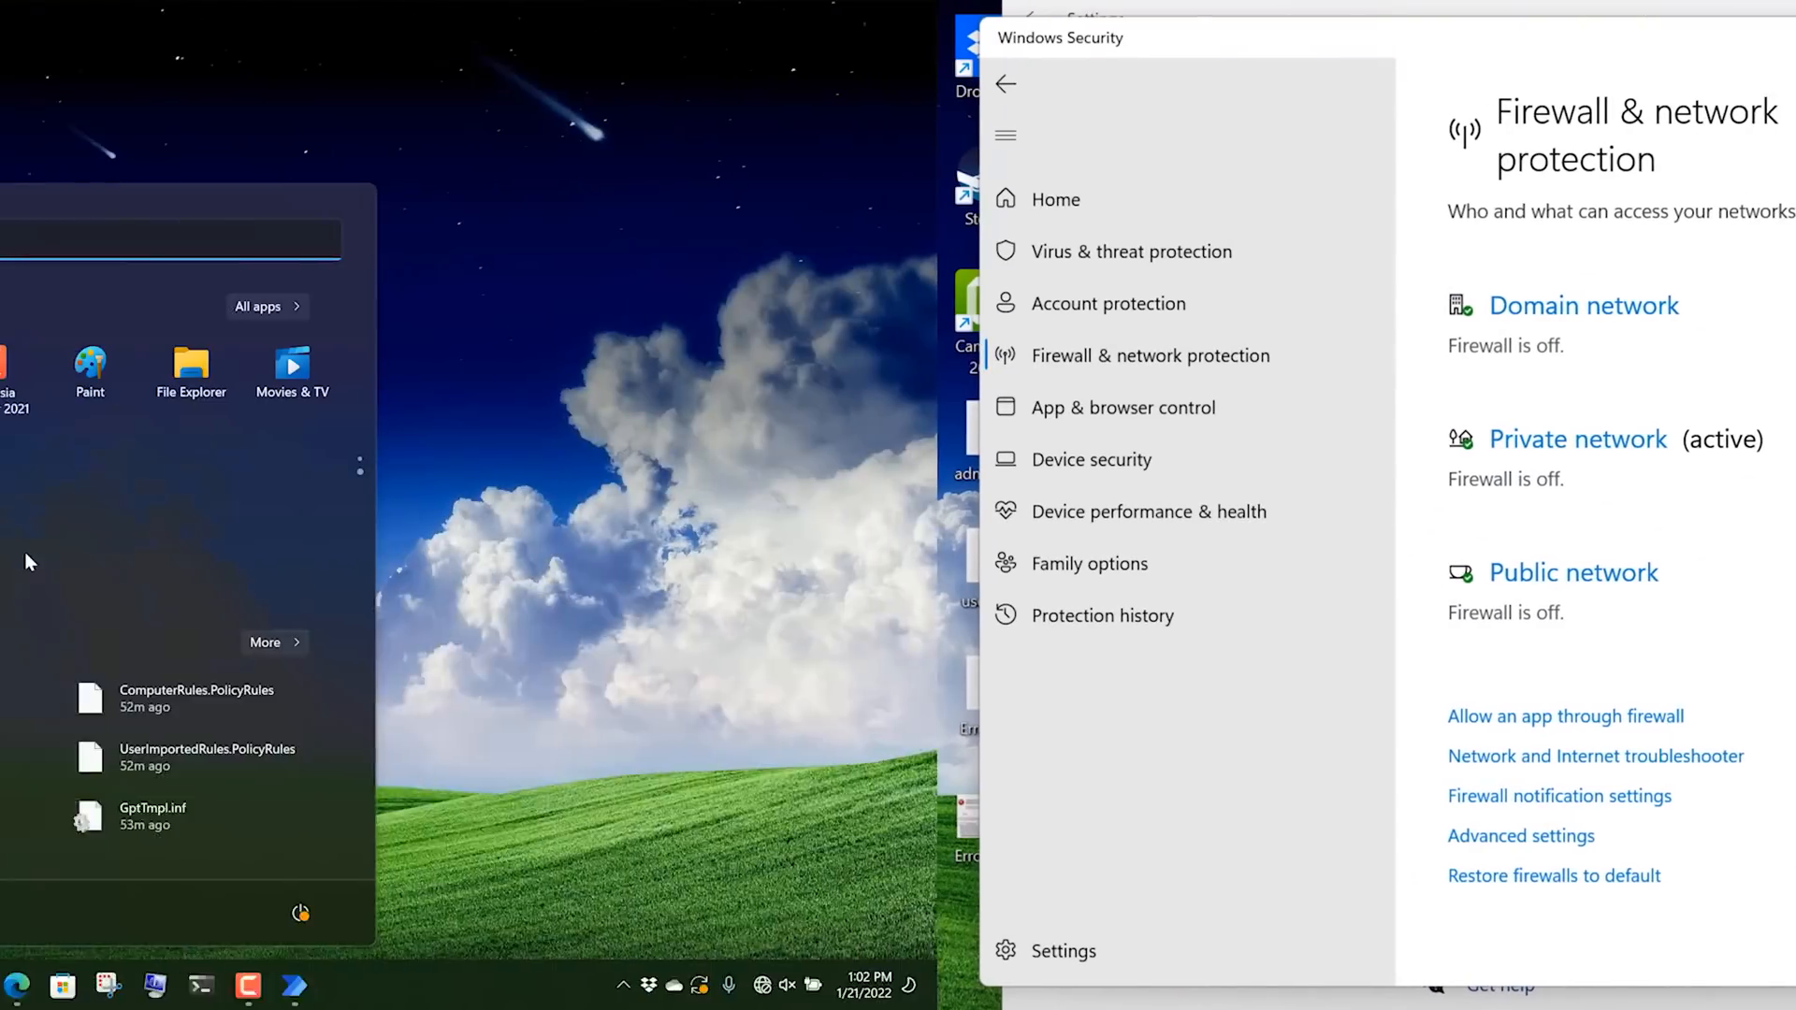
- Search for group policy and lusrmgr, getting the 'restricted by policy' error for Local Users and Groups
type("group")
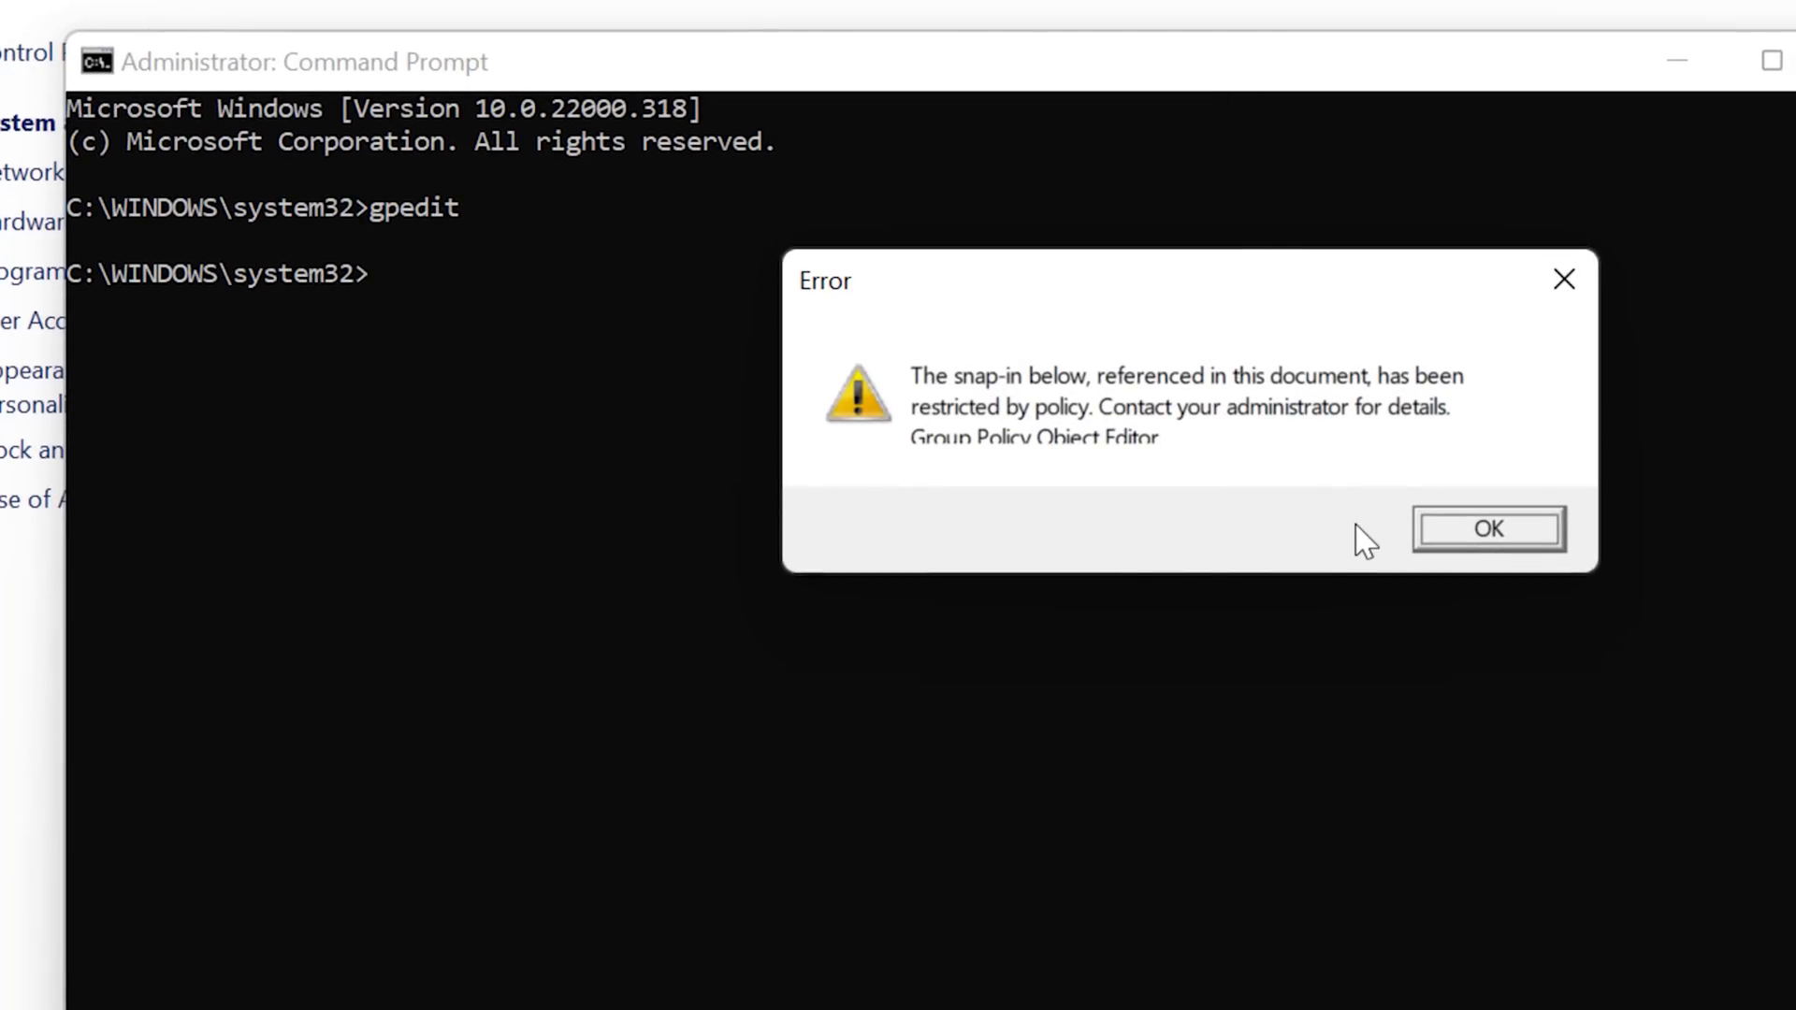
mouse_move(1463, 548)
type("lus")
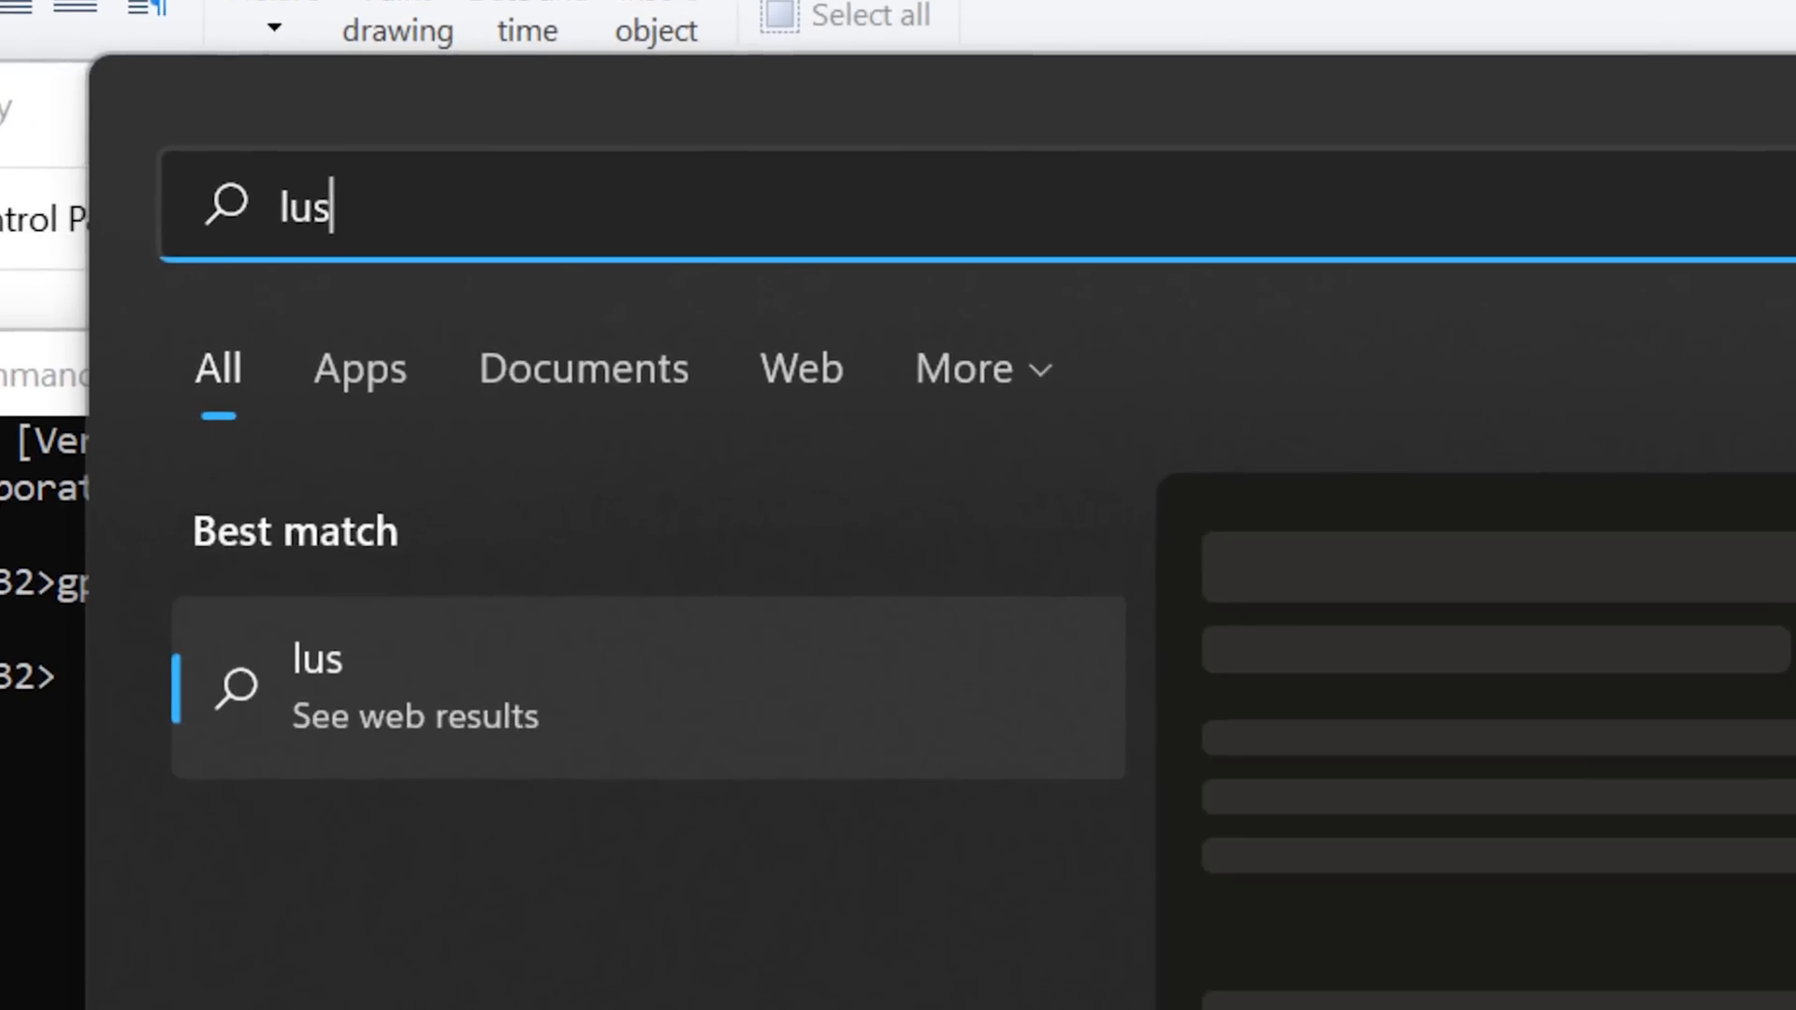
type("rm")
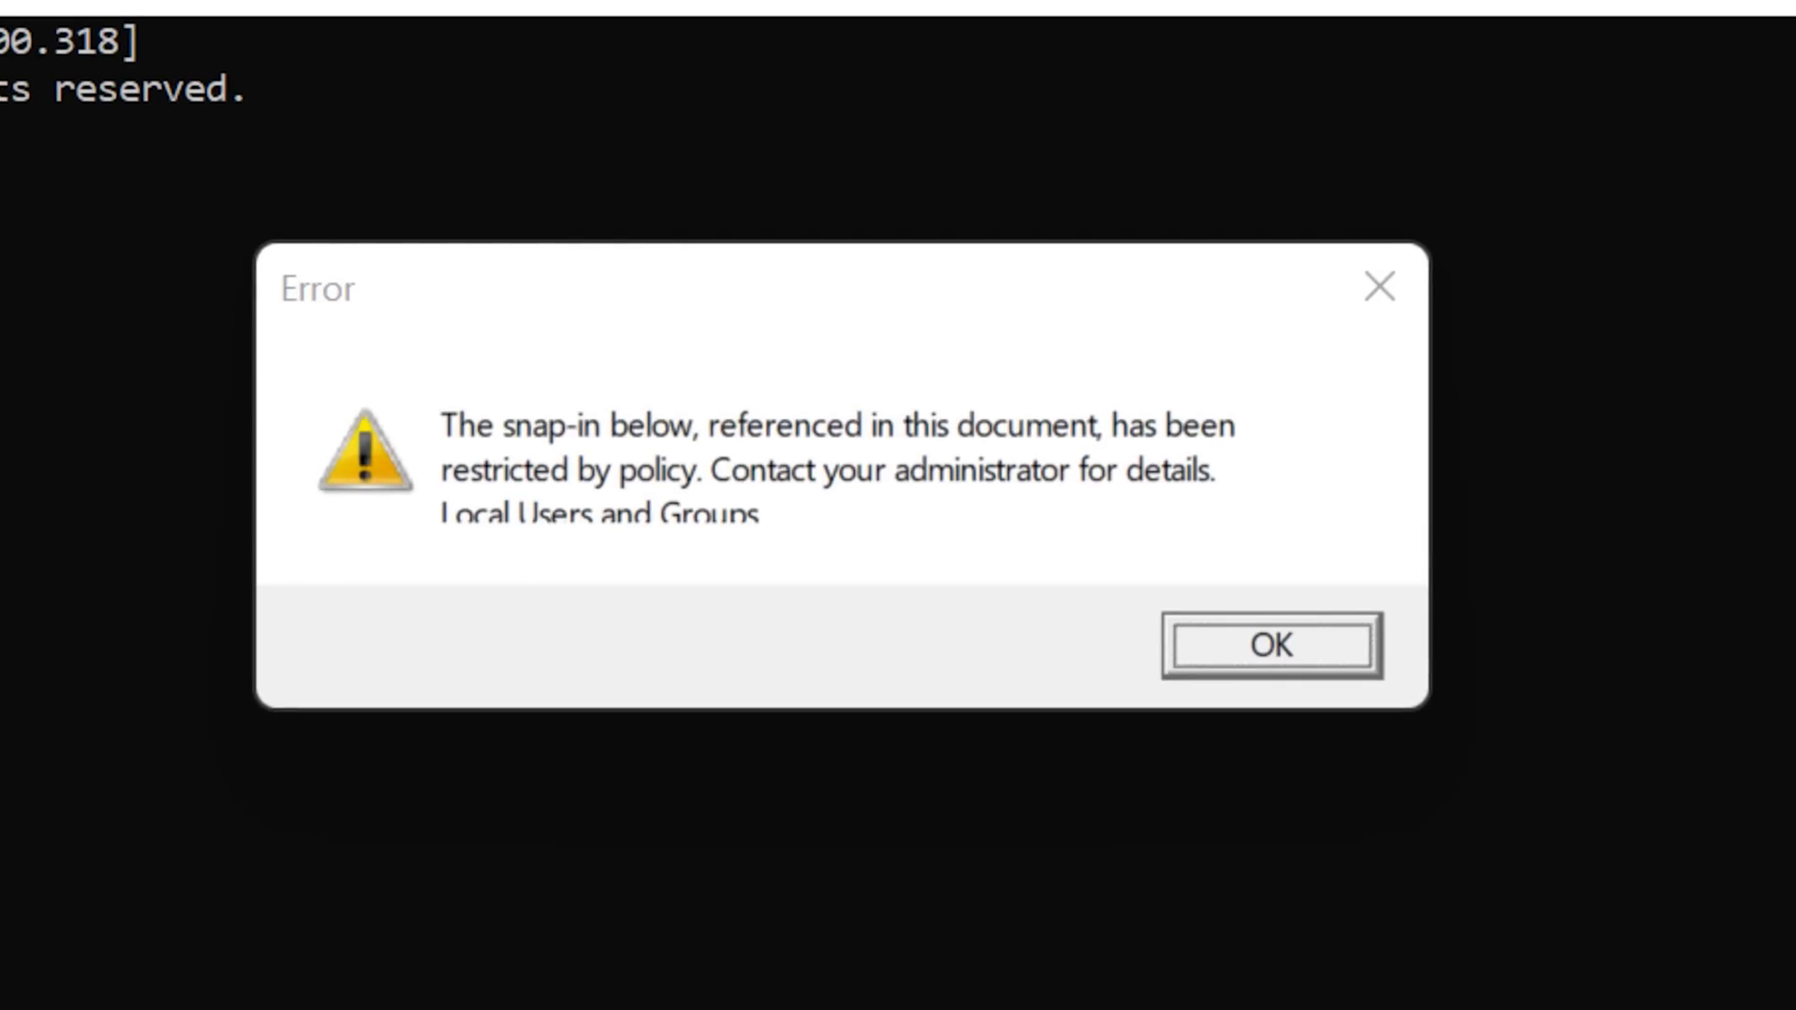
mouse_move(866, 484)
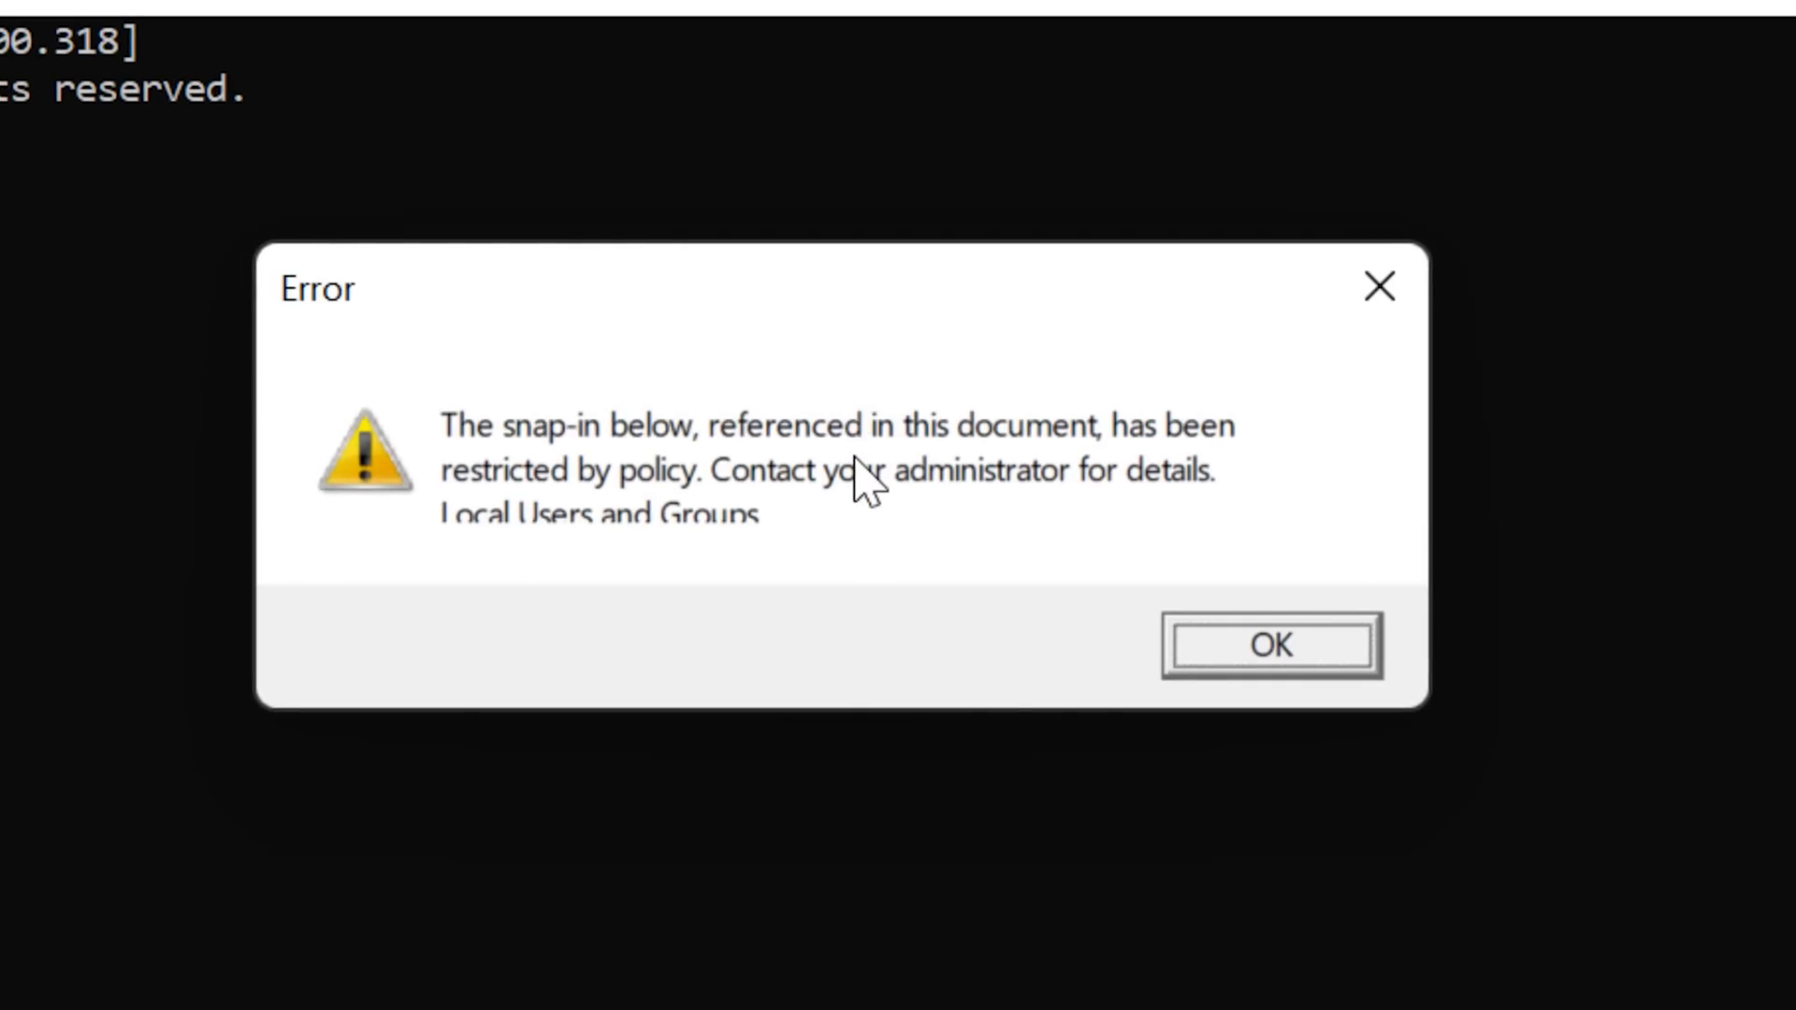
mouse_move(948, 604)
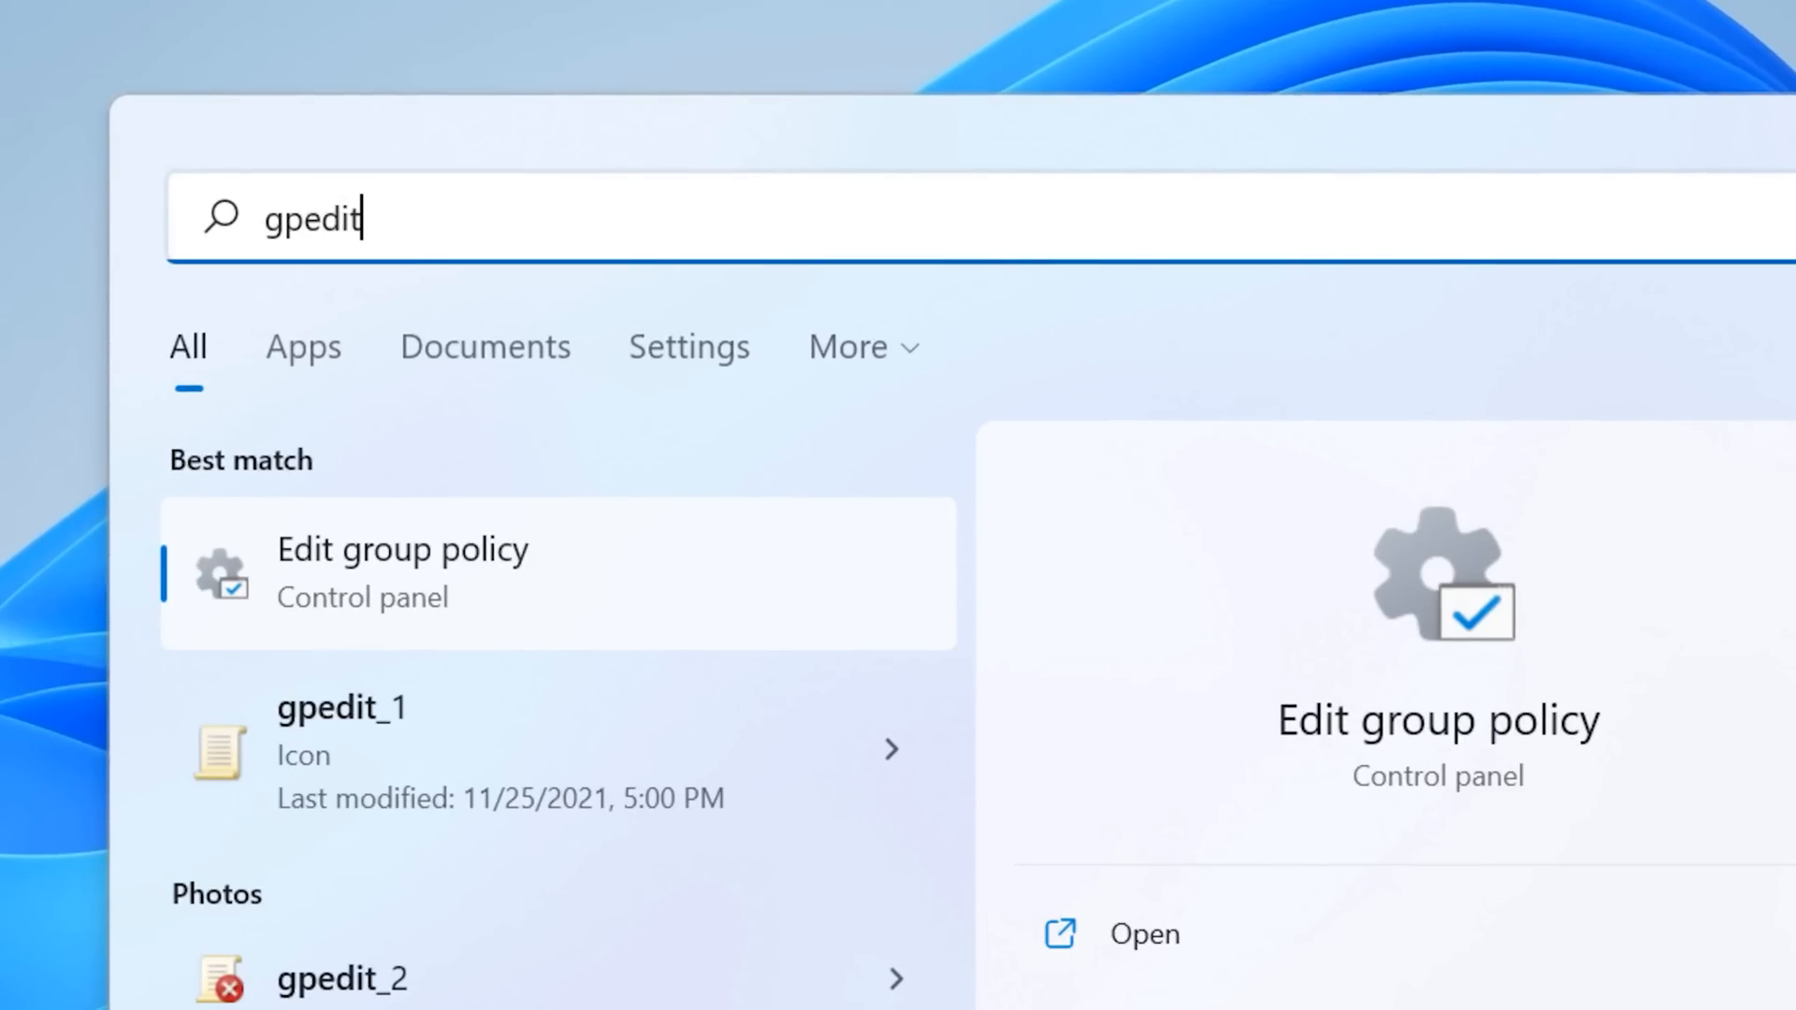
- Launch Edit group policy from search and dismiss its snap-in restricted error
left_click(402, 572)
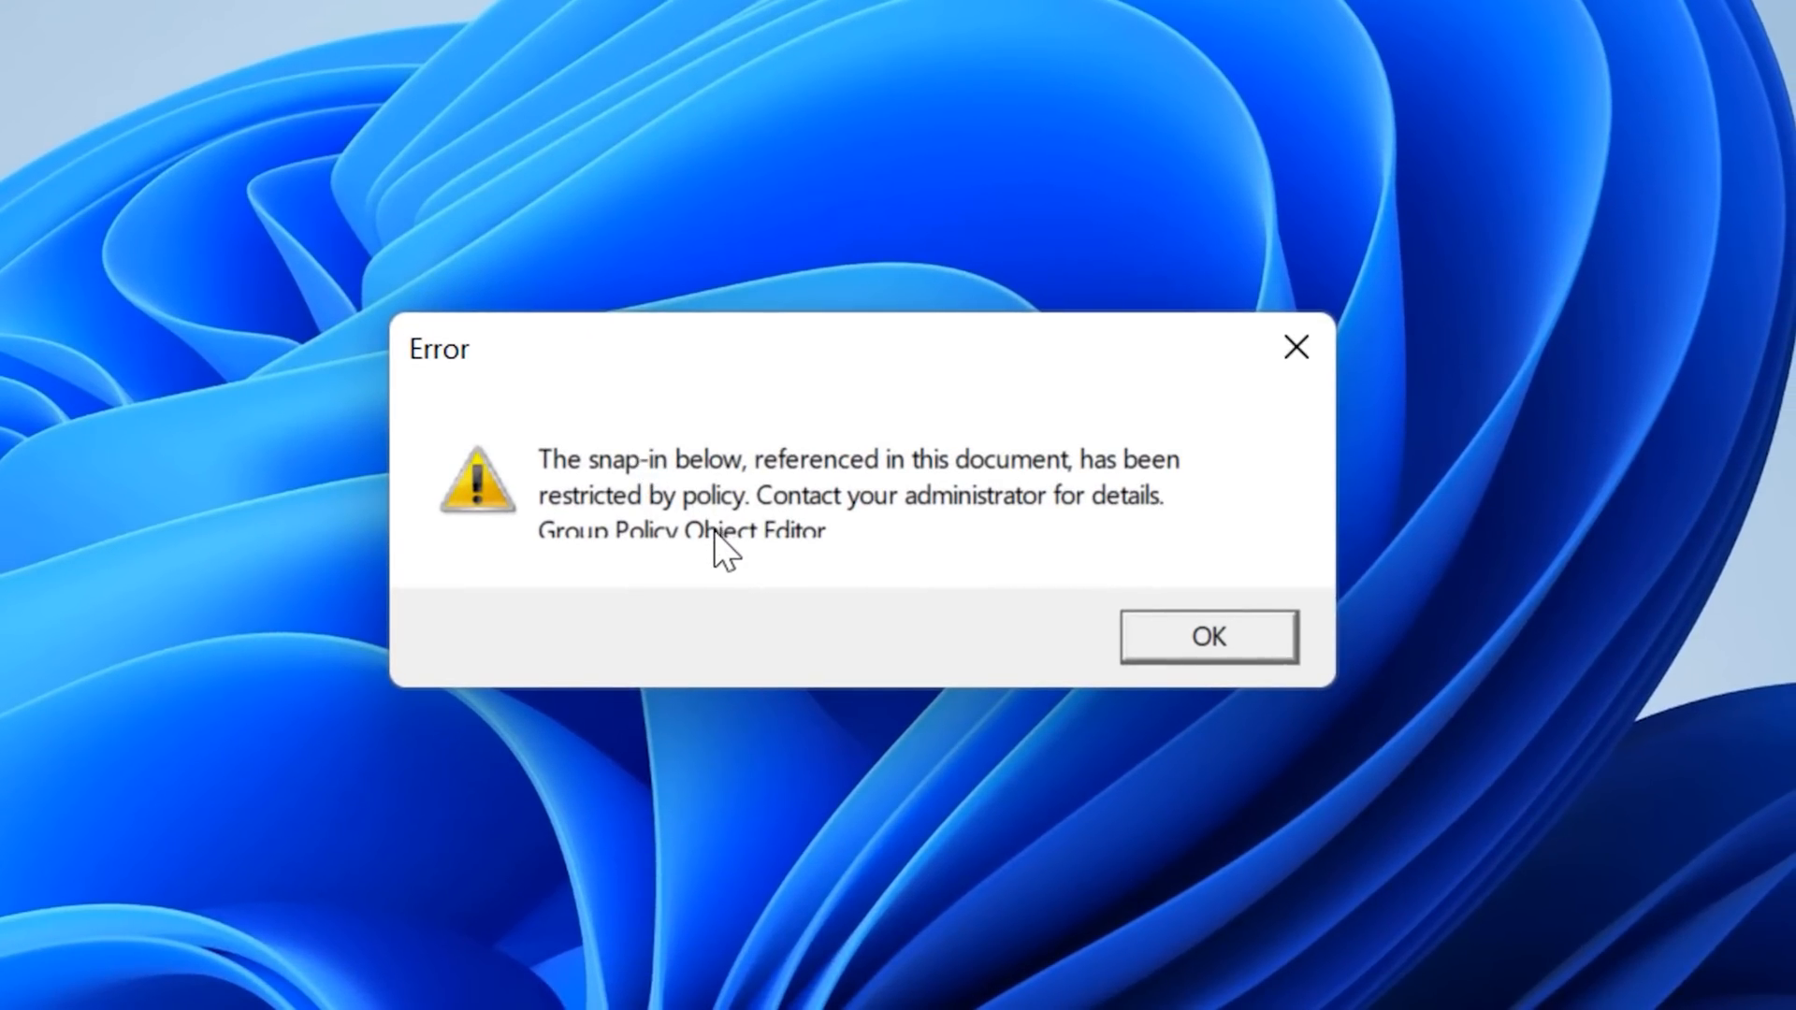
mouse_move(686, 788)
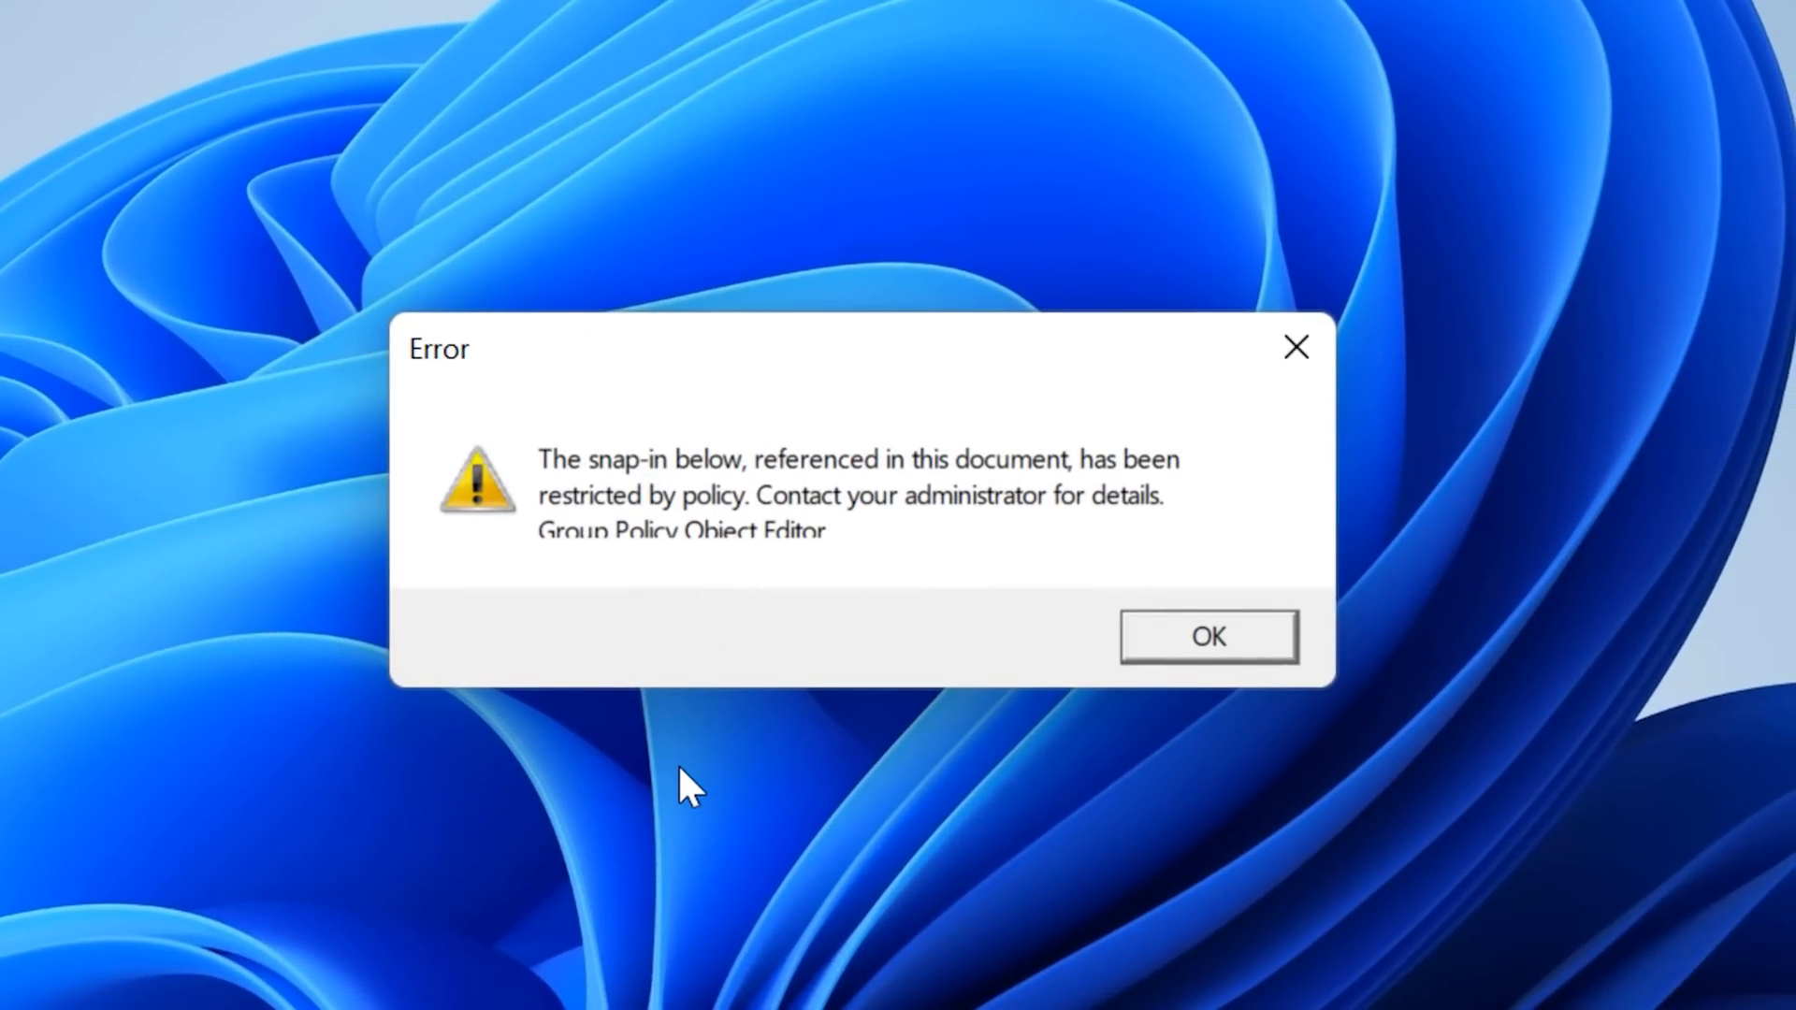
left_click(1204, 636)
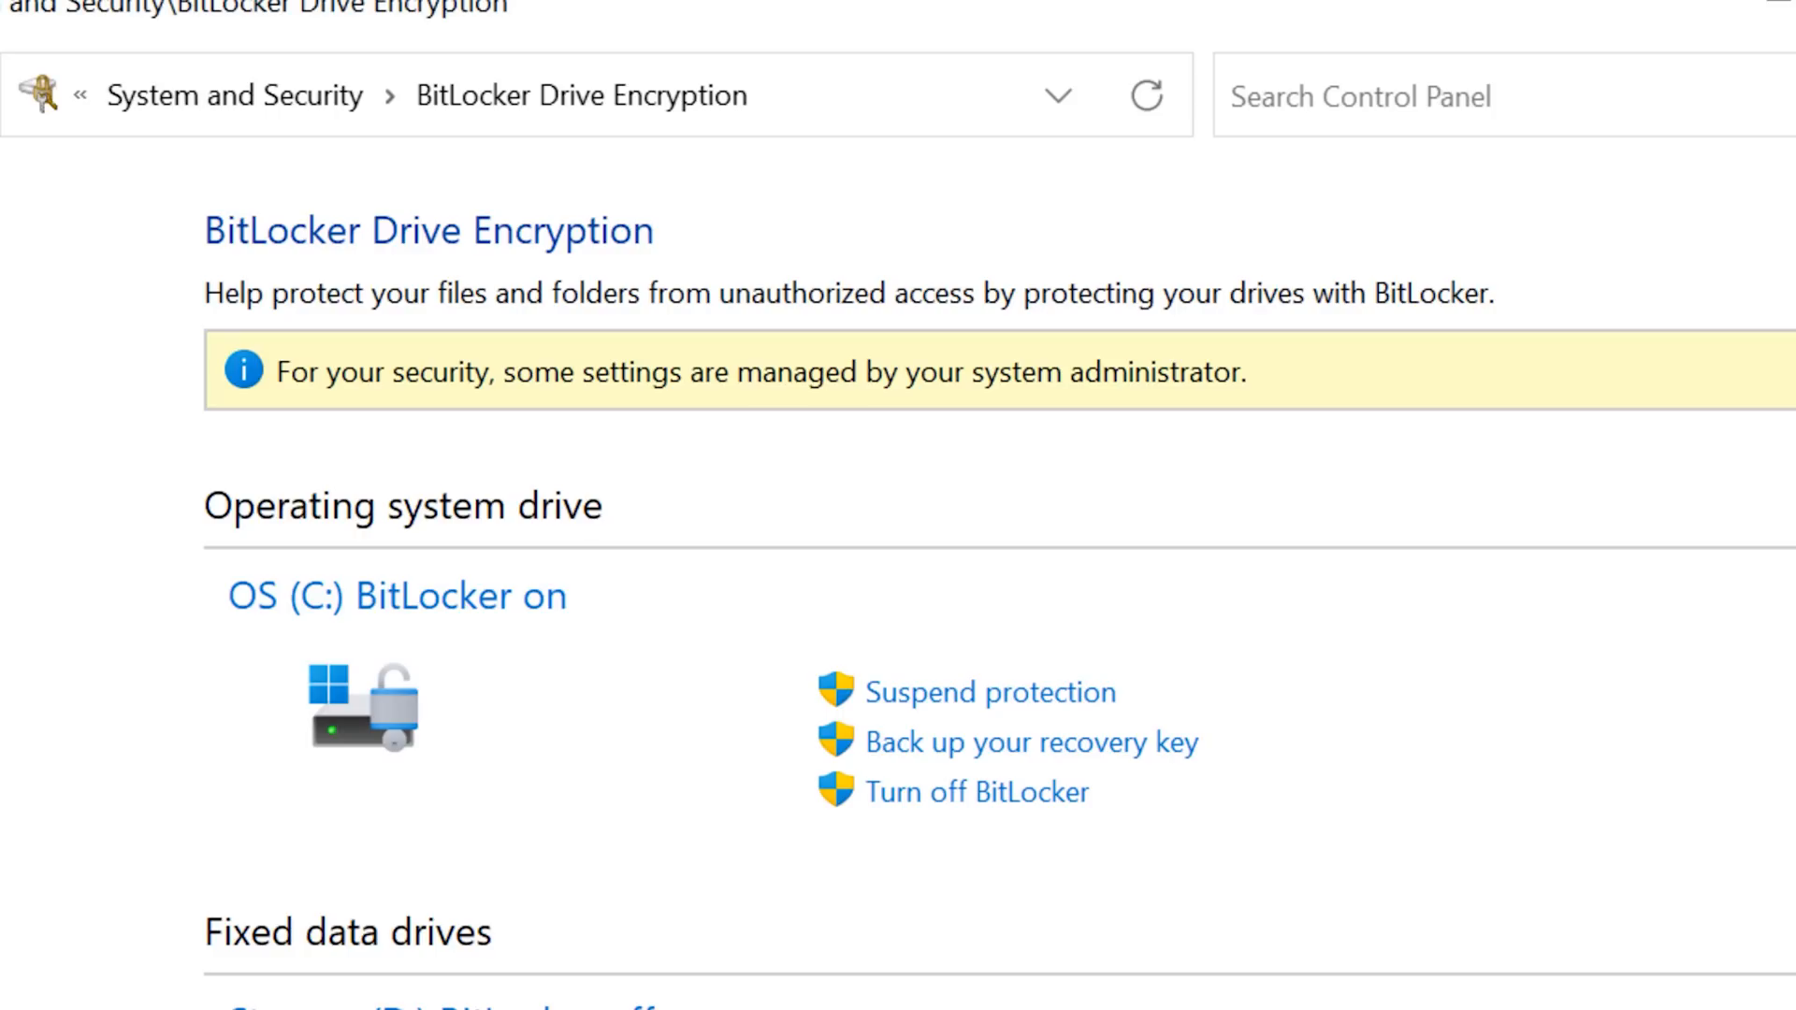
mouse_move(1068, 456)
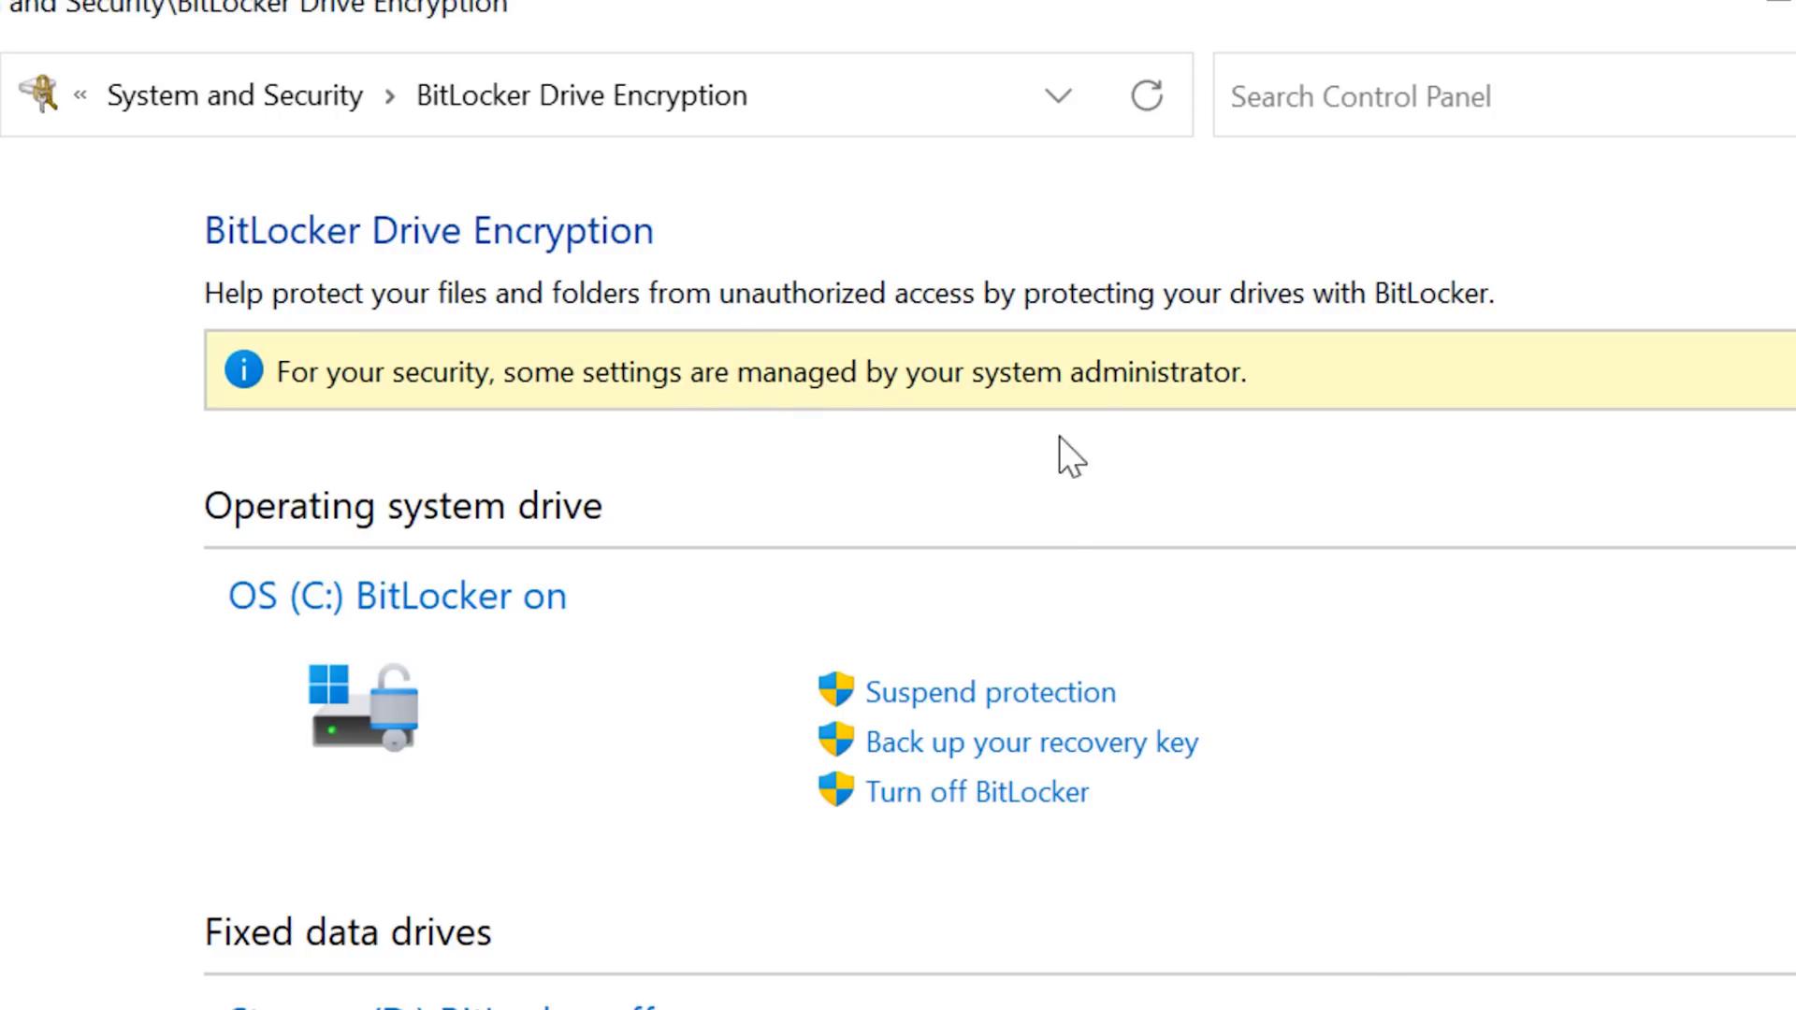
mouse_move(1141, 462)
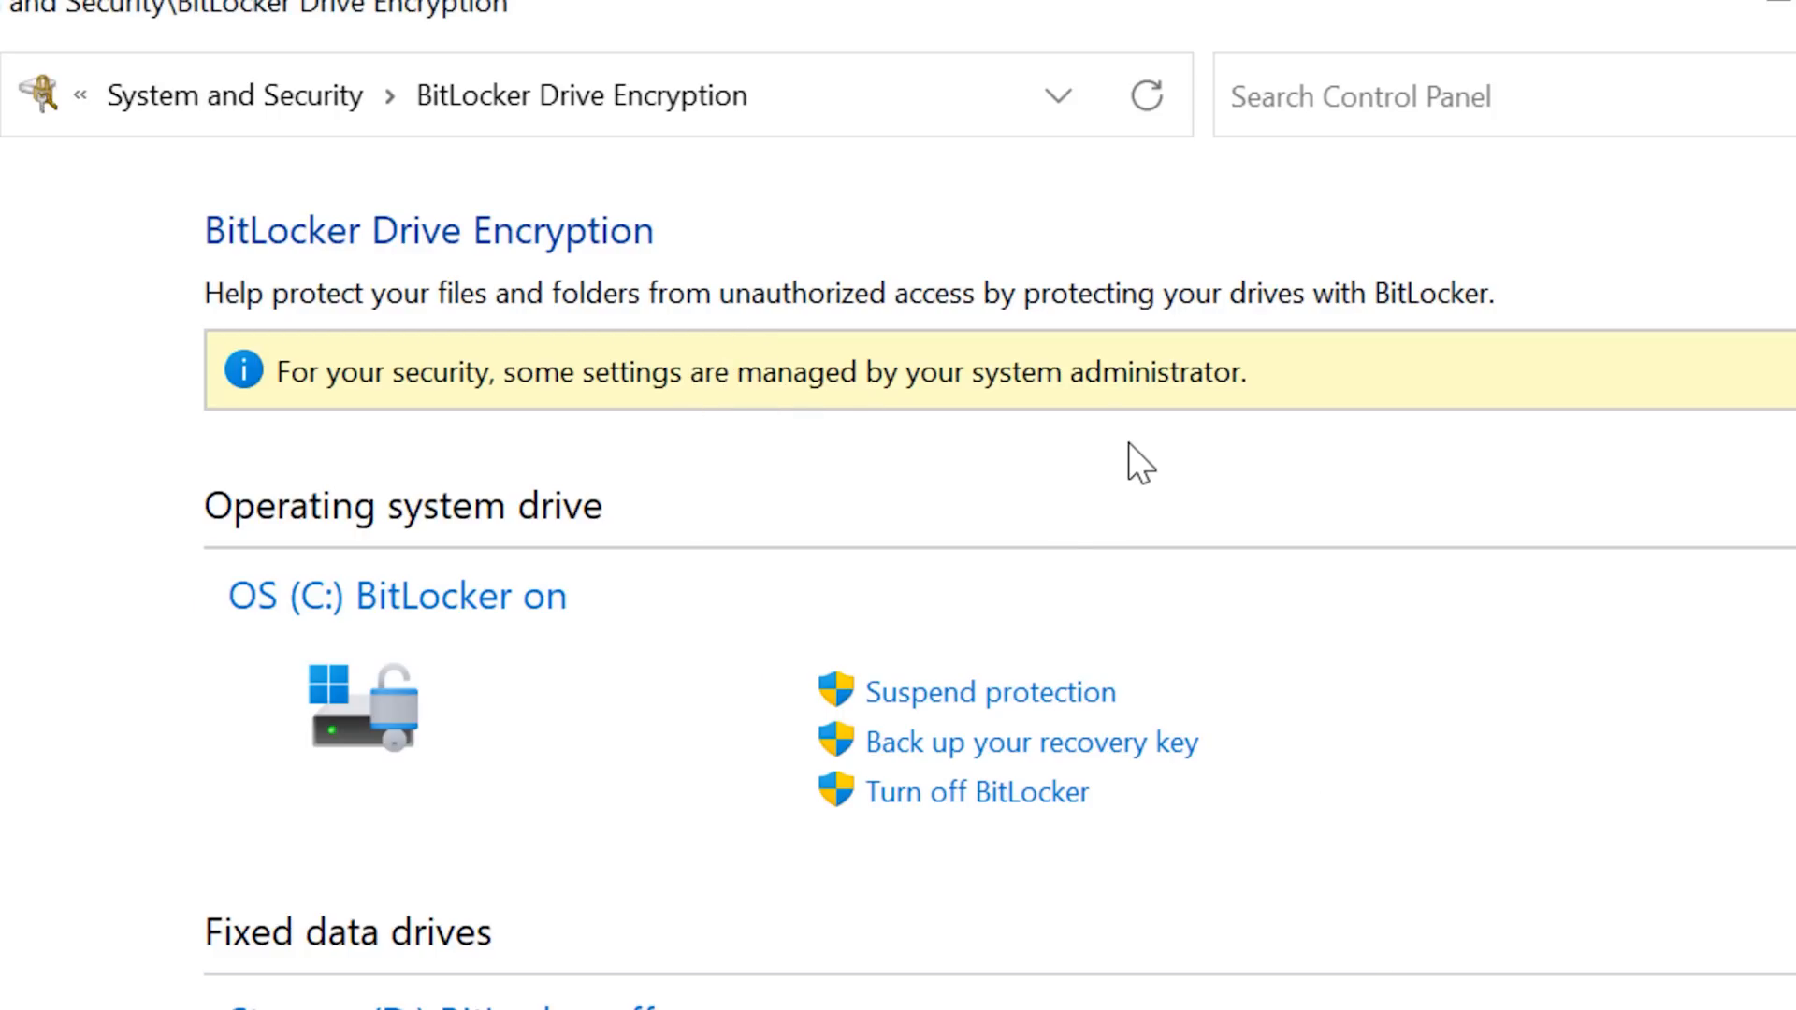
- Launch TPM Administration from the BitLocker page and dismiss the TPM Management restriction error
scroll("down", 3)
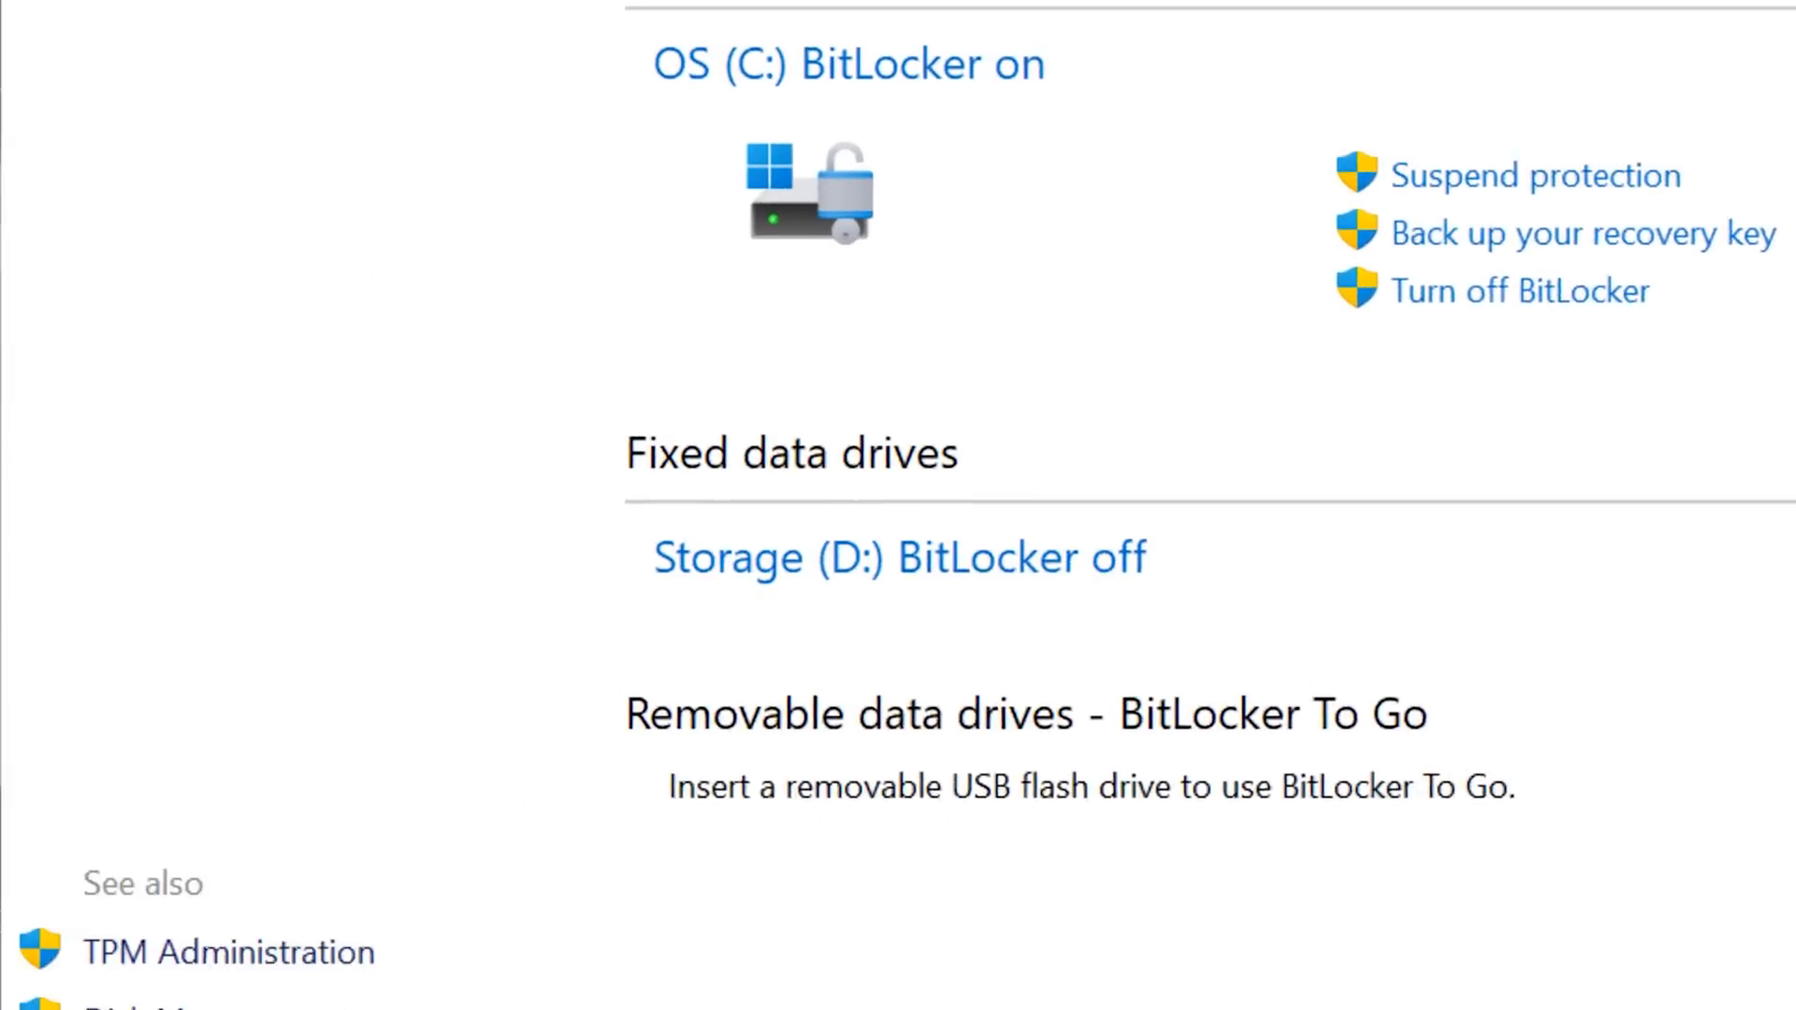
left_click(226, 952)
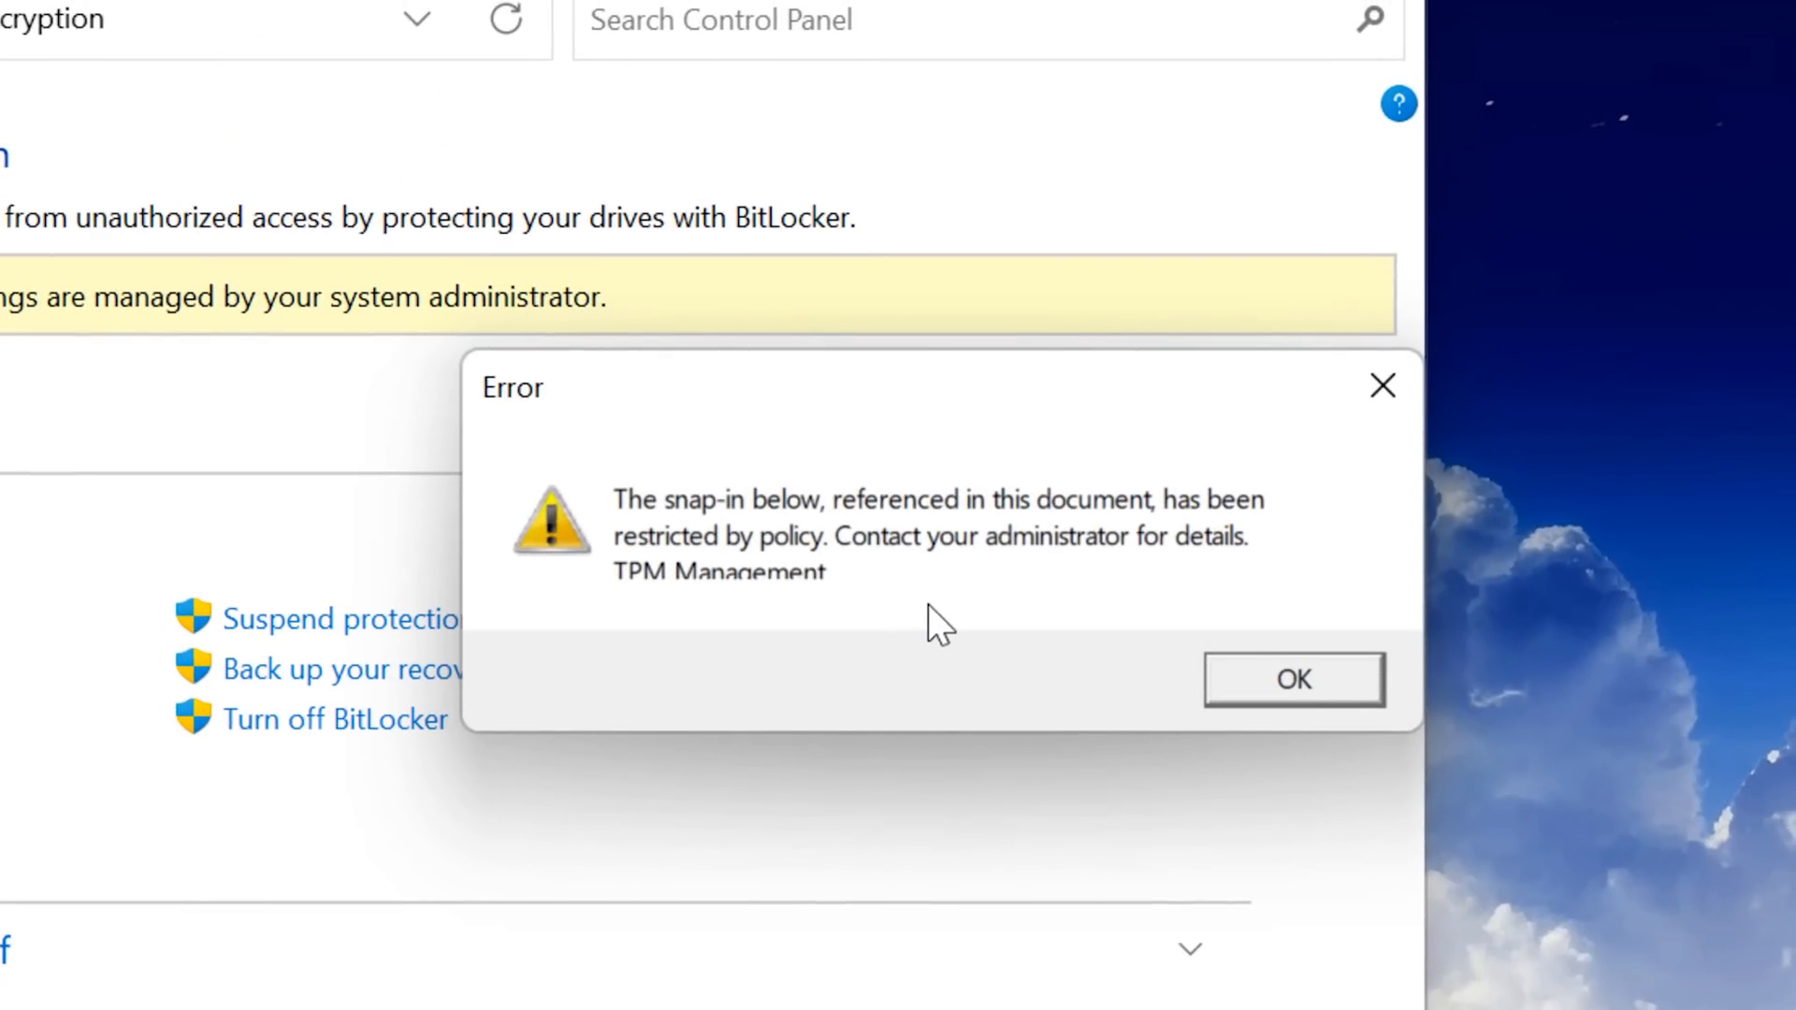
left_click(1293, 677)
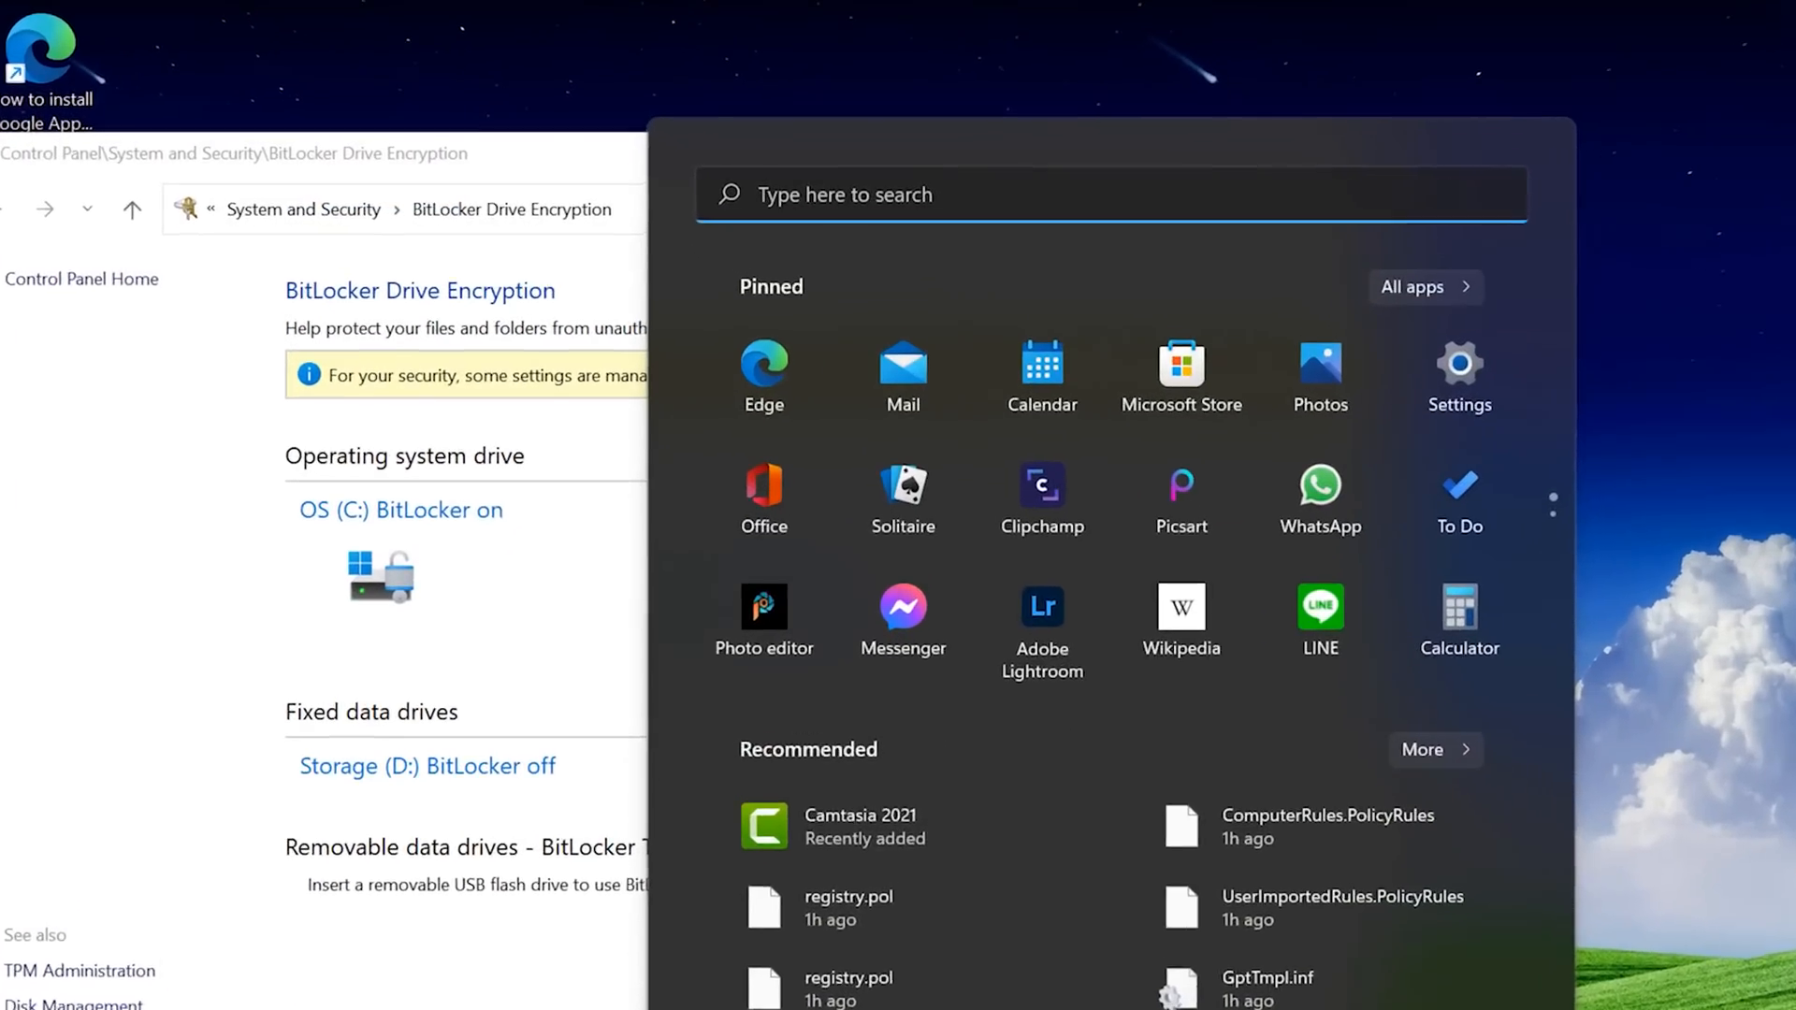
- Launch mmc and browse Add/Remove Snap-in, finding only Disk Management, Folder, Print Management and Task Scheduler
type("mmc")
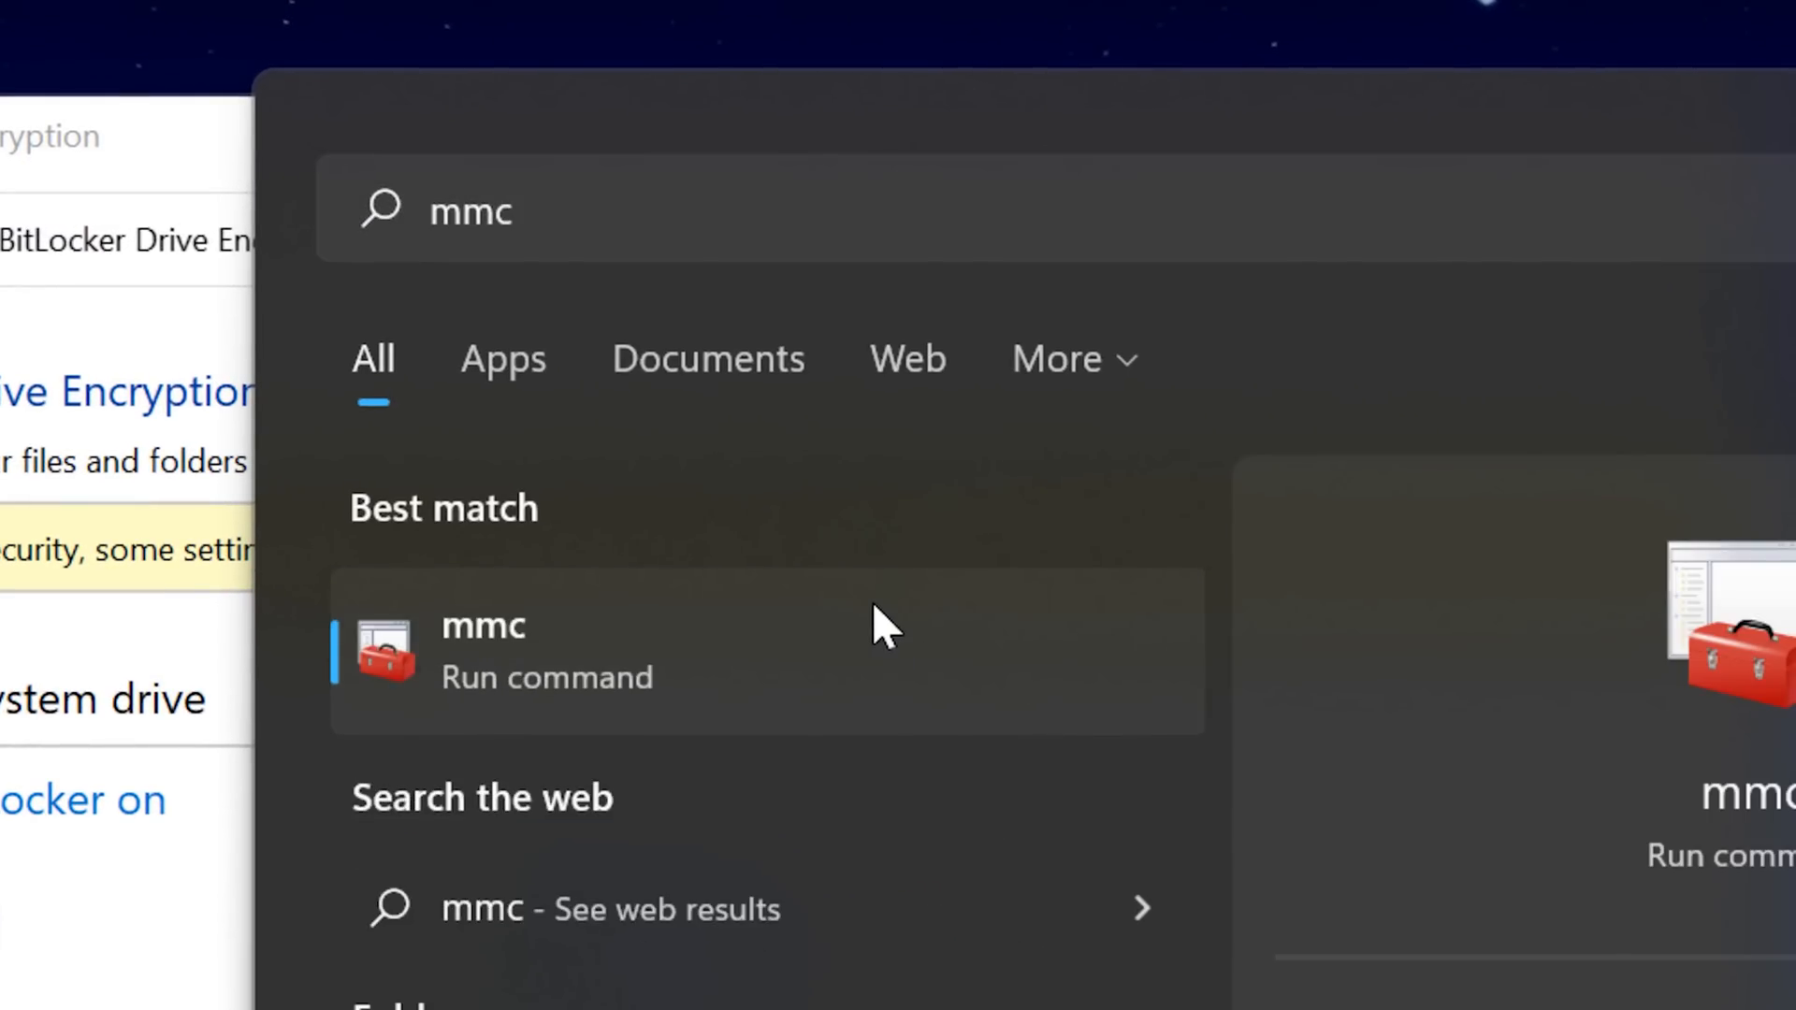
left_click(483, 650)
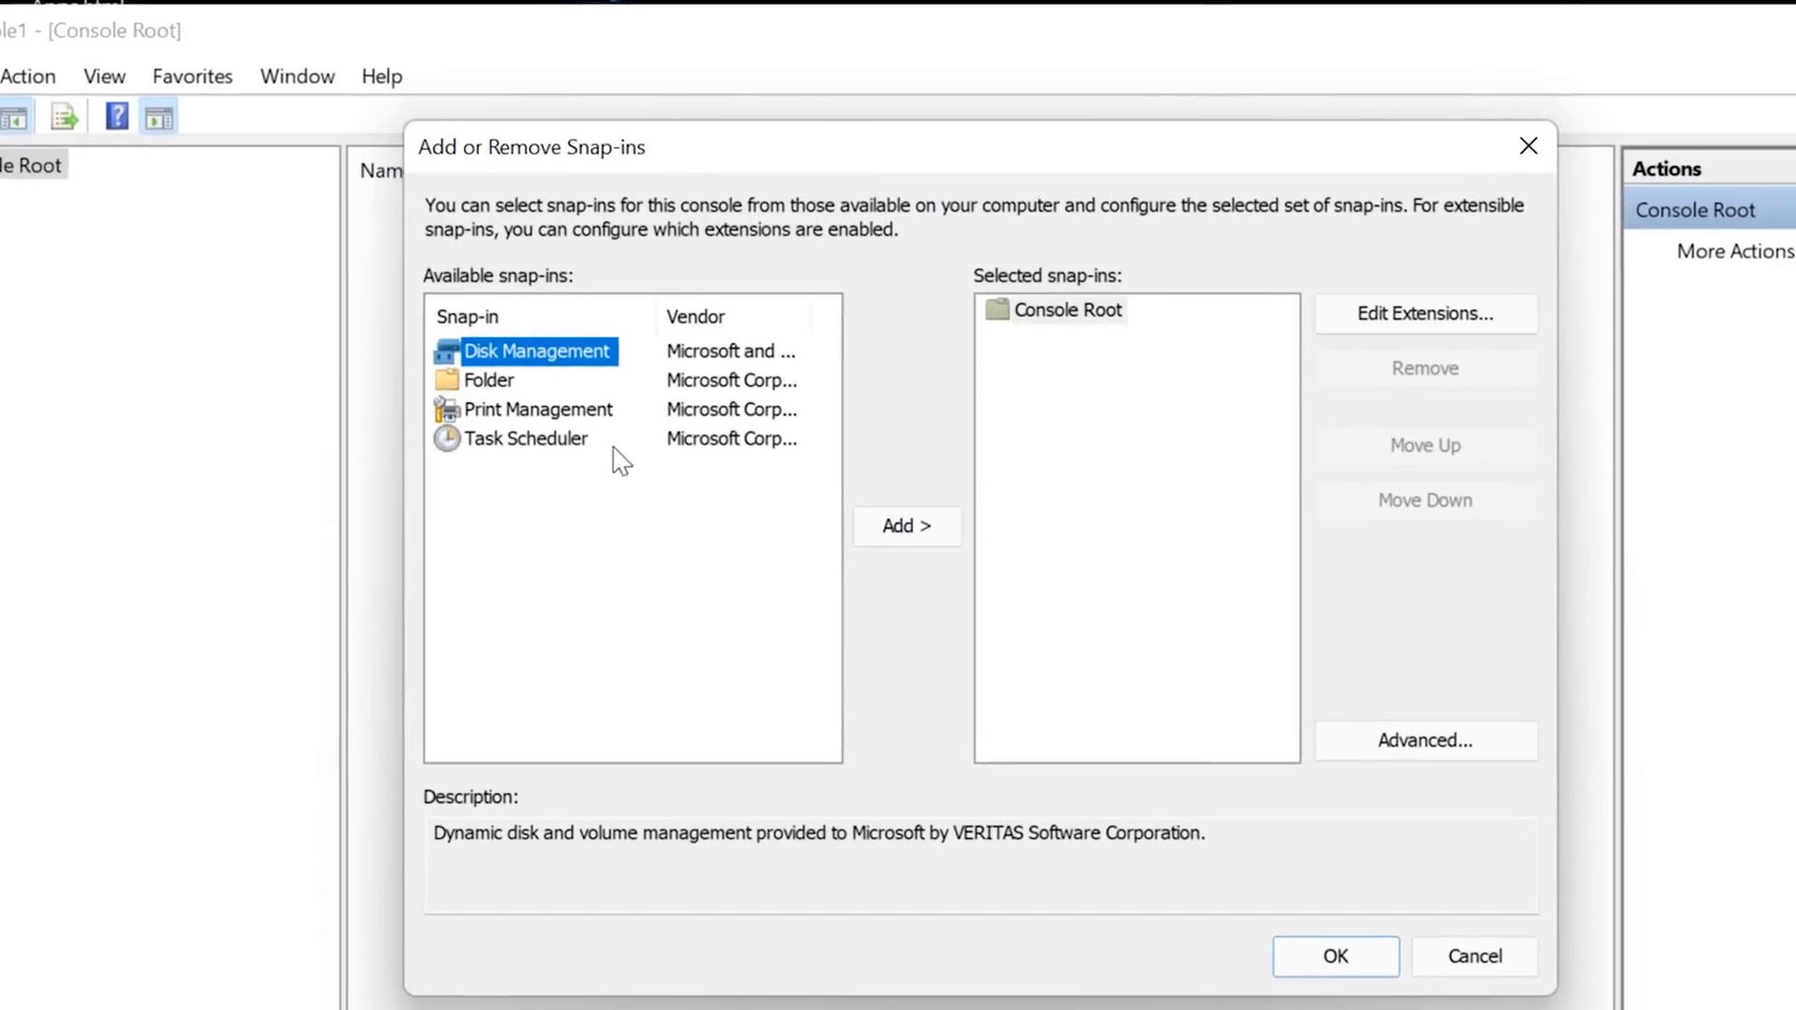
left_click(537, 410)
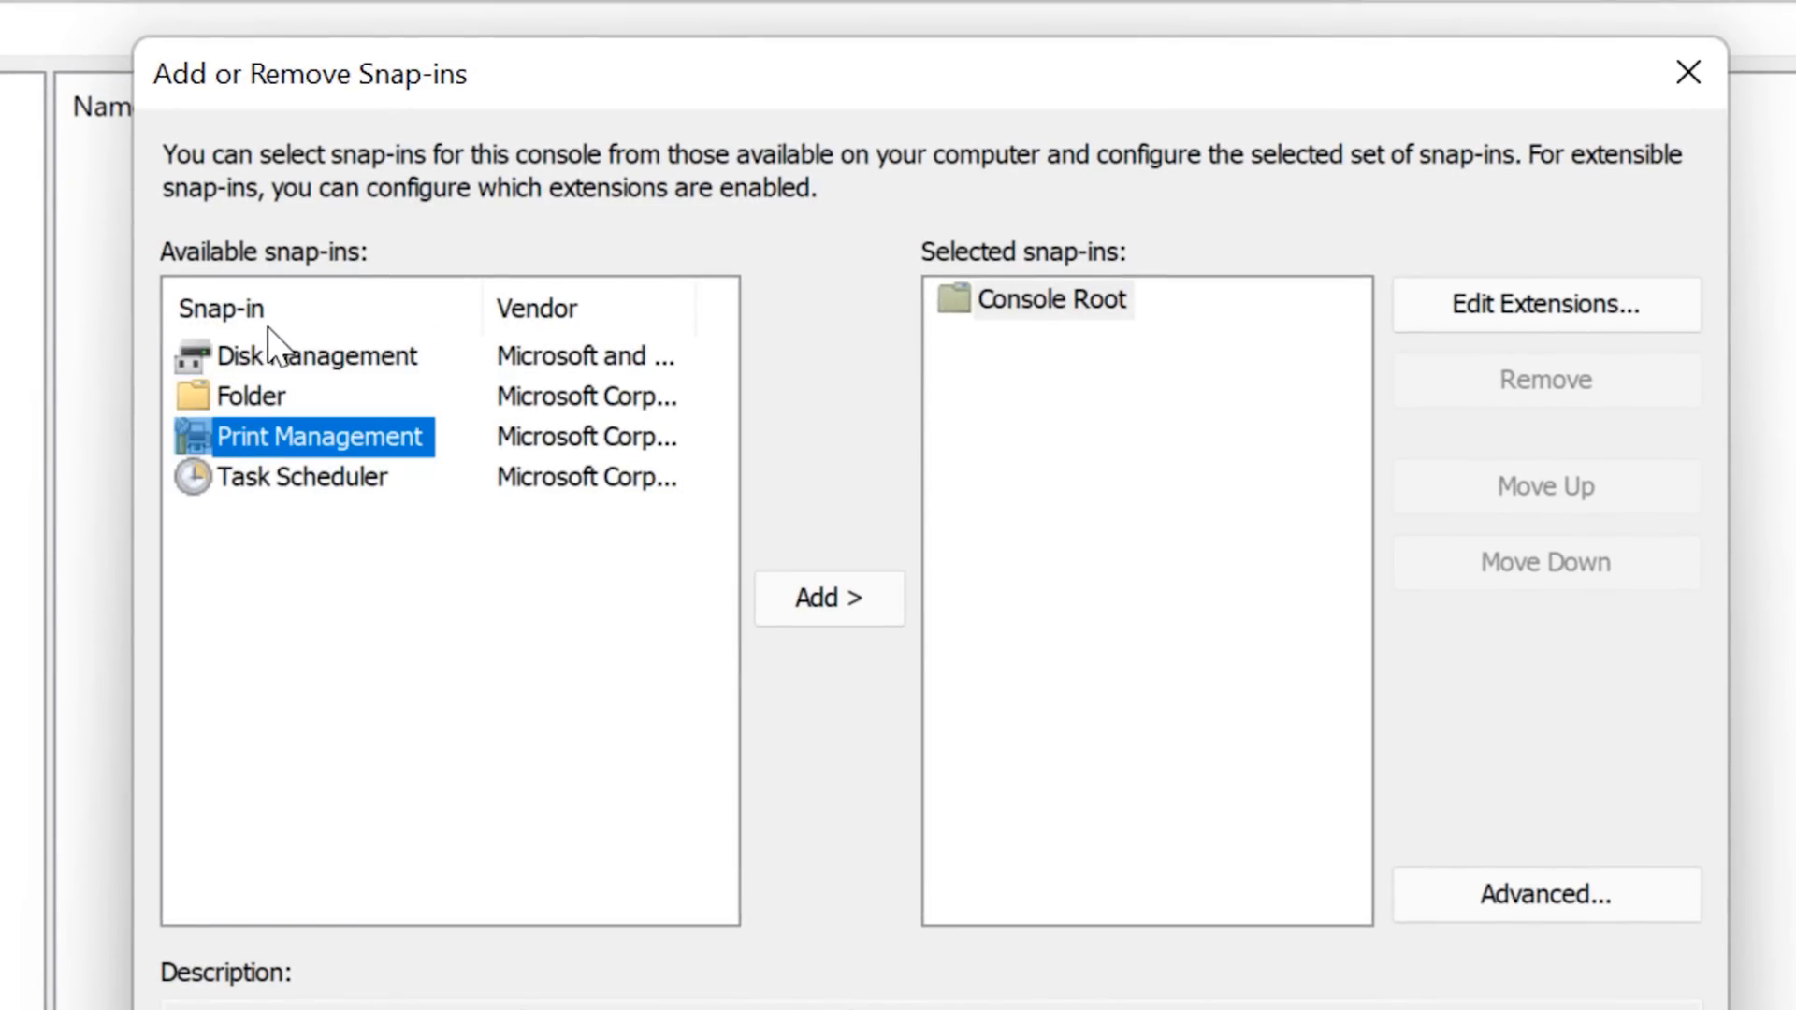
left_click(319, 355)
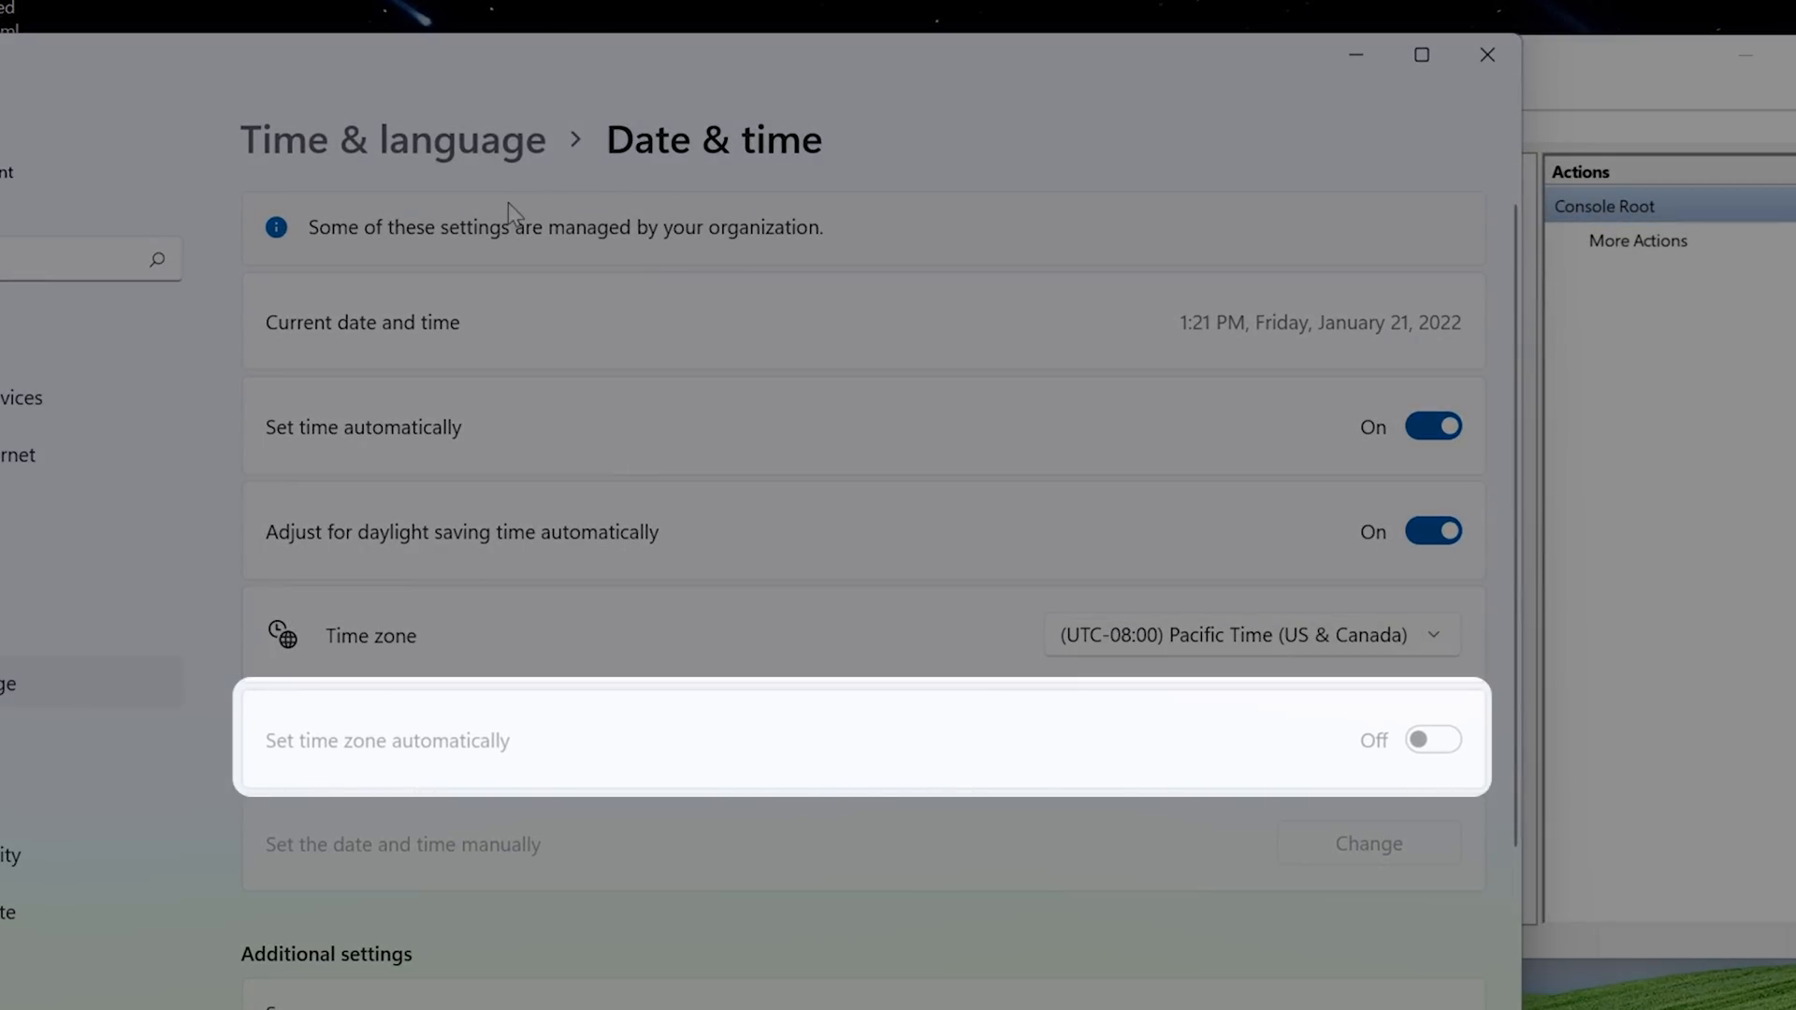
mouse_move(1180, 638)
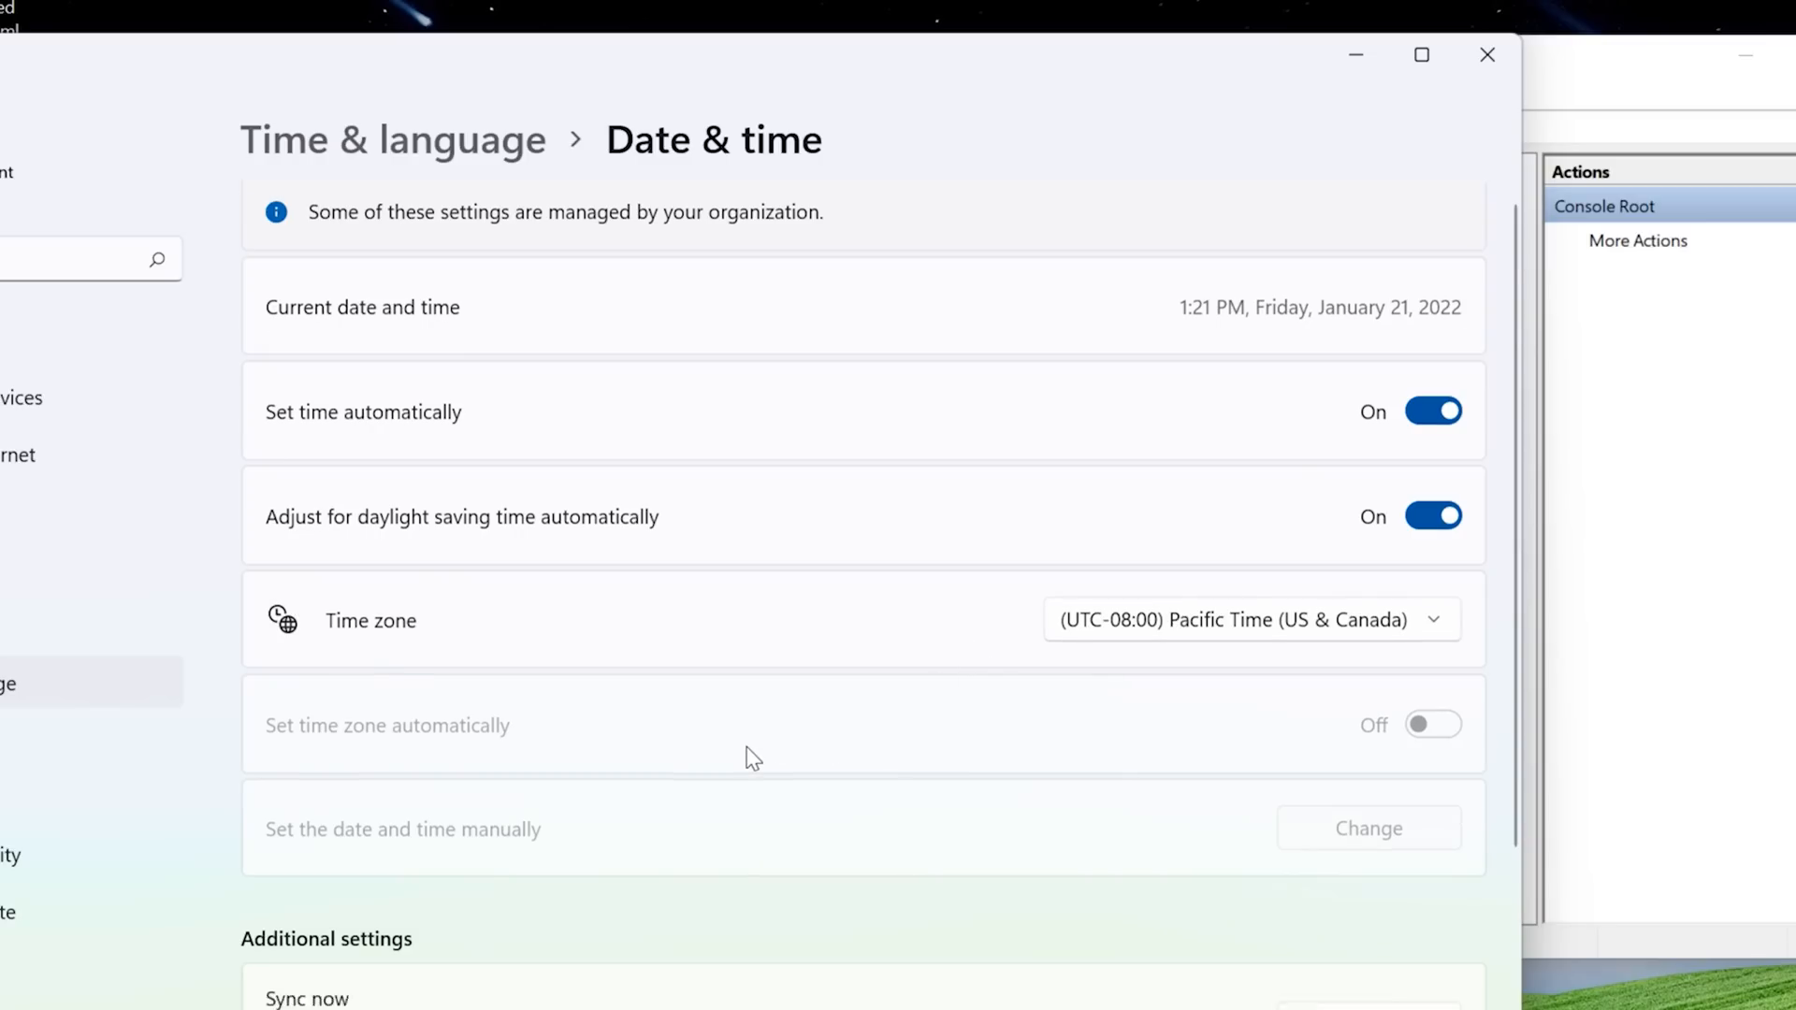
- Scroll through the Date & time page to reveal greyed time zone and manual clock options
scroll("down", 3)
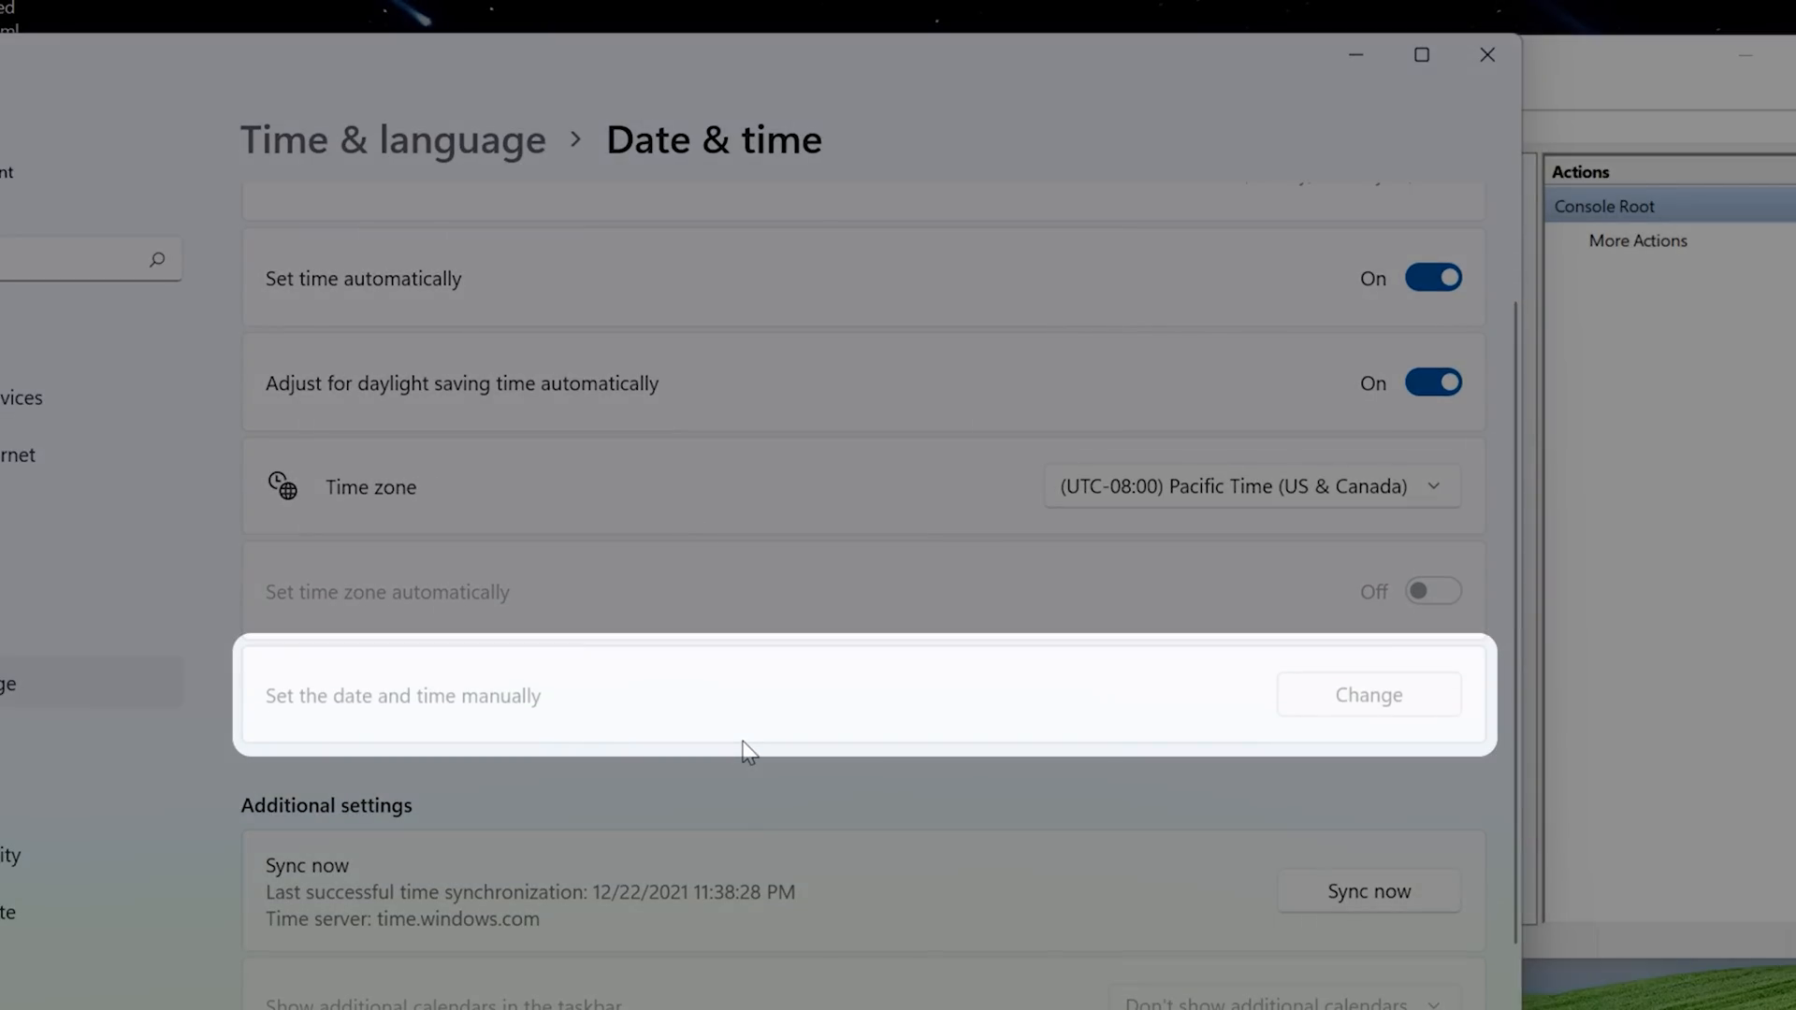
scroll("down", 3)
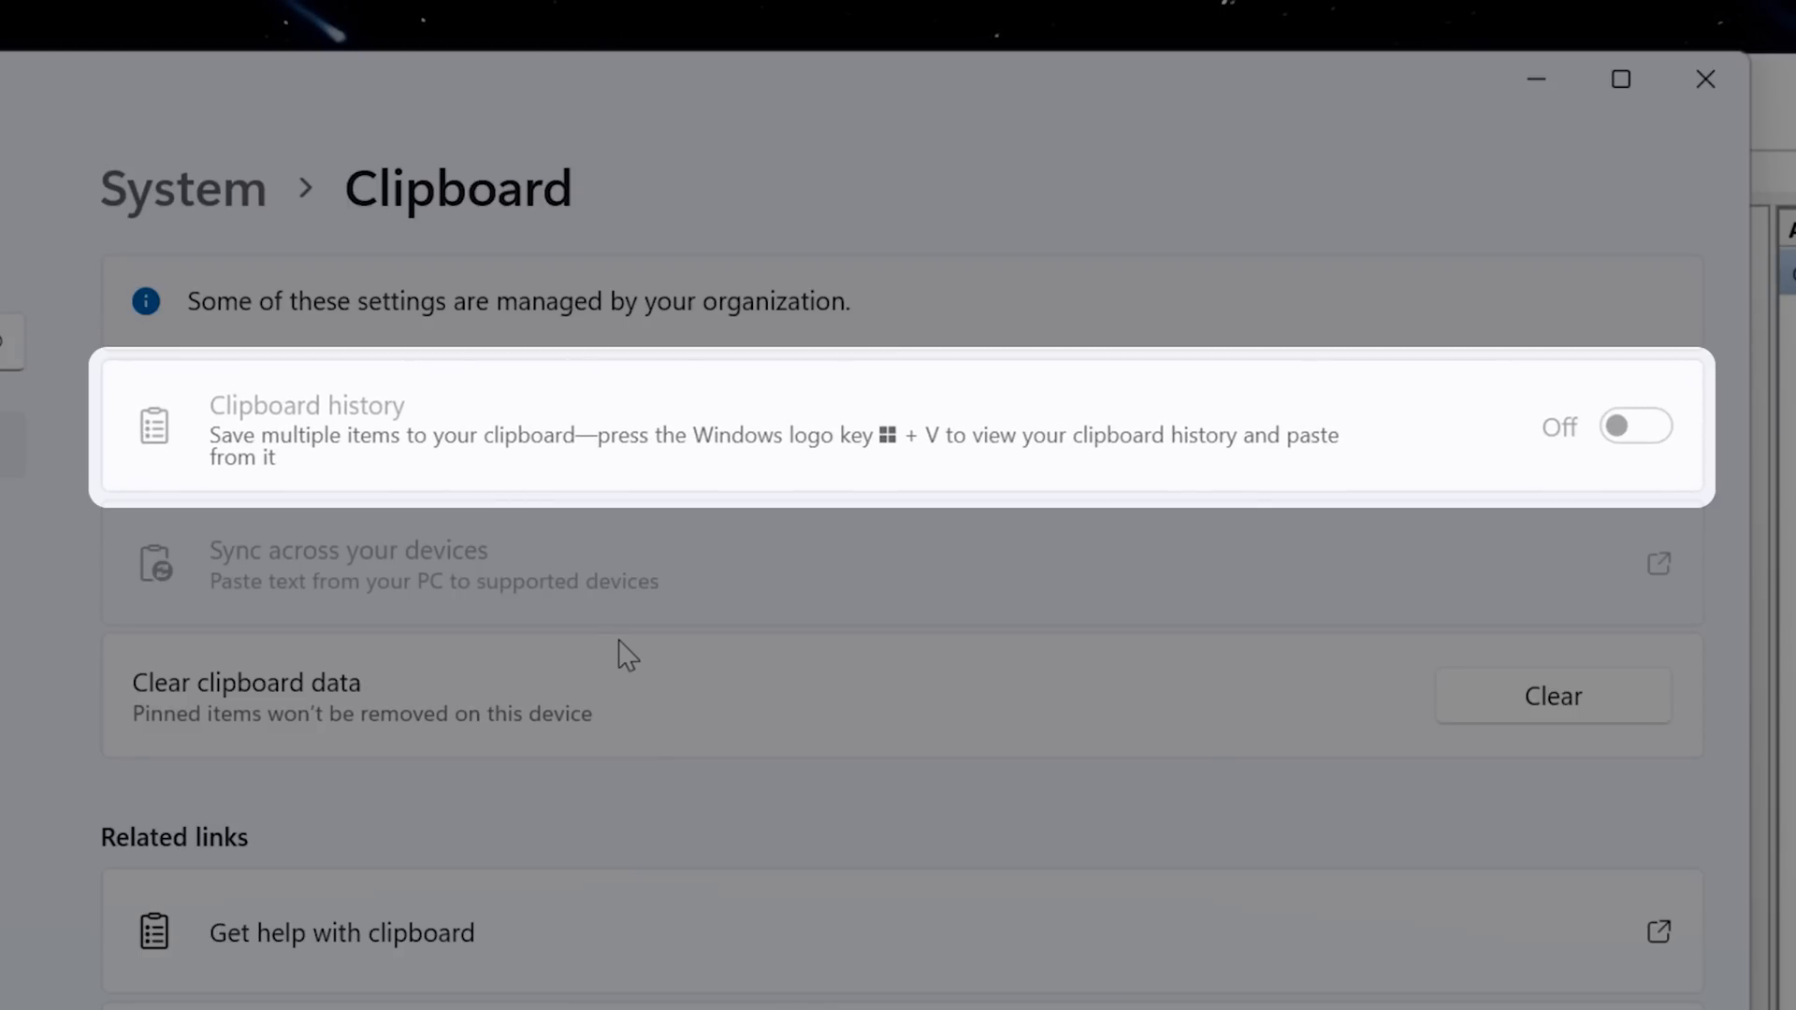
mouse_move(607, 711)
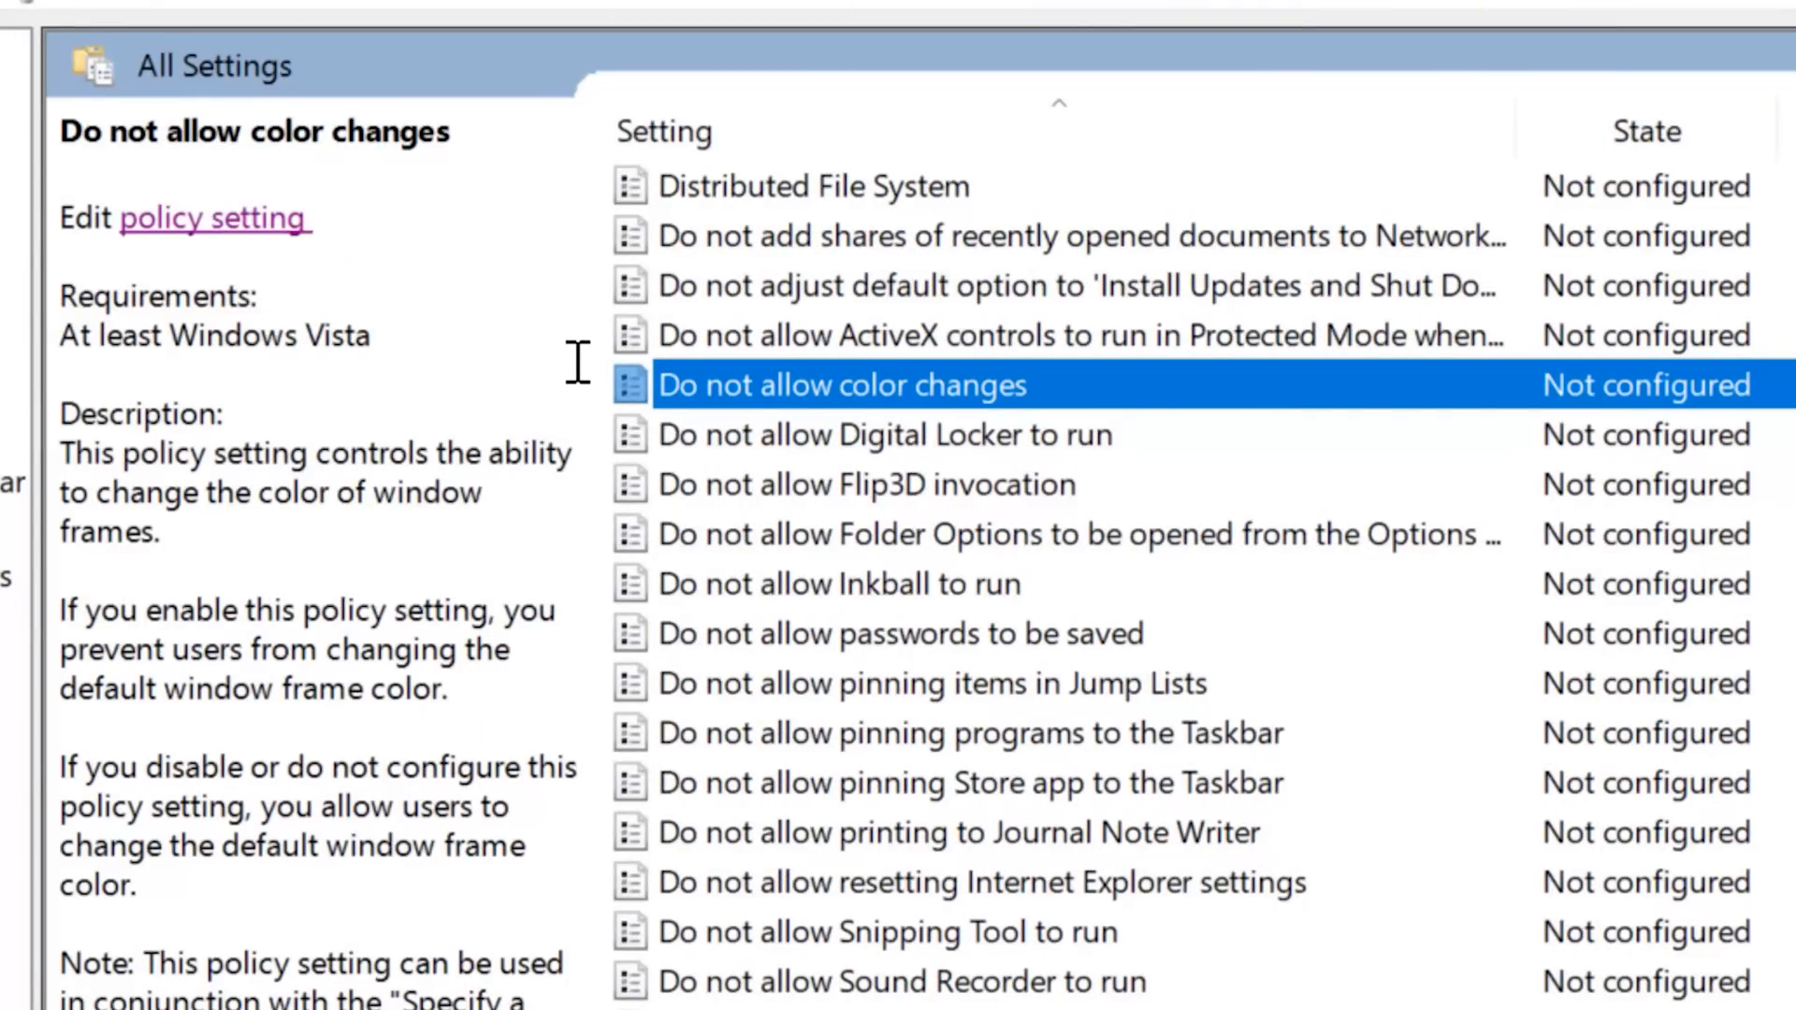
- Read the Flip3D and color-related policy descriptions in All Settings, each still Not configured
left_click(866, 482)
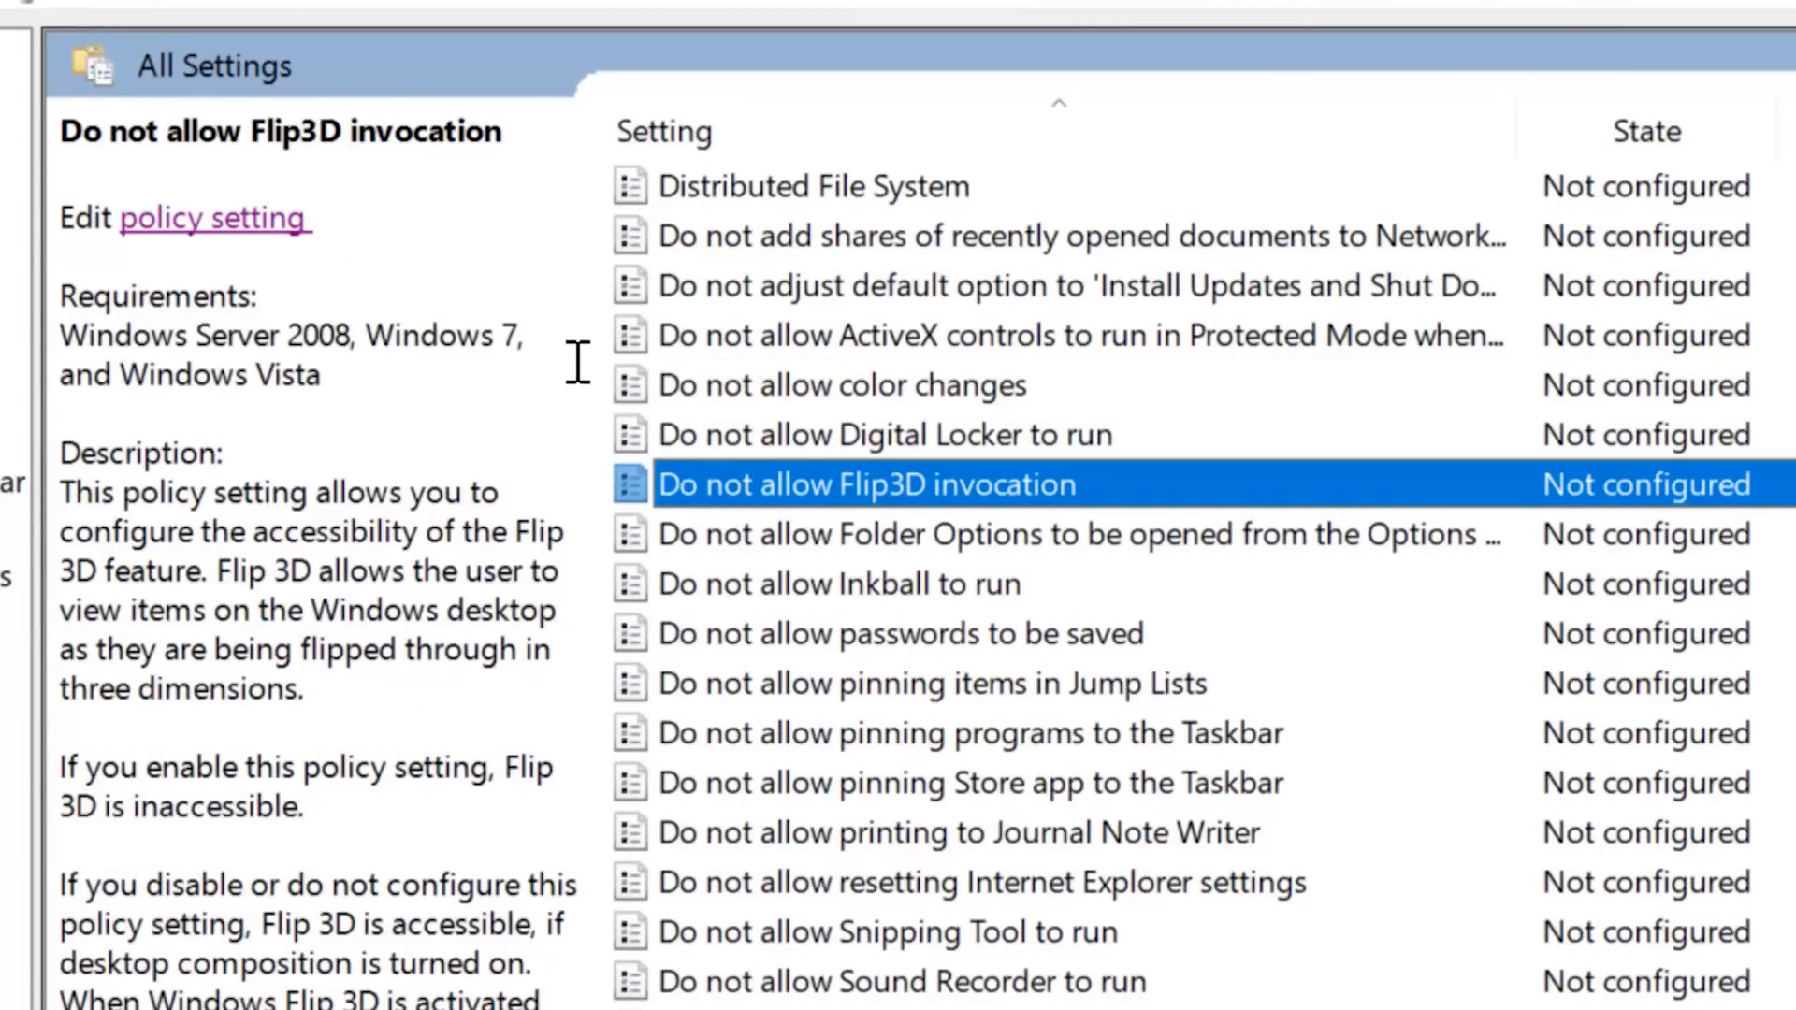
left_click(894, 594)
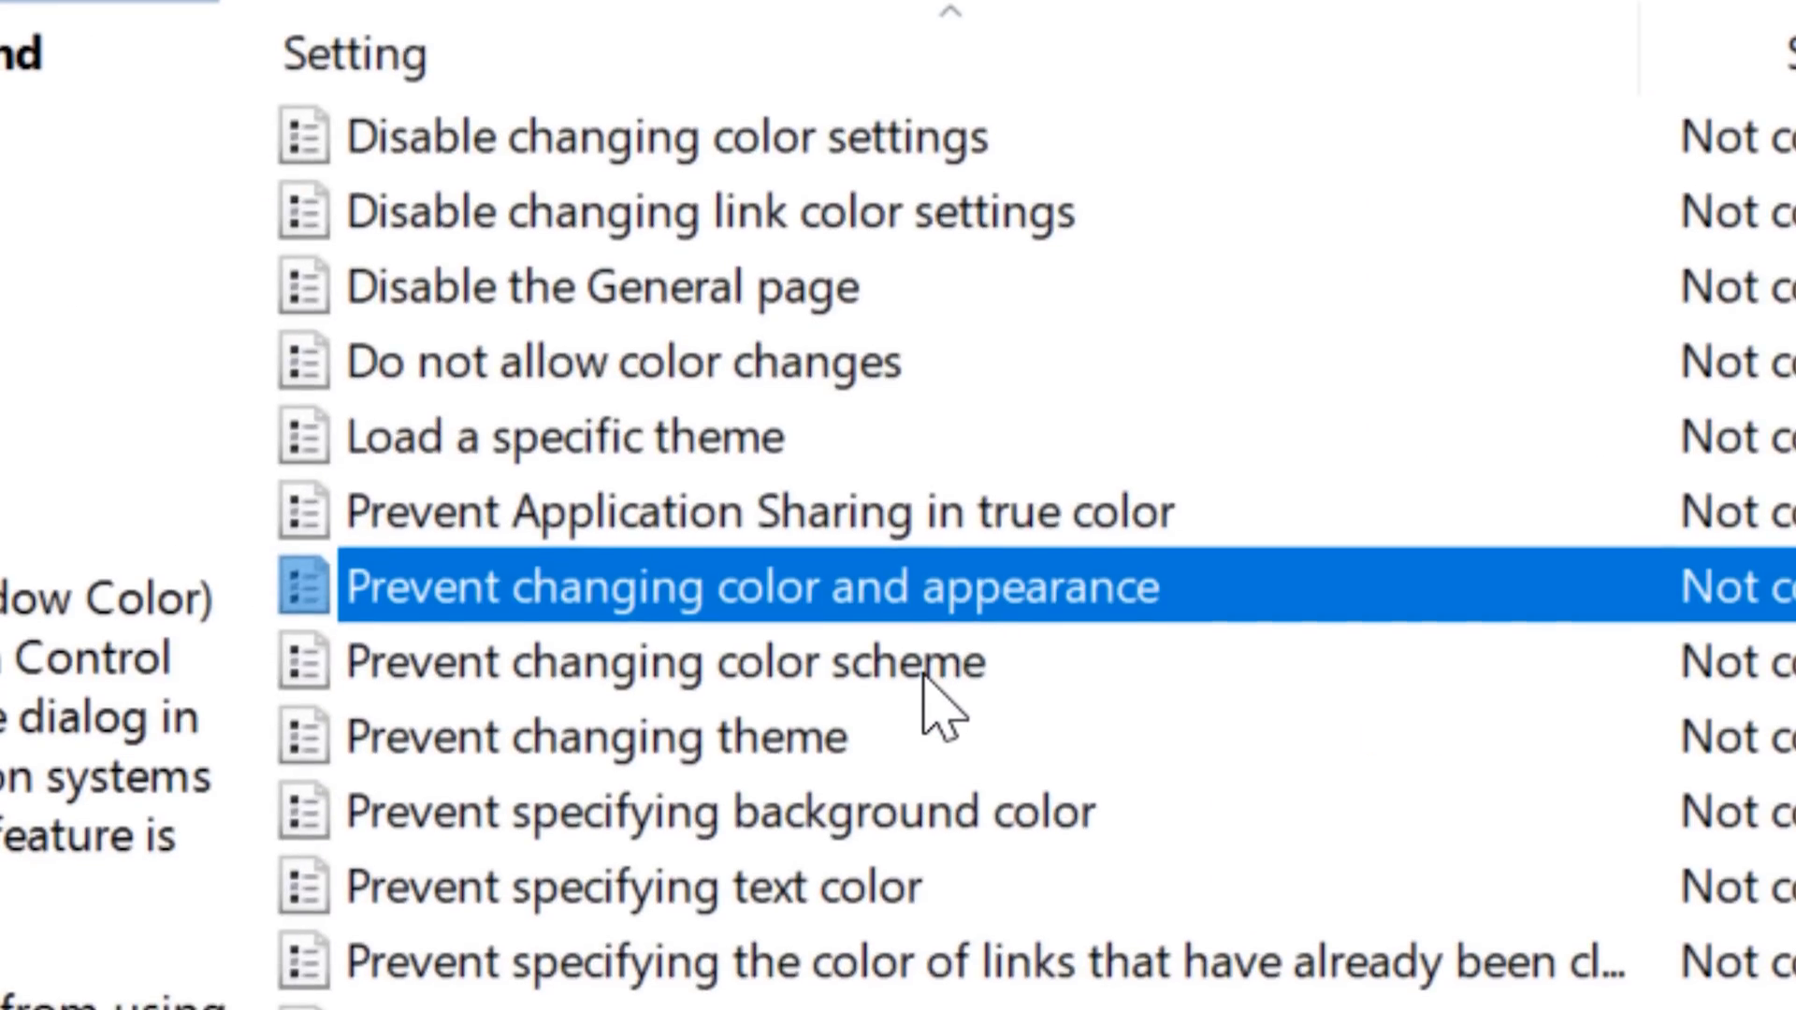
scroll("down", 3)
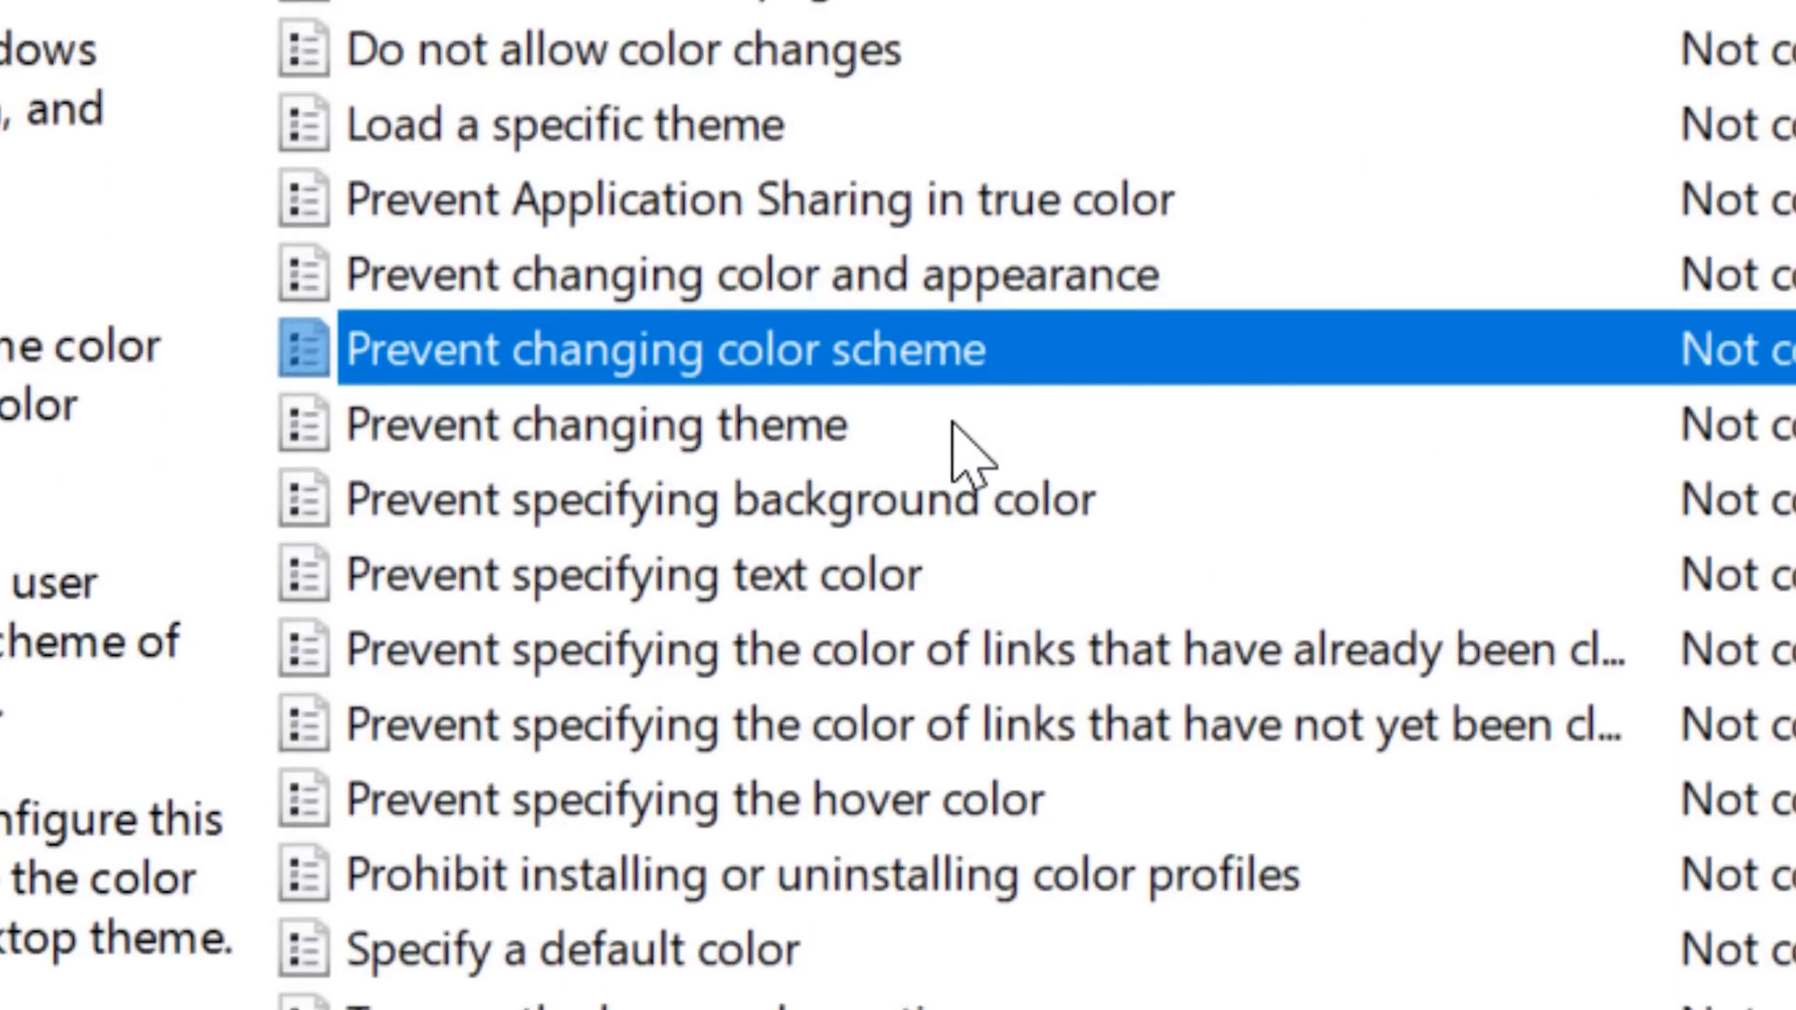
left_click(590, 424)
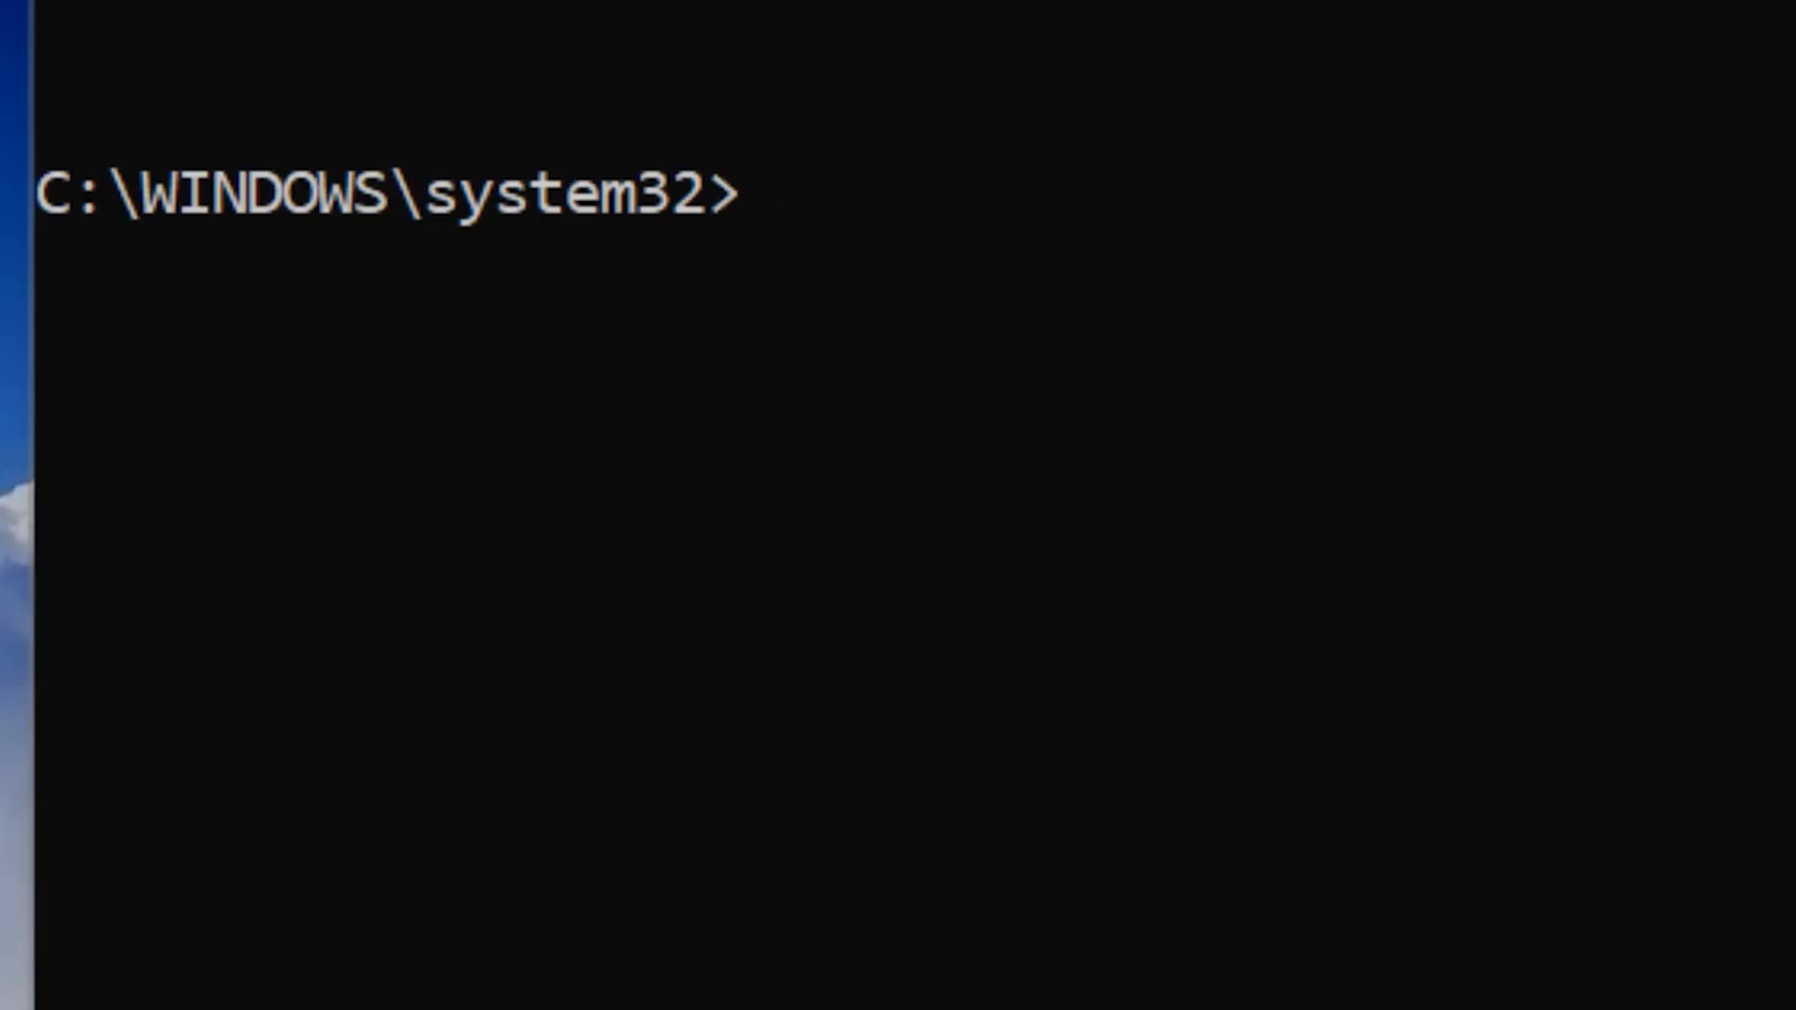
- Run gpupdate /force so the console reports Updating policy
type("gpupdate /force")
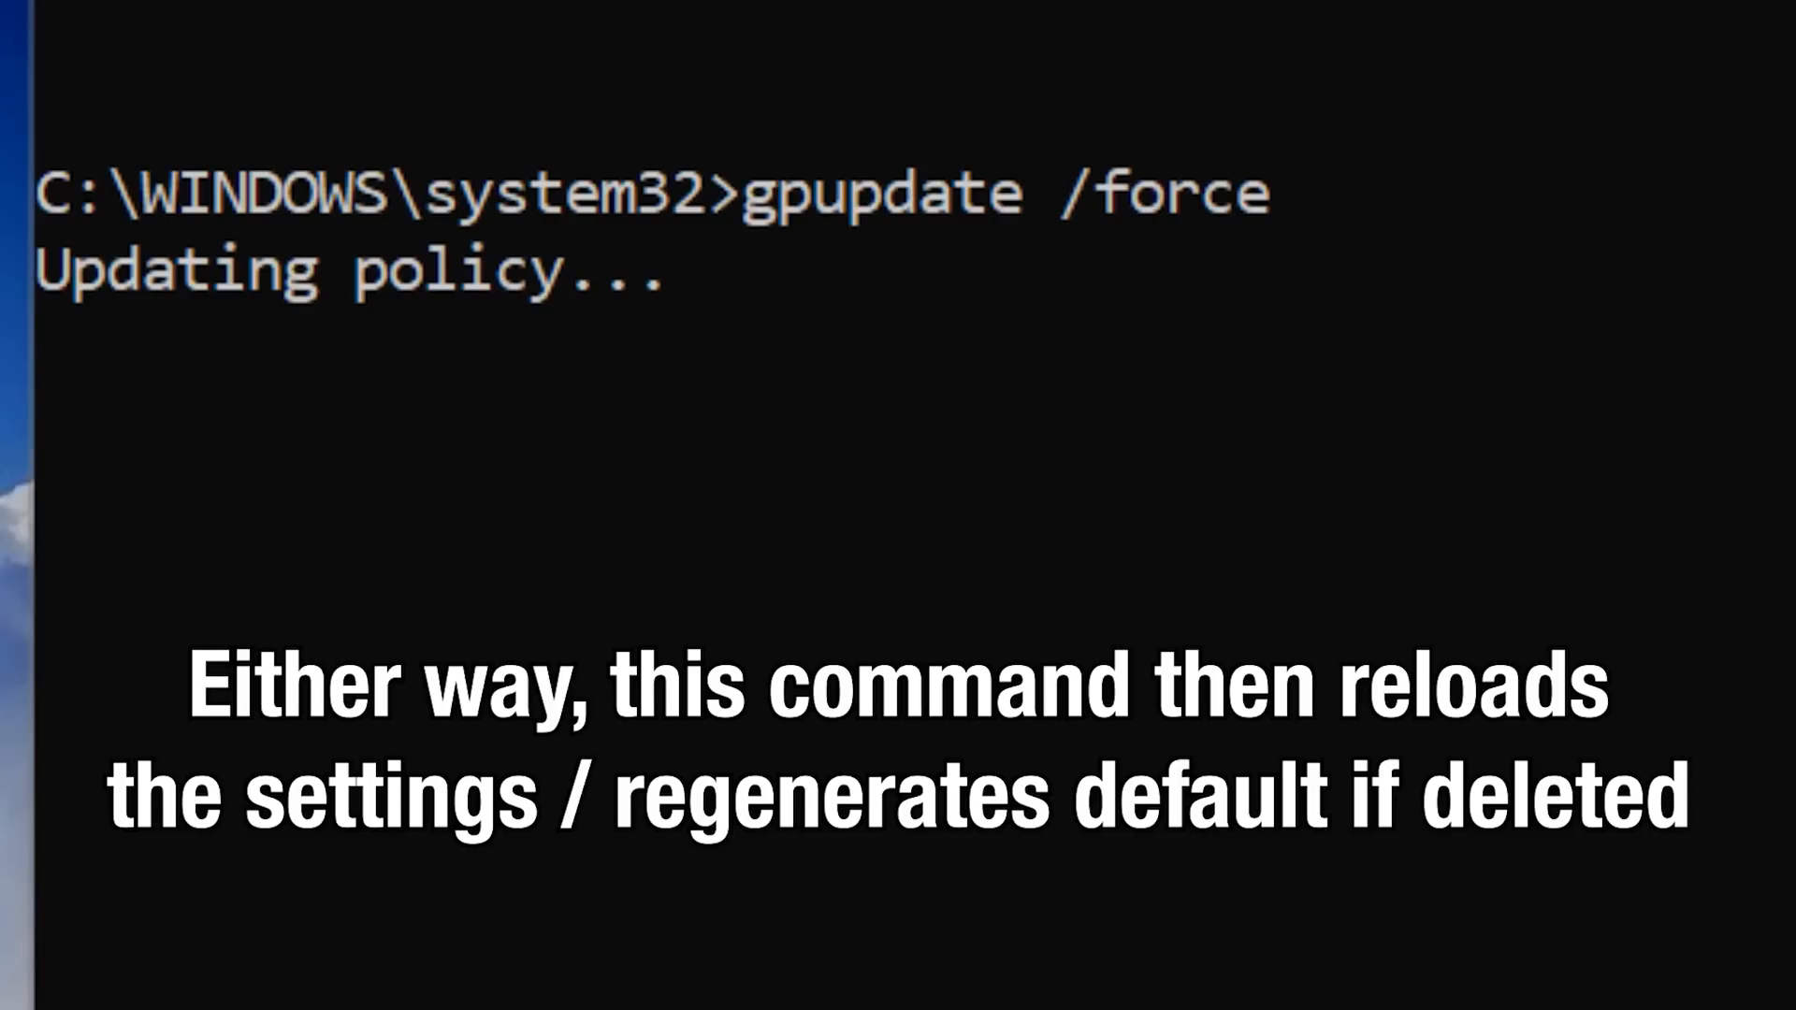